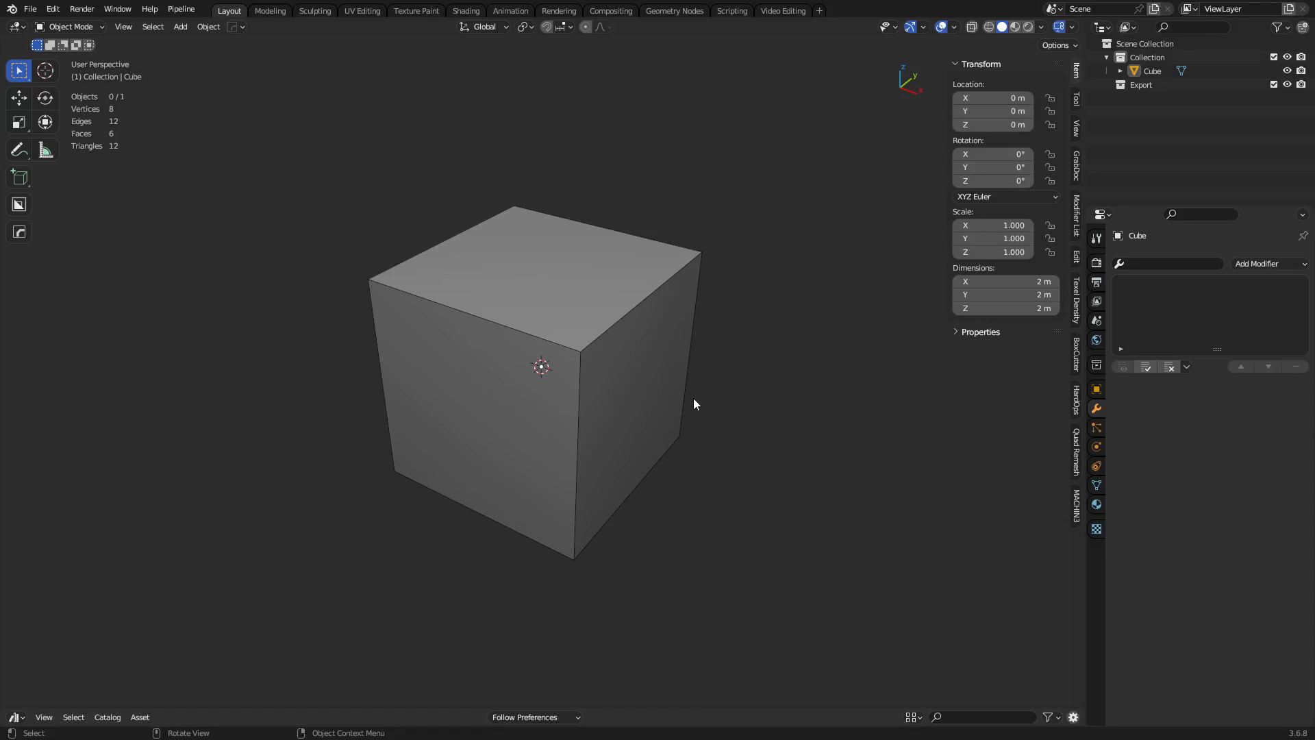
pyautogui.moveTo(674, 361)
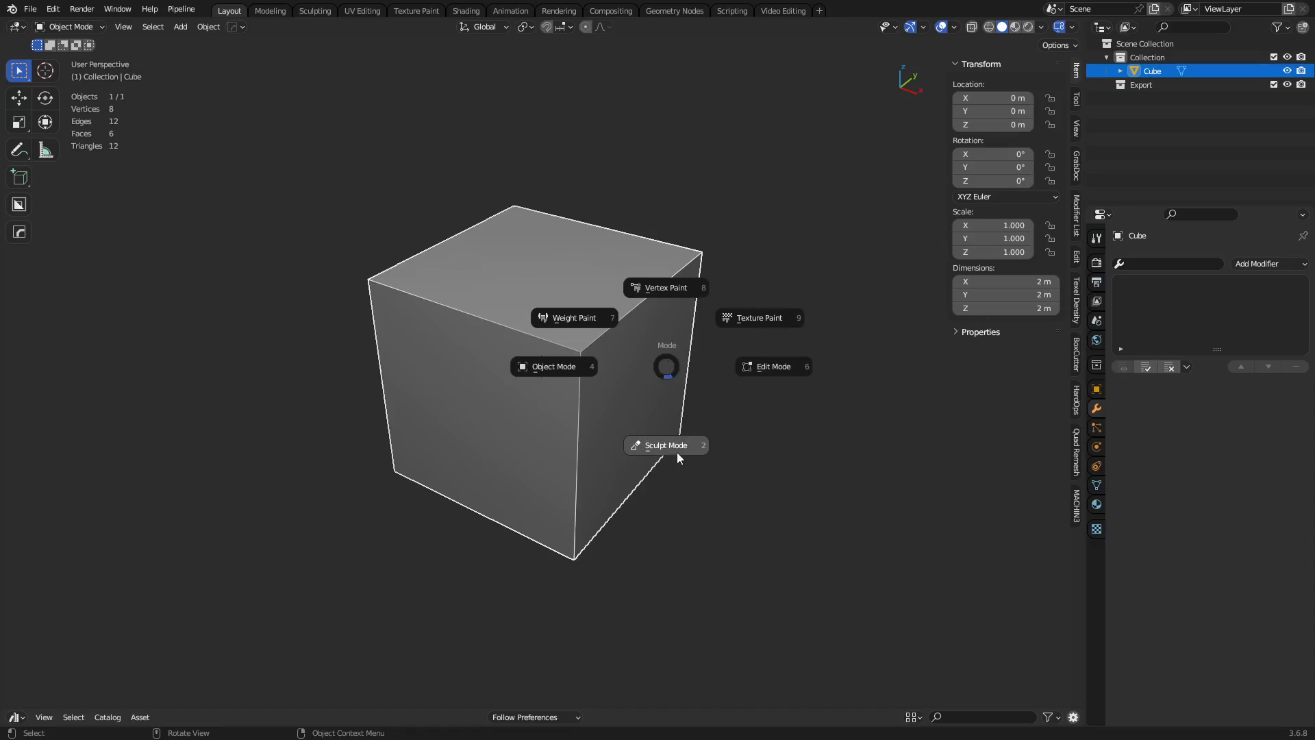
# Step: Enter Sculpt Mode and drag the cube's sides into a lumpy, rounded blob with Snake Hook
pyautogui.click(666, 445)
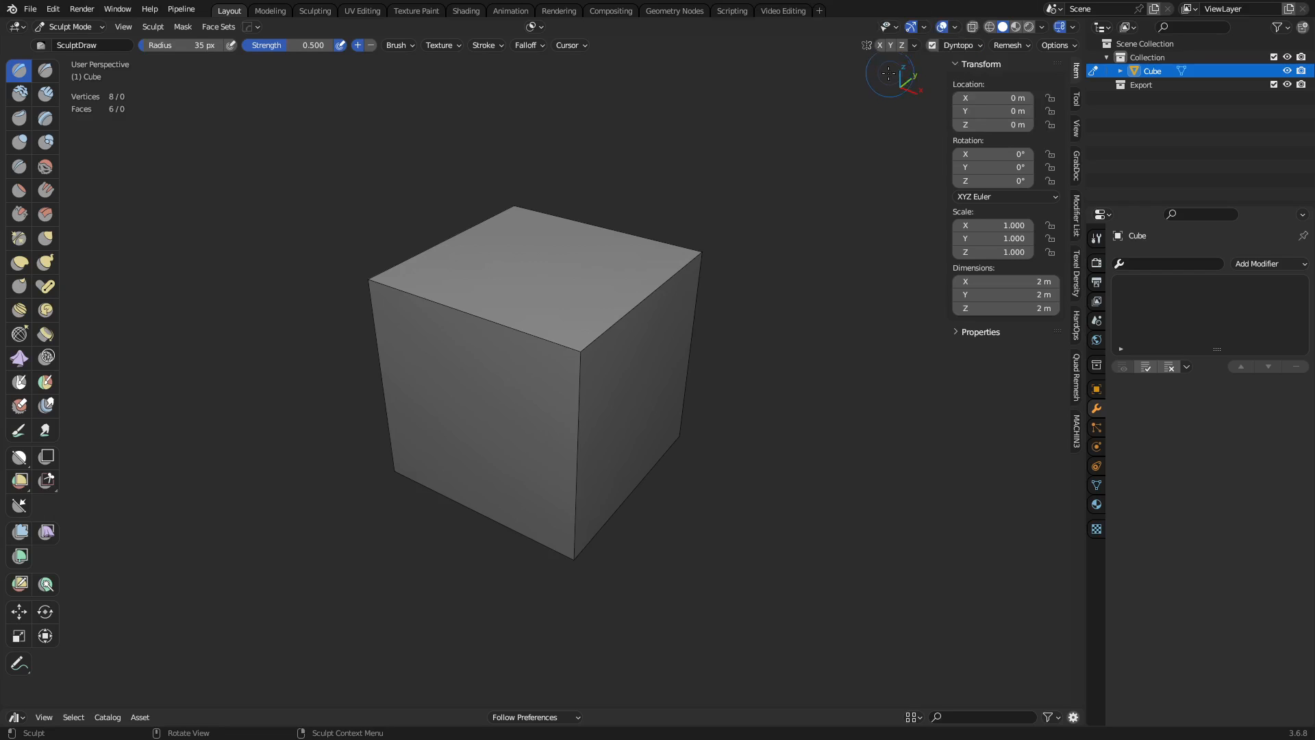
pyautogui.click(44, 262)
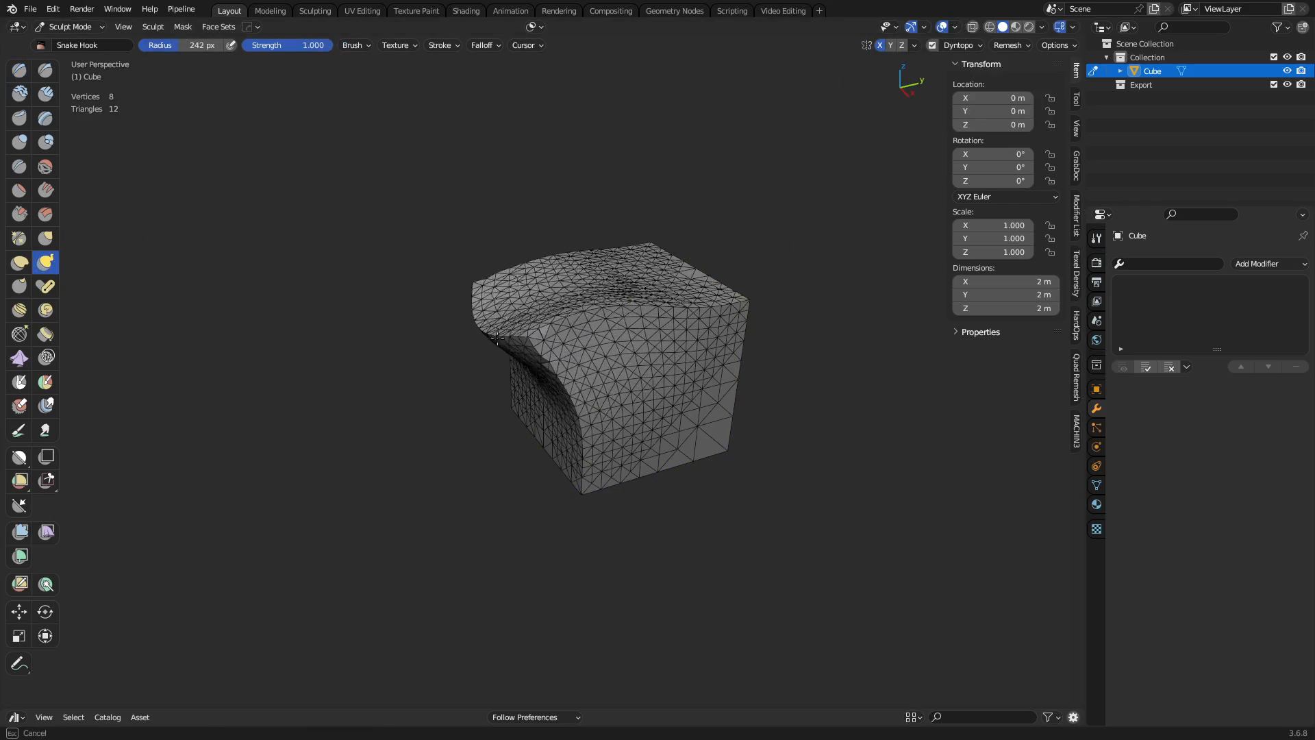
pyautogui.moveTo(495, 336); pyautogui.dragTo(558, 361)
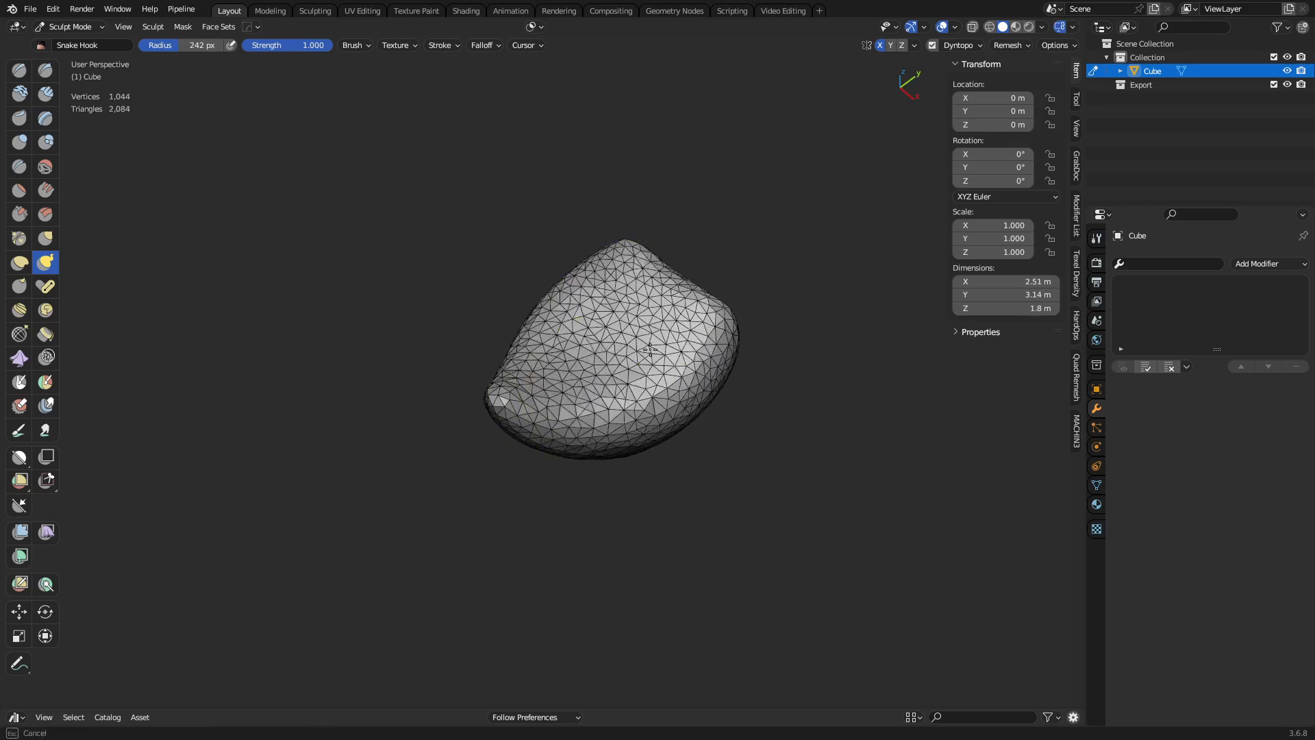
pyautogui.moveTo(650, 348); pyautogui.dragTo(665, 437)
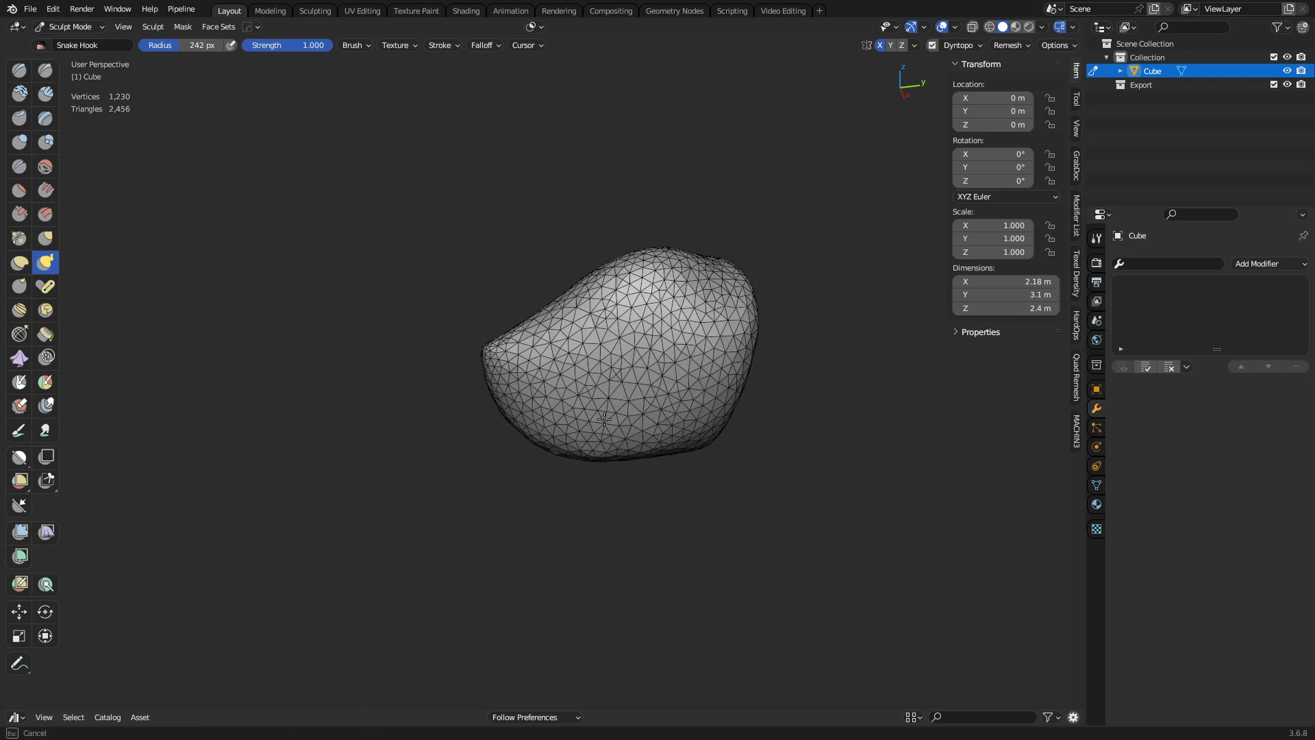
pyautogui.moveTo(600, 336); pyautogui.dragTo(638, 394)
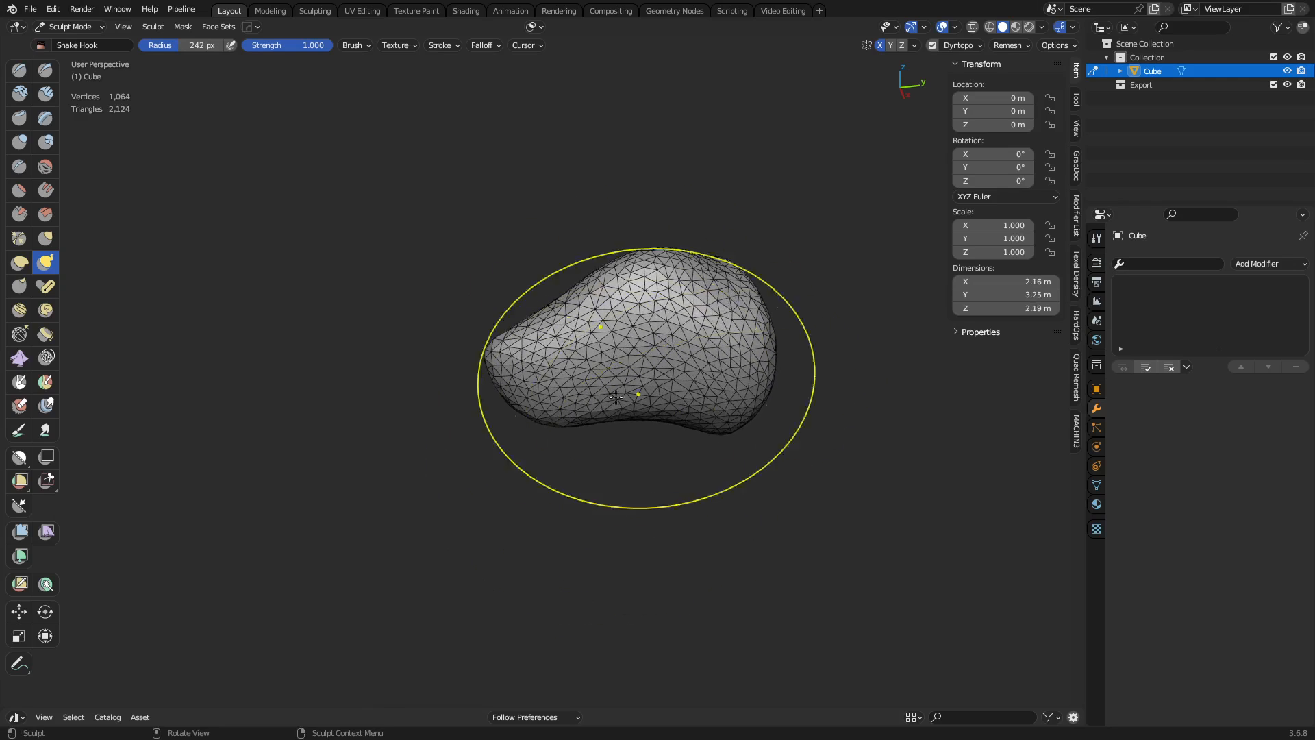
pyautogui.moveTo(637, 395); pyautogui.dragTo(763, 530)
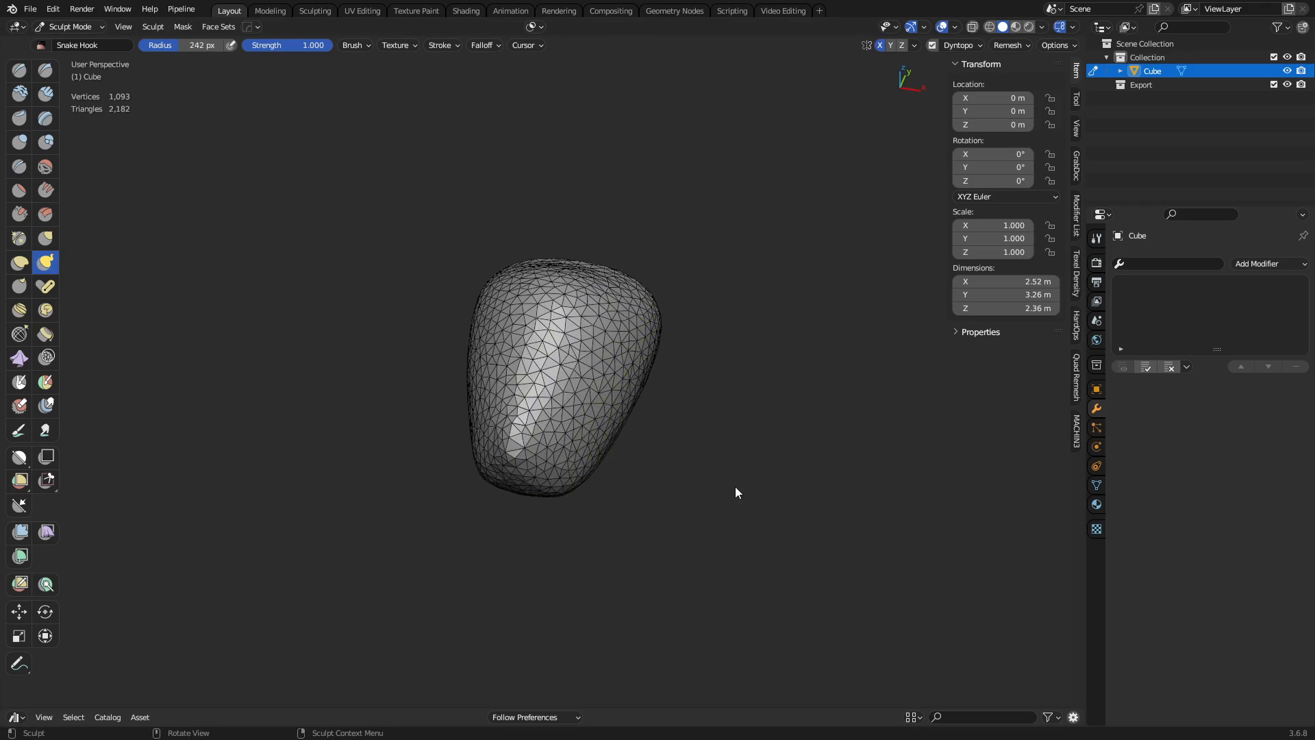
pyautogui.moveTo(686, 518)
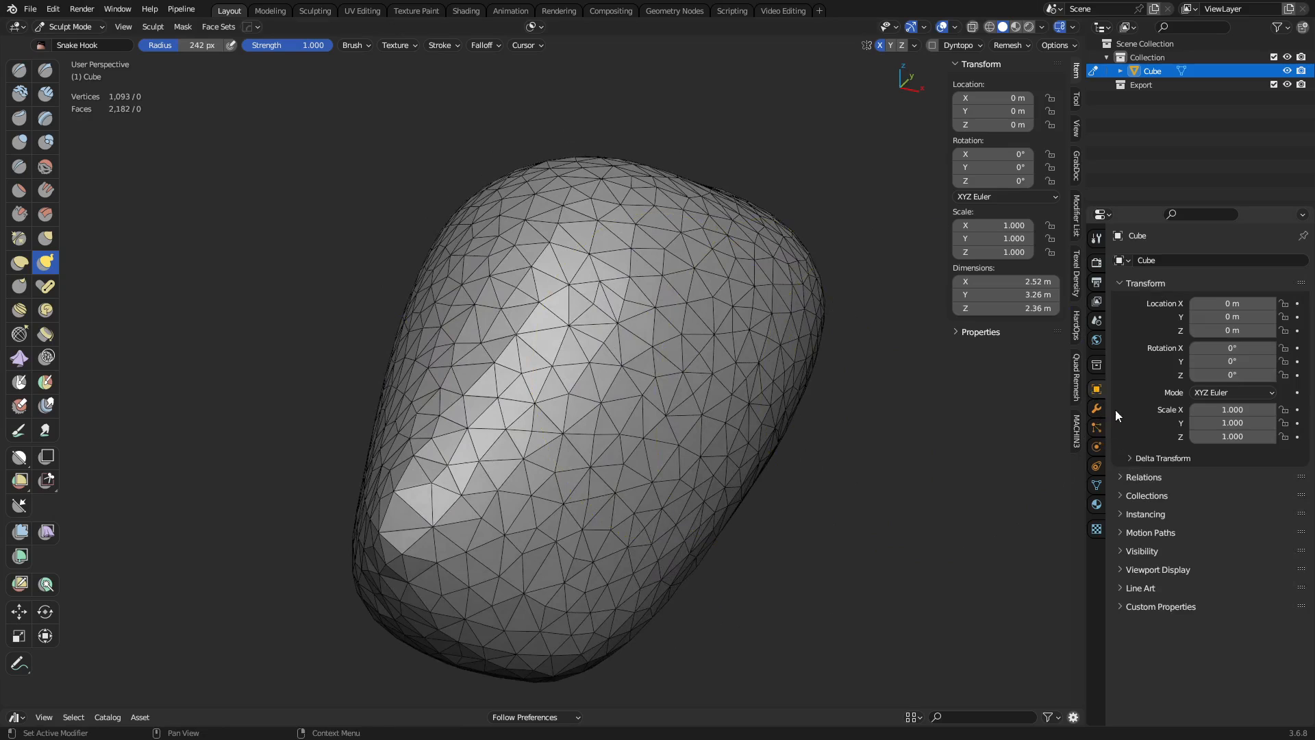
pyautogui.moveTo(888, 507)
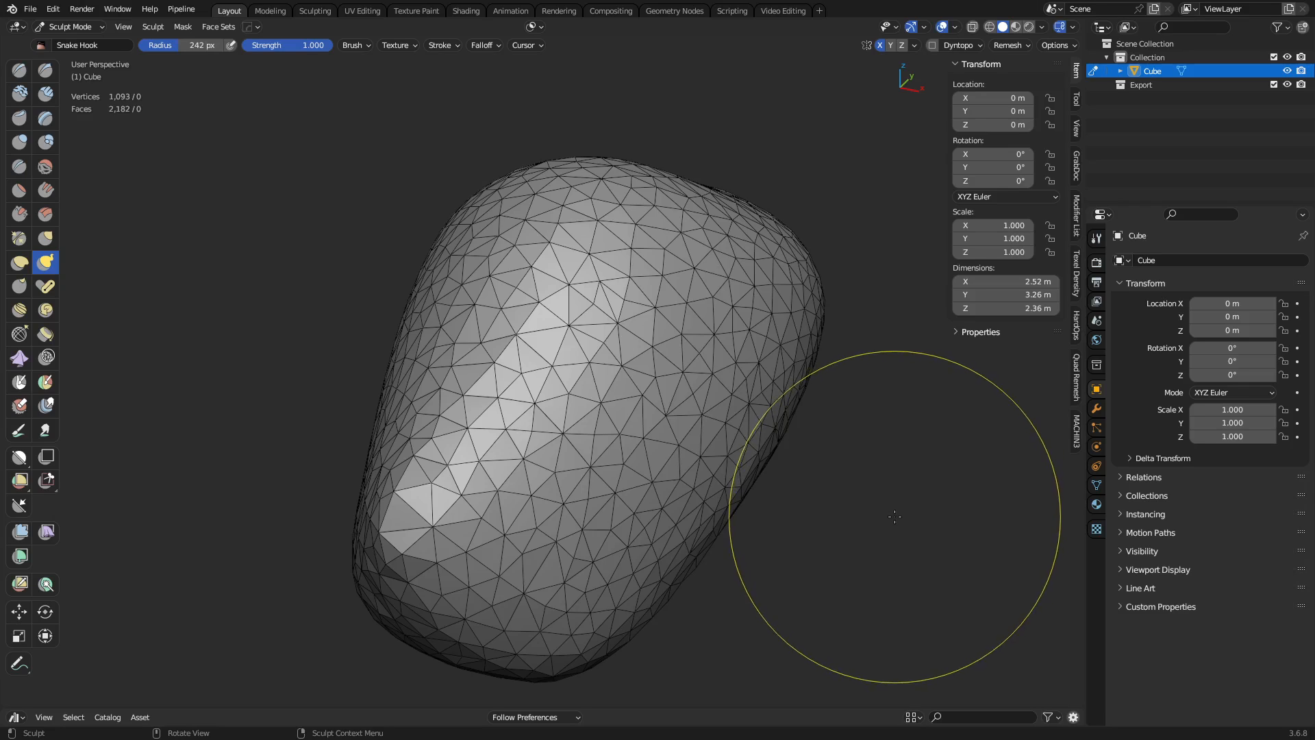
pyautogui.moveTo(894, 523)
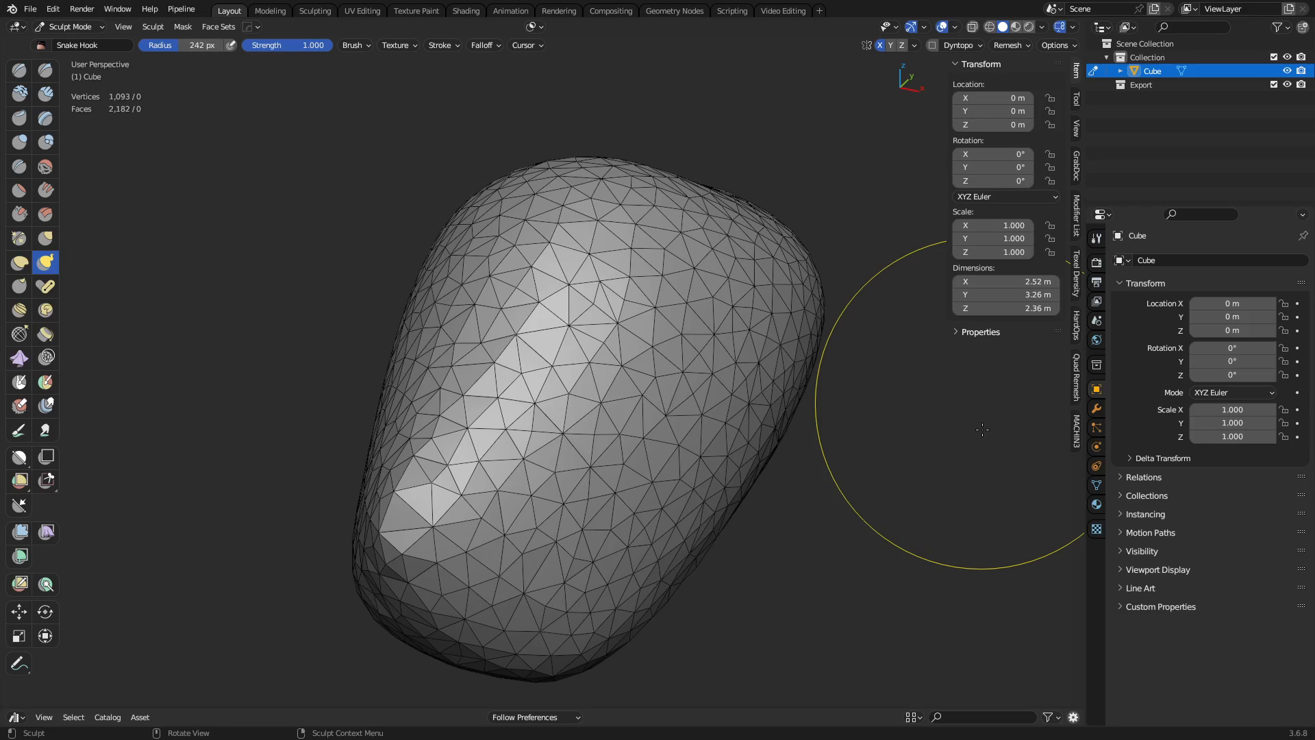
# Step: Set the scene's Units length to Millimeters in Scene Properties
pyautogui.click(1096, 408)
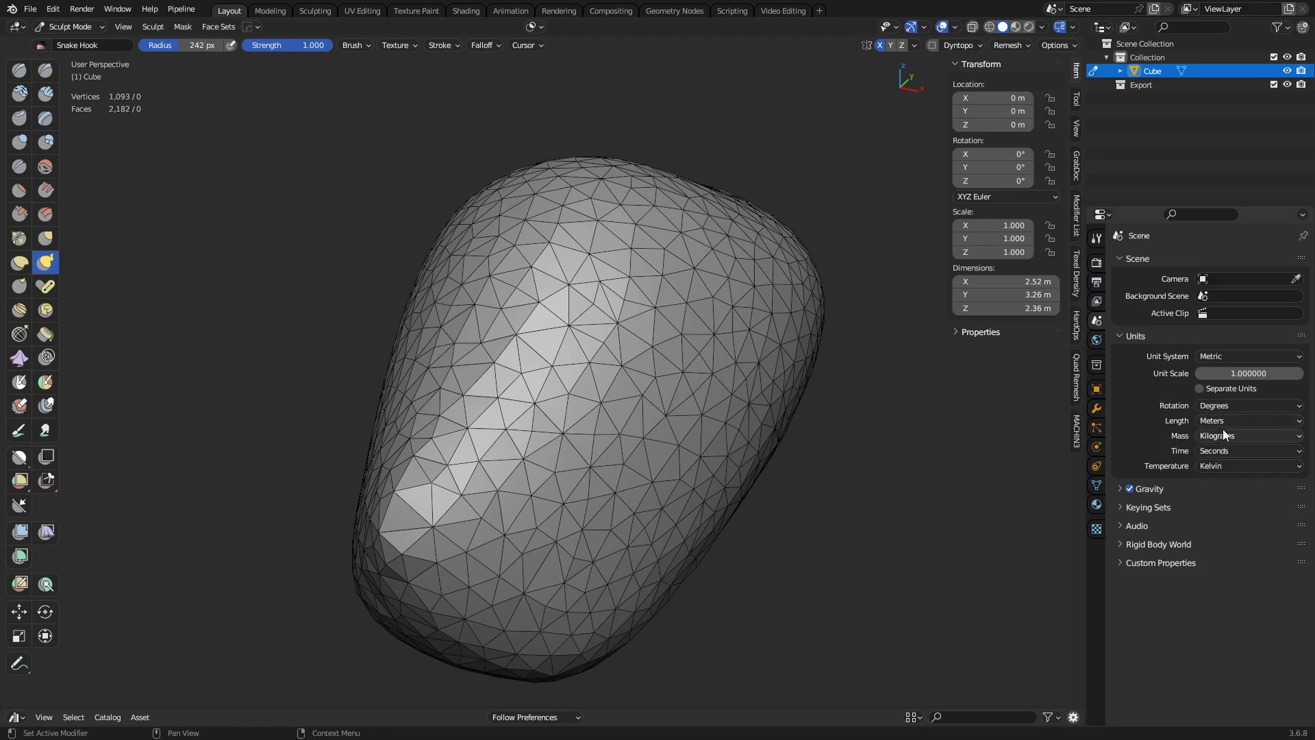
pyautogui.click(1249, 420)
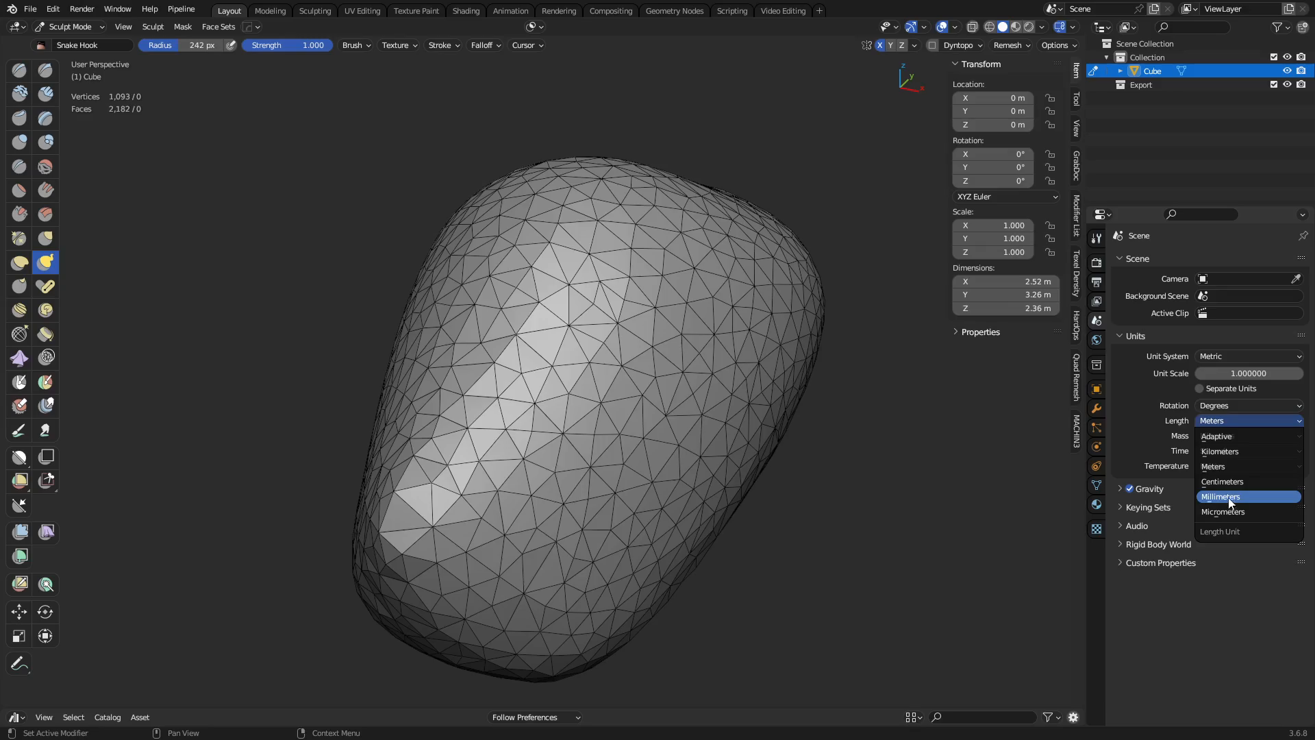
pyautogui.click(1221, 496)
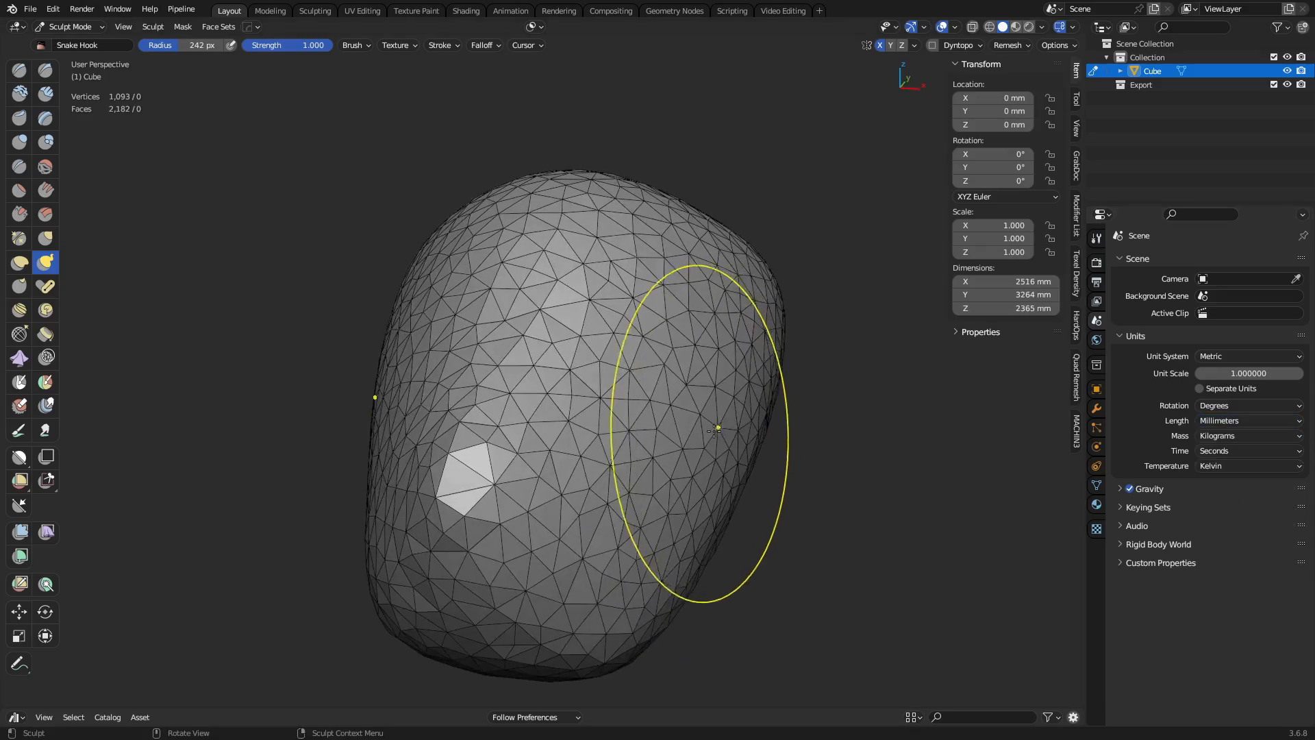
pyautogui.click(1007, 45)
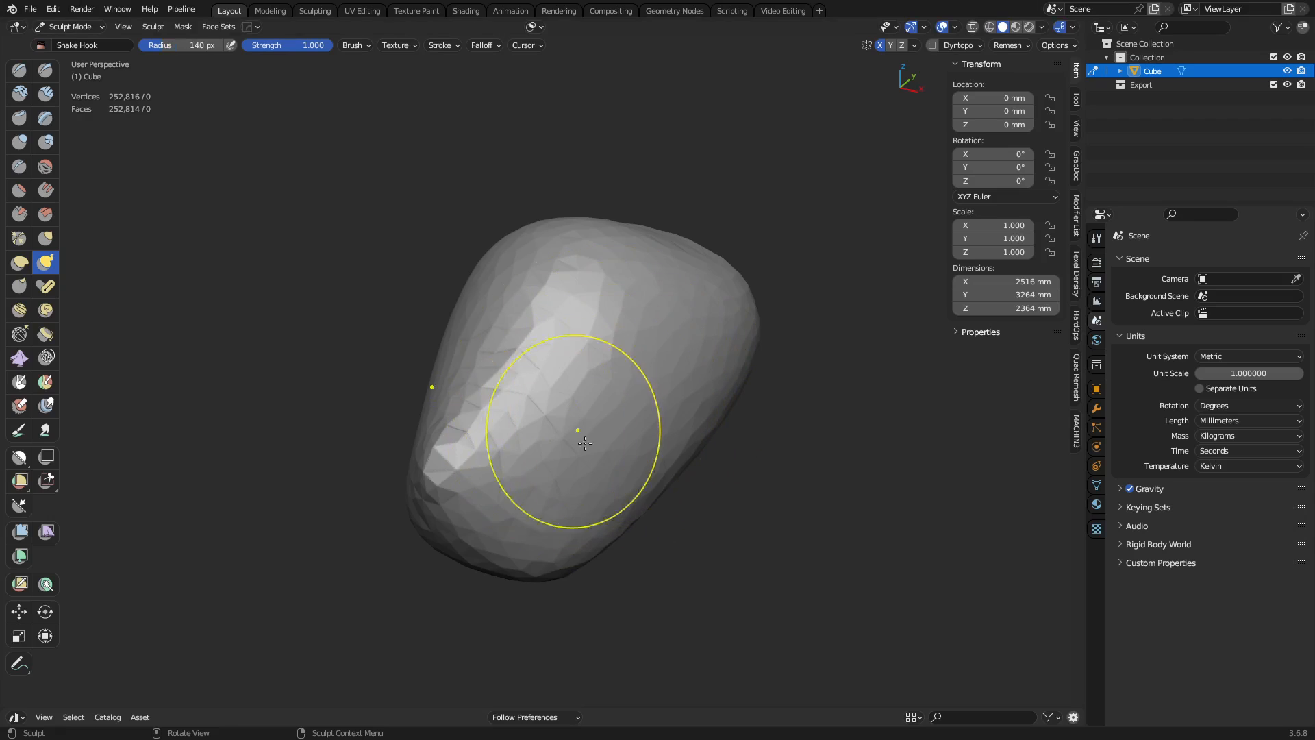
# Step: Switch to Clay Strips, enlarge its radius, and stroke creased grooves down the front
pyautogui.moveTo(579, 429); pyautogui.dragTo(615, 409)
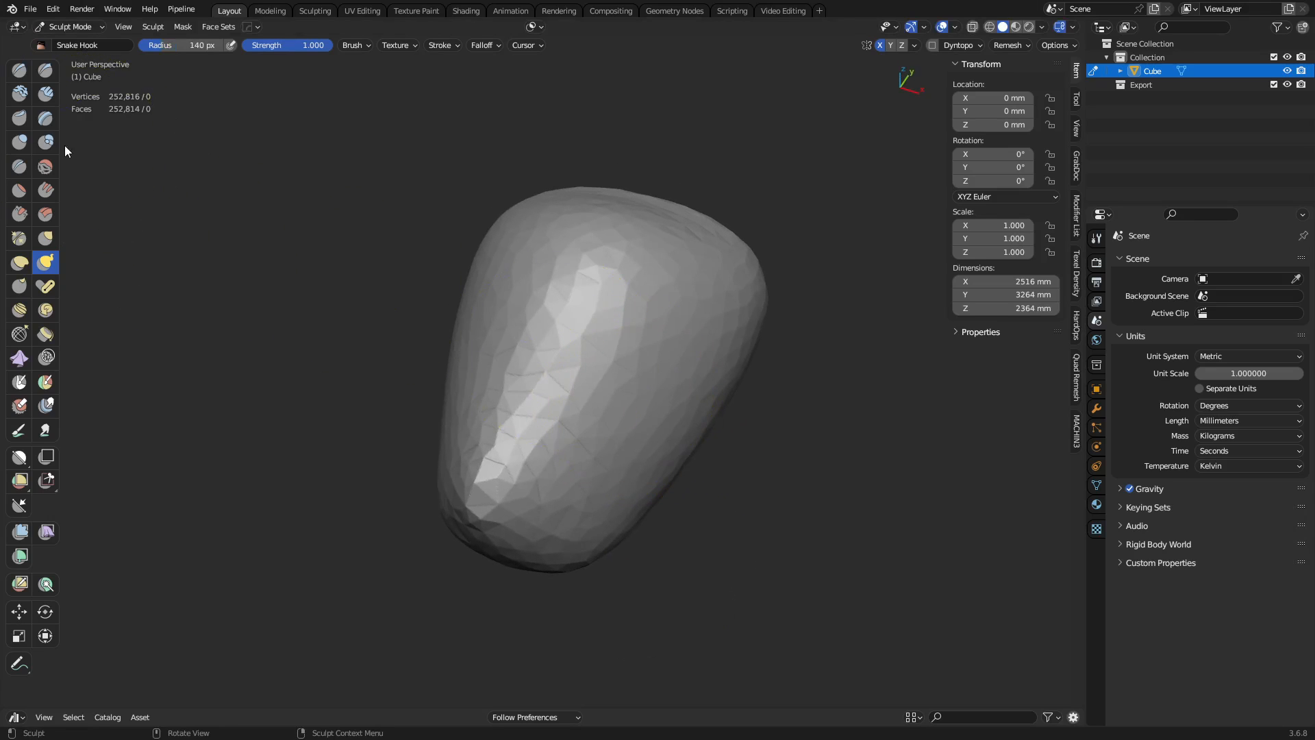
pyautogui.click(44, 96)
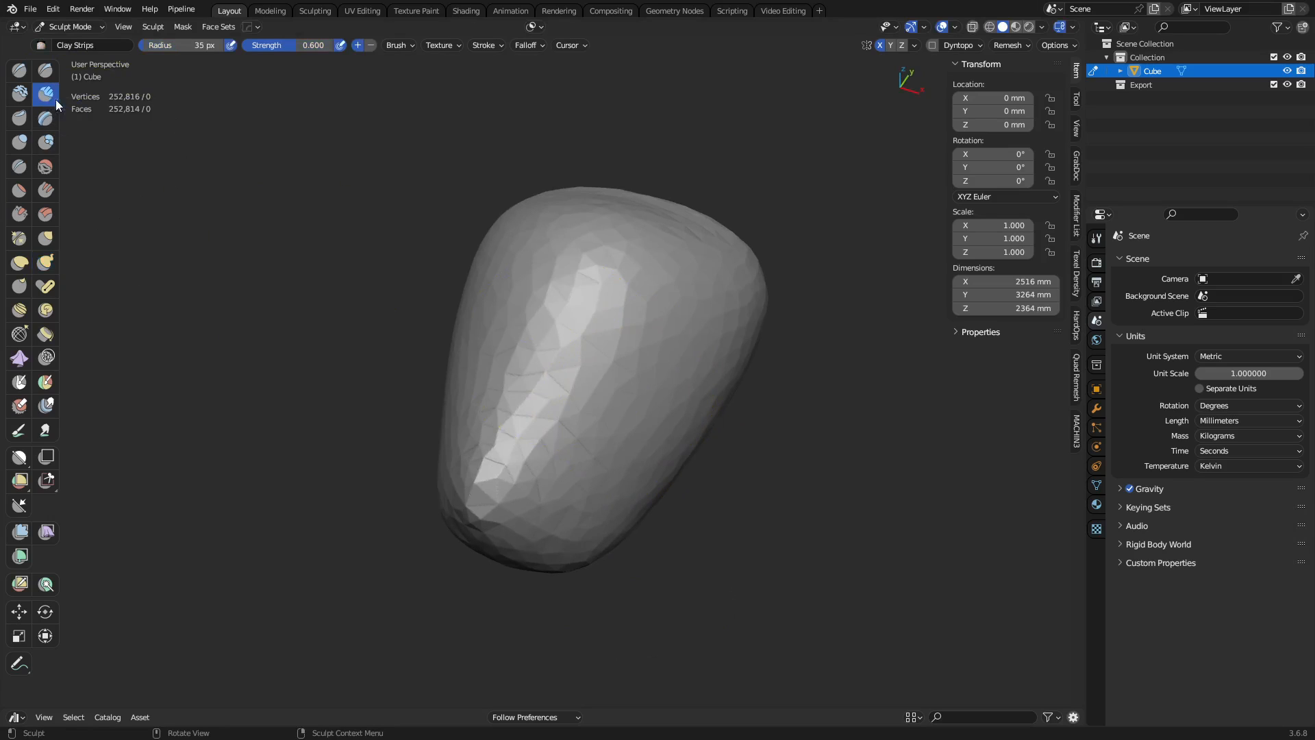
pyautogui.click(397, 45)
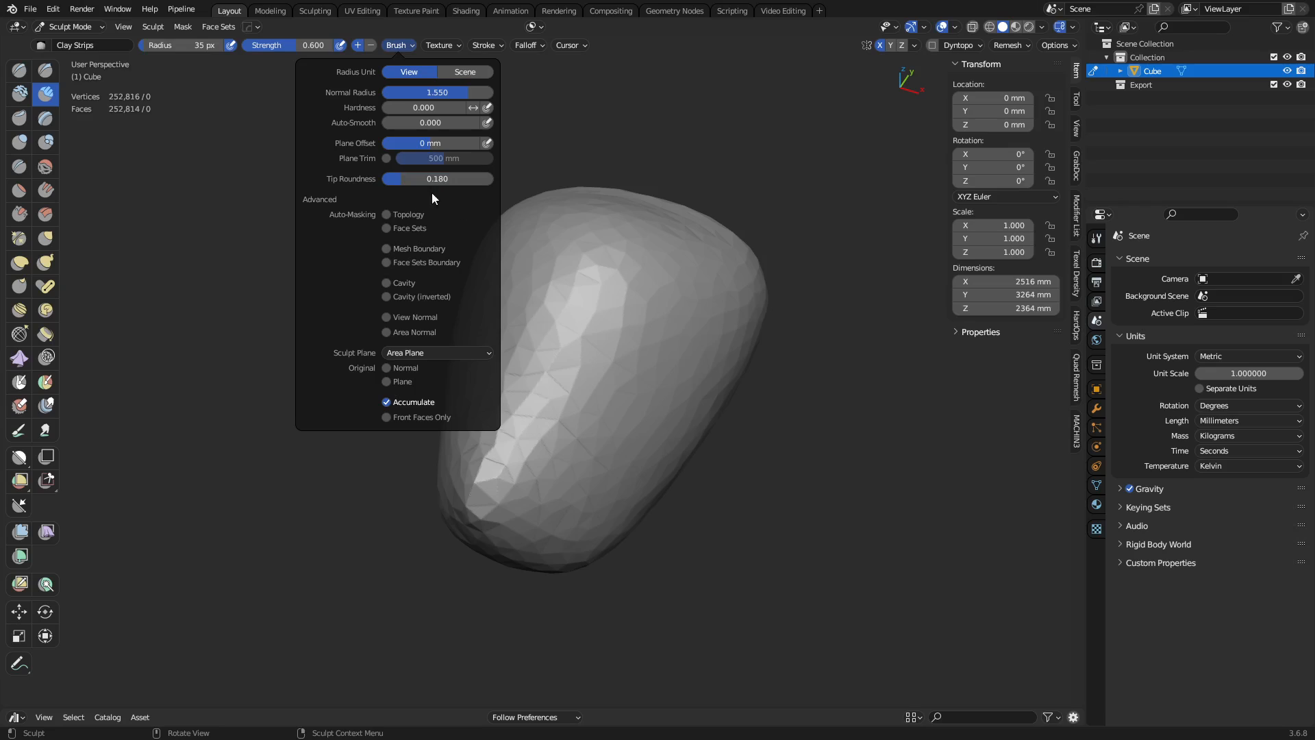
pyautogui.moveTo(419, 245)
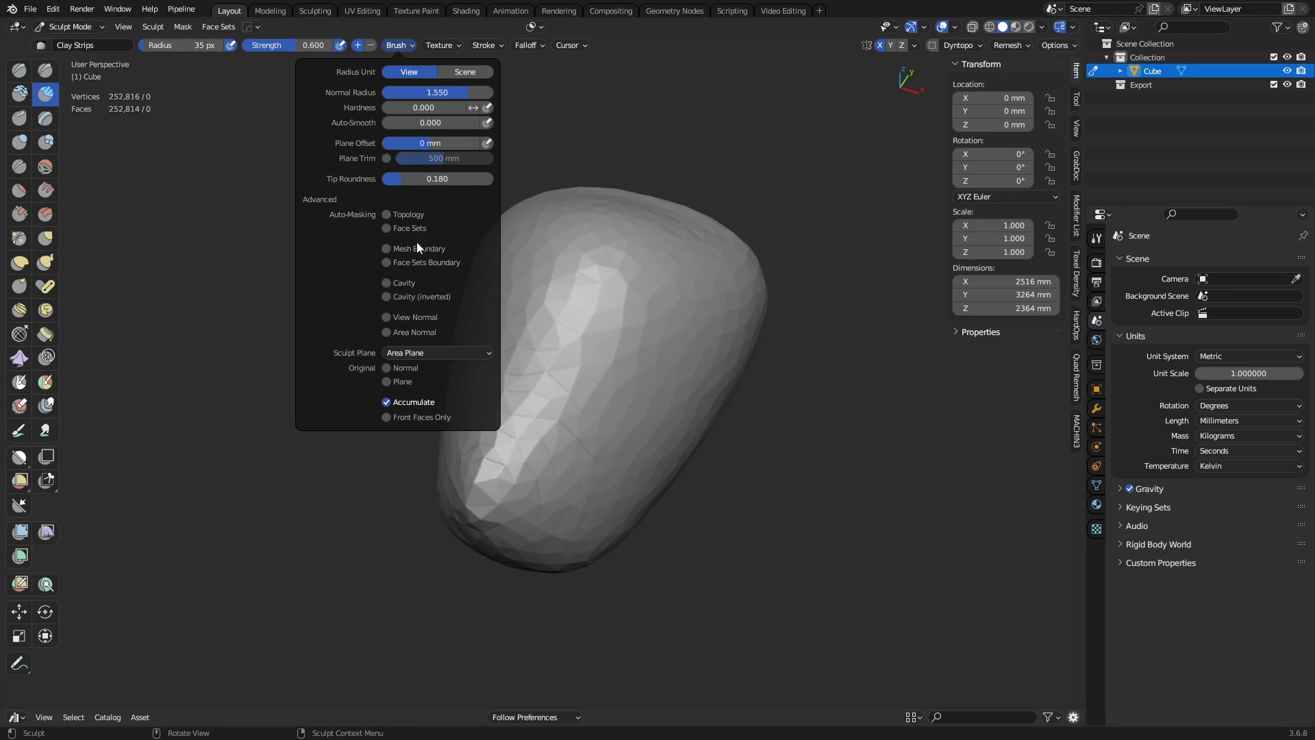
pyautogui.moveTo(386, 179); pyautogui.dragTo(494, 178)
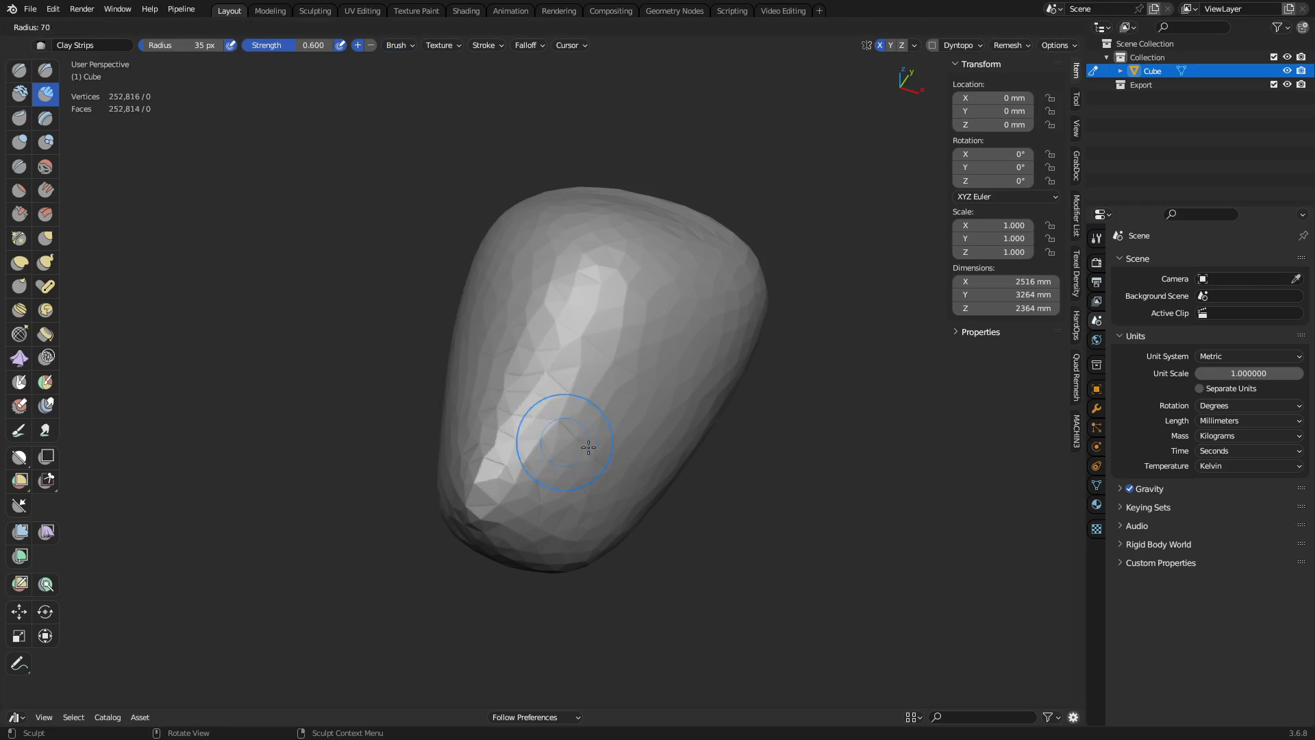
pyautogui.moveTo(587, 448); pyautogui.dragTo(520, 495)
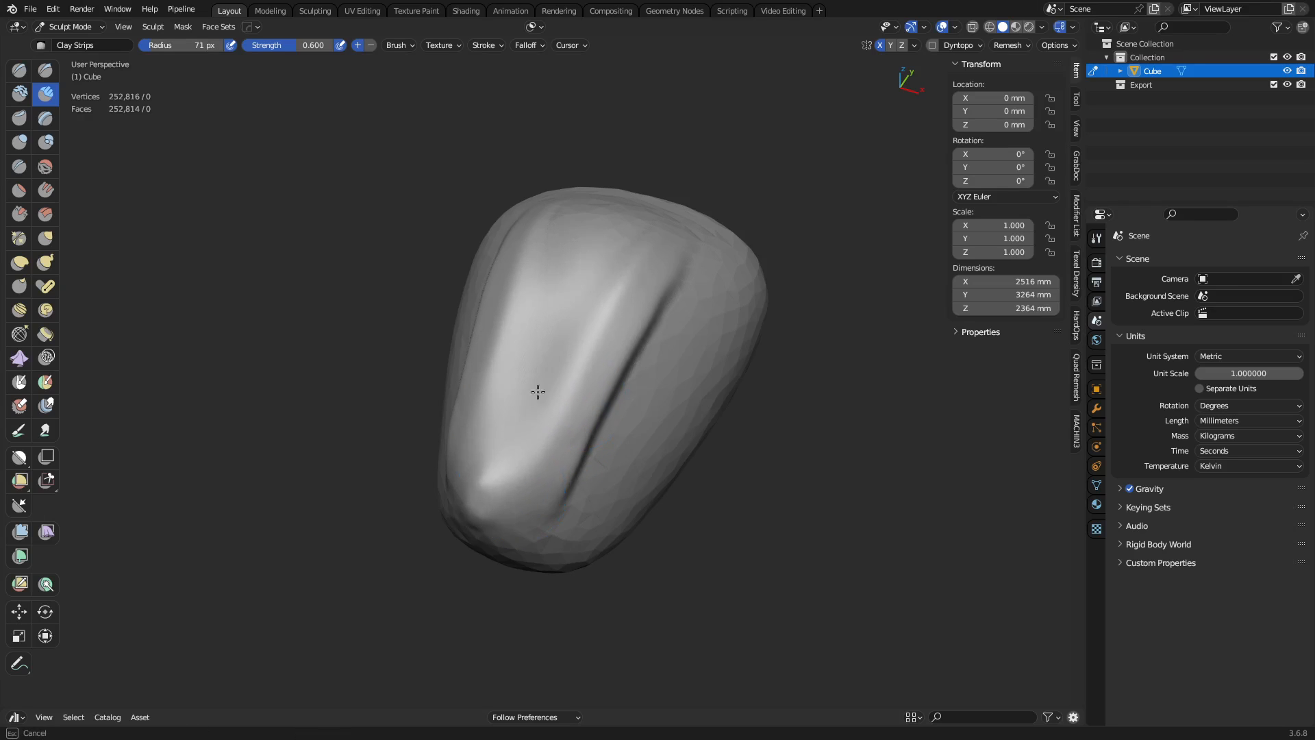
pyautogui.moveTo(537, 392); pyautogui.dragTo(755, 419)
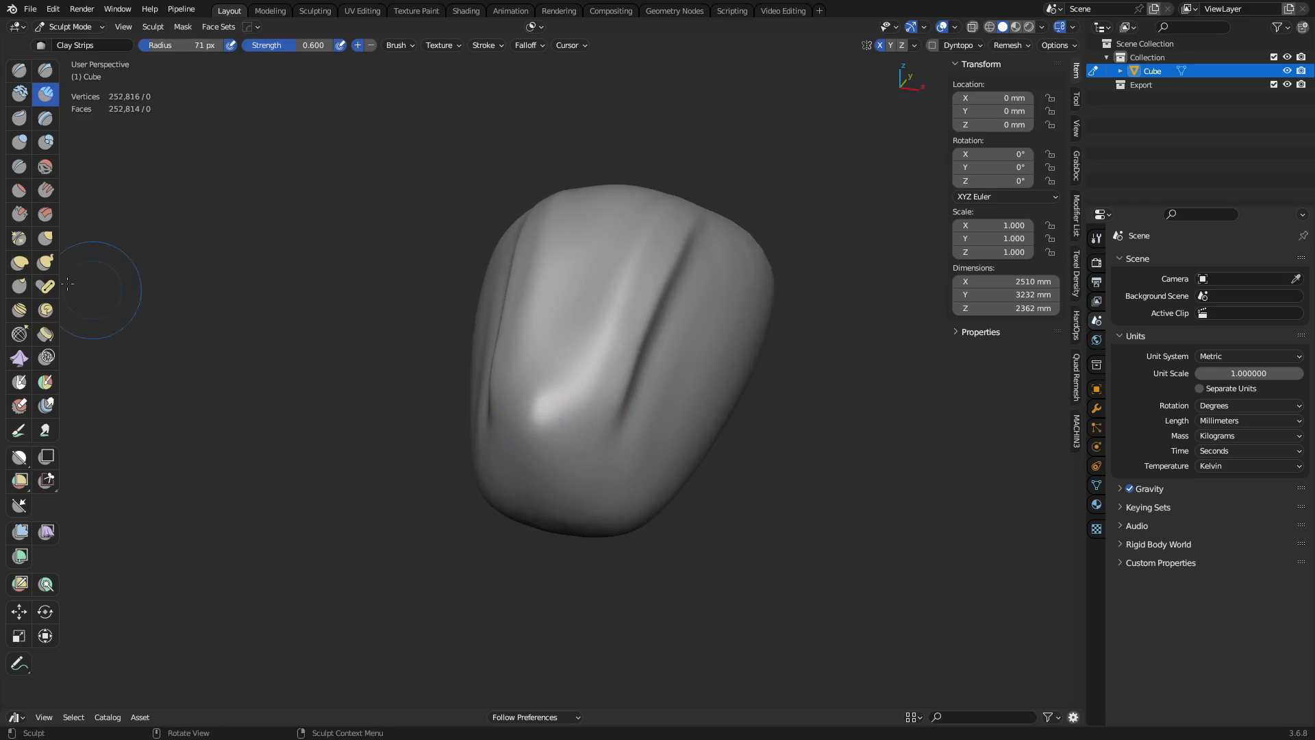
# Step: Flatten the ridge between the grooves into crisp planes with Multi-plane Scrape
pyautogui.click(18, 237)
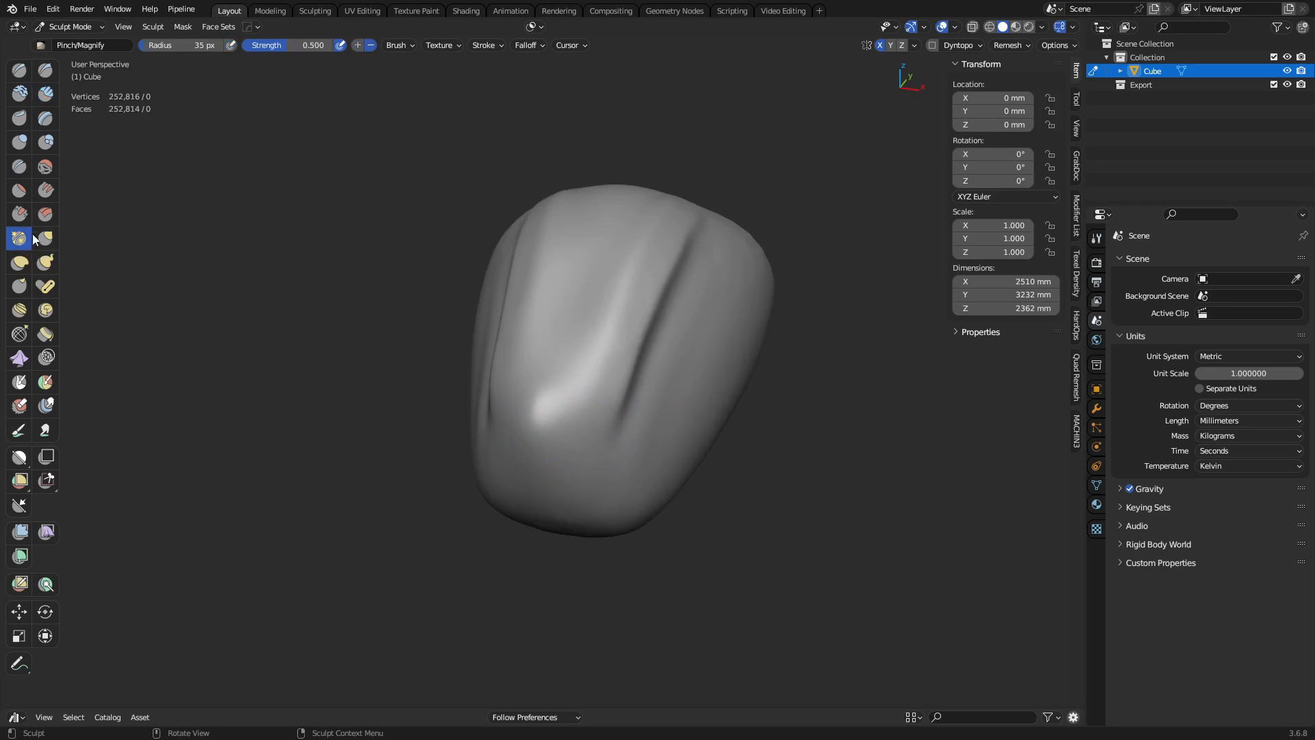
pyautogui.click(45, 213)
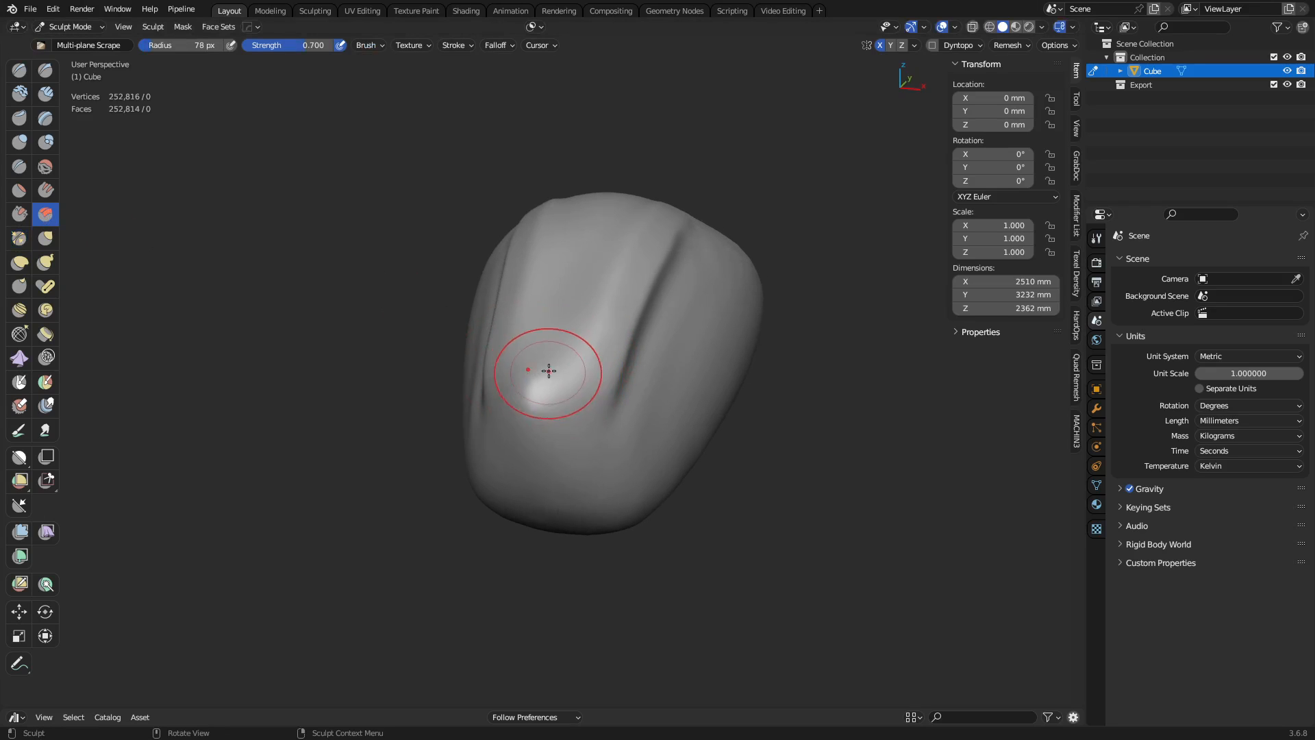
pyautogui.moveTo(526, 370); pyautogui.dragTo(565, 377)
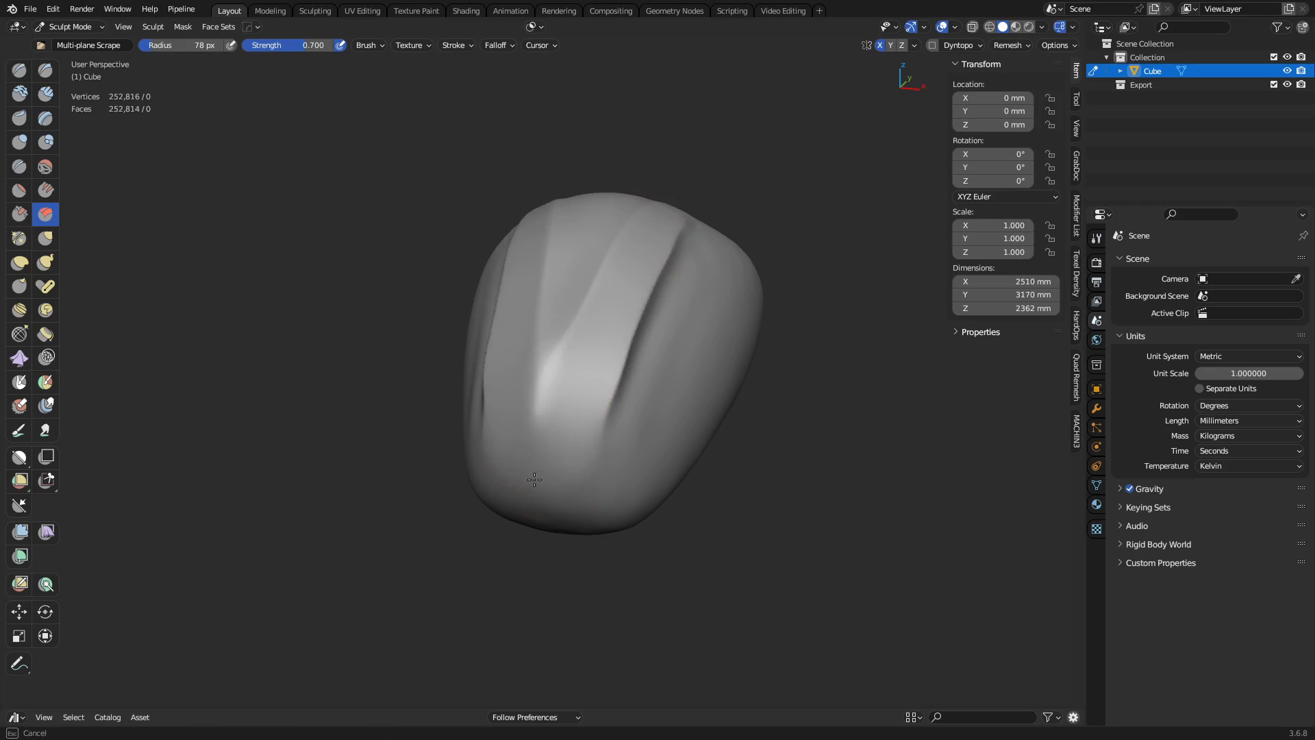
# Step: Deepen the main crease using the Fill/Deepen and Scrape brushes
pyautogui.click(45, 190)
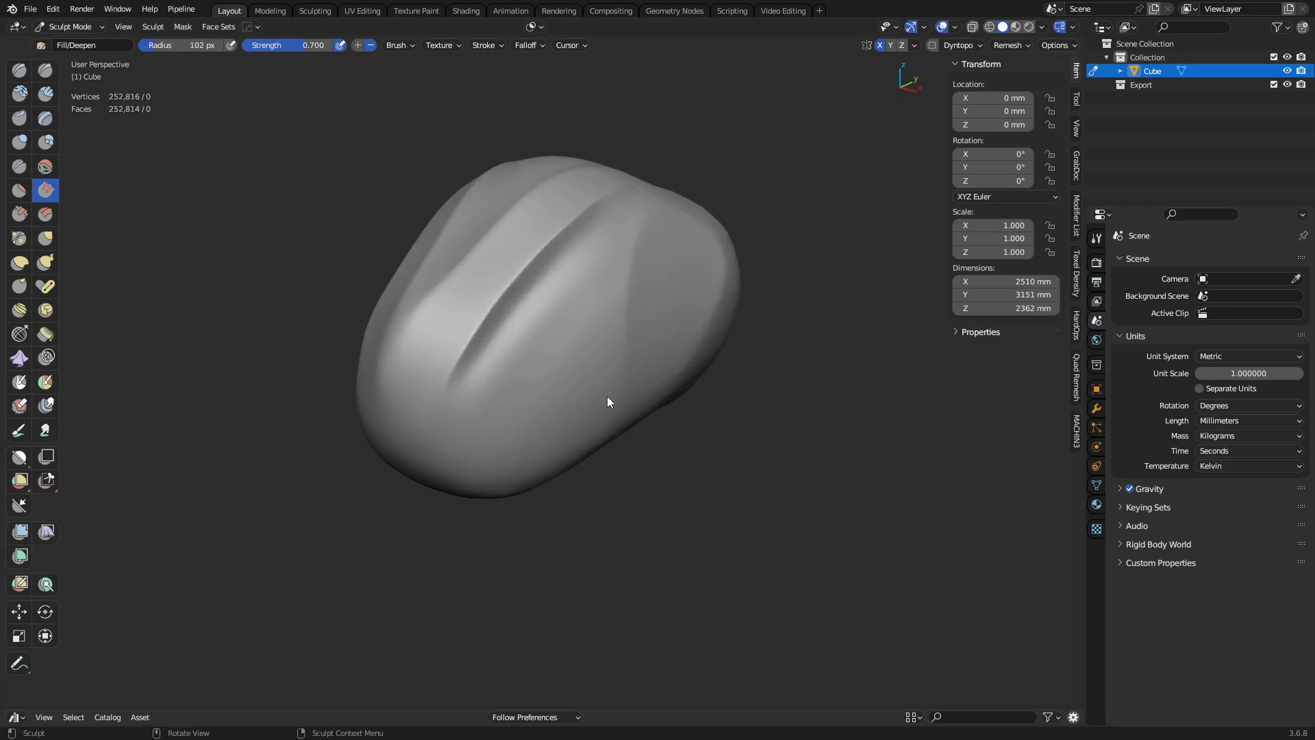
pyautogui.click(19, 213)
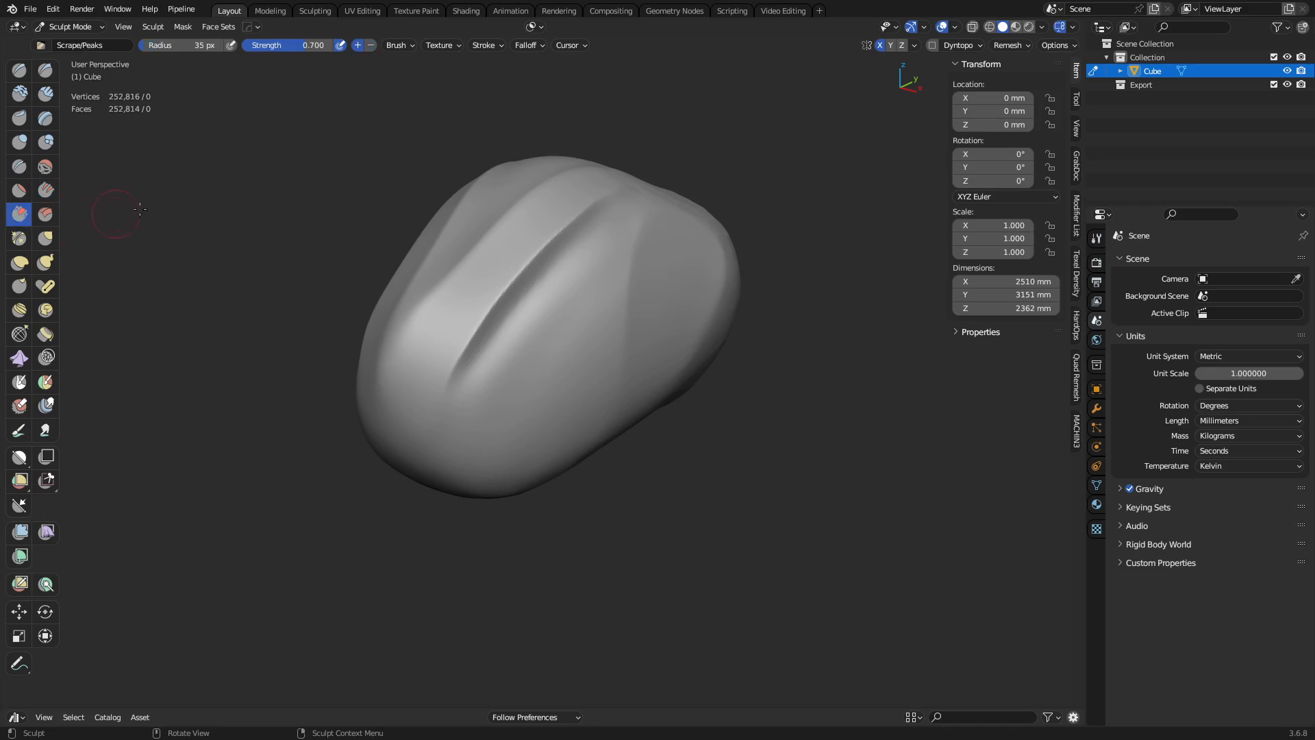
pyautogui.click(397, 45)
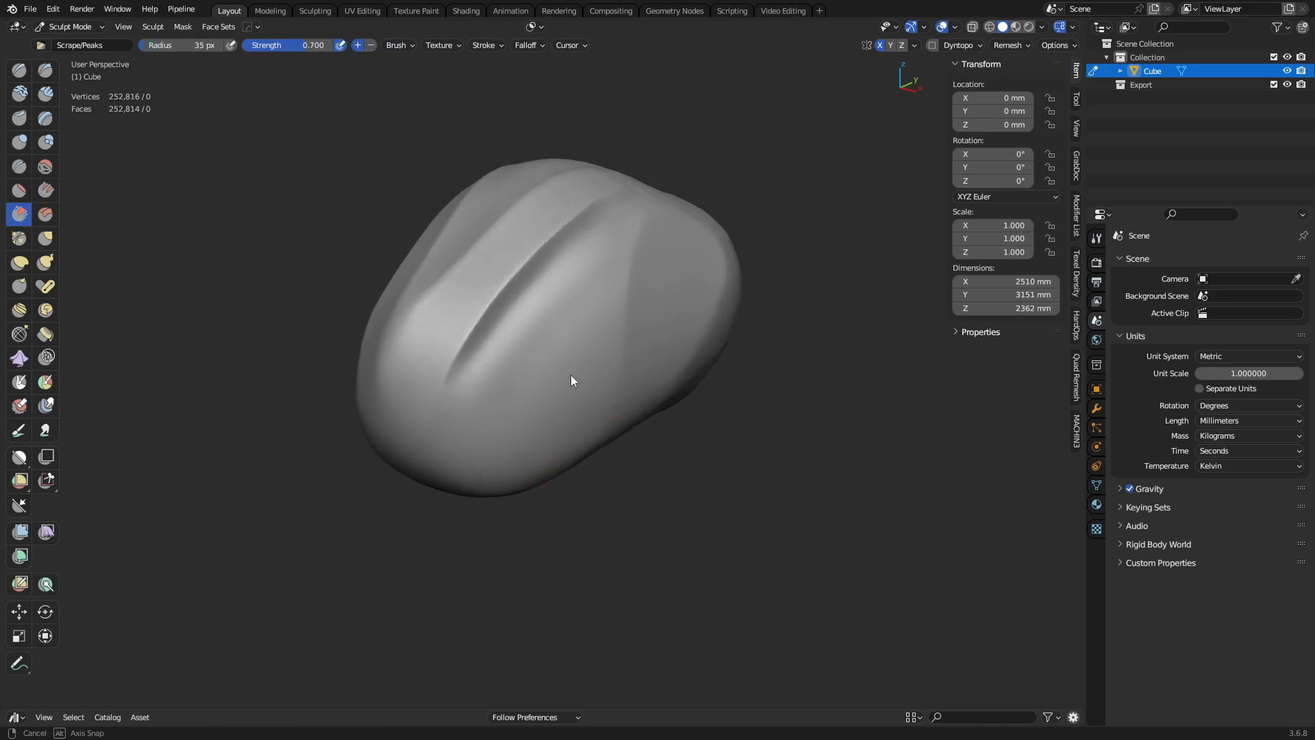
pyautogui.click(18, 71)
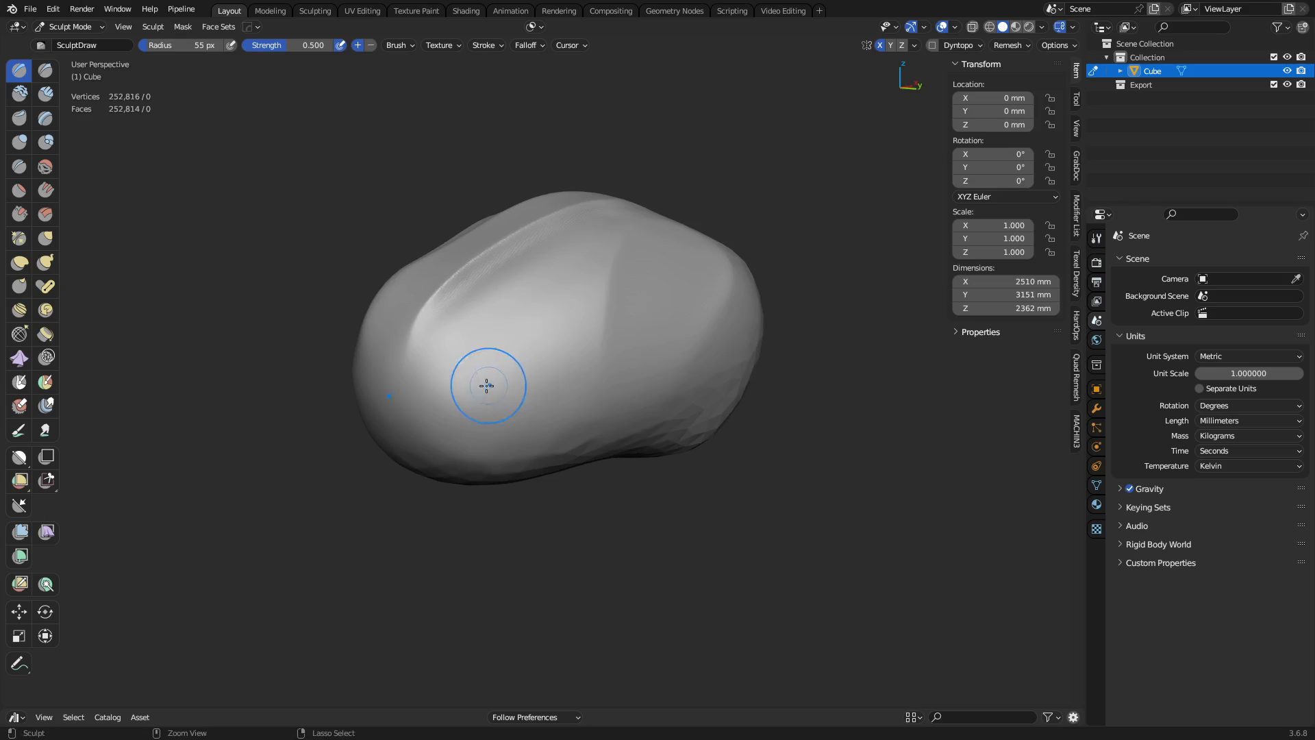
# Step: Carve and deepen an oval recess on the blob's side, sharpening its rim
pyautogui.moveTo(486, 386); pyautogui.dragTo(449, 403)
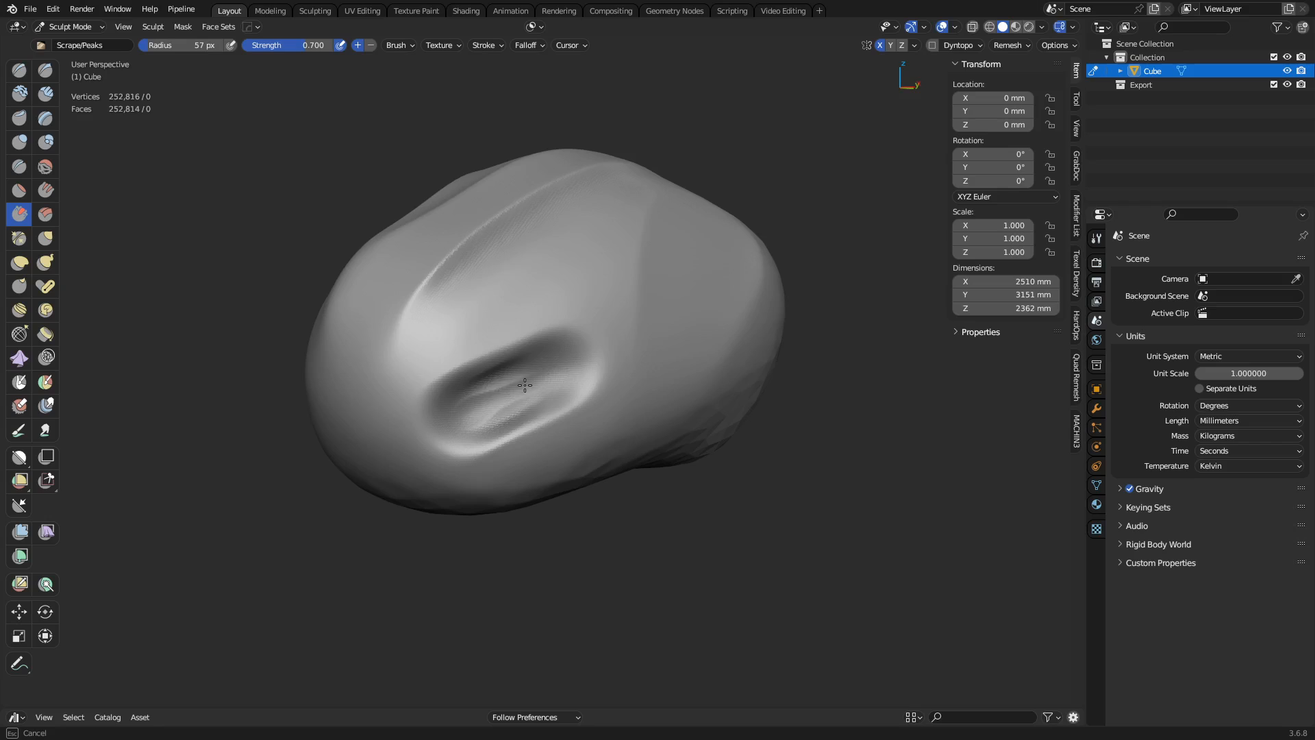
pyautogui.moveTo(524, 385); pyautogui.dragTo(457, 411)
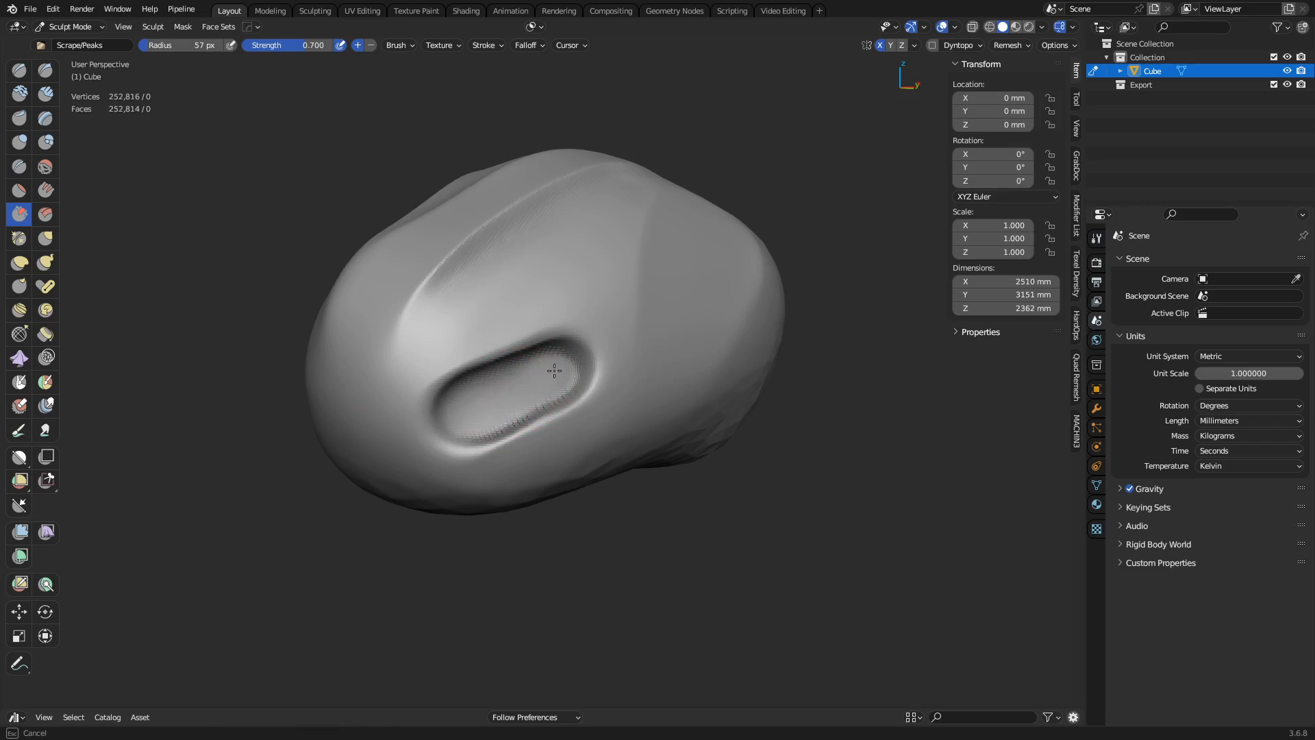
pyautogui.moveTo(554, 371); pyautogui.dragTo(504, 387)
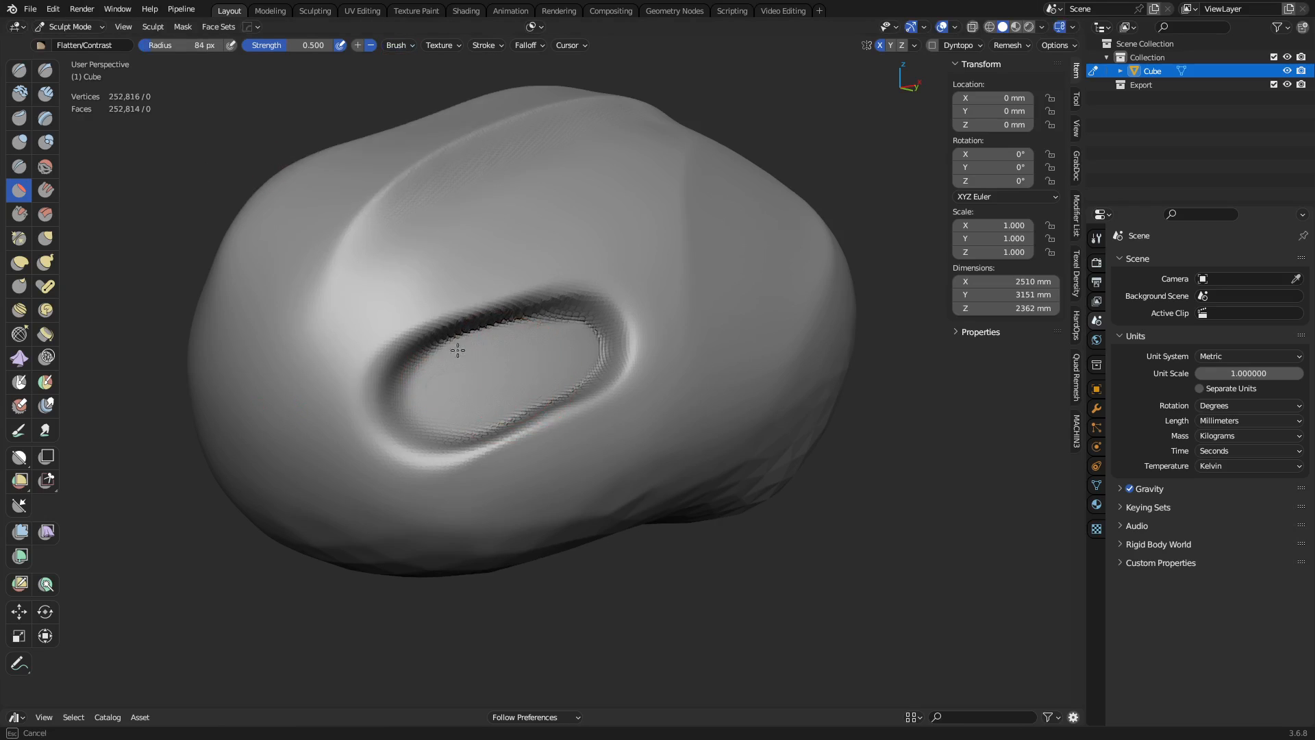
# Step: Level the inside of the oval recess with Flatten/Contrast strokes
pyautogui.moveTo(457, 351); pyautogui.dragTo(466, 323)
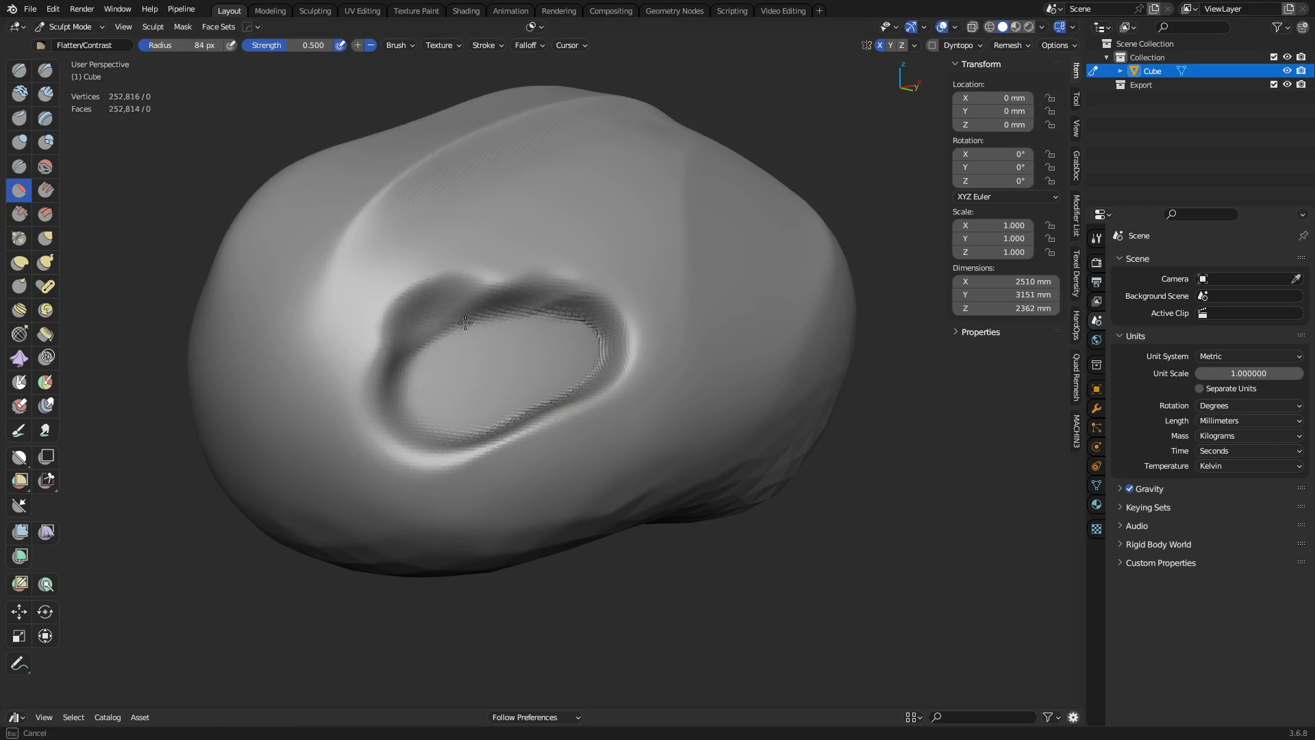
pyautogui.moveTo(466, 322); pyautogui.dragTo(453, 313)
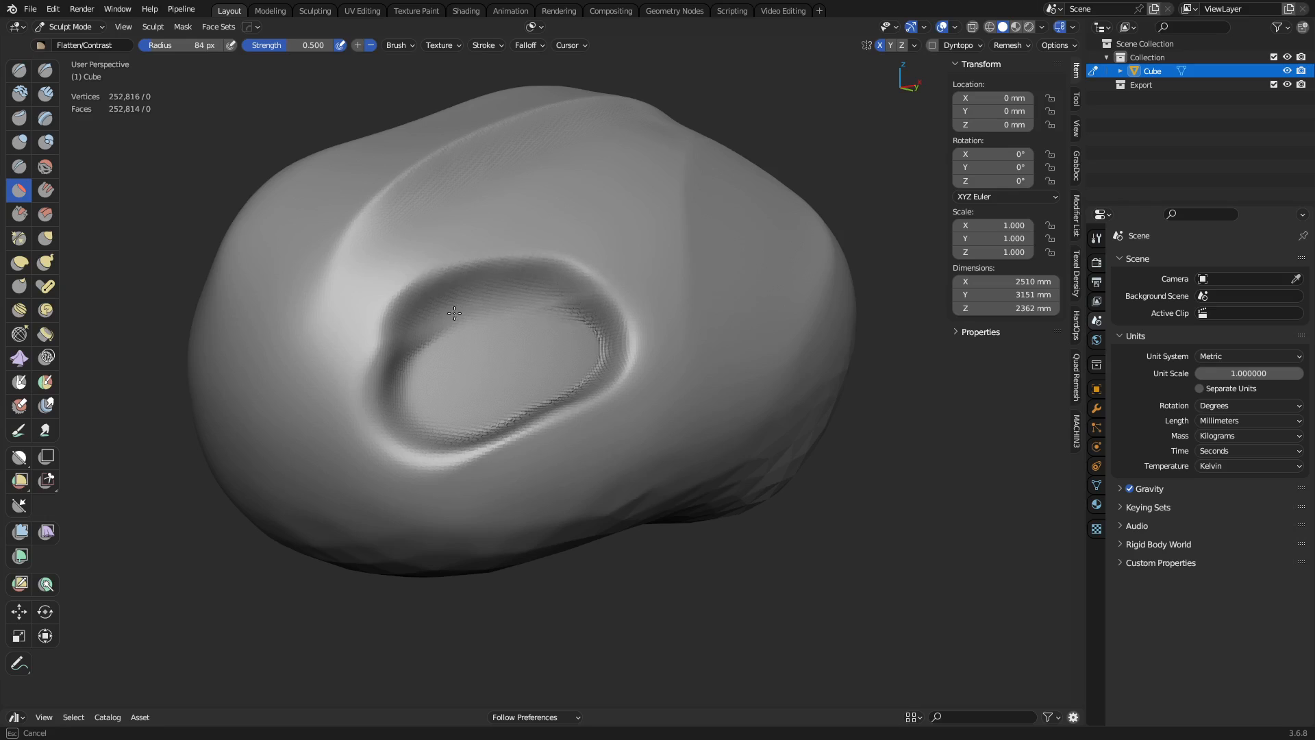
pyautogui.moveTo(452, 327); pyautogui.dragTo(453, 331)
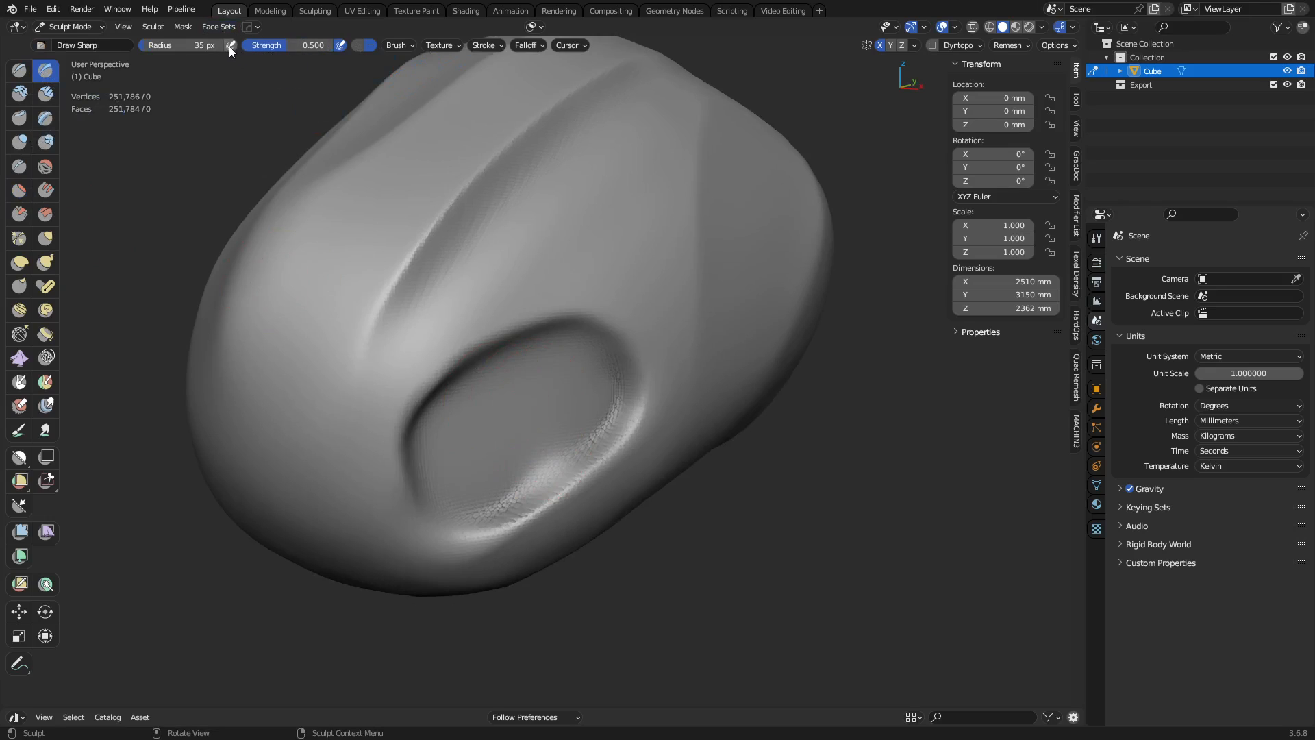
pyautogui.moveTo(268, 84)
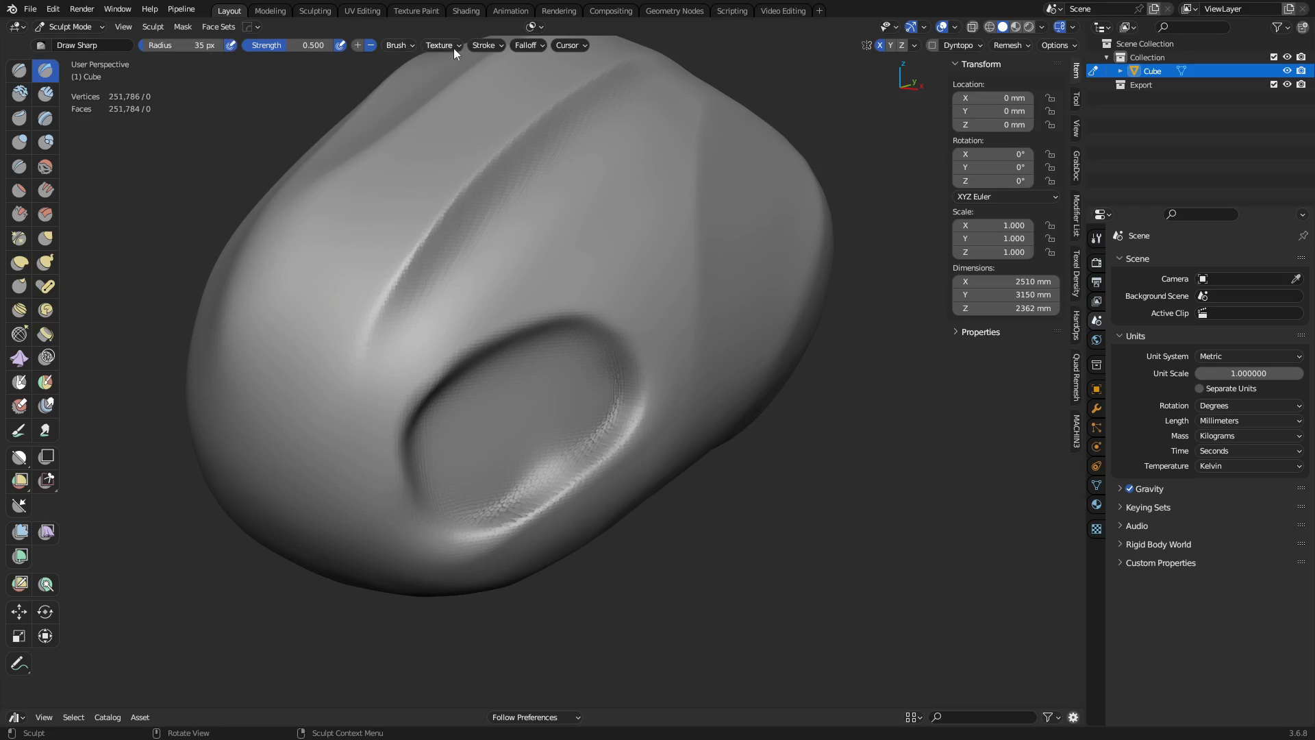
# Step: Review the Draw Sharp brush's stroke spacing and falloff settings
pyautogui.click(484, 46)
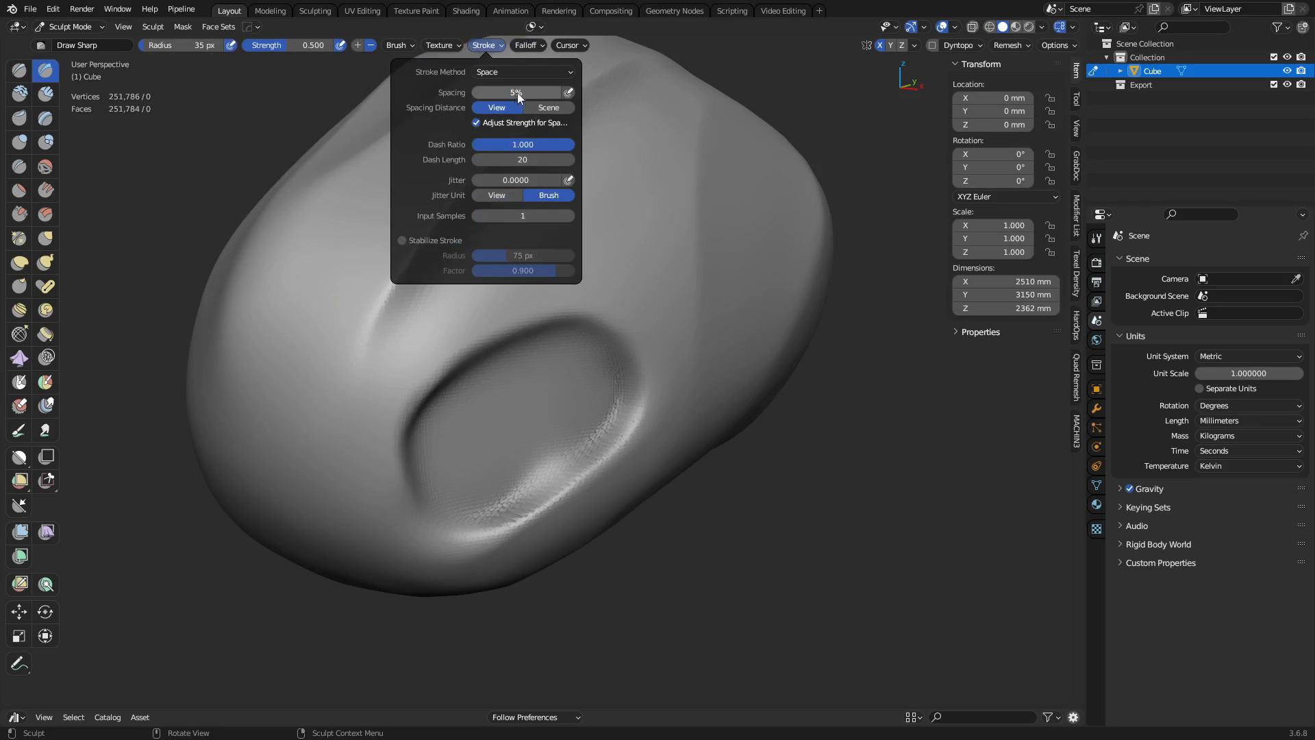
pyautogui.click(527, 45)
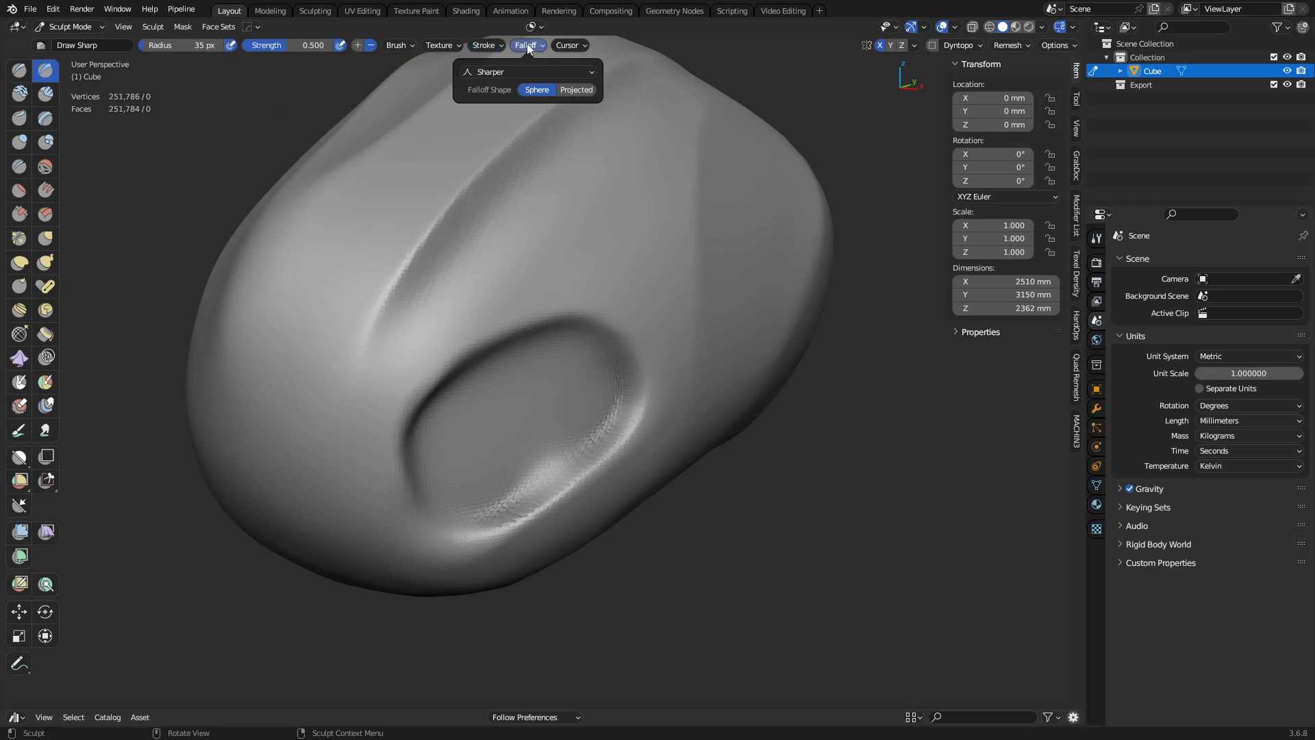
pyautogui.click(20, 166)
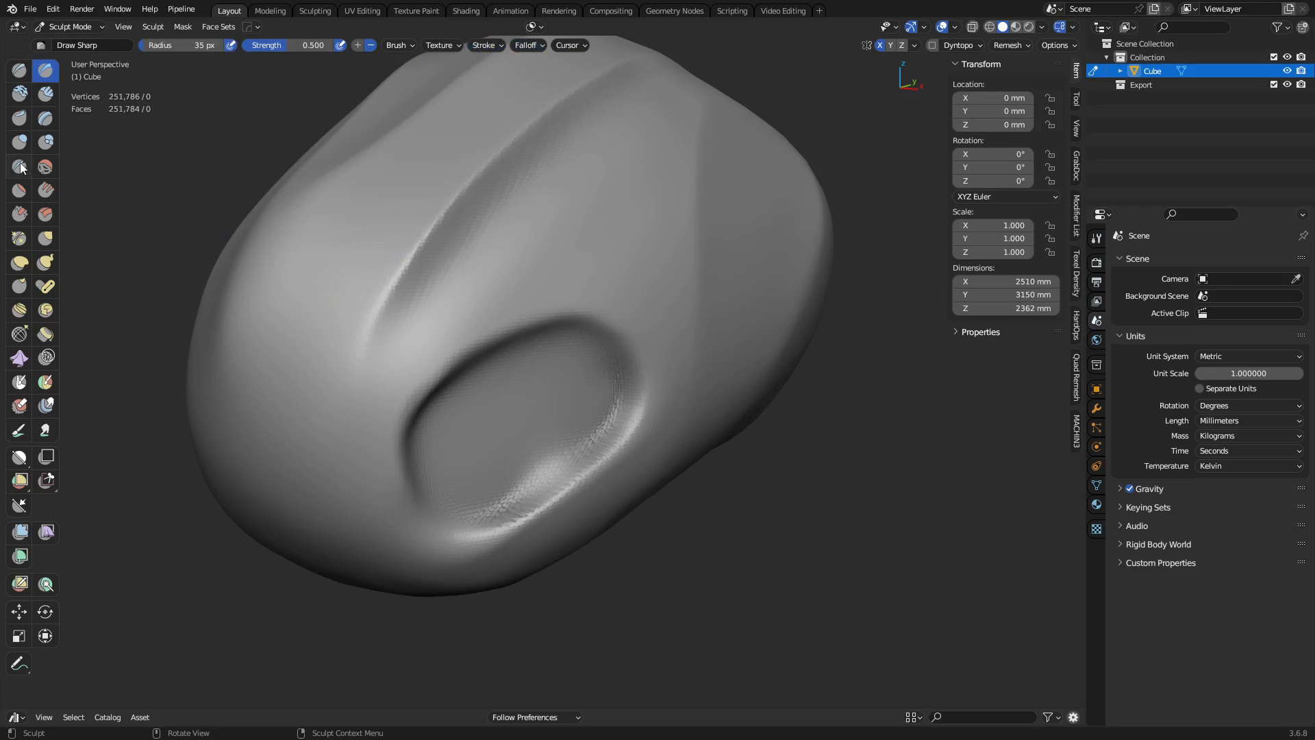
# Step: Sharpen the long top groove with the Crease brush at strength 0.25
pyautogui.click(18, 167)
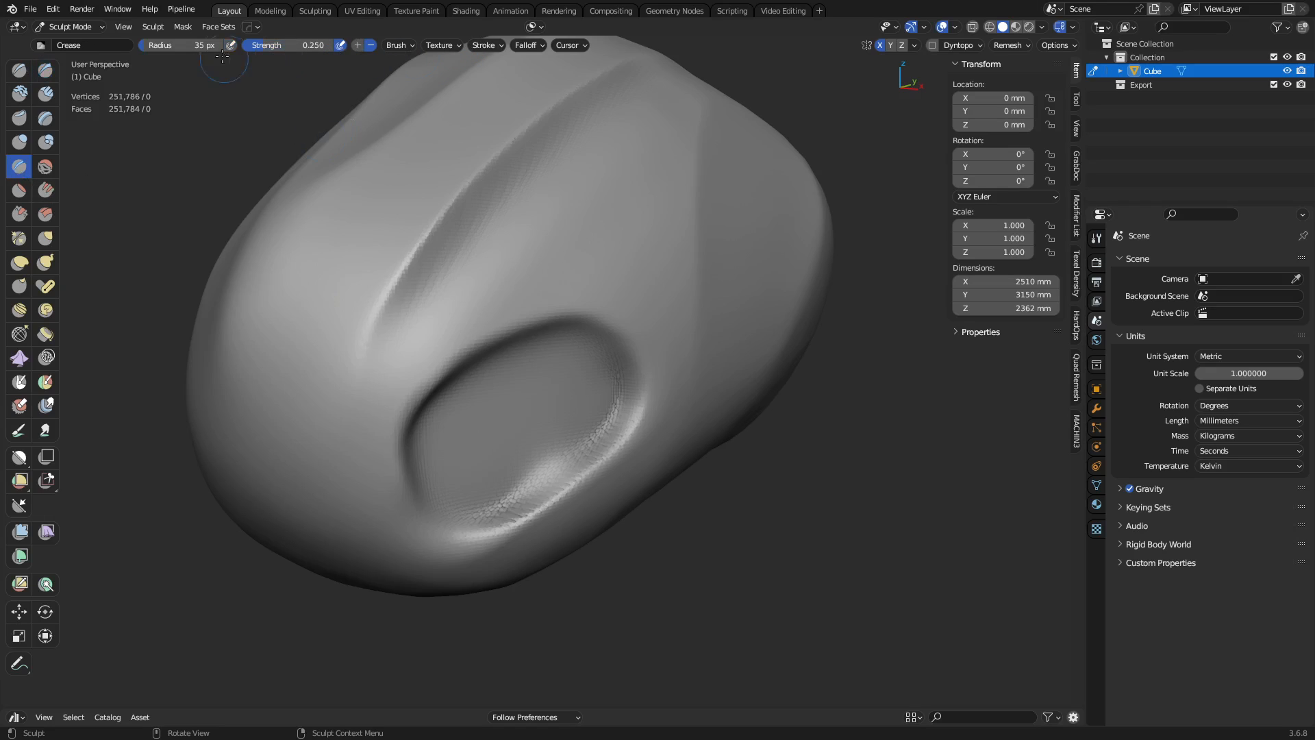
pyautogui.click(528, 45)
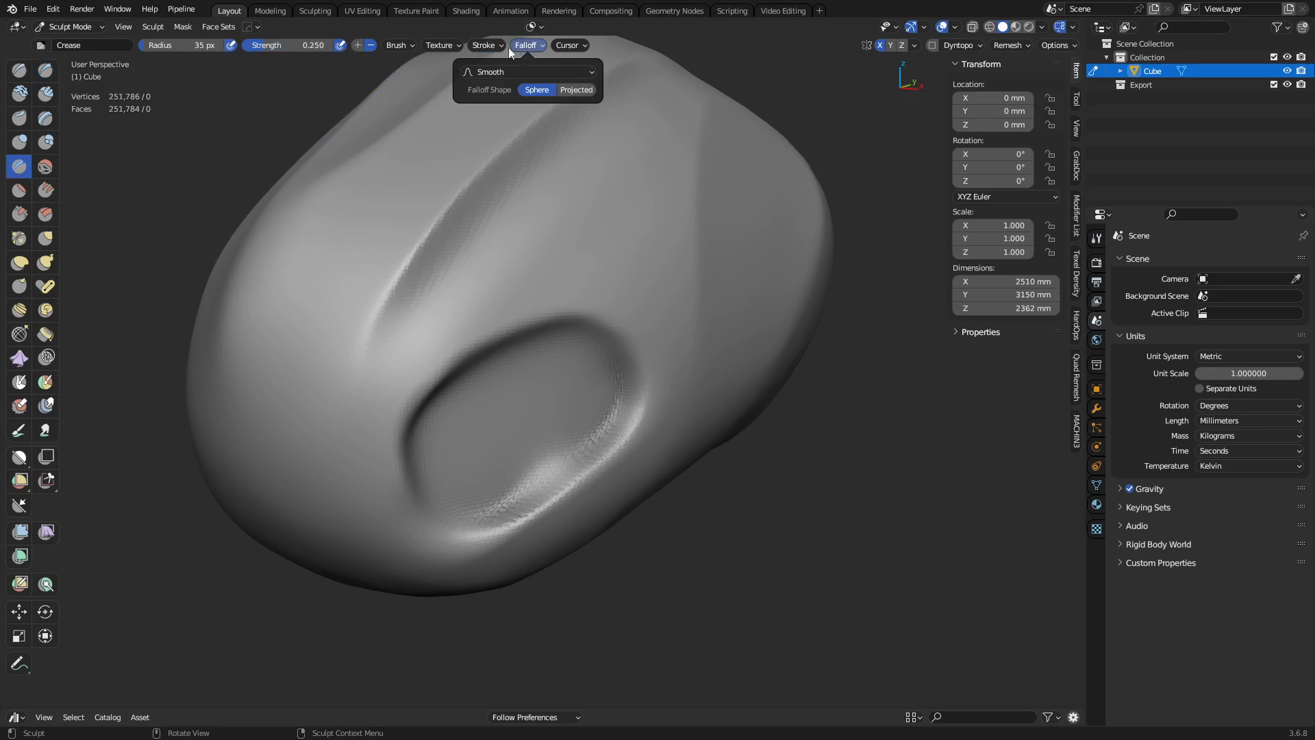
pyautogui.click(526, 71)
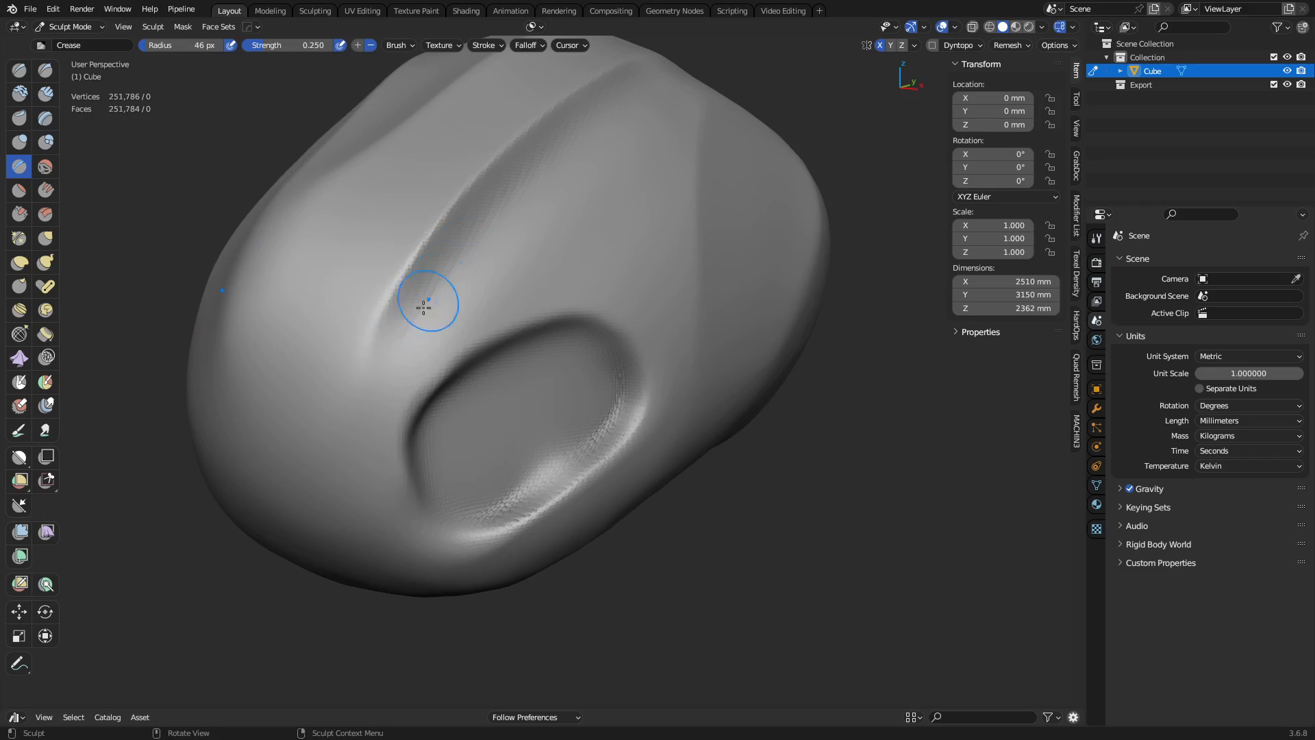
pyautogui.moveTo(423, 302); pyautogui.dragTo(440, 288)
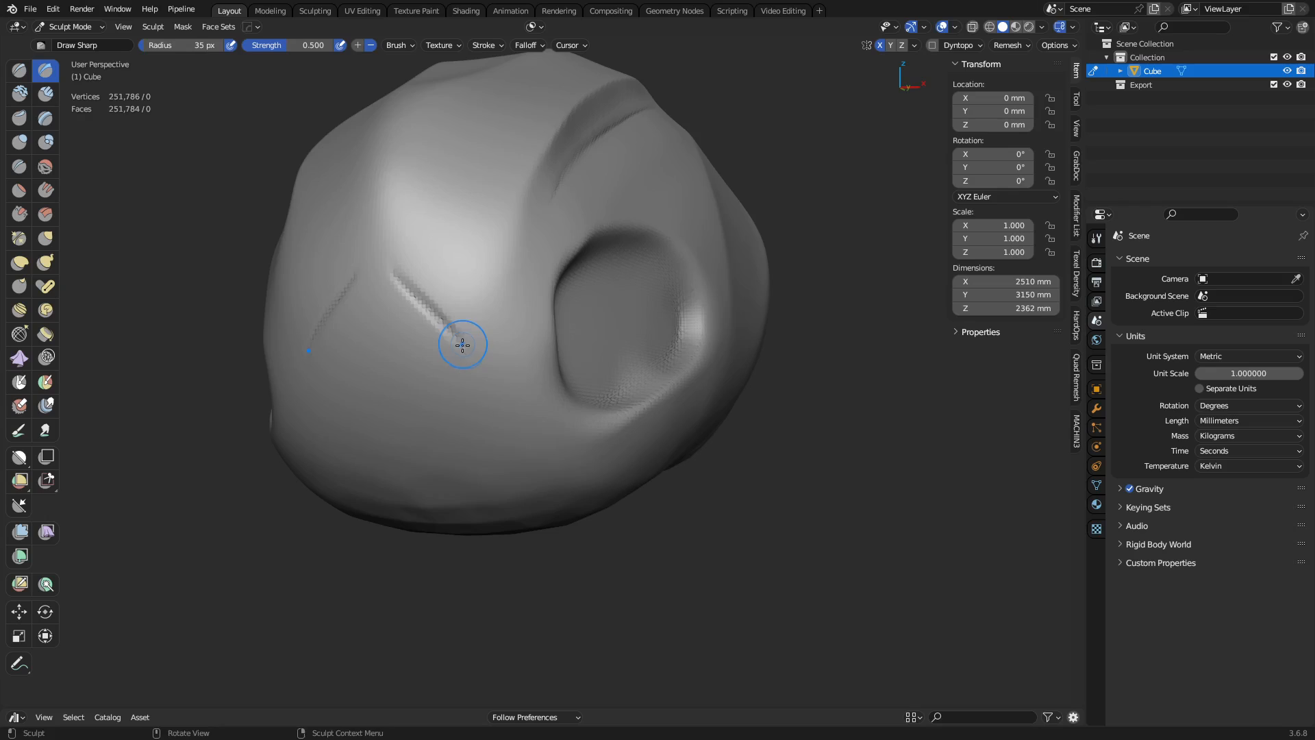
# Step: Score two short diagonal Draw Sharp lines meeting in a V on the front
pyautogui.moveTo(461, 343); pyautogui.dragTo(457, 355)
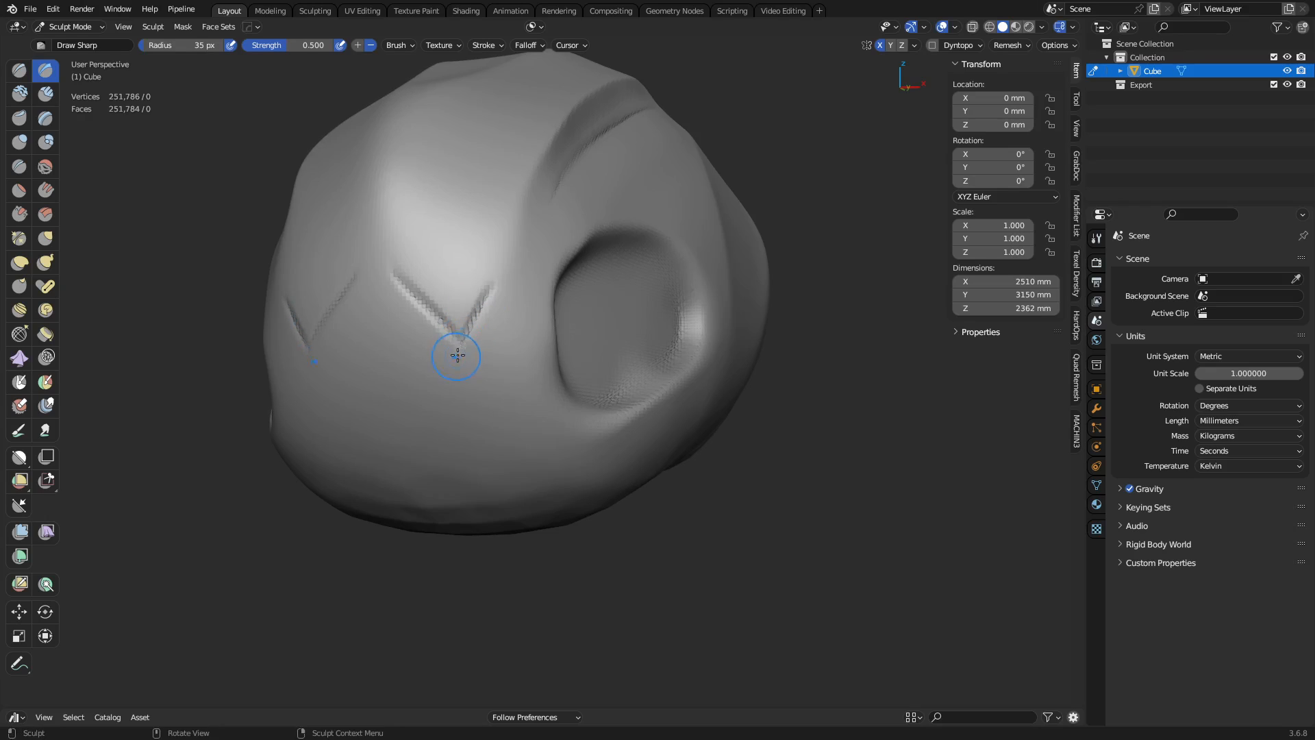
pyautogui.moveTo(457, 355); pyautogui.dragTo(470, 436)
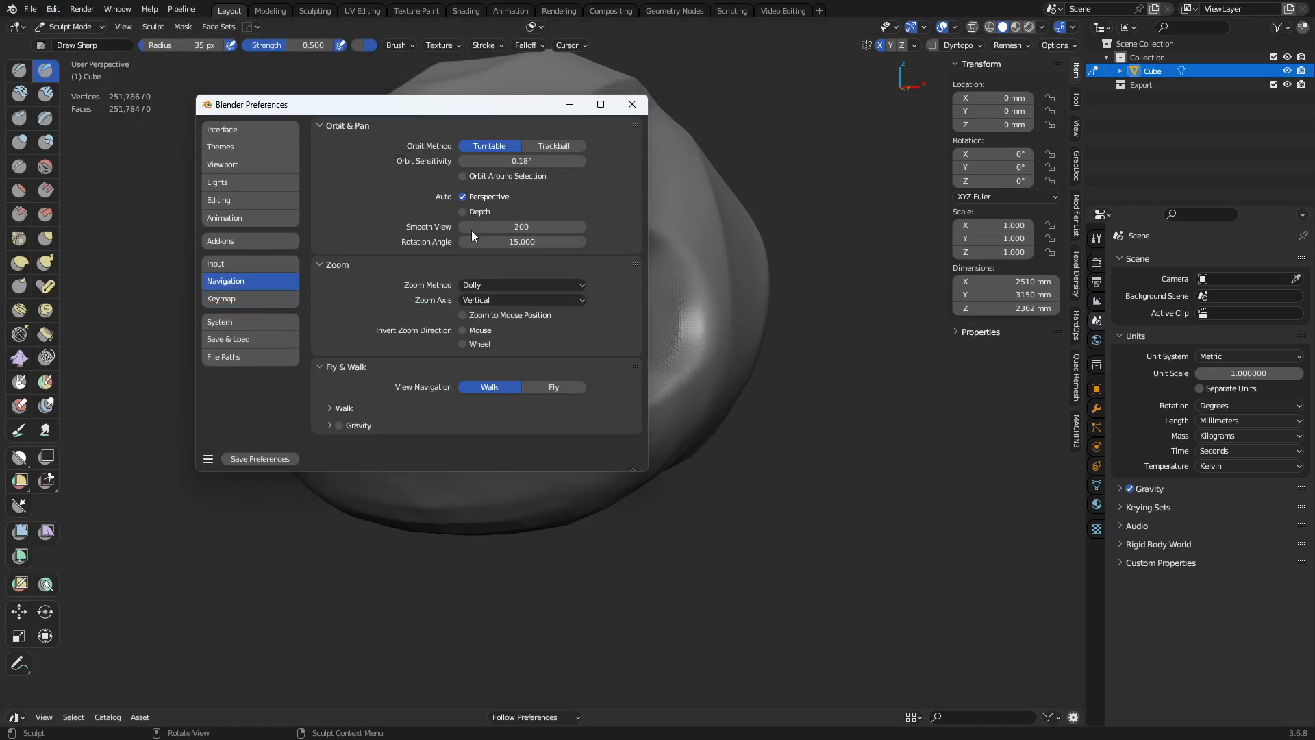
# Step: Close Preferences, orbit to the oval recess, and flatten its floor with Flatten/Contrast
pyautogui.click(631, 104)
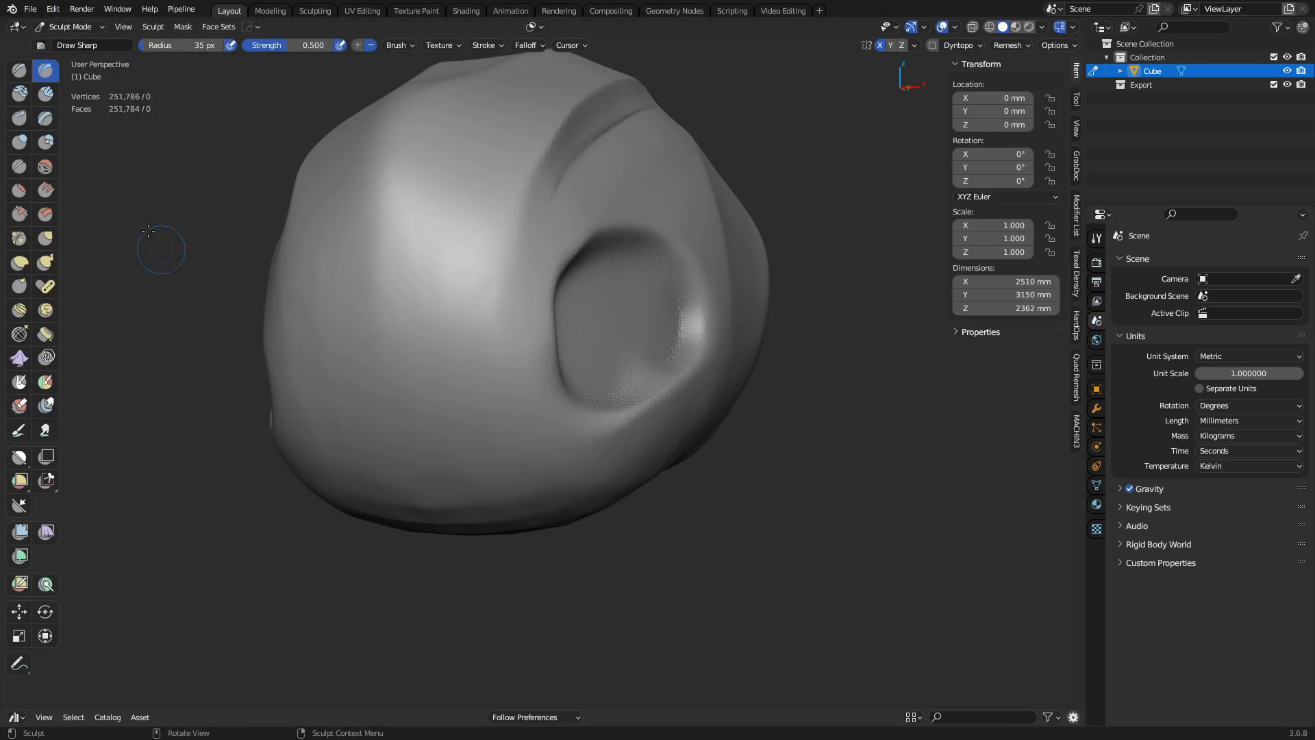
pyautogui.moveTo(160, 249); pyautogui.dragTo(184, 519)
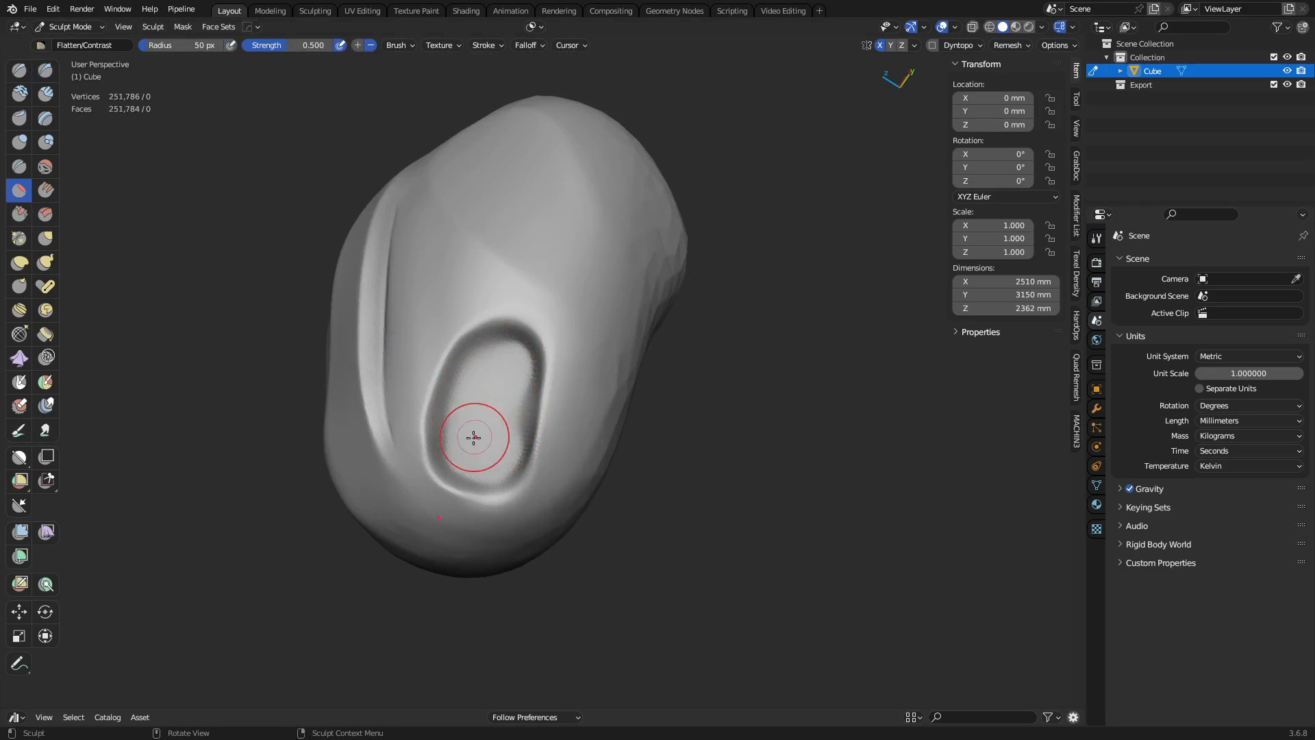
pyautogui.moveTo(472, 436); pyautogui.dragTo(505, 412)
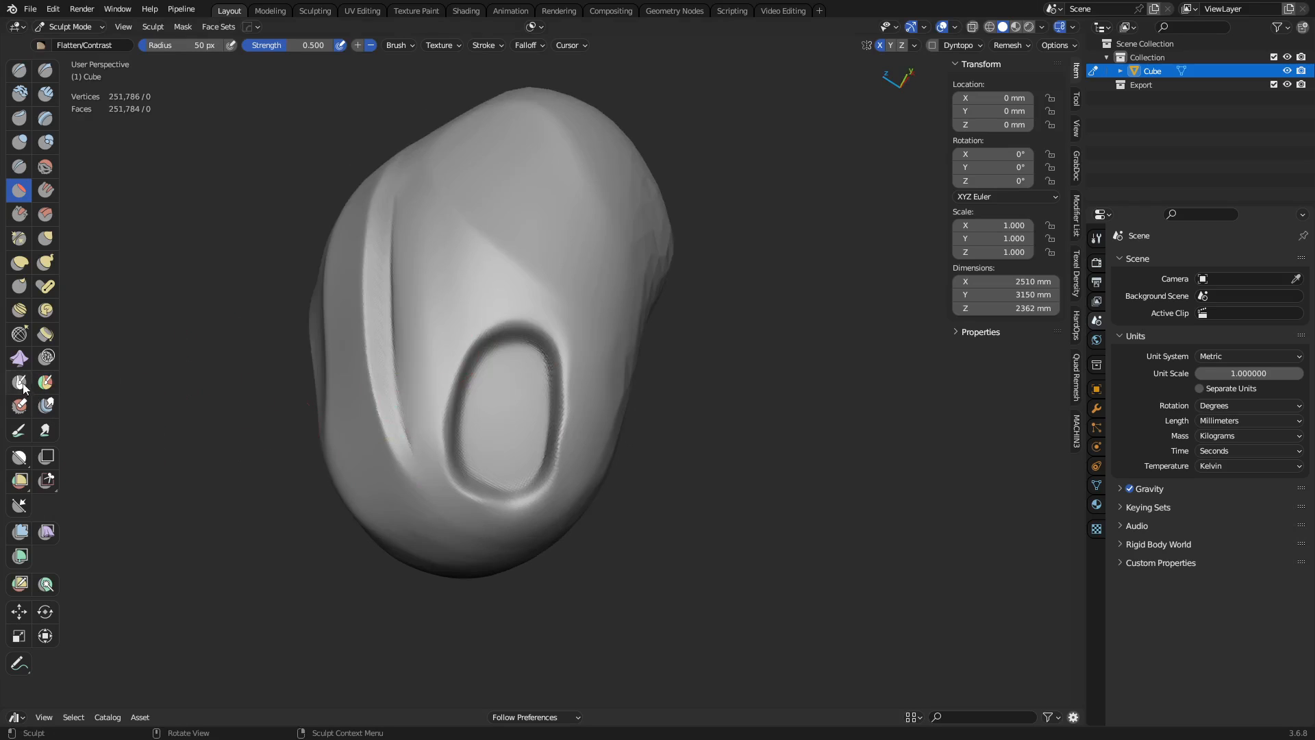
# Step: Paint an oval mask on the upper front using the Mask brush with sphere falloff
pyautogui.click(19, 382)
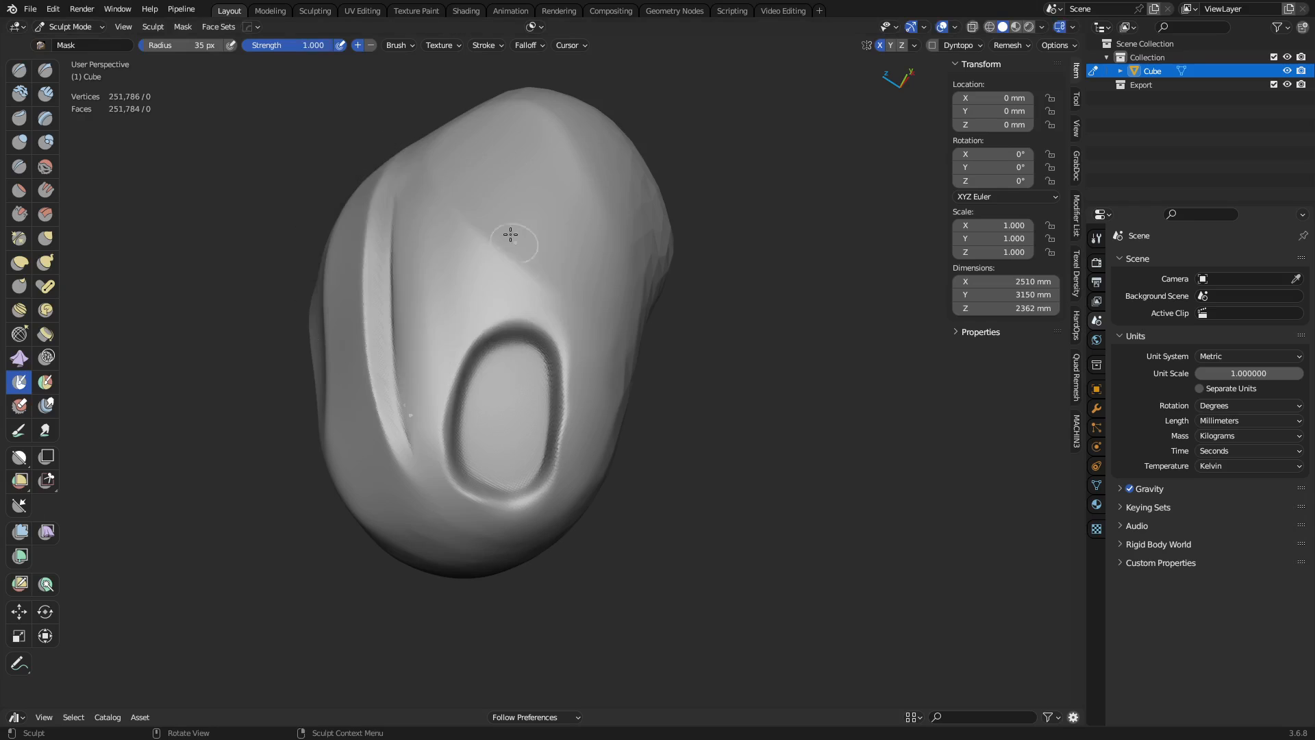
pyautogui.click(529, 45)
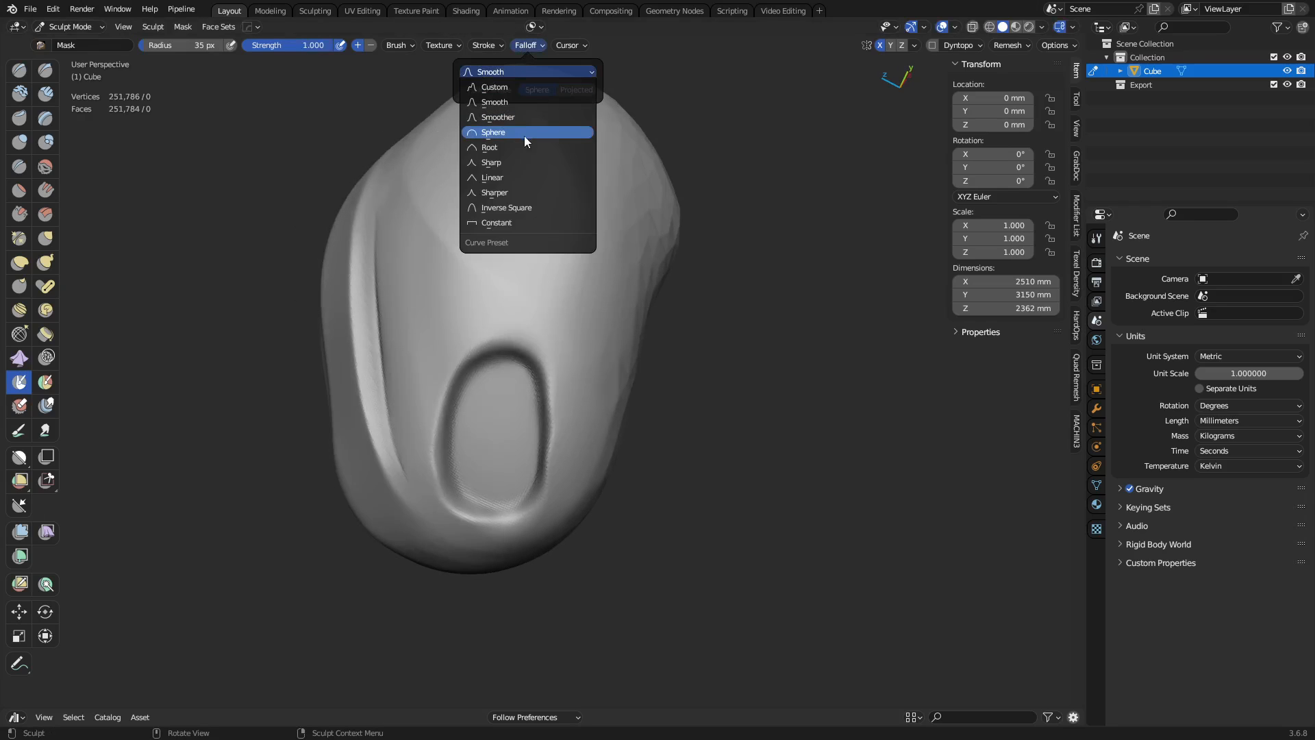
pyautogui.click(493, 132)
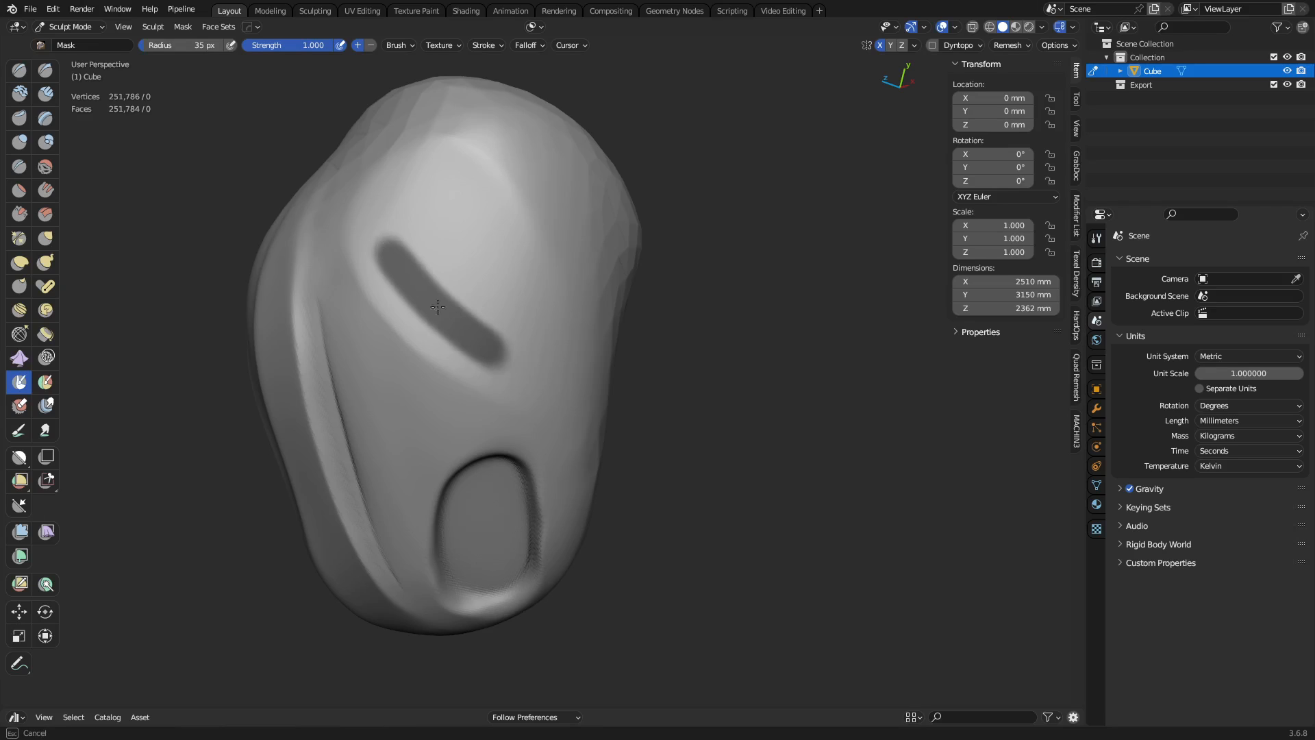
pyautogui.moveTo(437, 306); pyautogui.dragTo(389, 238)
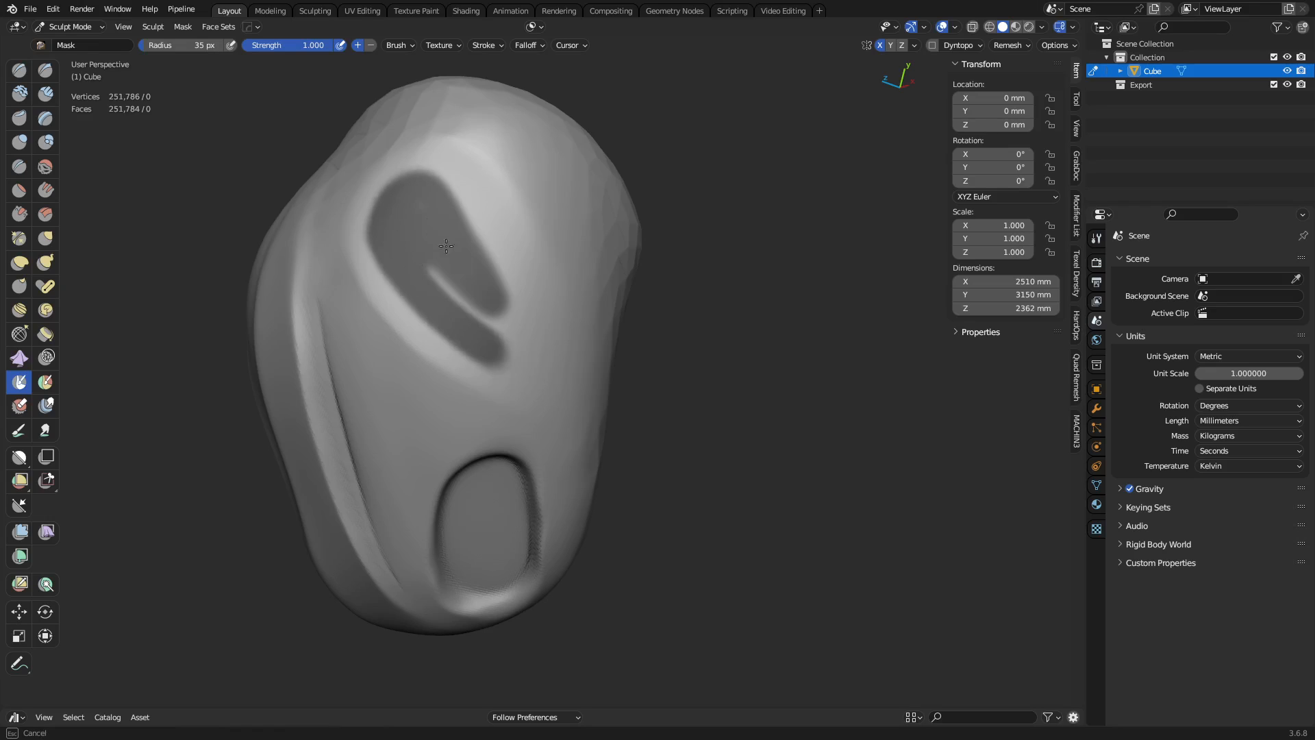
pyautogui.moveTo(445, 246); pyautogui.dragTo(499, 349)
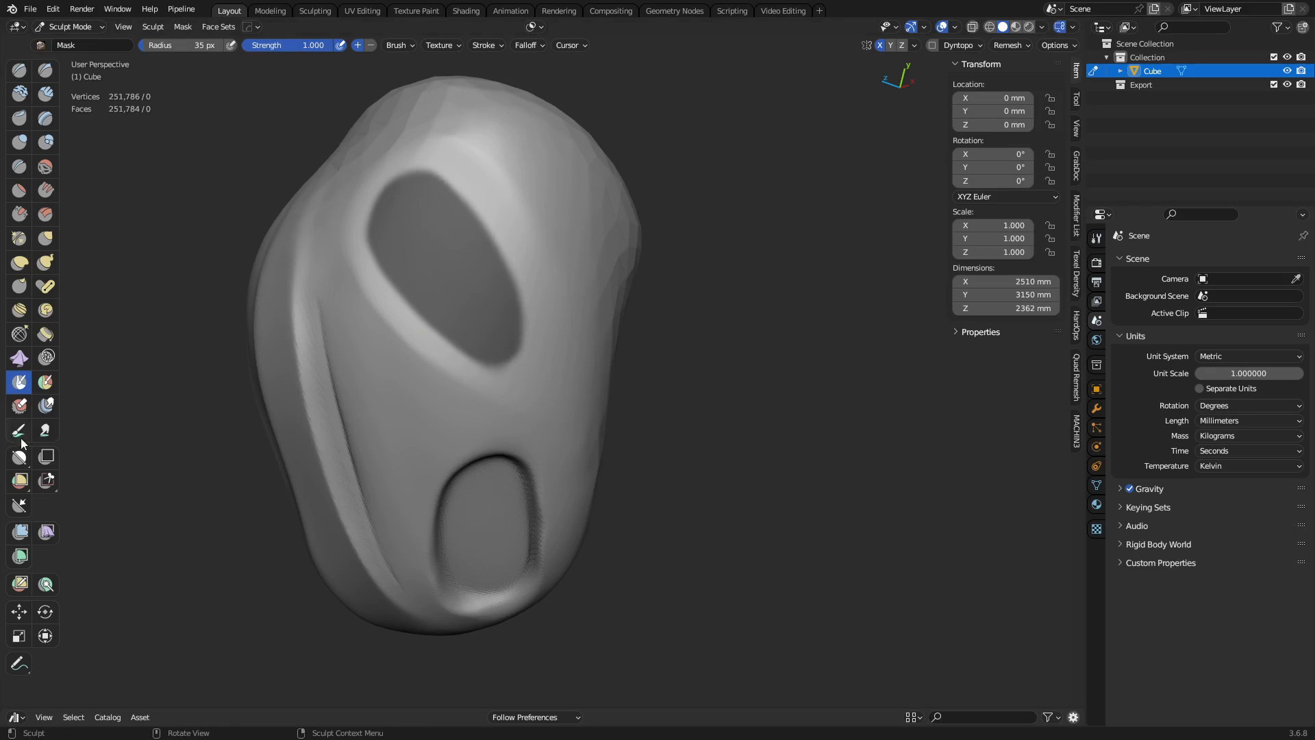
pyautogui.click(19, 532)
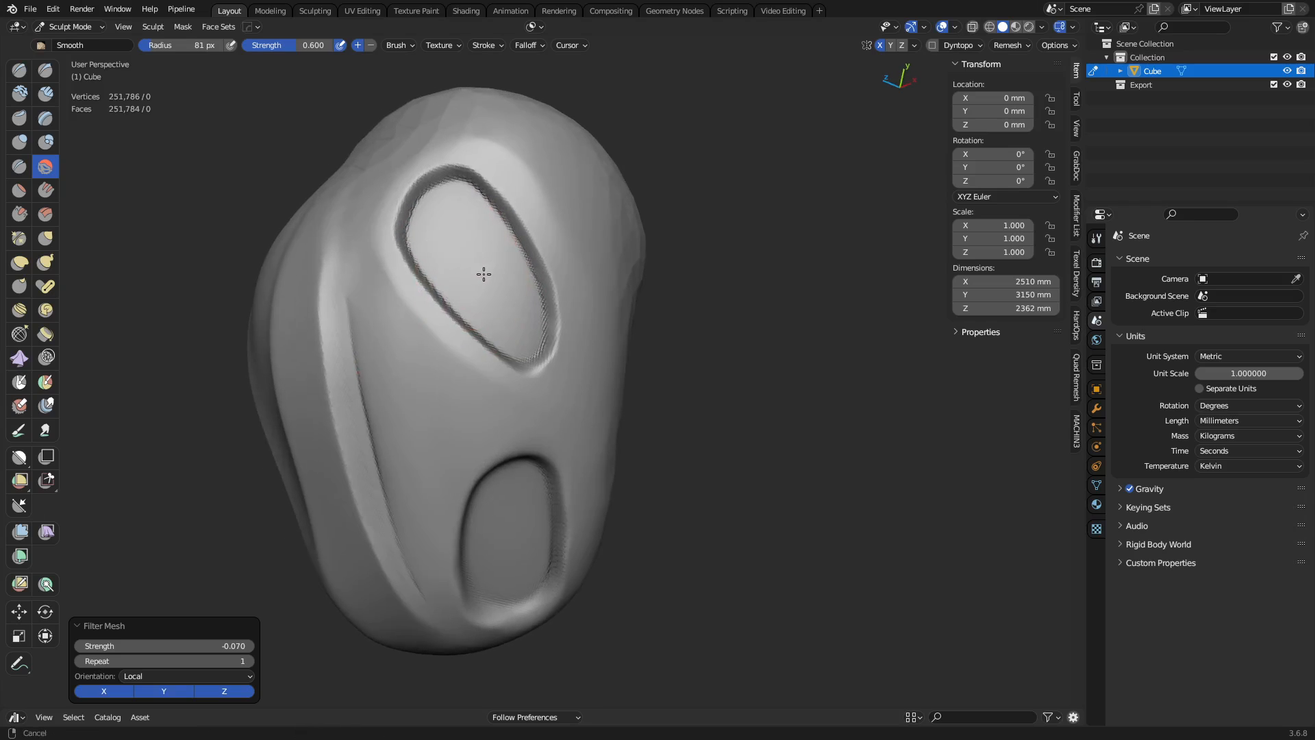
pyautogui.moveTo(254, 123)
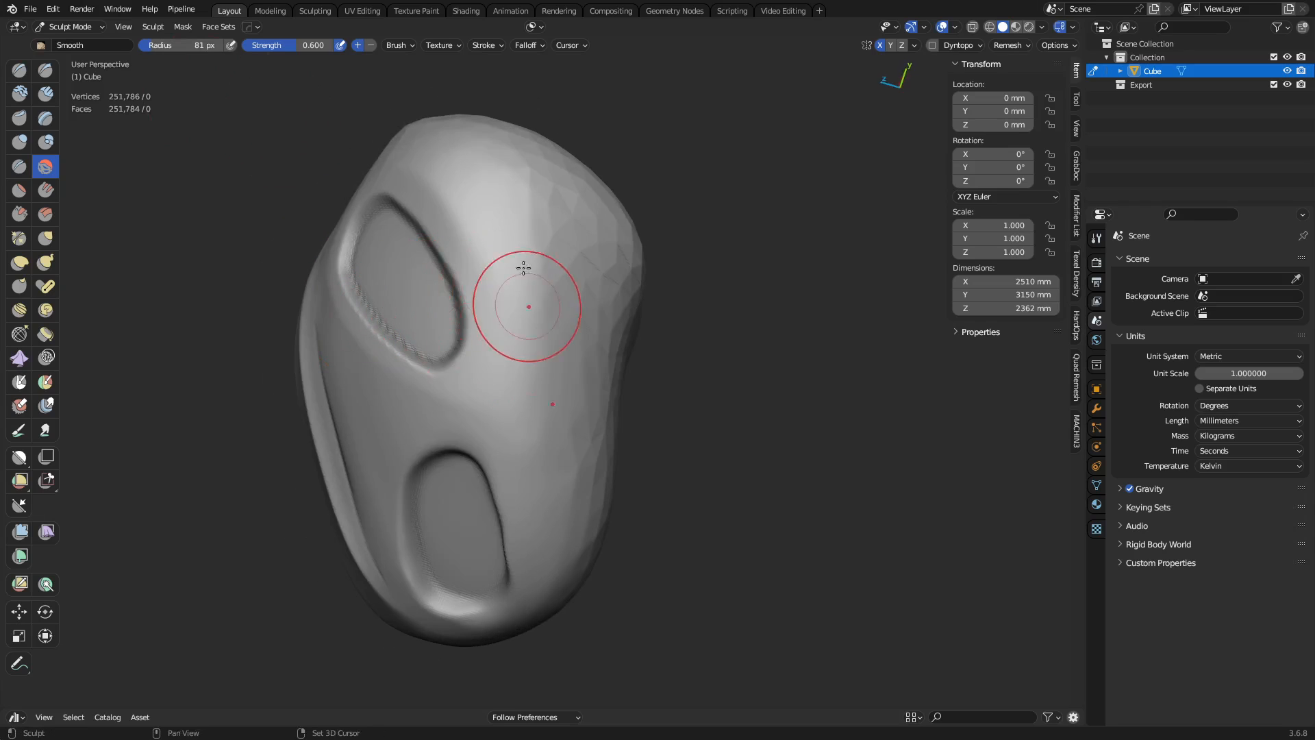
# Step: Smooth the surface beside the upper oval recess with the Smooth brush
pyautogui.moveTo(528, 306); pyautogui.dragTo(593, 314)
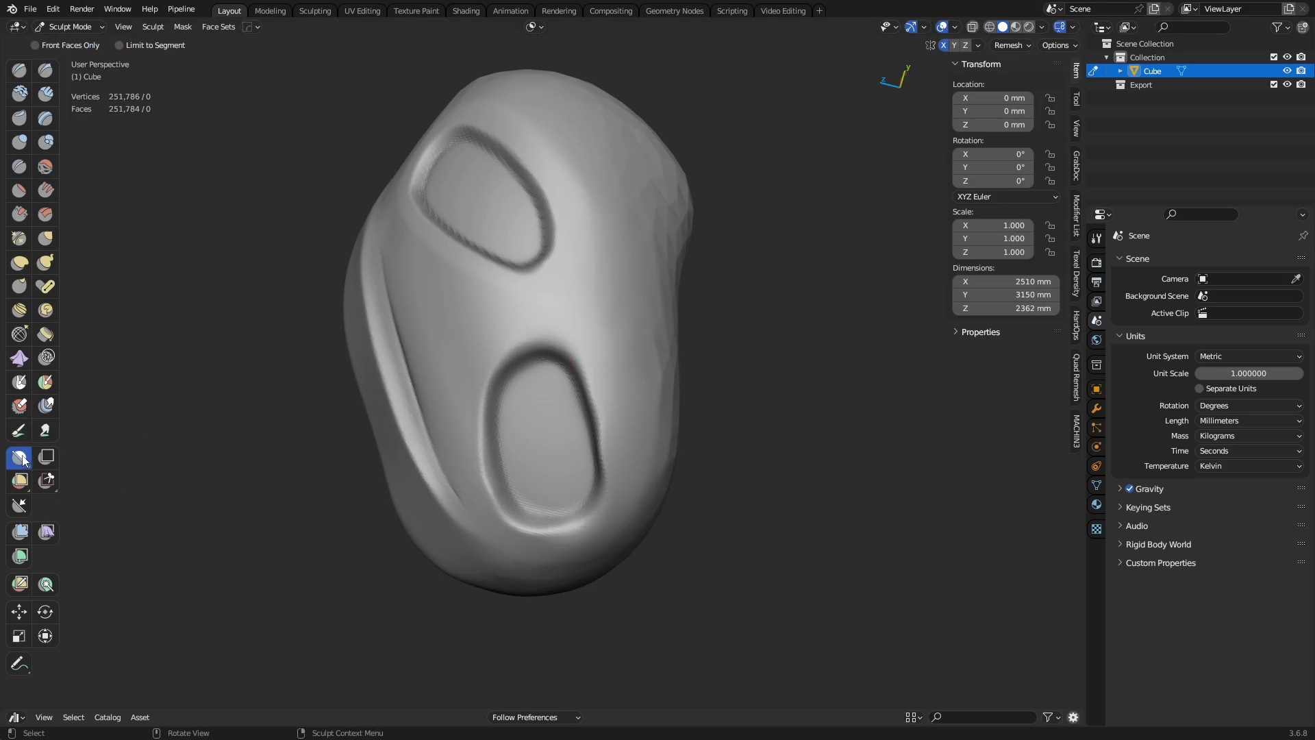
# Step: Pick a straight-edged gesture mask tool (Box or Line Mask) from the mask flyout
pyautogui.click(19, 457)
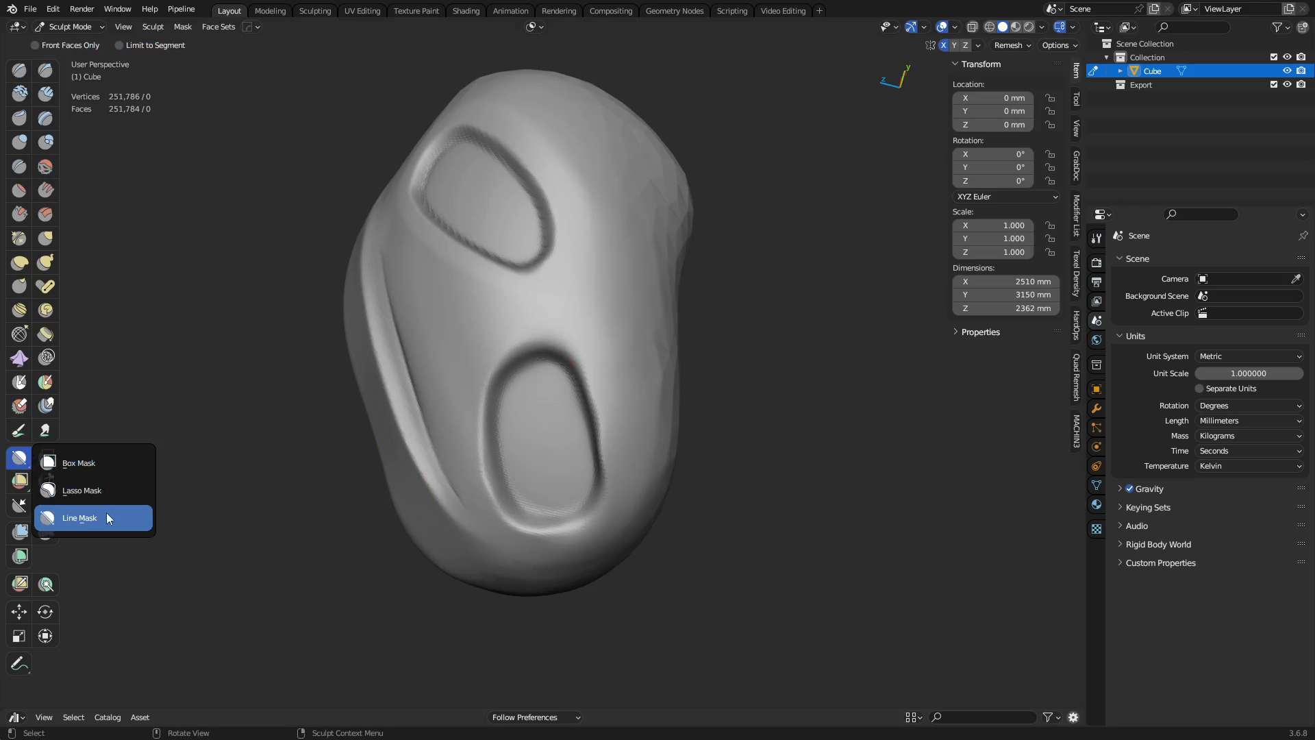
pyautogui.moveTo(105, 470)
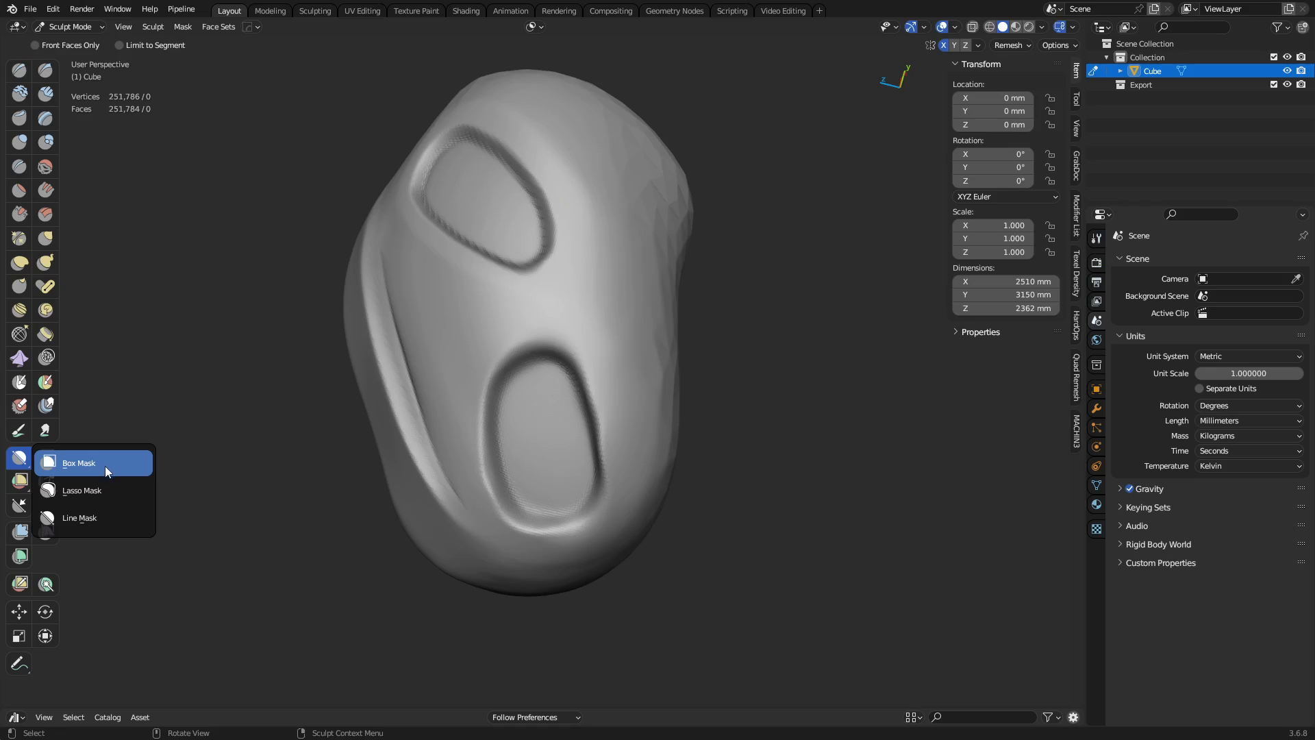
pyautogui.moveTo(100, 472)
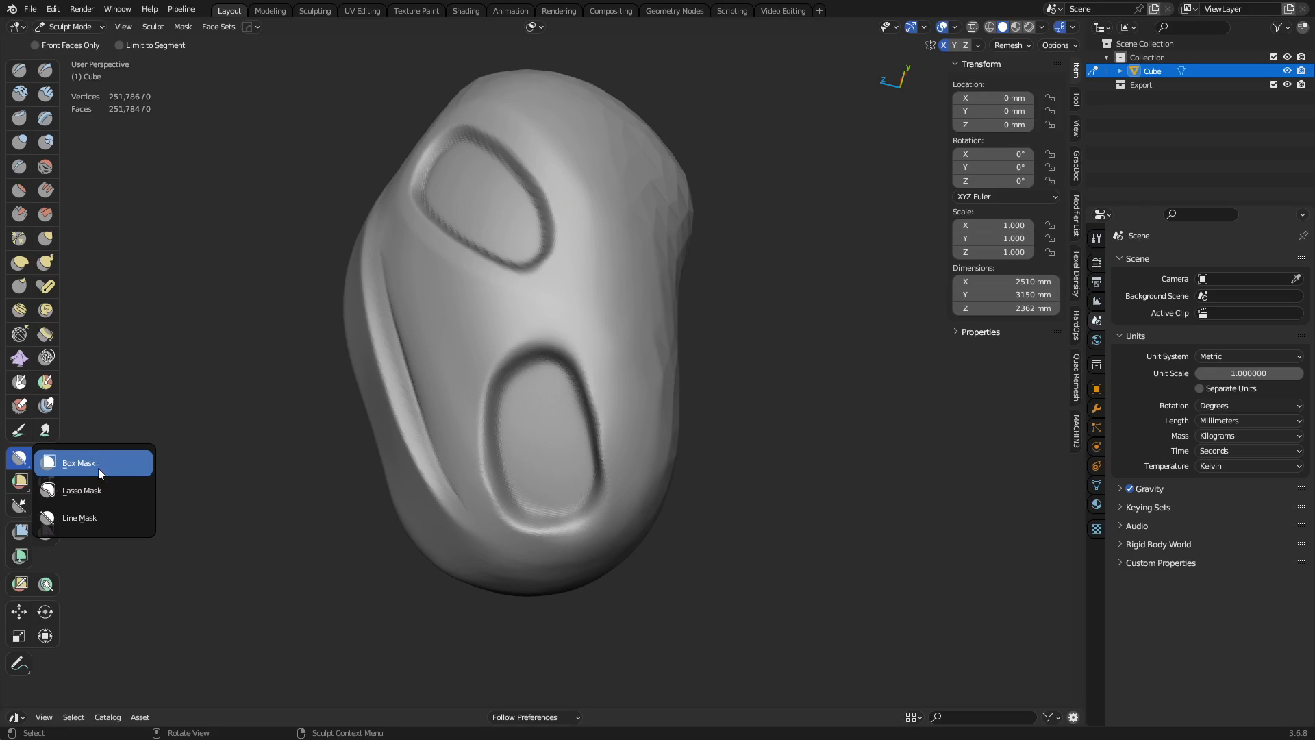
pyautogui.moveTo(99, 471)
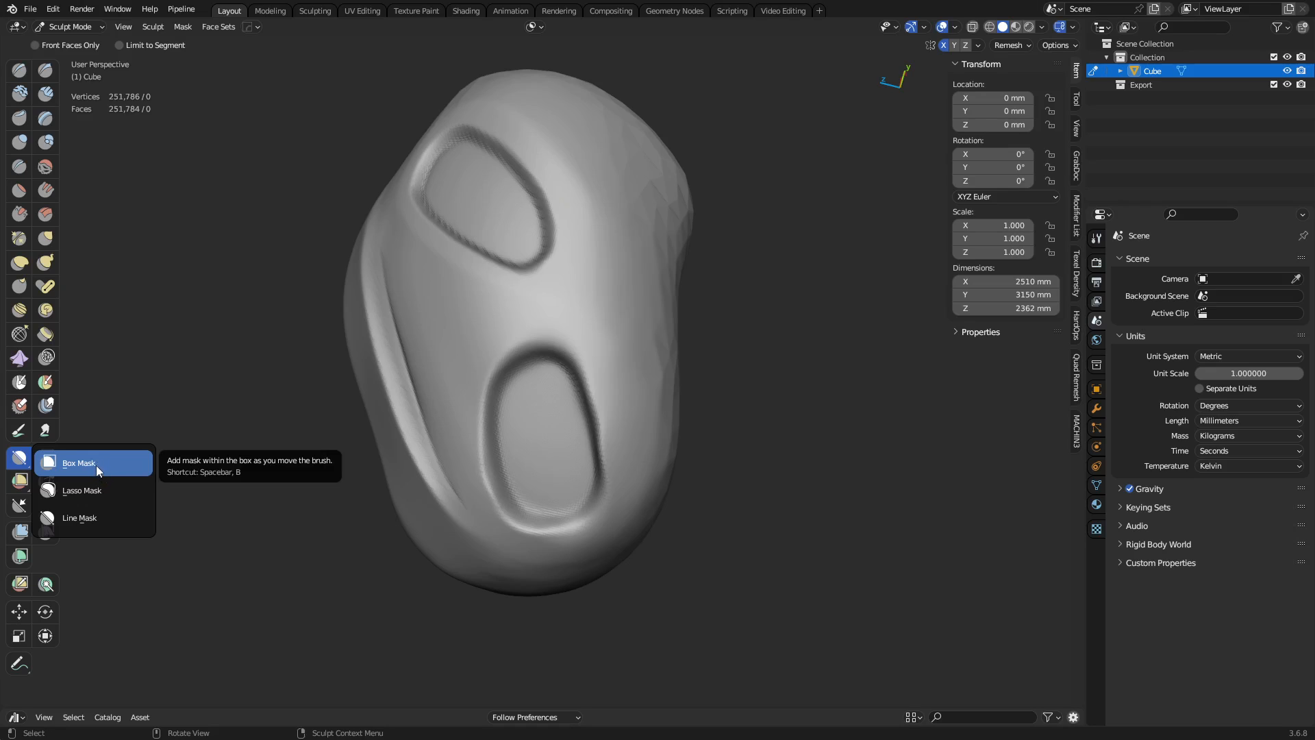
pyautogui.click(79, 463)
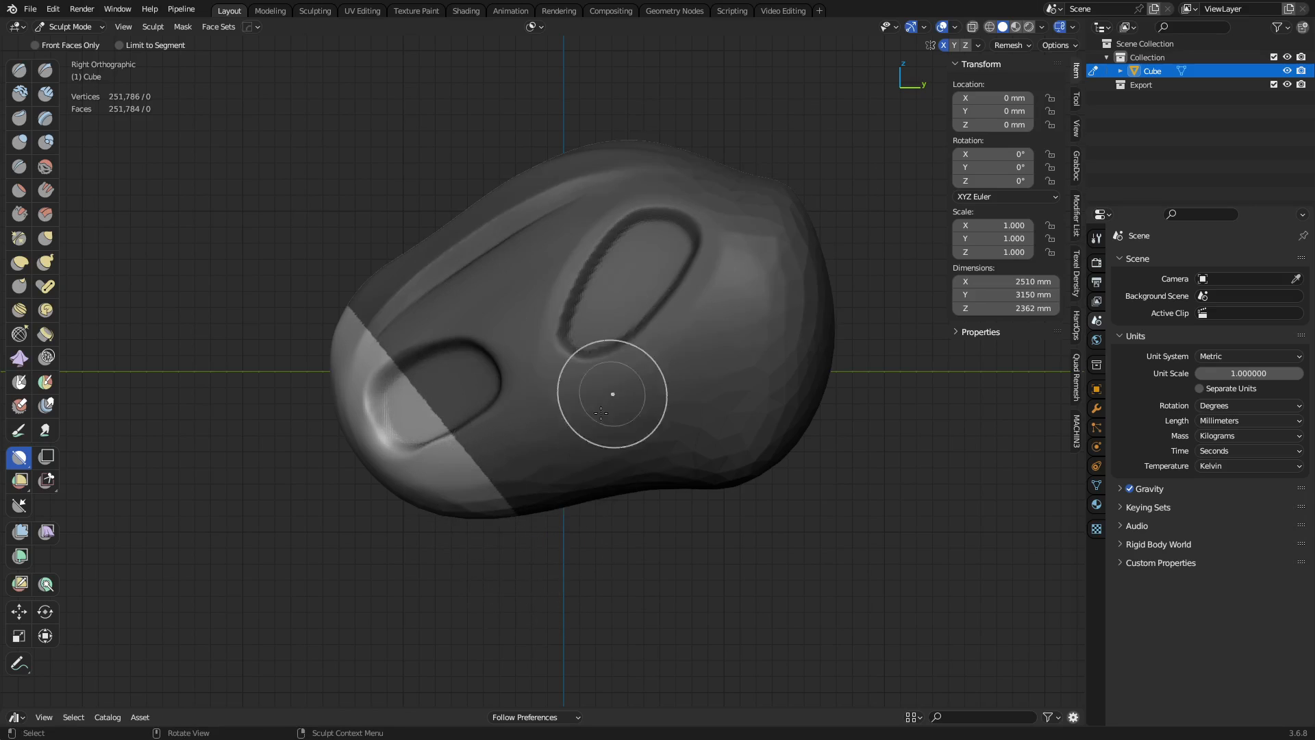
# Step: Limit the line mask to the segment, Smooth Mask with fixed iterations, and inflate the surface
pyautogui.click(119, 44)
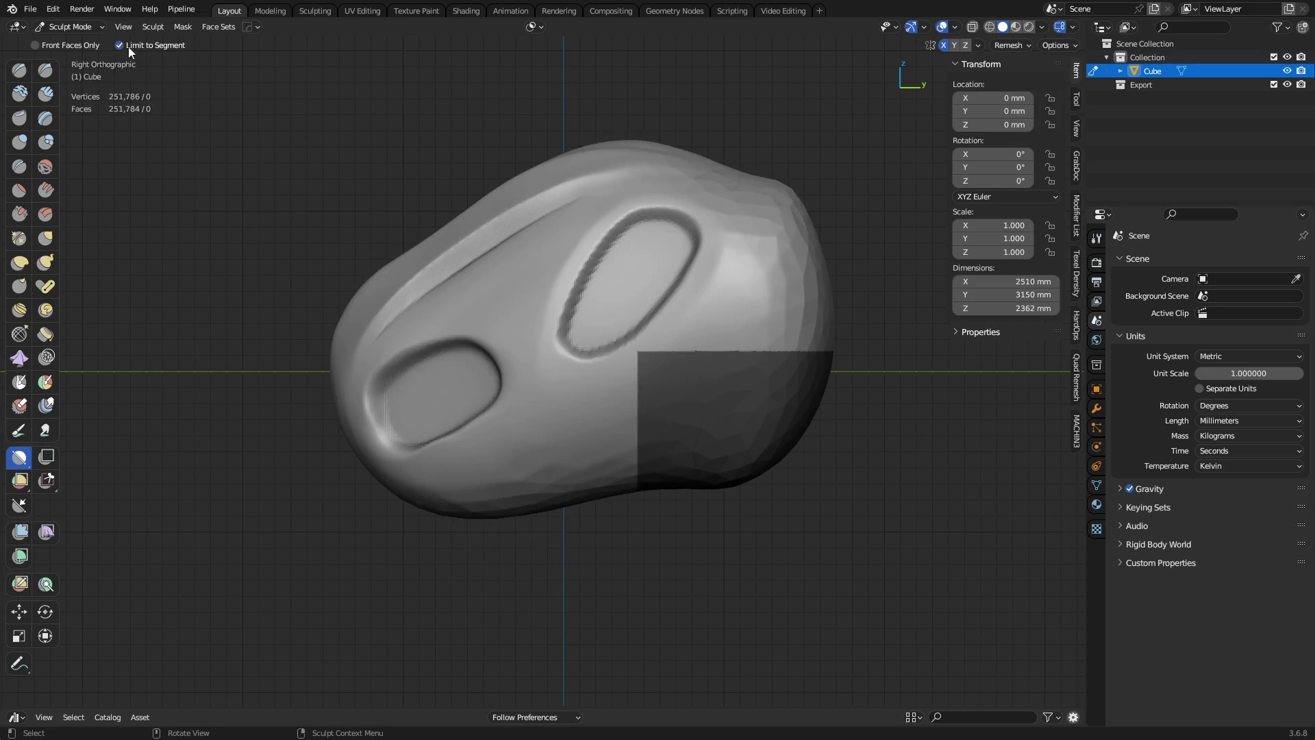
pyautogui.moveTo(535, 543)
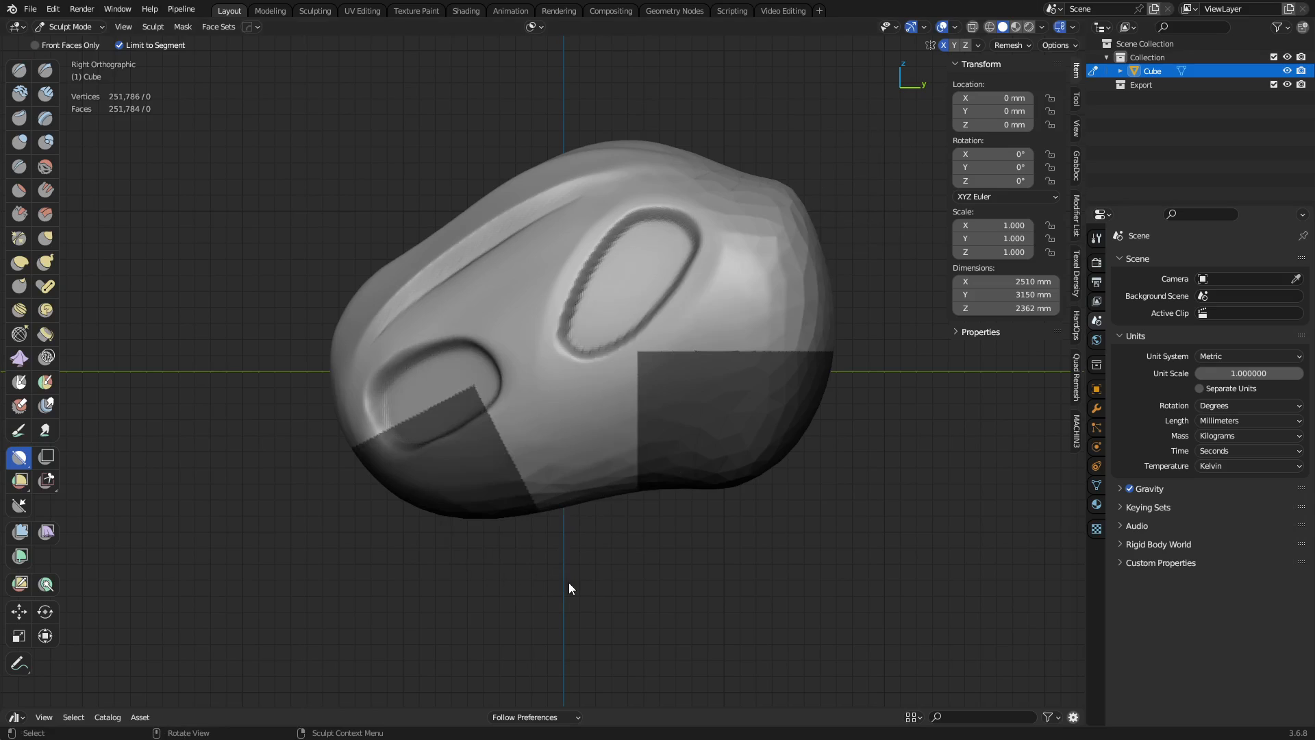
pyautogui.moveTo(279, 354)
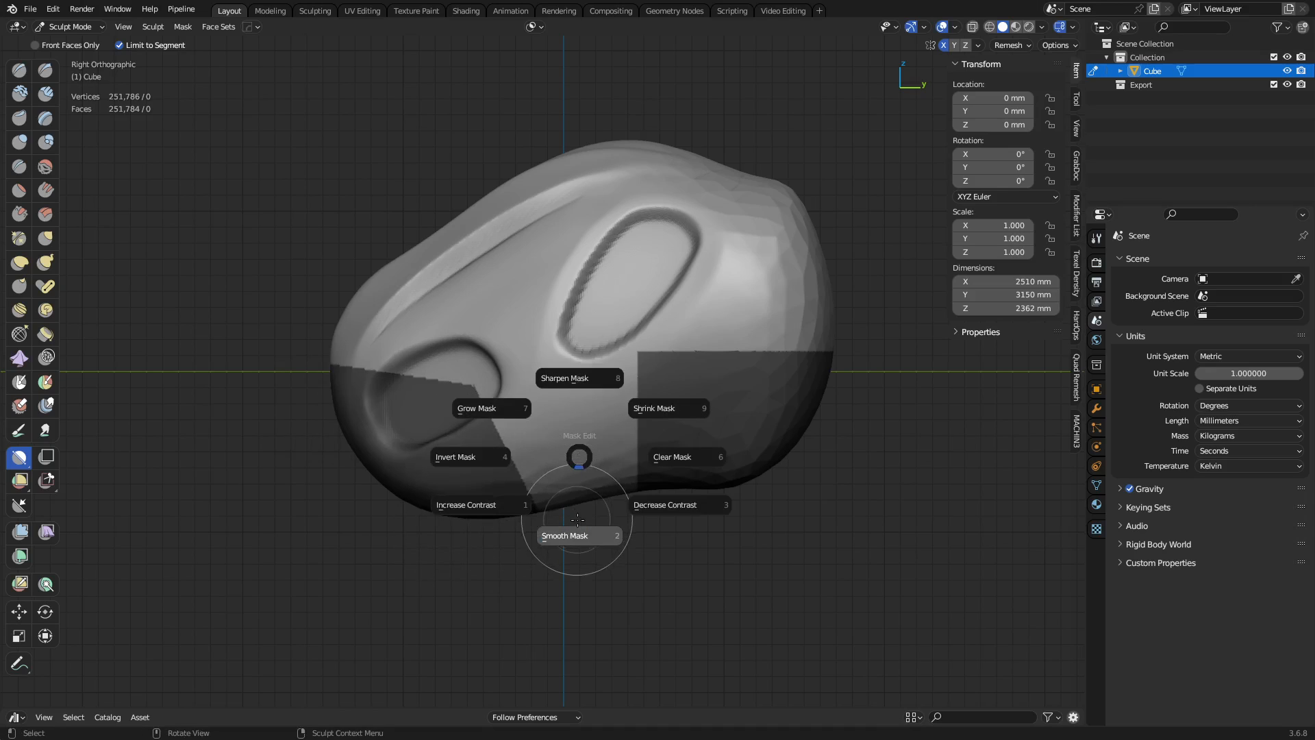
pyautogui.click(577, 535)
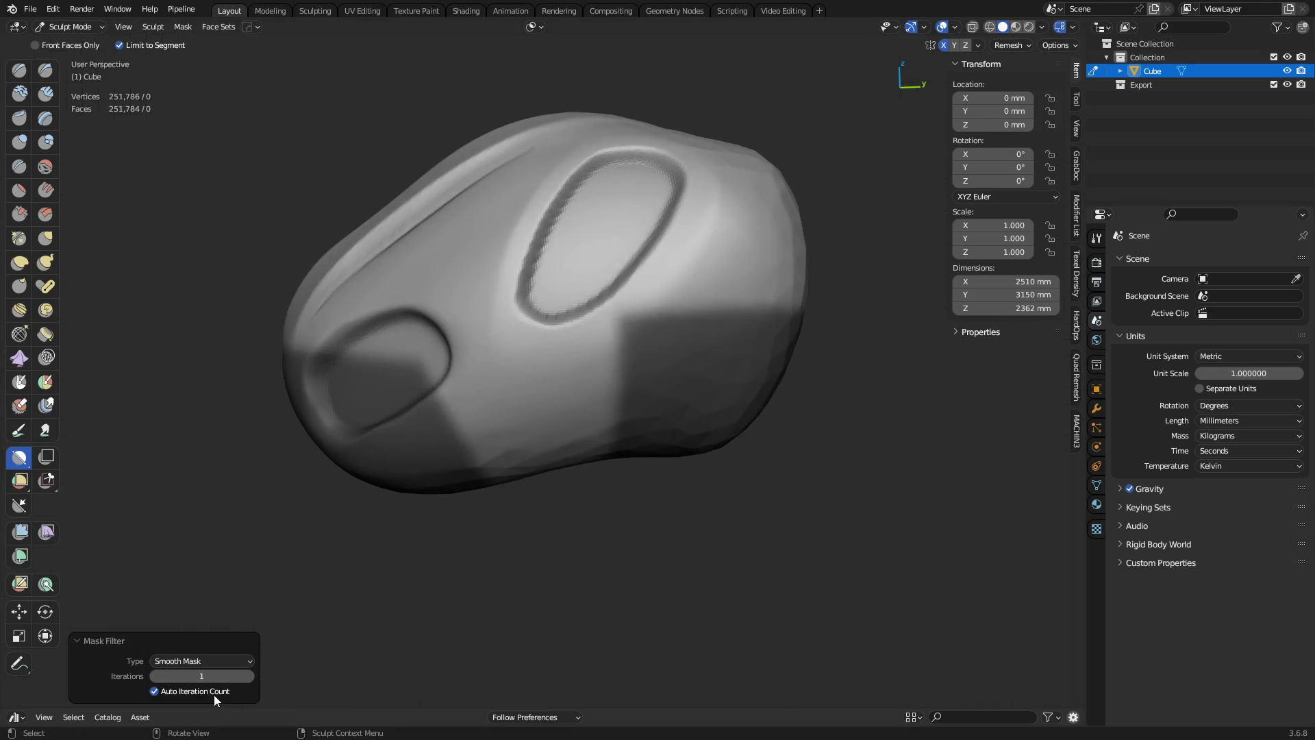
pyautogui.click(156, 691)
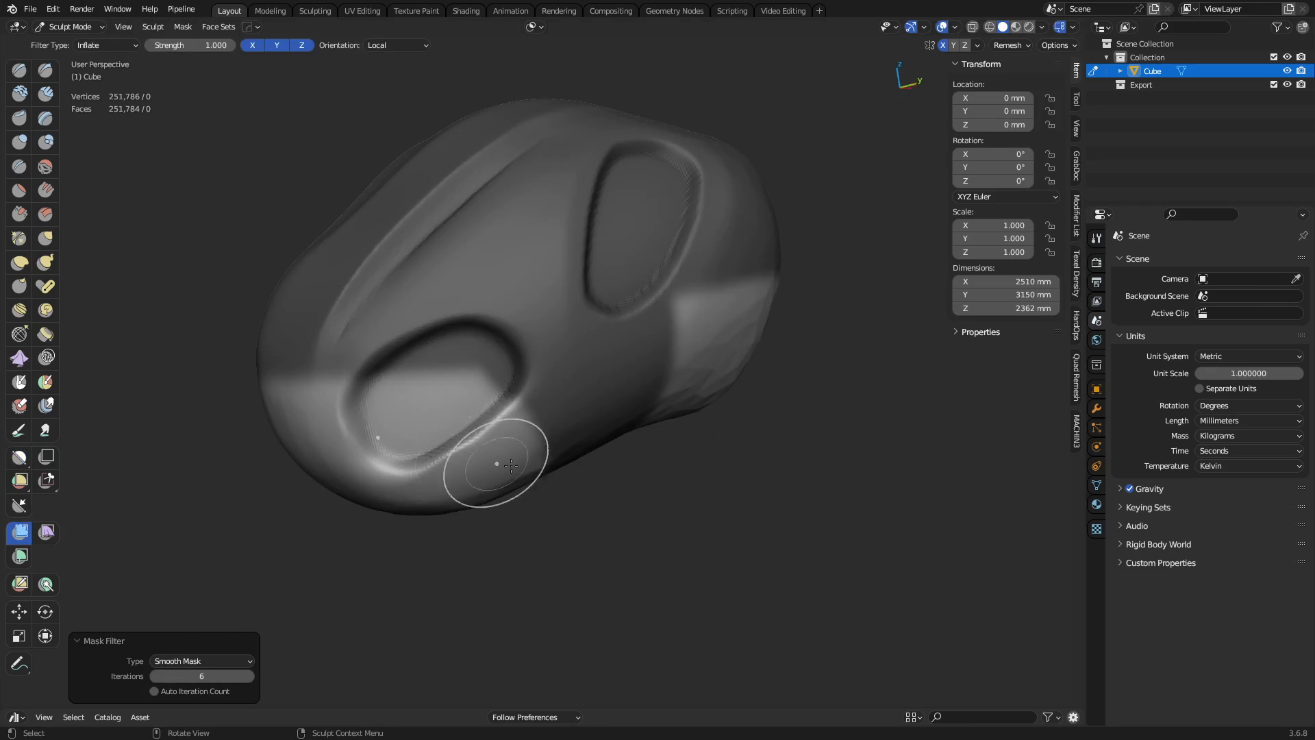
pyautogui.moveTo(512, 465); pyautogui.dragTo(528, 442)
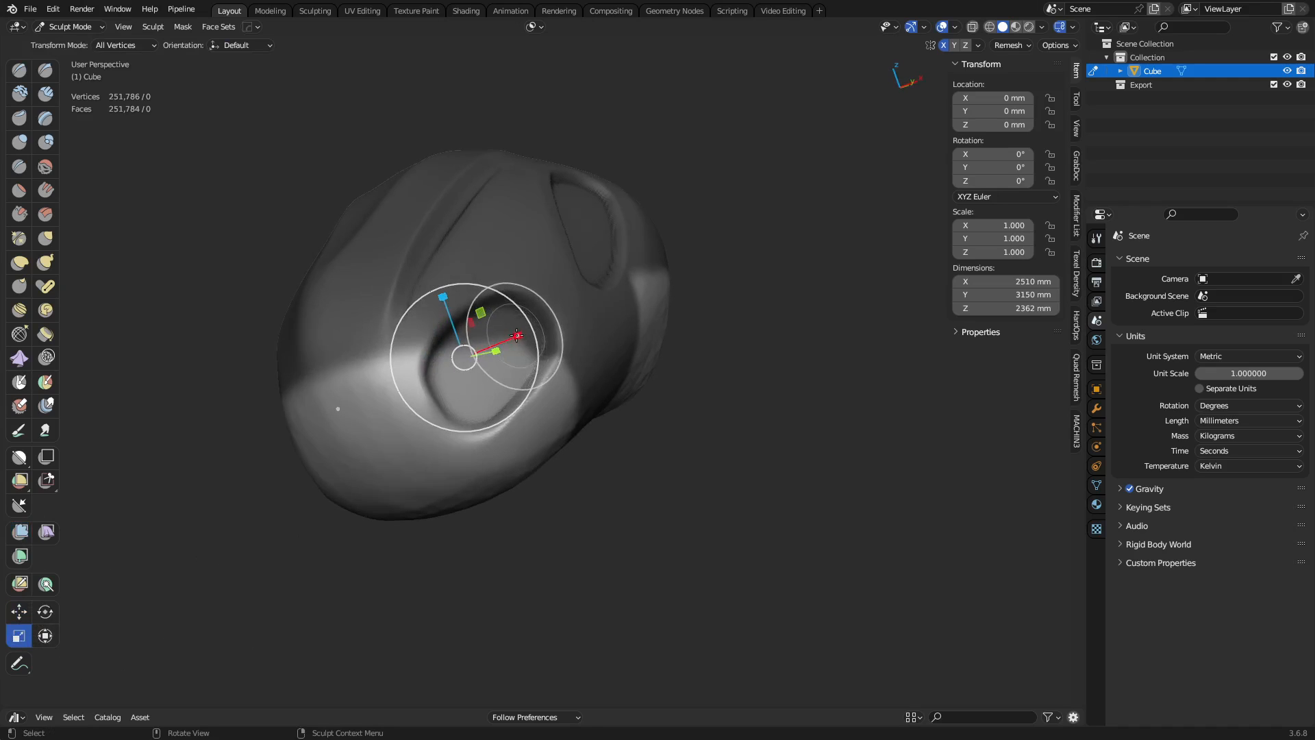
# Step: Transform the unmasked recess region, twisting it outward into a deeper sideways groove
pyautogui.press('s')
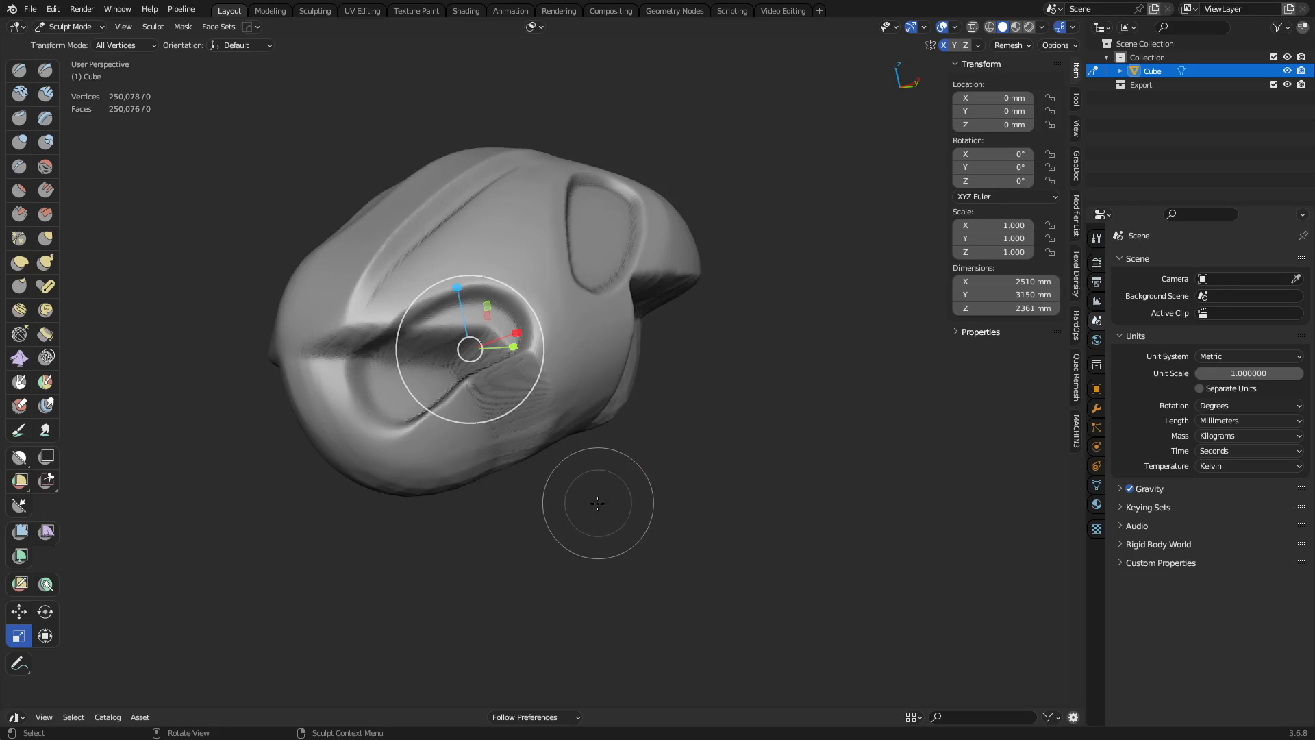
pyautogui.moveTo(598, 504); pyautogui.dragTo(466, 363)
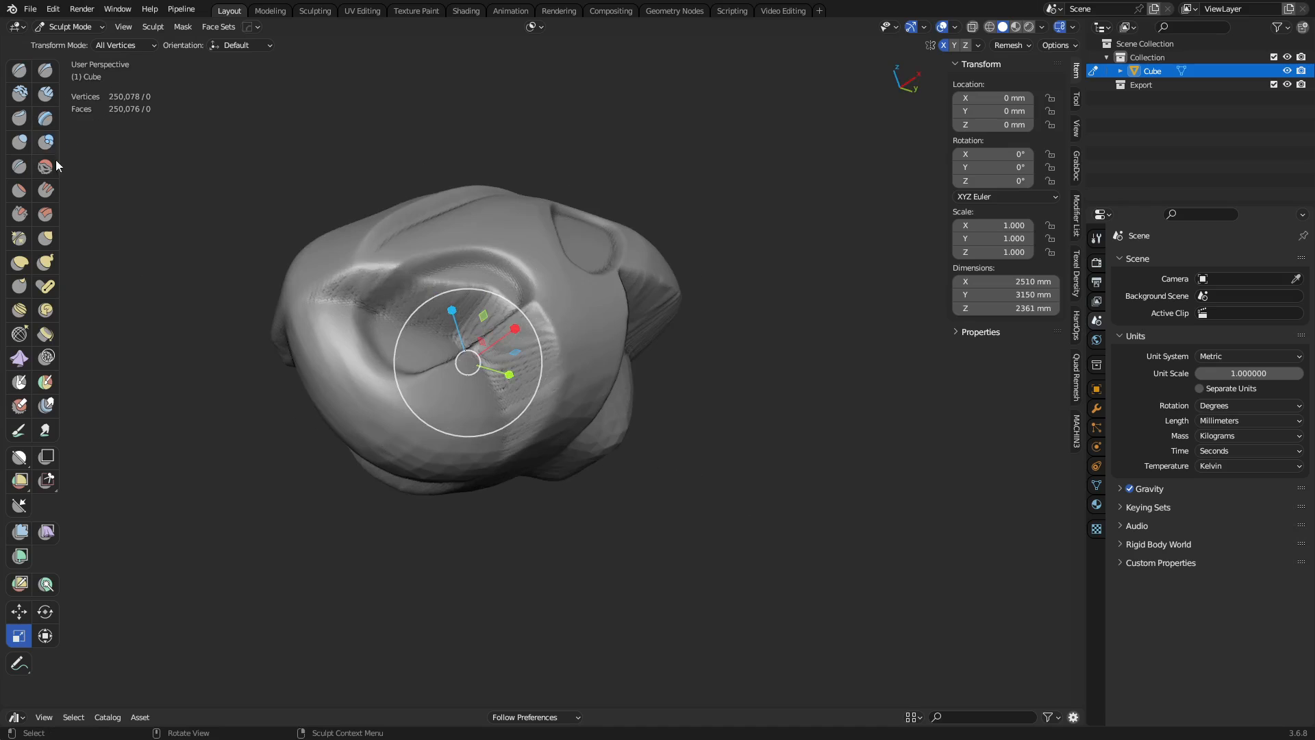
pyautogui.moveTo(45, 118)
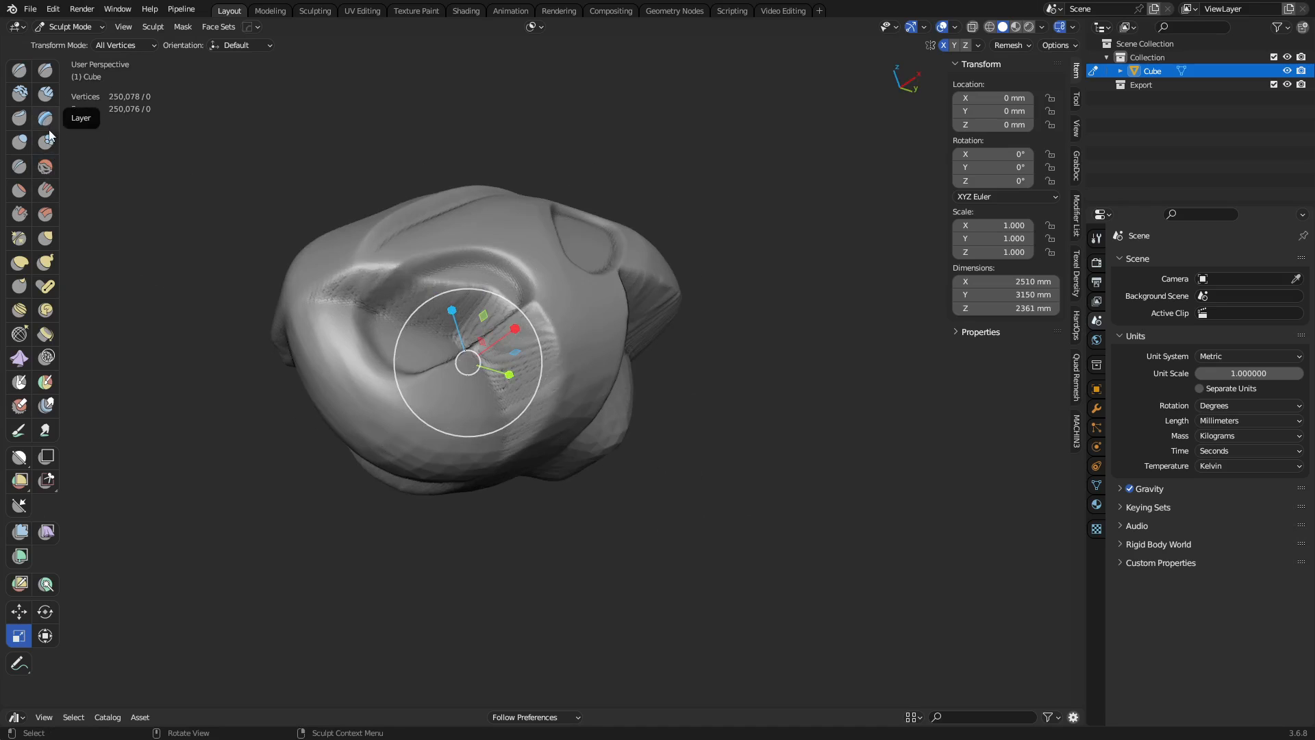
# Step: Smooth rough patches around the recess, rim and groove, then mask a triangular front panel
pyautogui.click(45, 166)
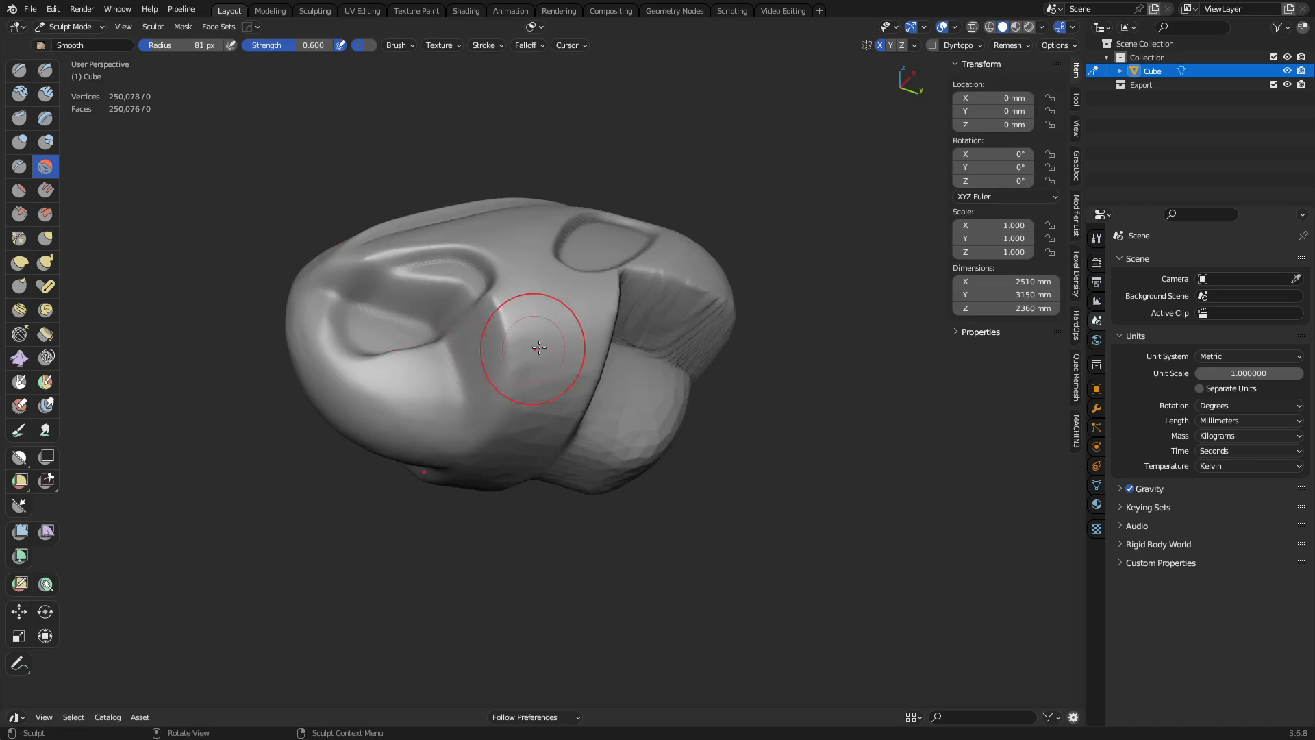
pyautogui.moveTo(537, 348); pyautogui.dragTo(545, 340)
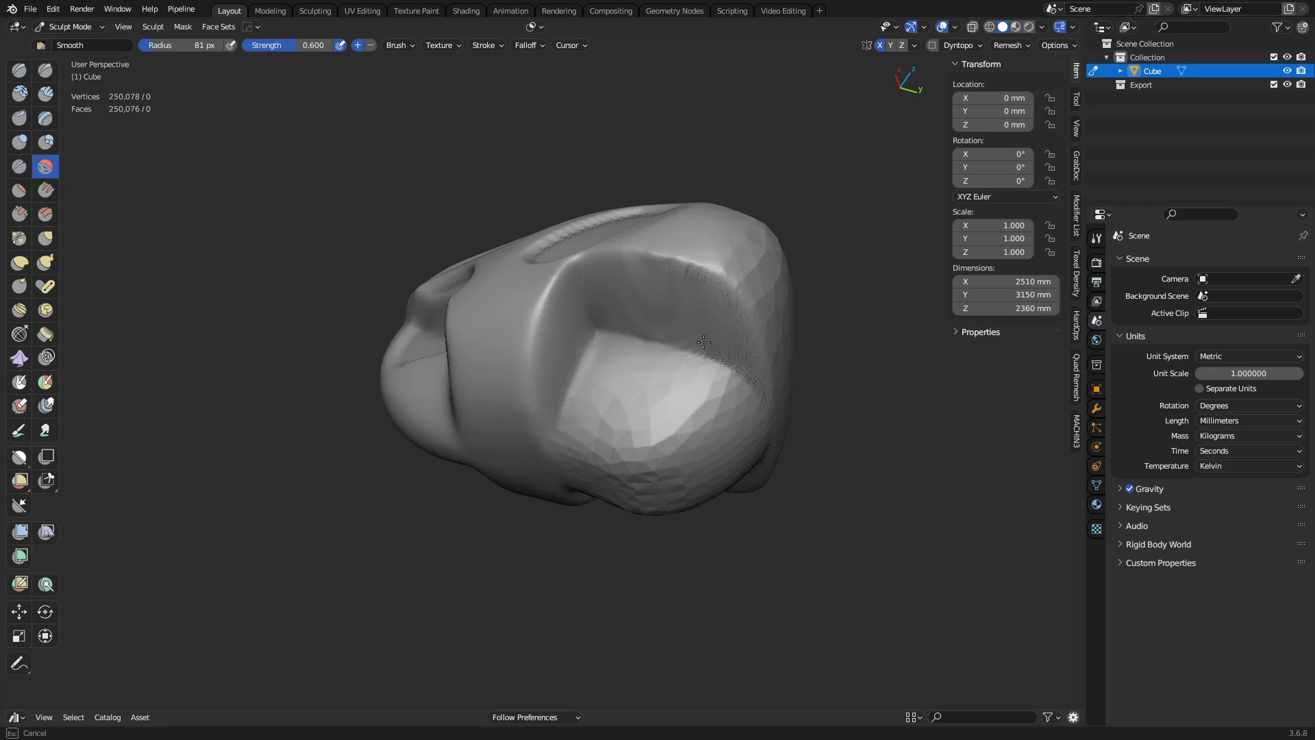
pyautogui.moveTo(705, 341); pyautogui.dragTo(736, 463)
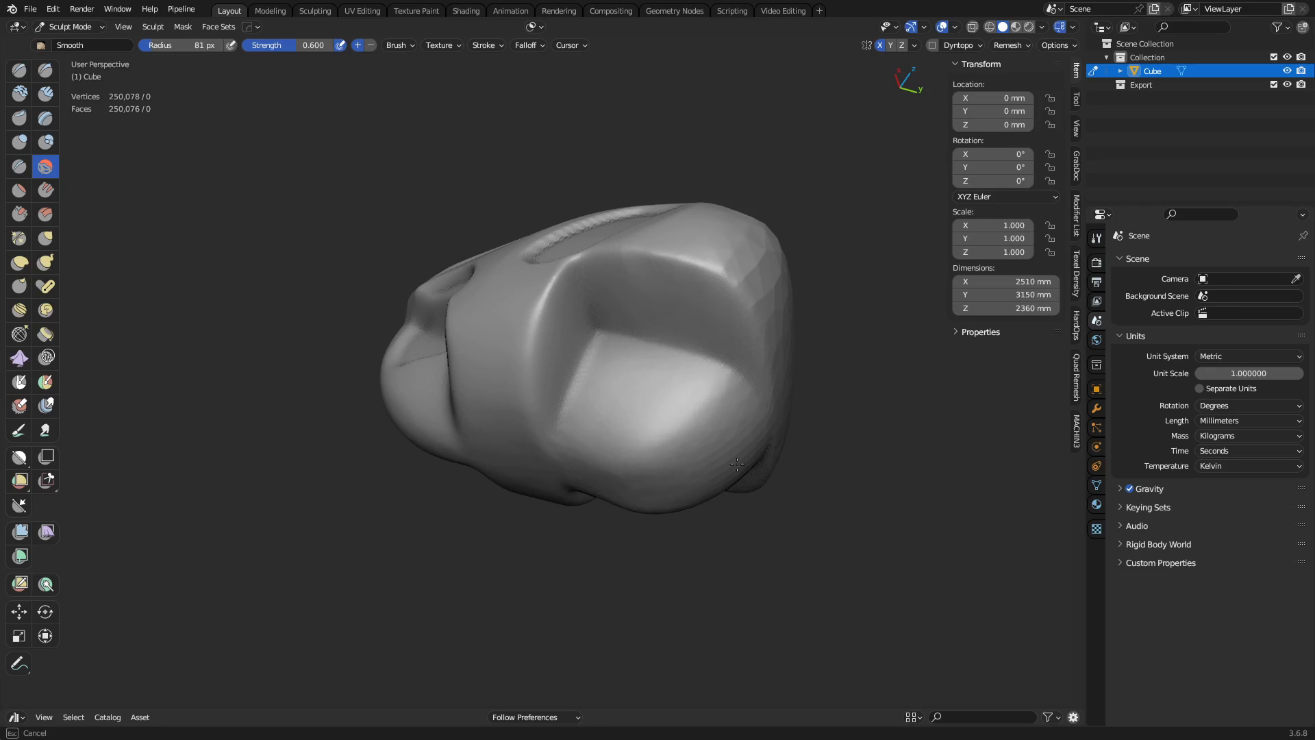
pyautogui.moveTo(738, 464); pyautogui.dragTo(683, 318)
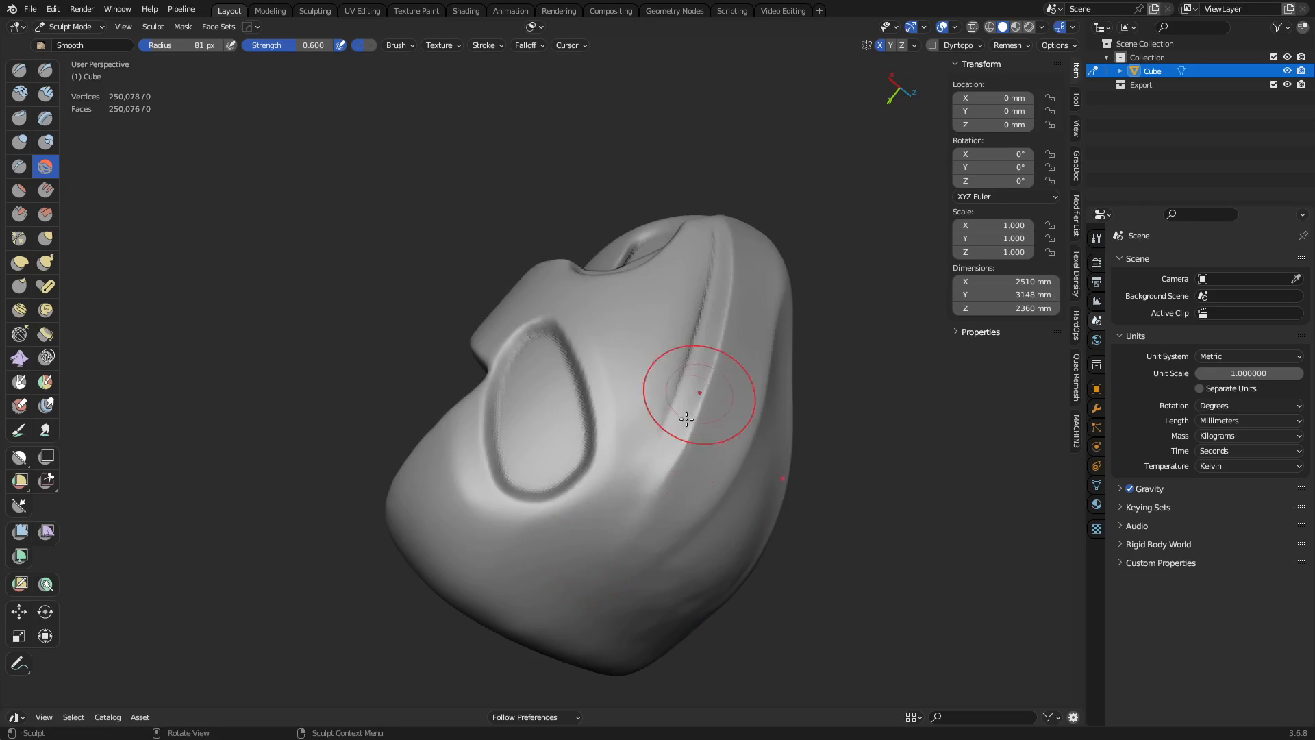
pyautogui.moveTo(700, 394); pyautogui.dragTo(523, 510)
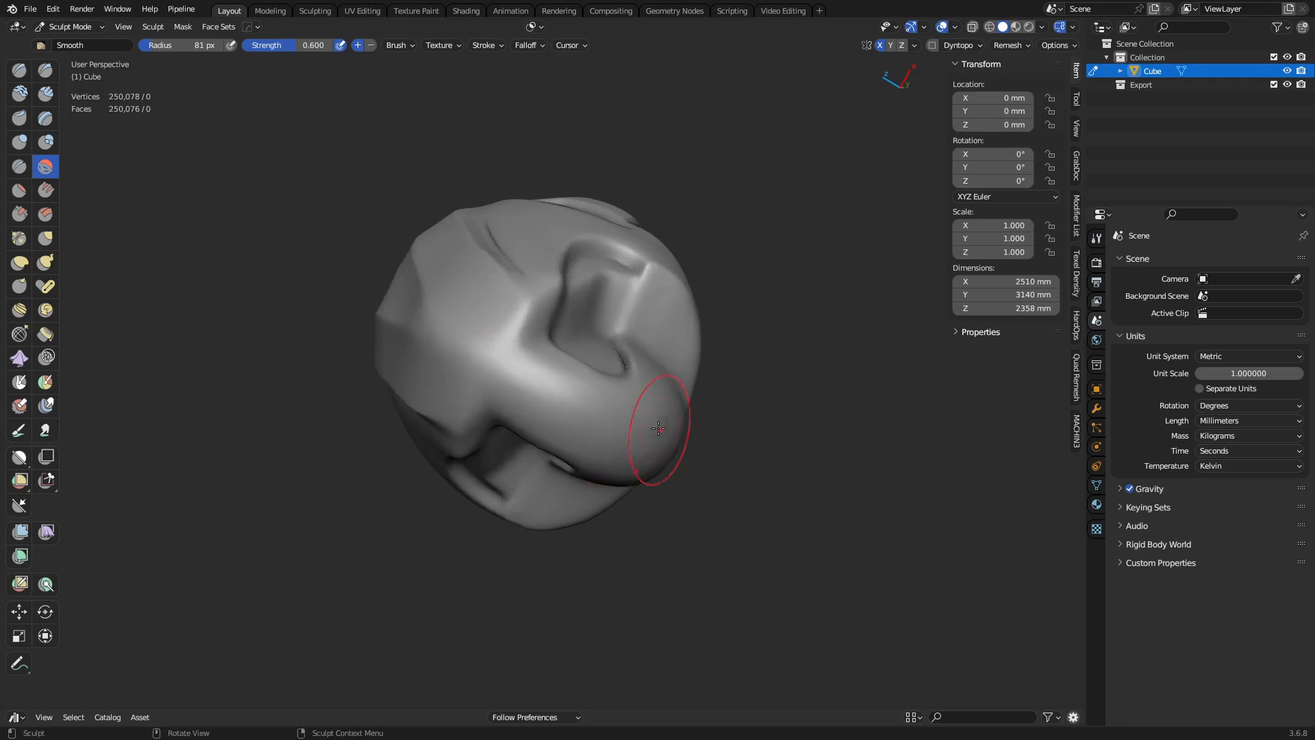
pyautogui.moveTo(659, 429); pyautogui.dragTo(501, 373)
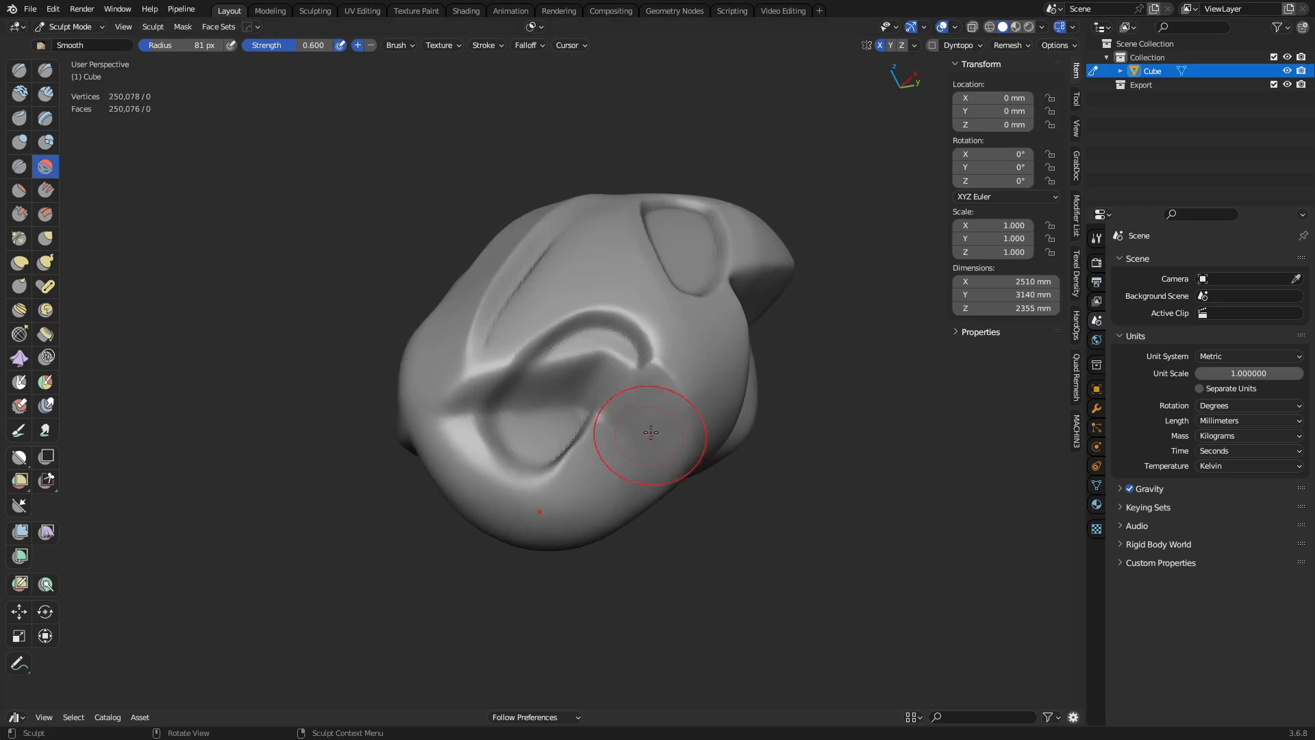
pyautogui.moveTo(650, 432); pyautogui.dragTo(612, 468)
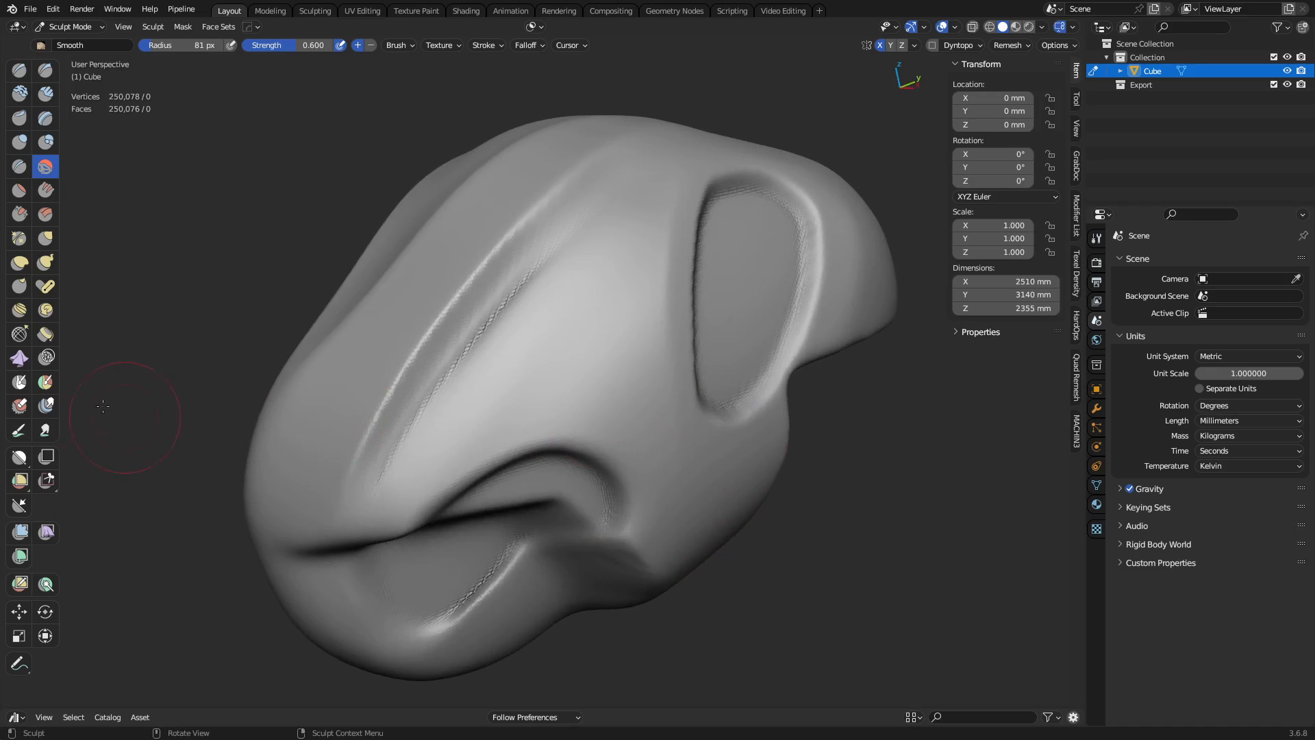
pyautogui.click(19, 382)
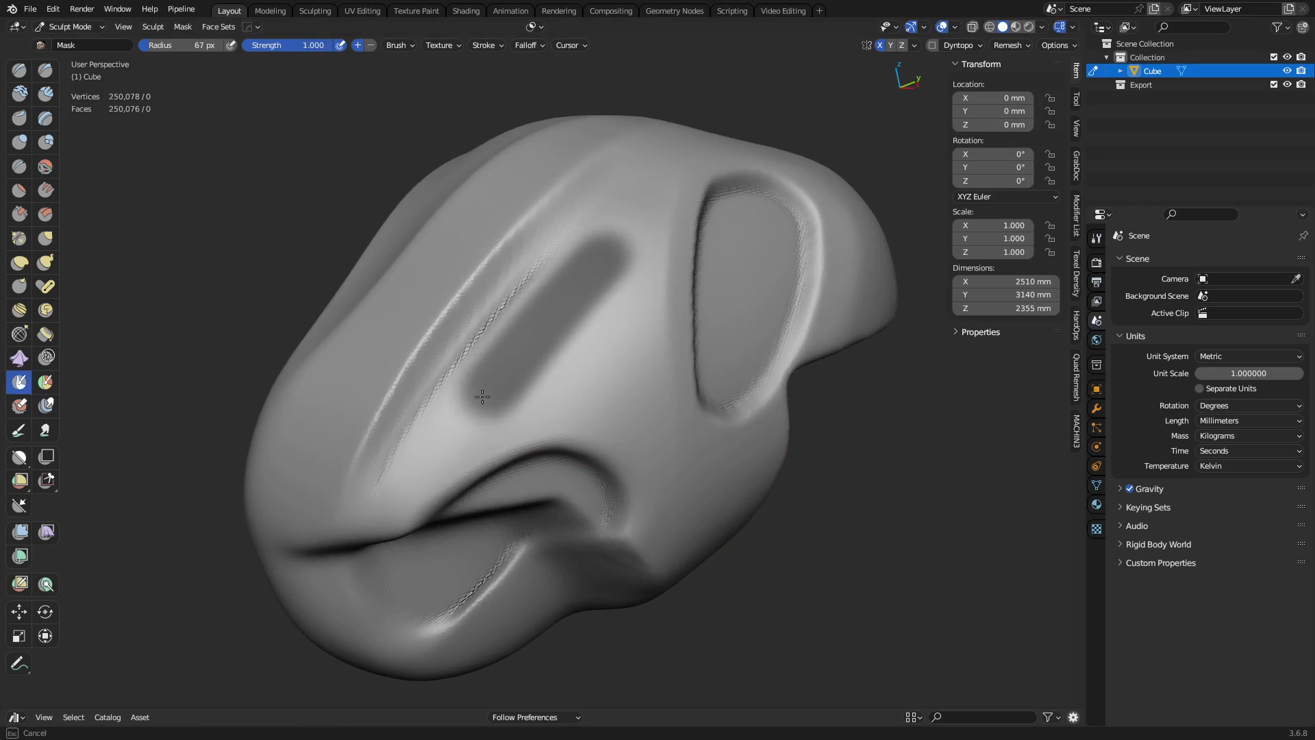
pyautogui.moveTo(482, 397); pyautogui.dragTo(562, 386)
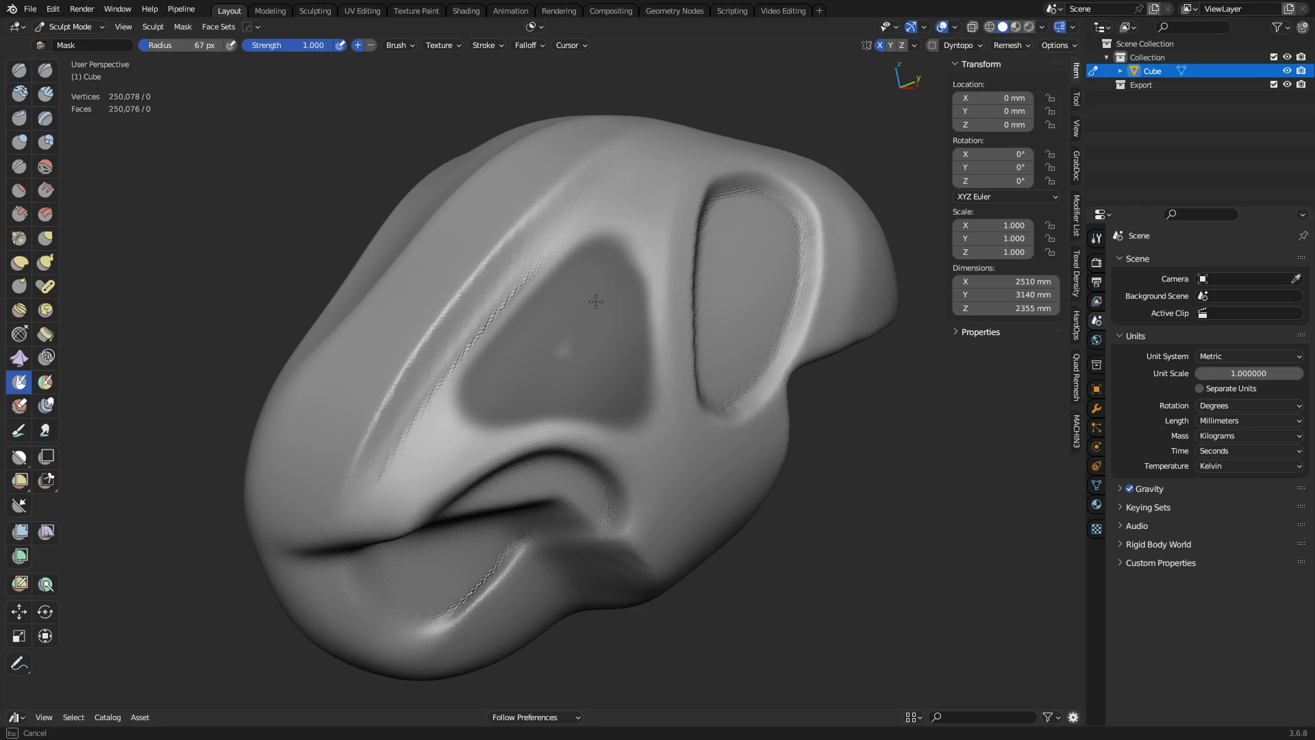
pyautogui.moveTo(558, 343)
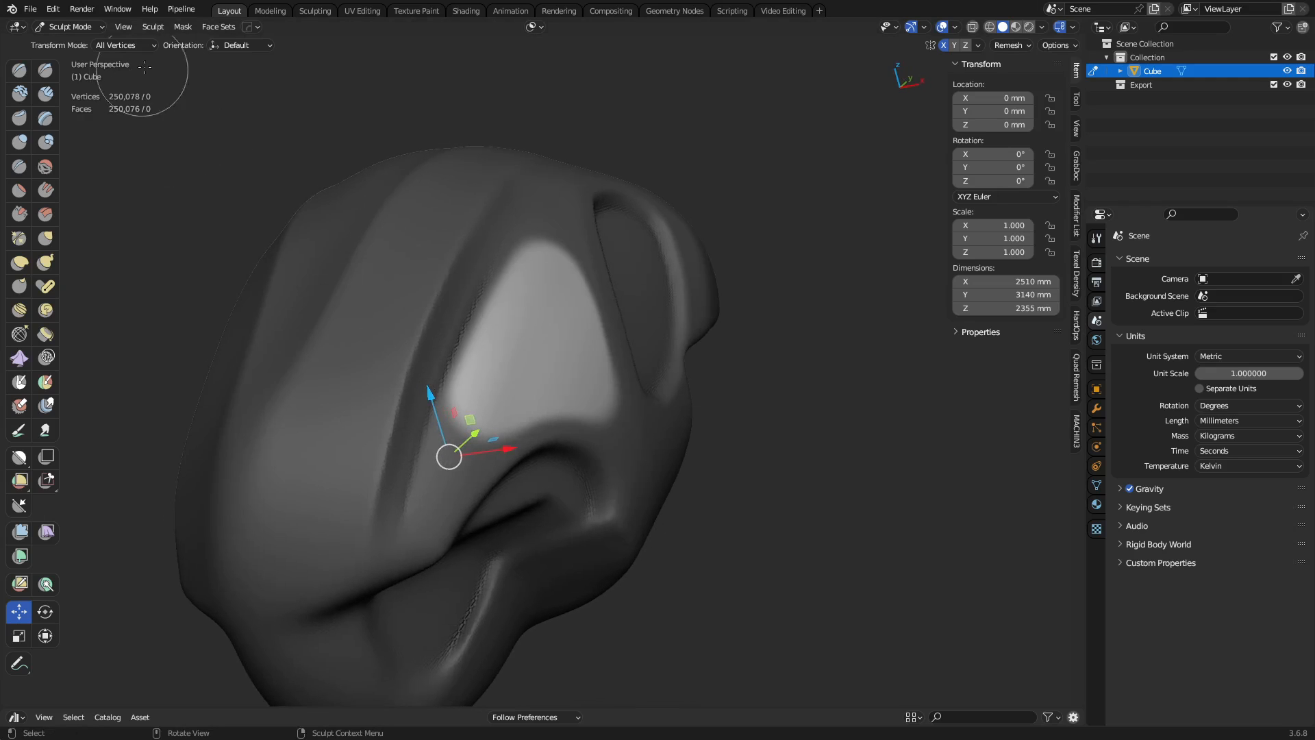
# Step: From Sculpt > Set Pivot, bring up the shortcut menu for Pivot to Surface Under Cursor
pyautogui.click(152, 27)
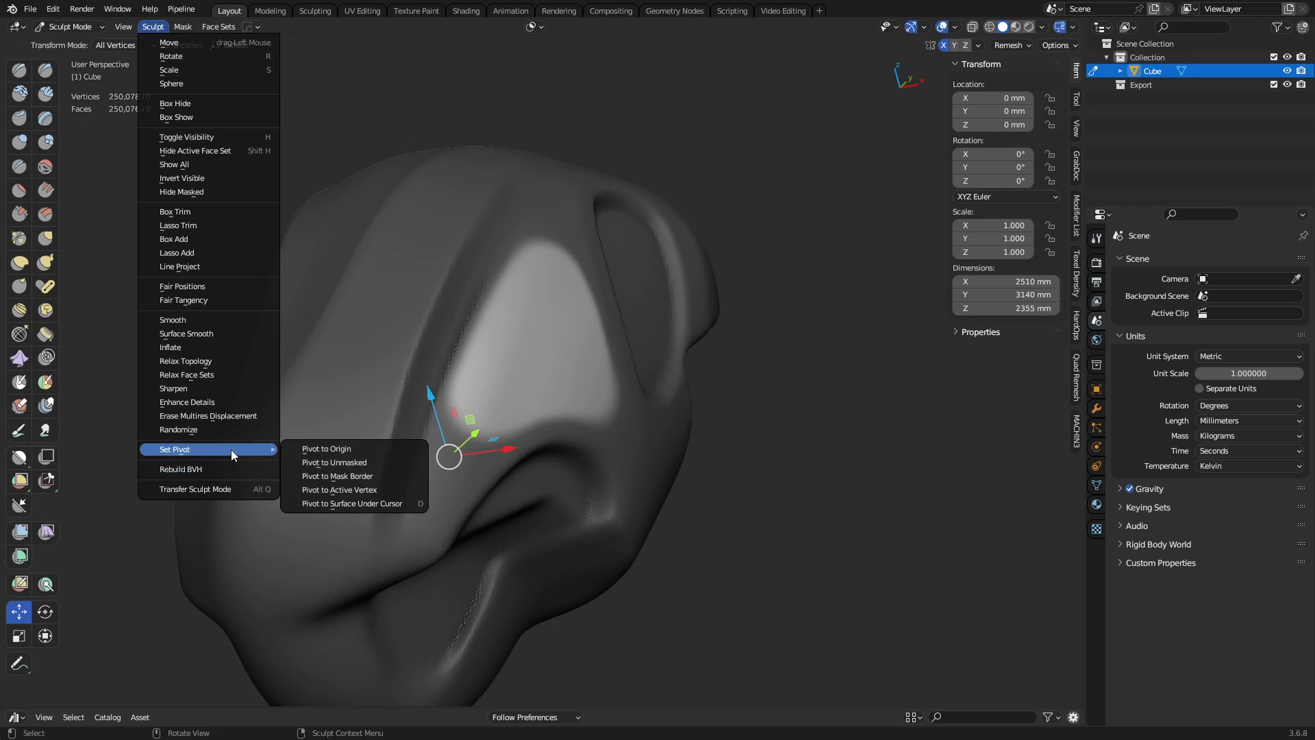
pyautogui.moveTo(354, 462)
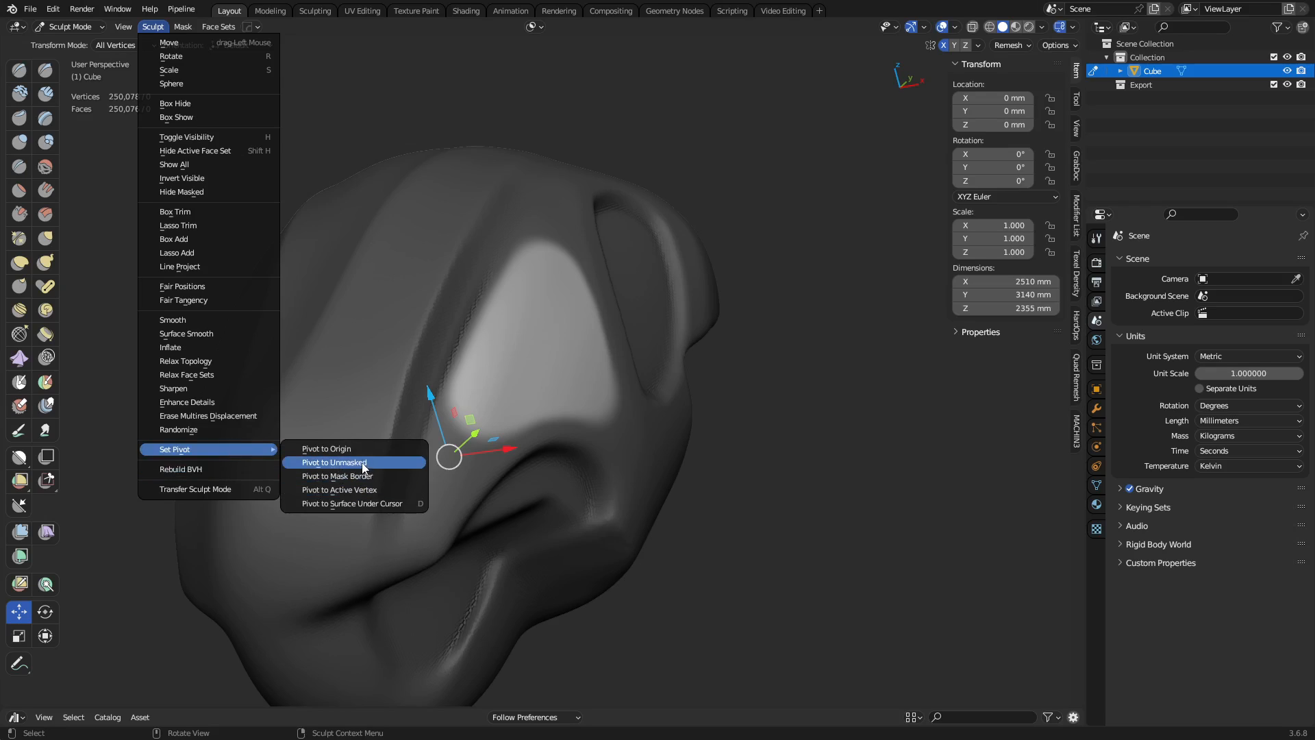
pyautogui.moveTo(364, 456)
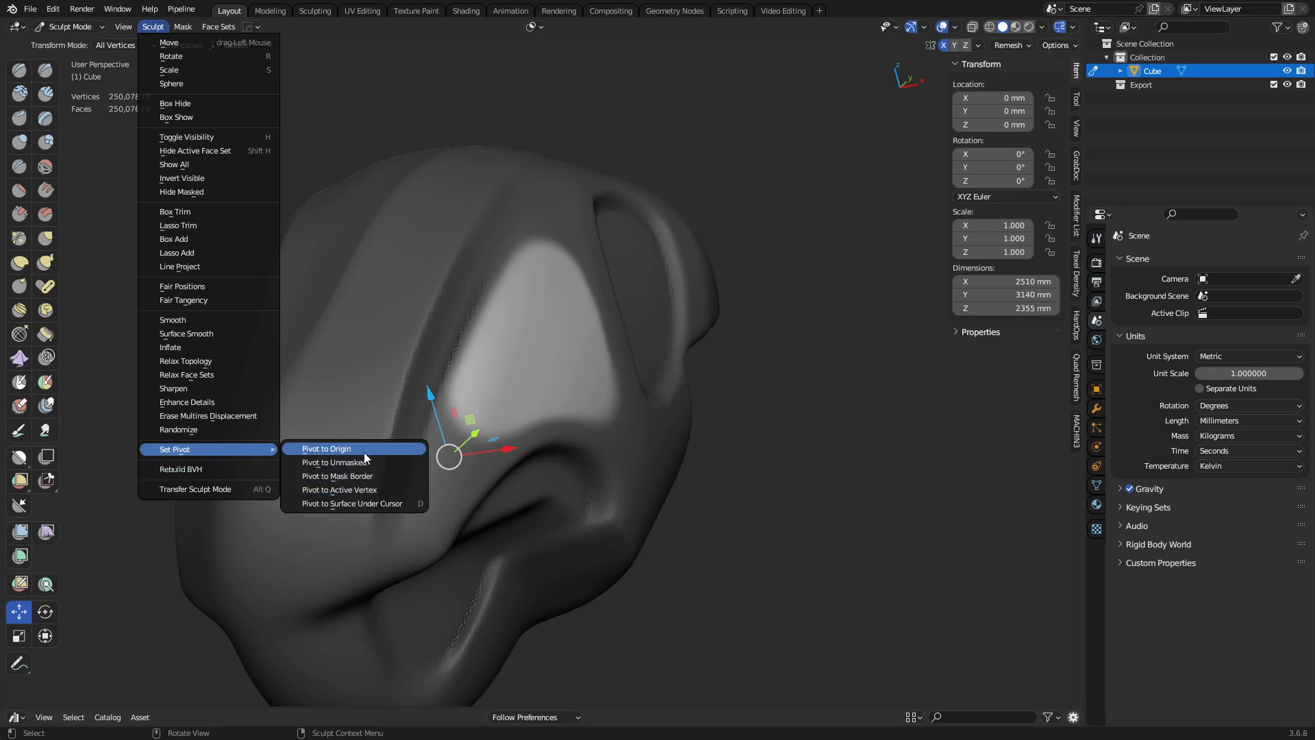
pyautogui.moveTo(359, 463)
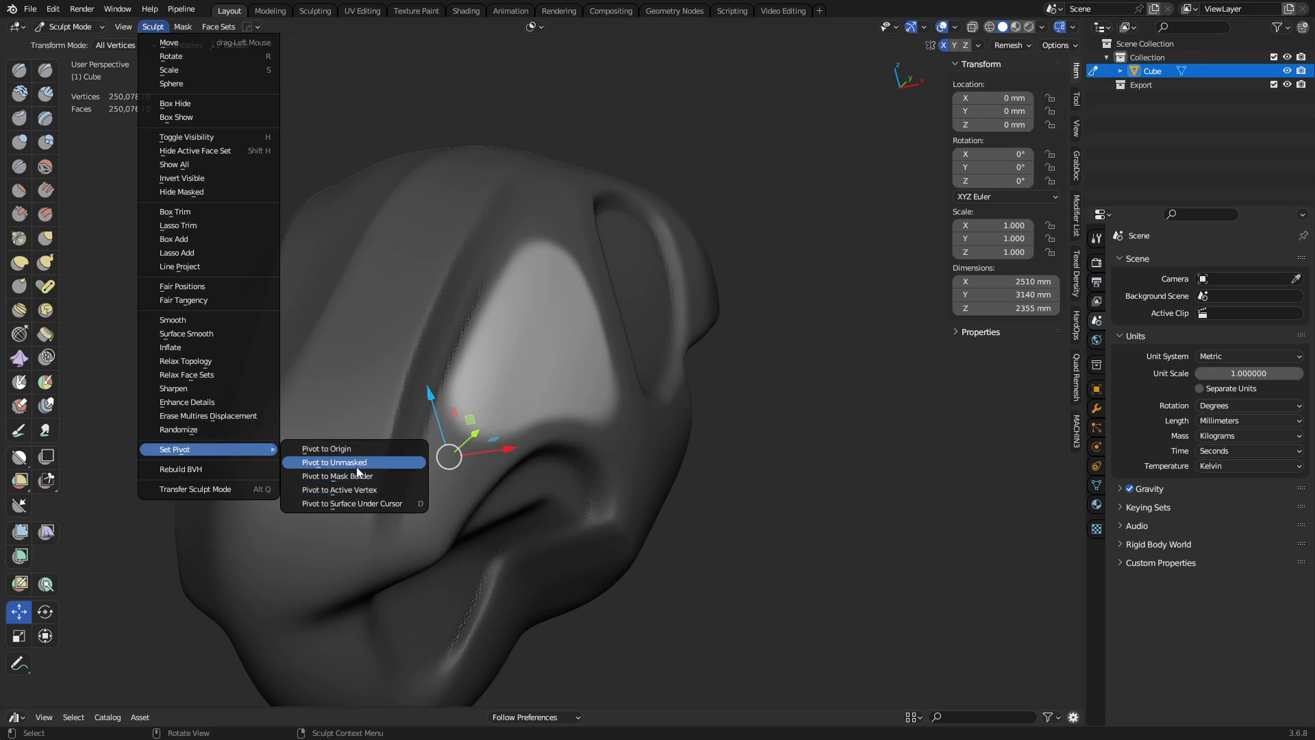
pyautogui.moveTo(367, 472)
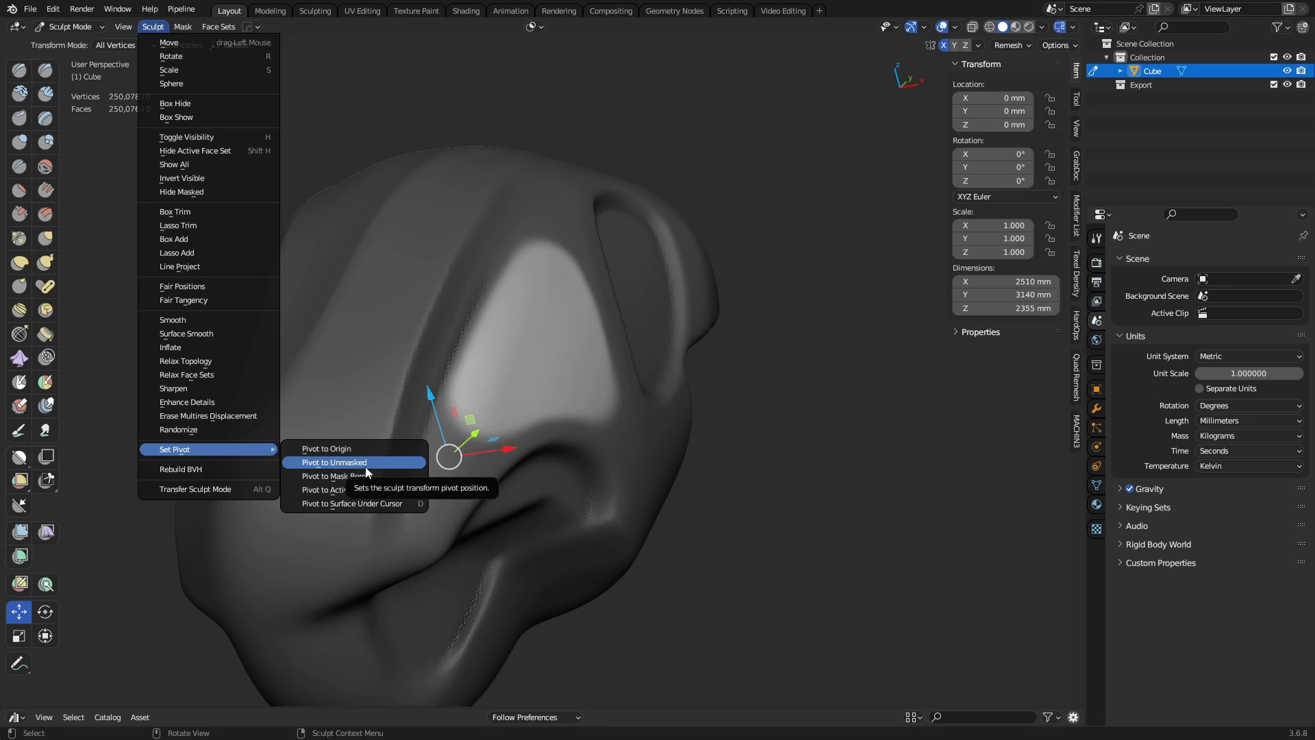
pyautogui.moveTo(370, 476)
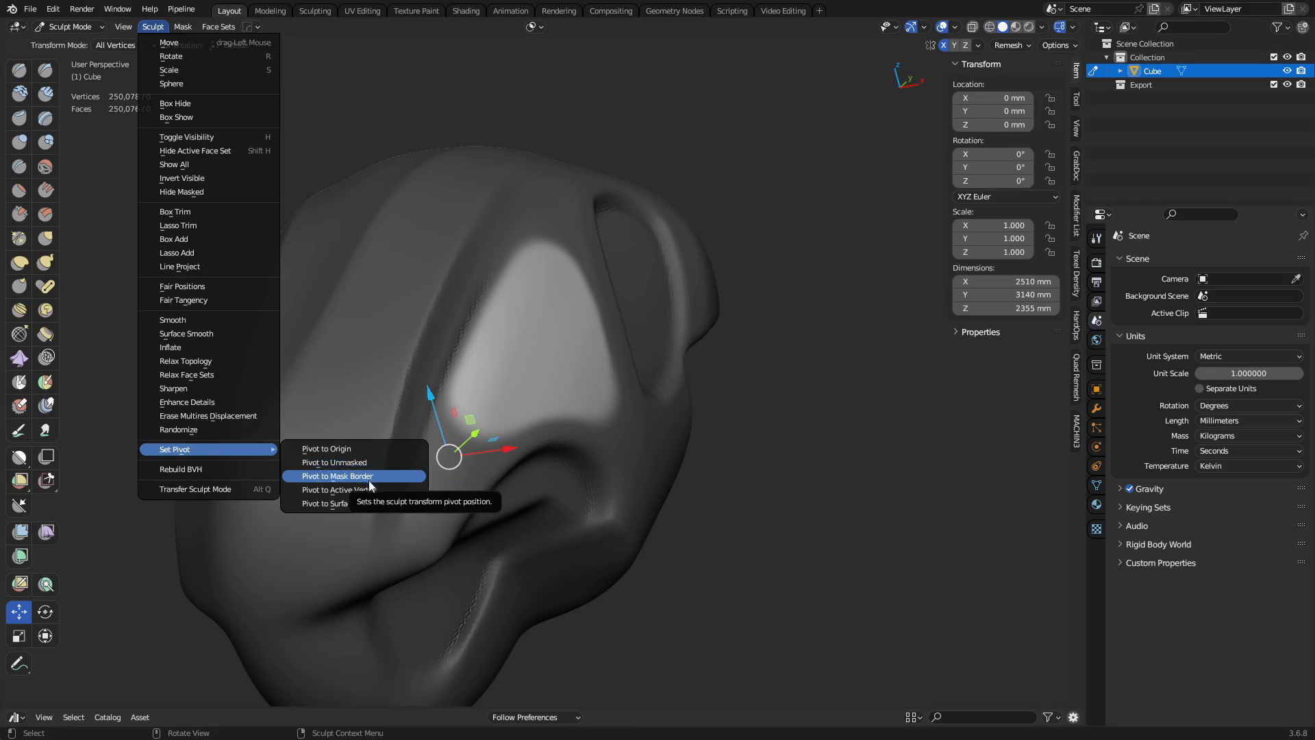
pyautogui.moveTo(368, 480)
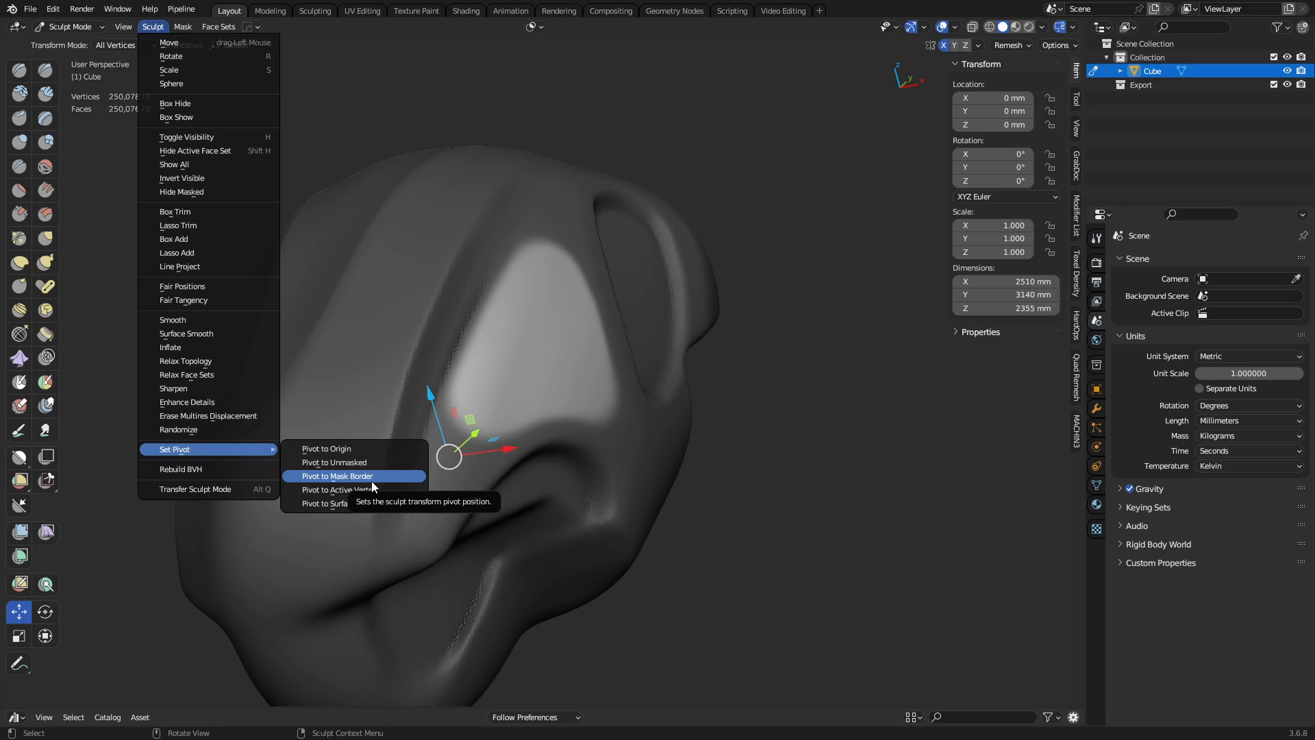
pyautogui.moveTo(377, 491)
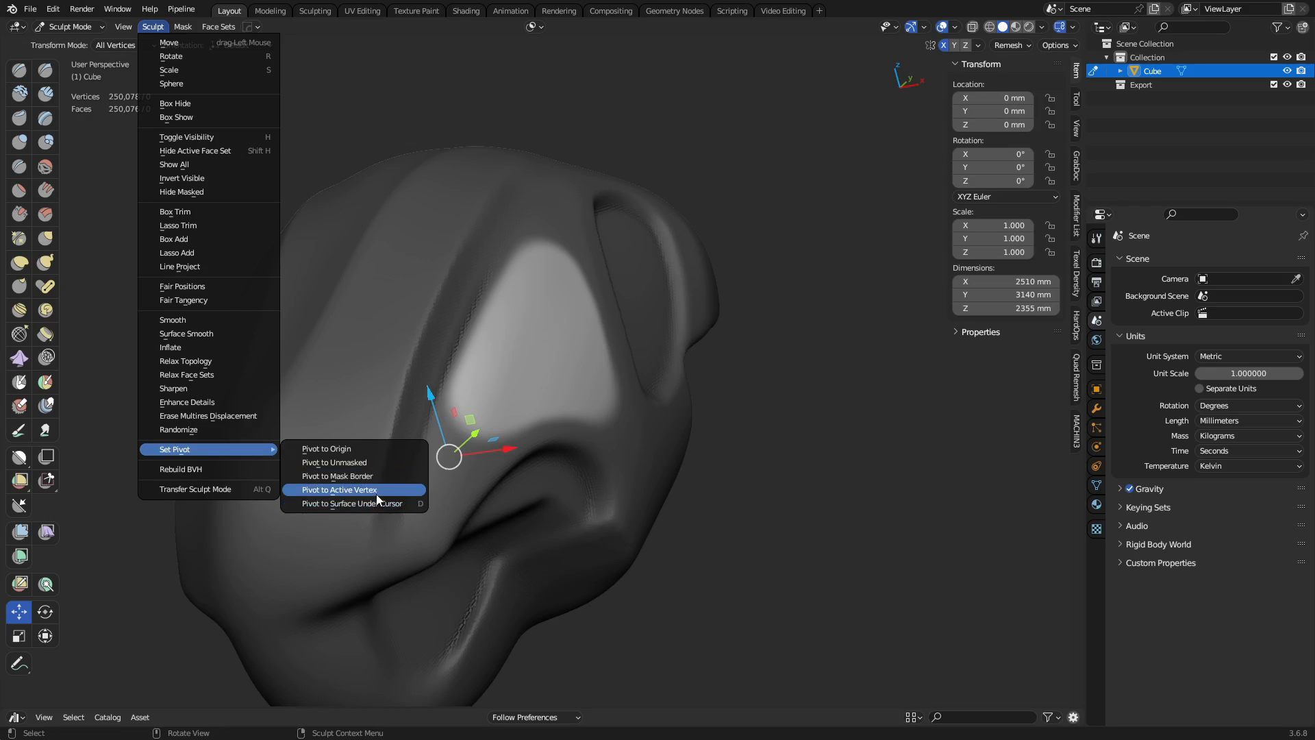
pyautogui.moveTo(375, 510)
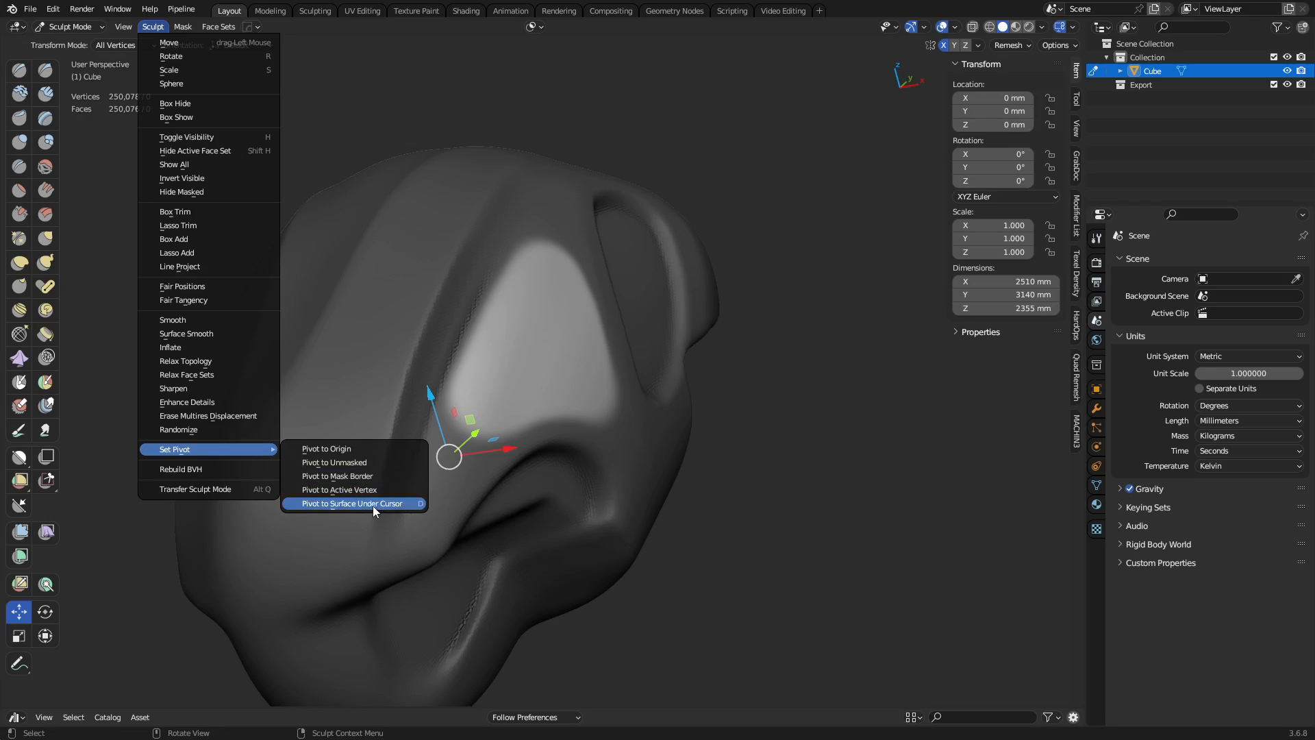
pyautogui.moveTo(374, 511)
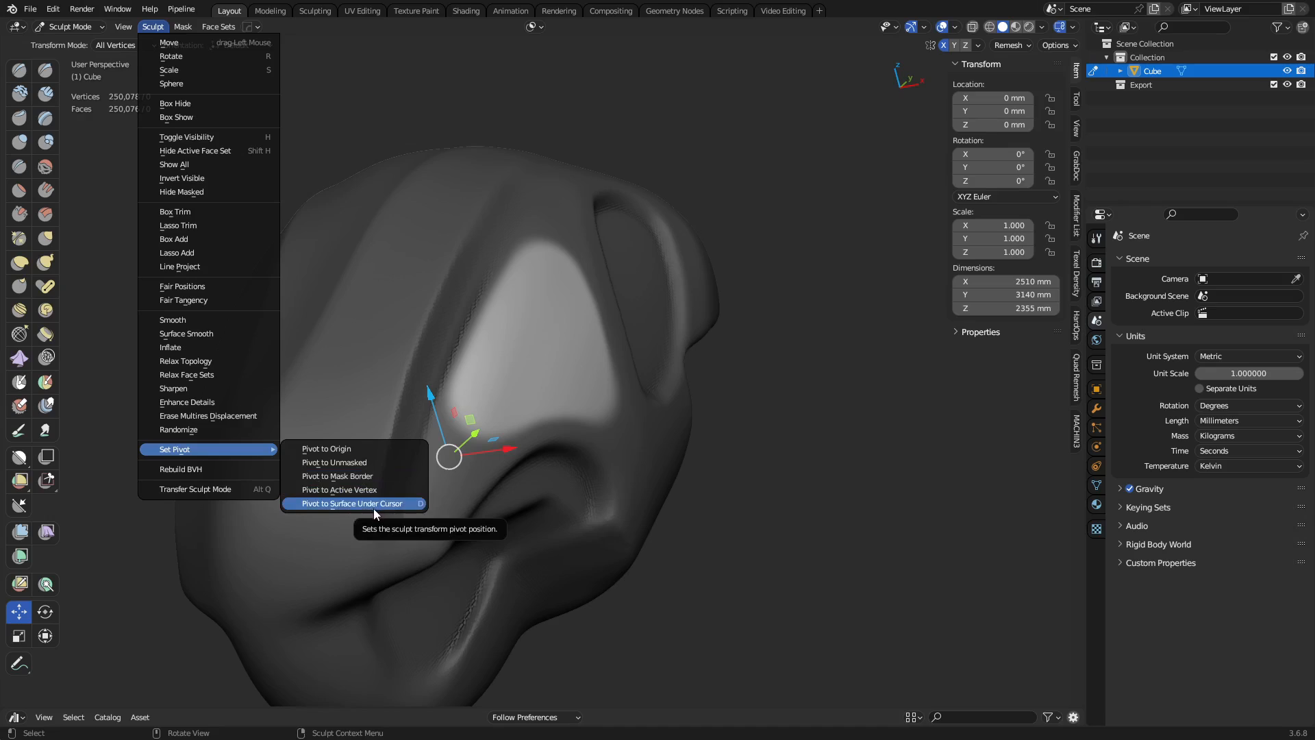
pyautogui.moveTo(375, 509)
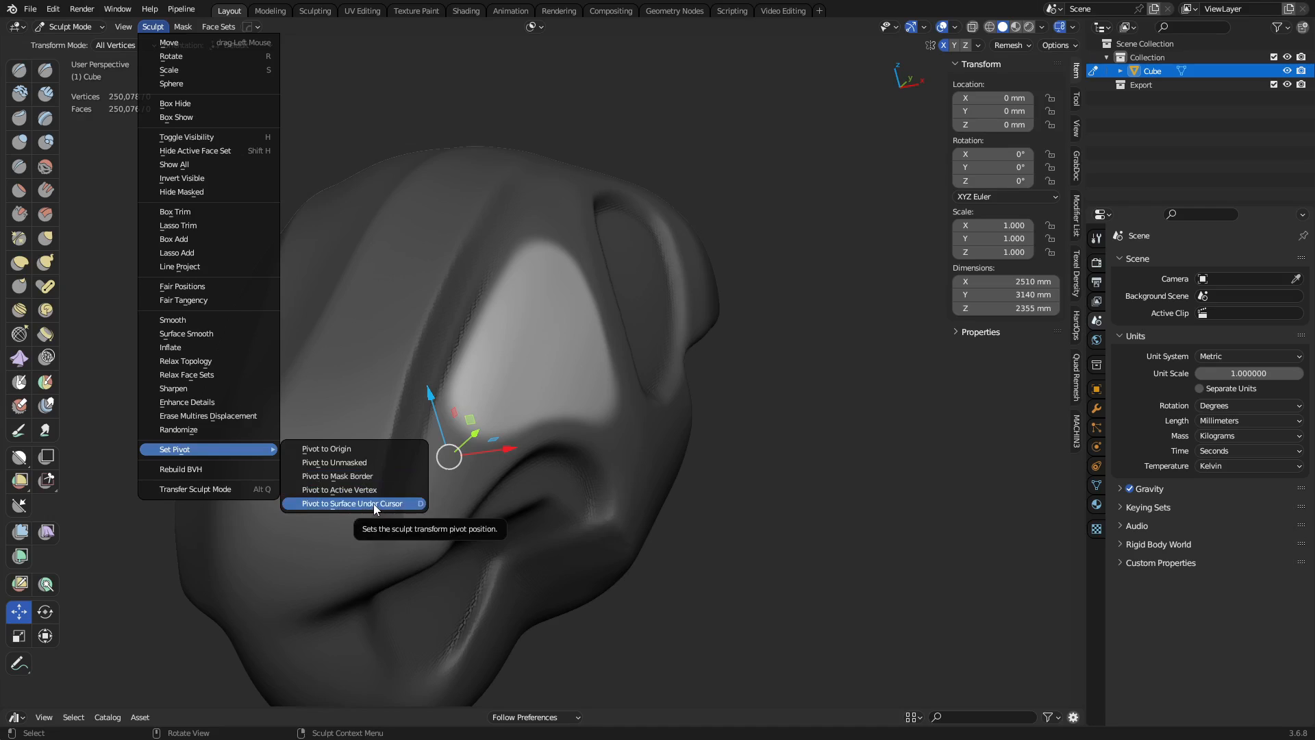
pyautogui.moveTo(366, 508)
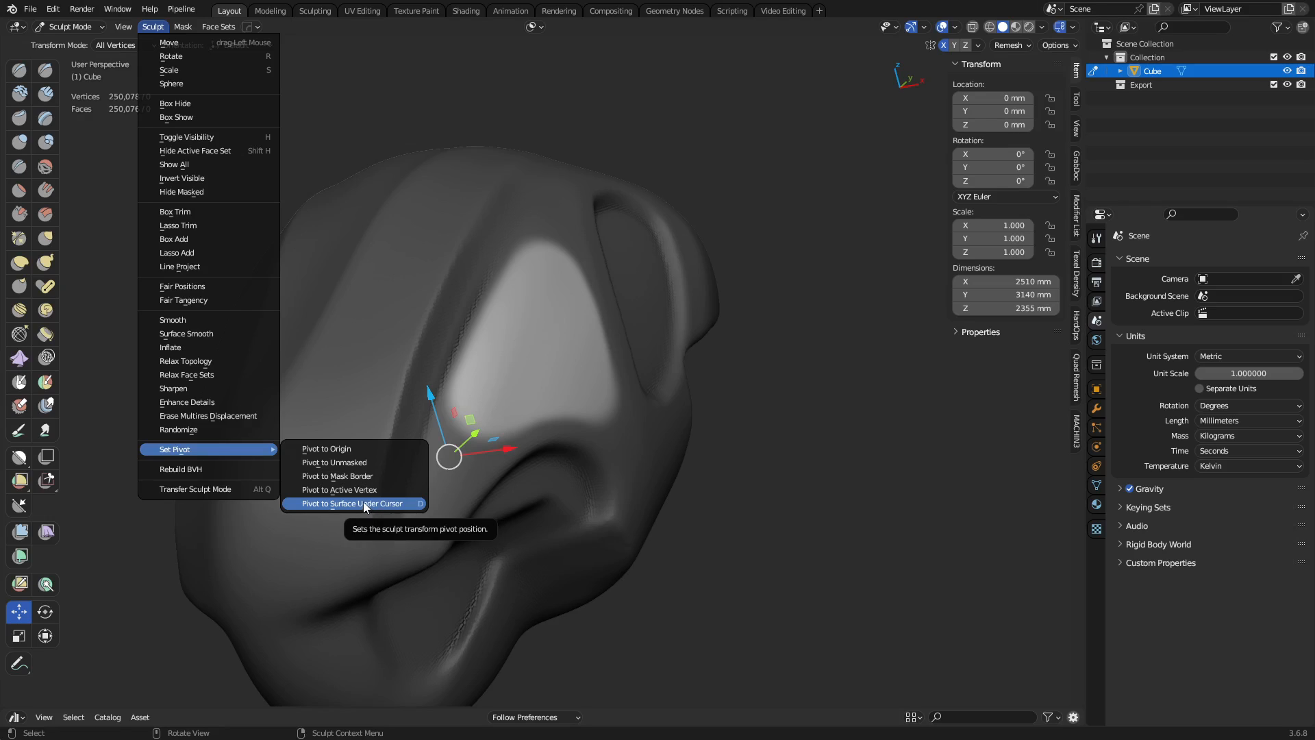
pyautogui.rightClick(363, 504)
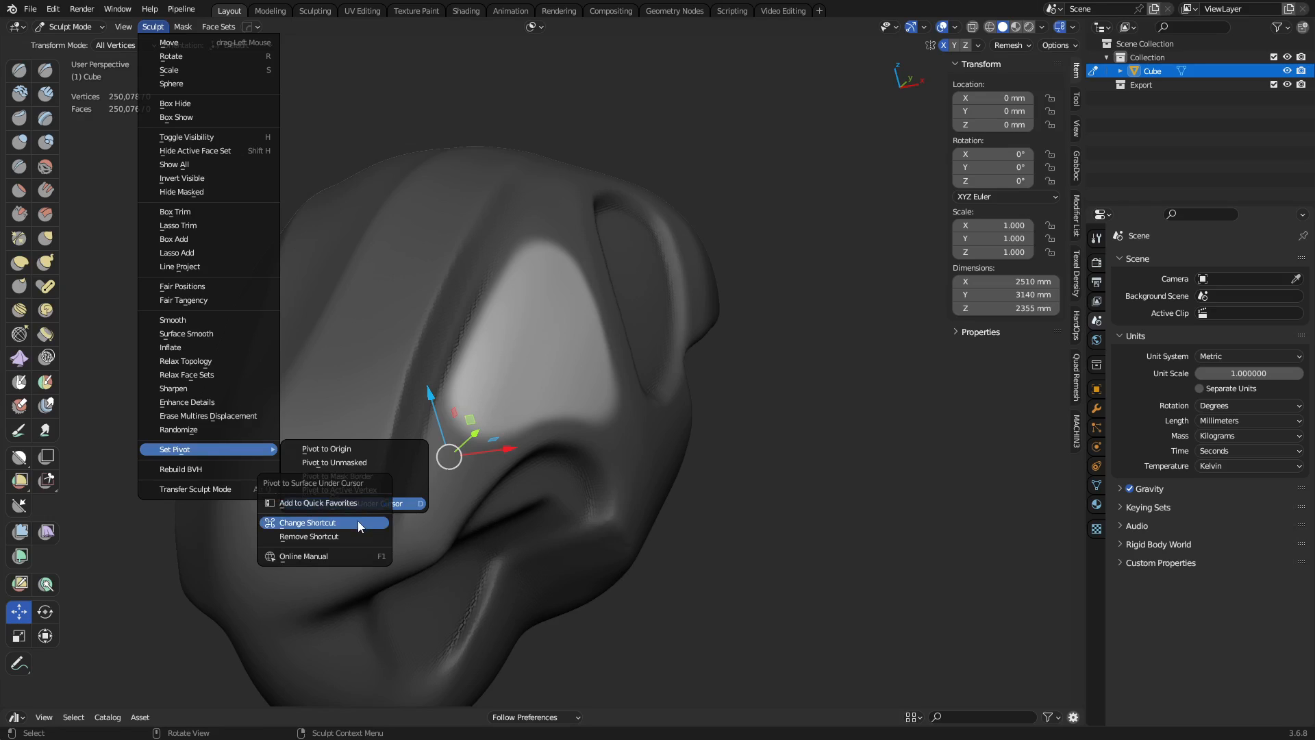
pyautogui.moveTo(410, 518)
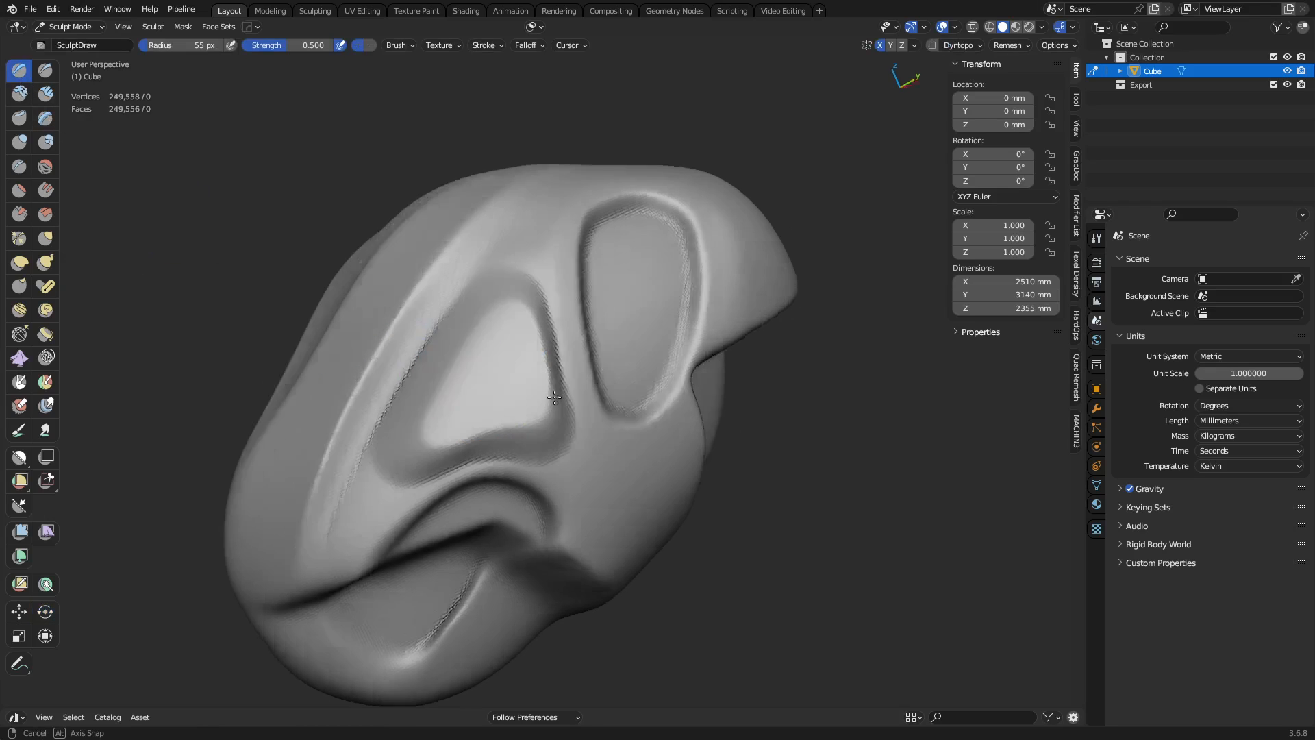
# Step: Orbit around the blob to inspect the top, side and front V-shaped creases
pyautogui.moveTo(553, 399); pyautogui.dragTo(742, 306)
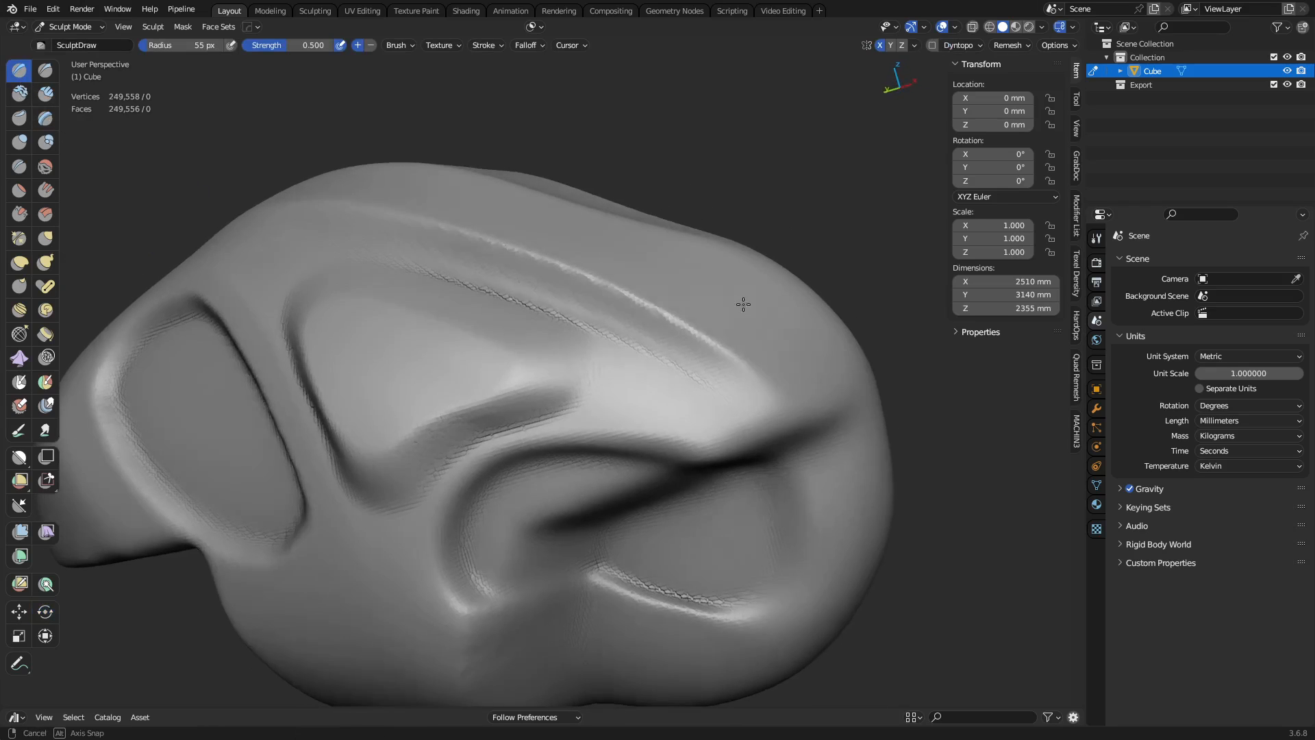
pyautogui.moveTo(741, 303); pyautogui.dragTo(612, 362)
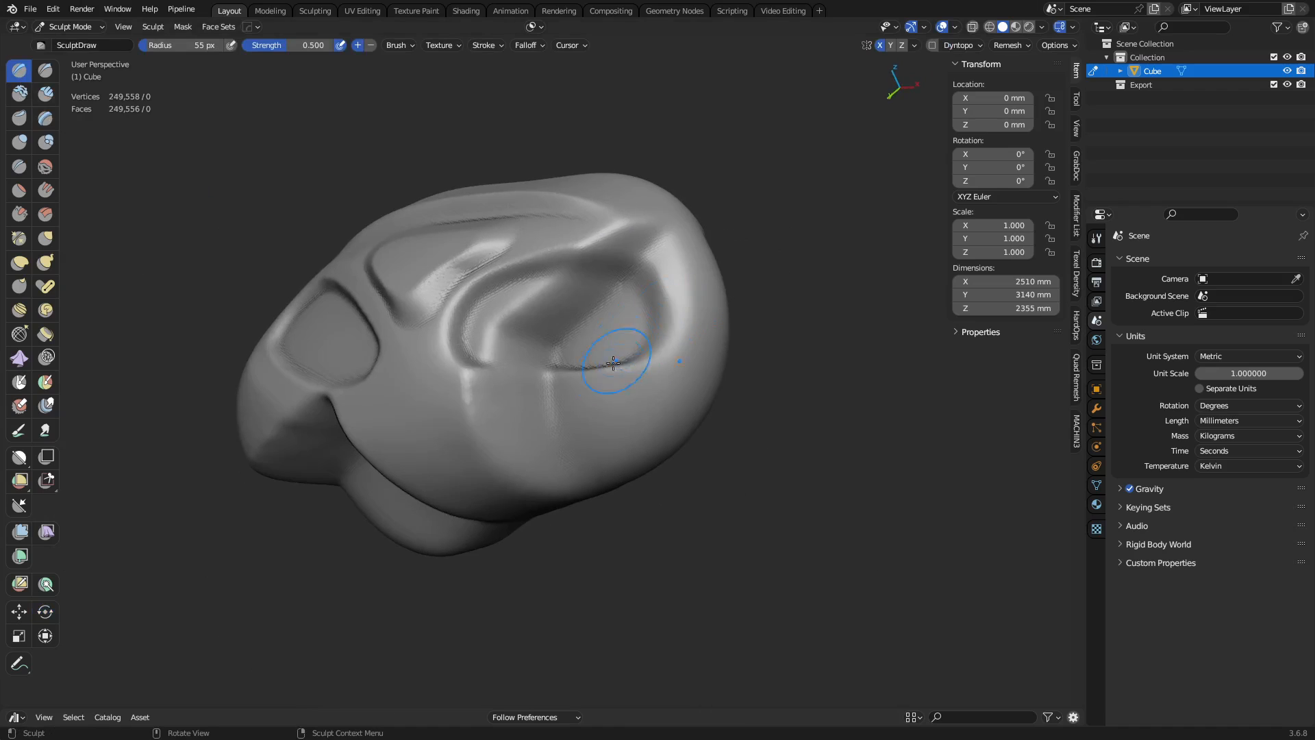
pyautogui.moveTo(612, 362); pyautogui.dragTo(621, 399)
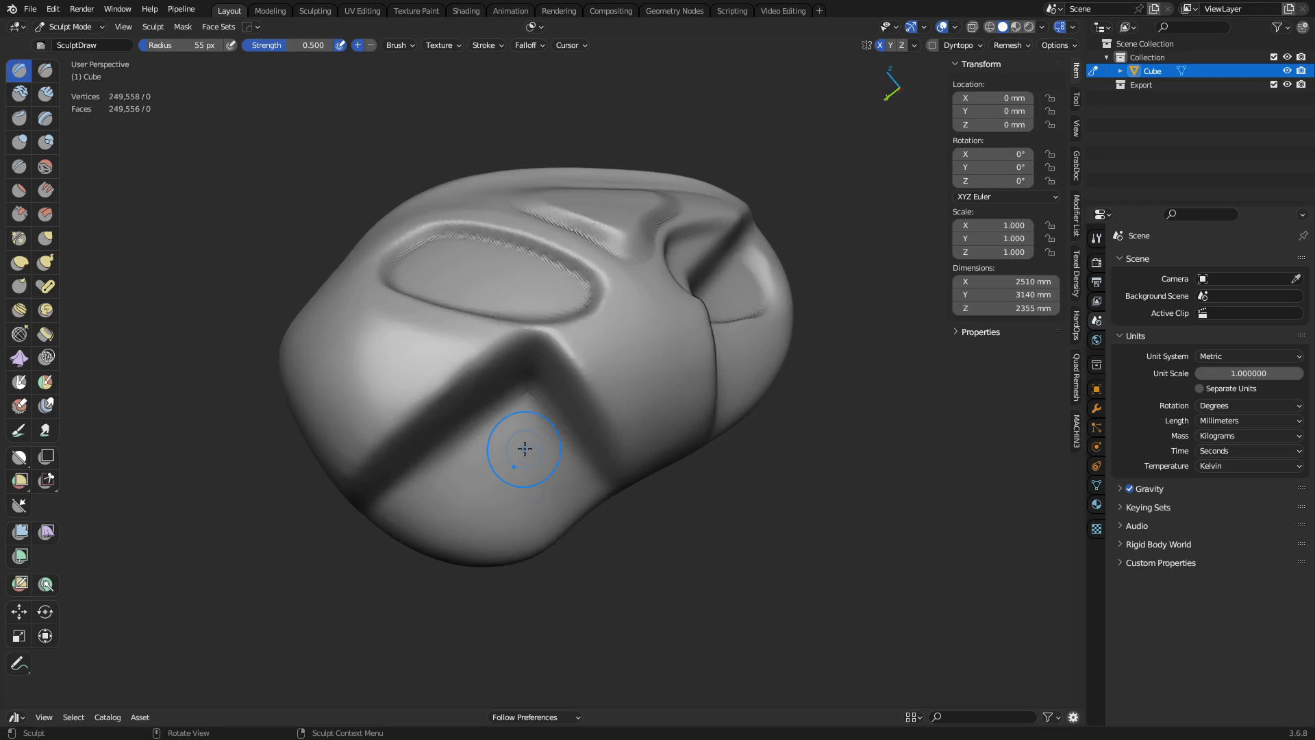
pyautogui.moveTo(524, 448); pyautogui.dragTo(592, 462)
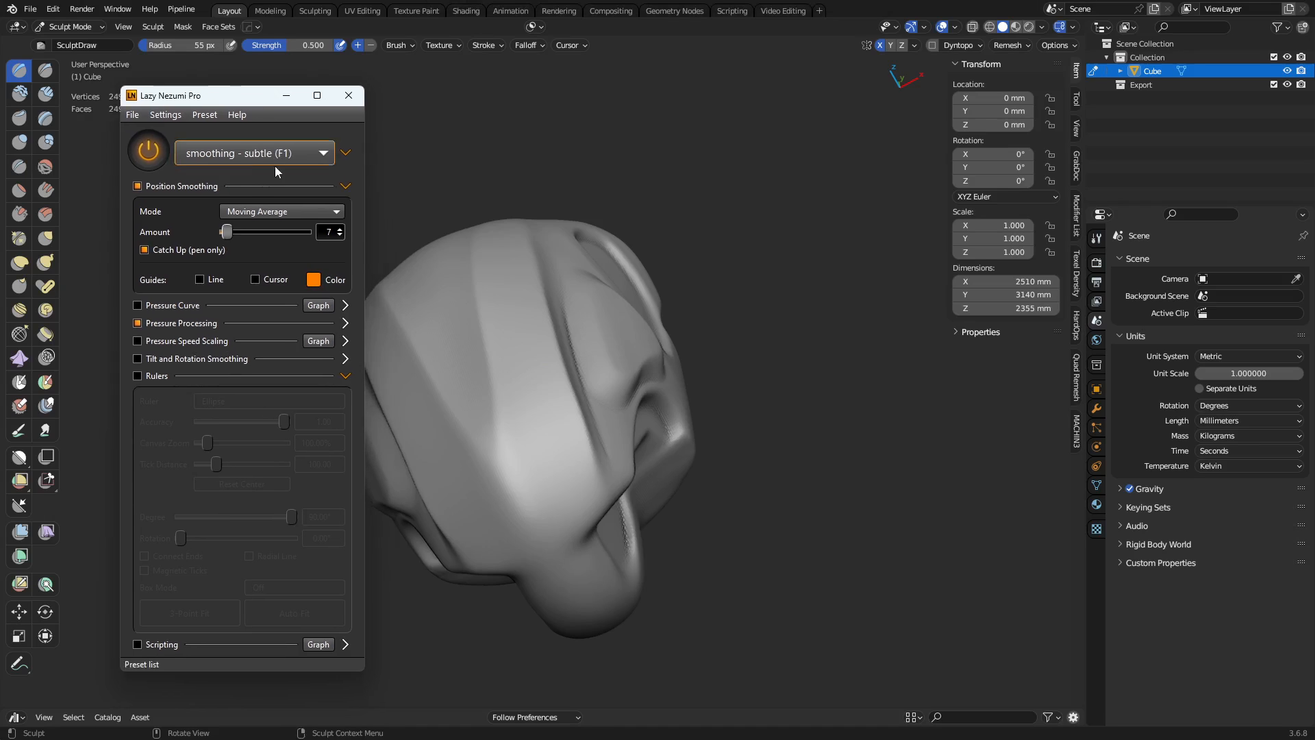
pyautogui.moveTo(265, 156)
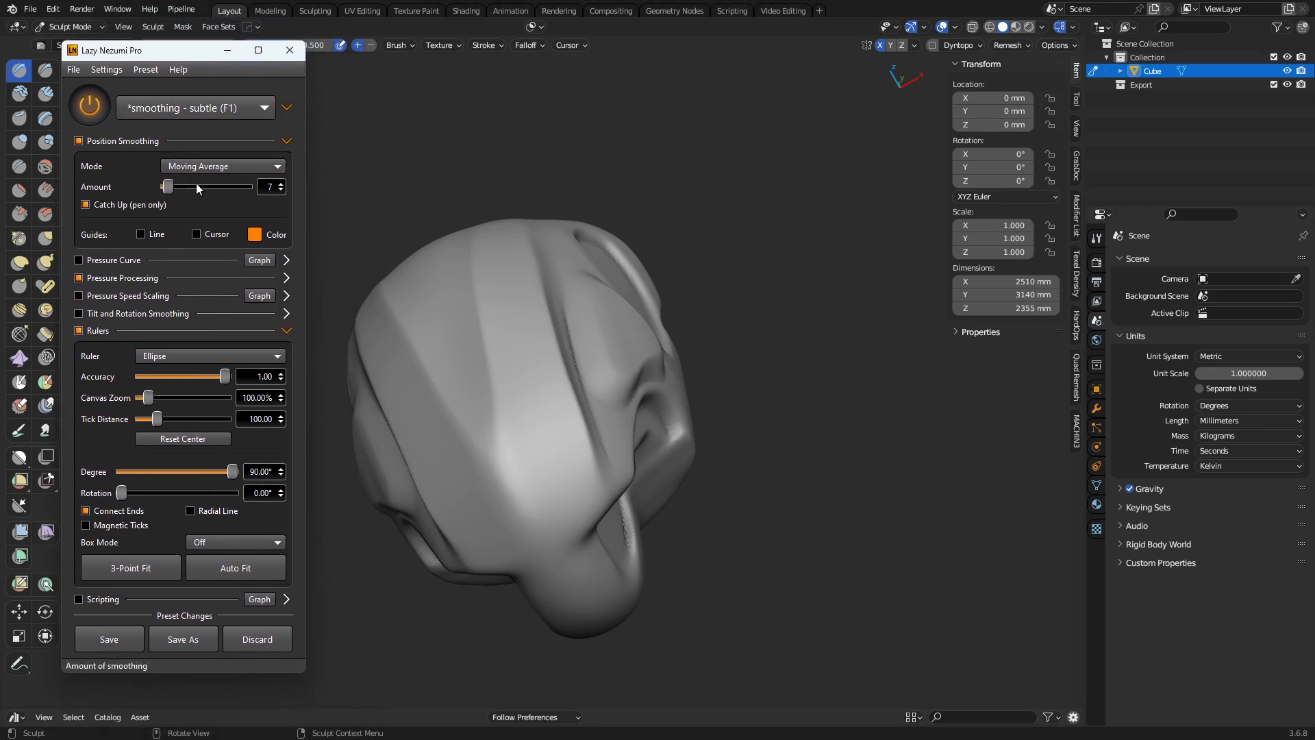
# Step: Enable the Ellipse ruler in Lazy Nezumi Pro's subtle smoothing preset
pyautogui.click(289, 50)
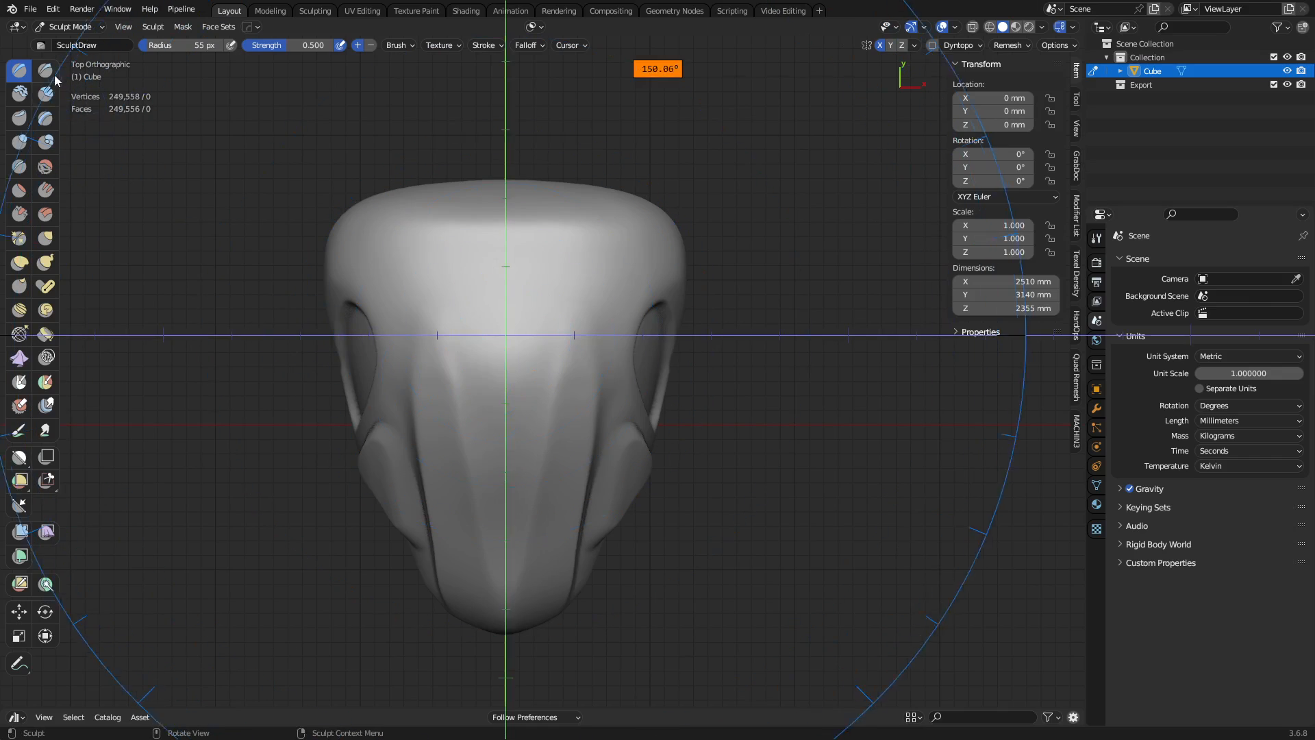
# Step: Switch to Draw Sharp, reshape the ellipse guide, and incise the top oval panel outline
pyautogui.click(44, 72)
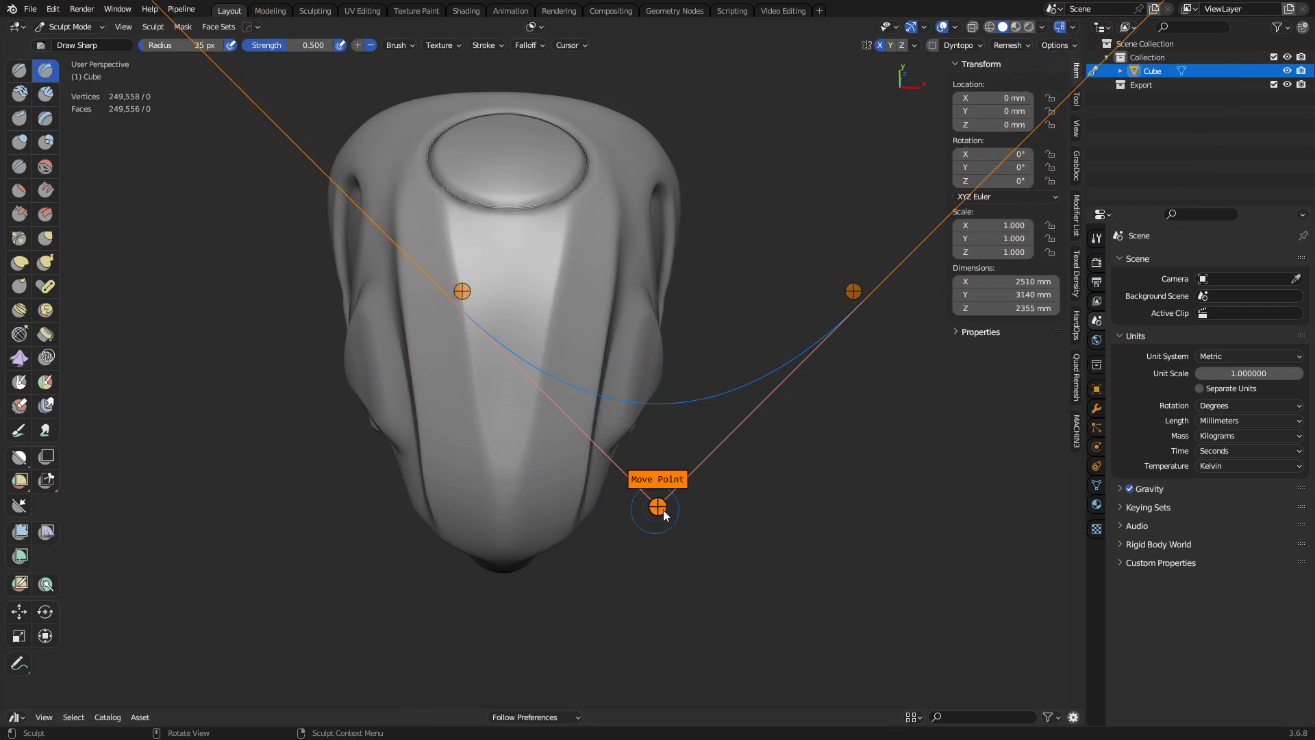
pyautogui.moveTo(656, 508); pyautogui.dragTo(474, 336)
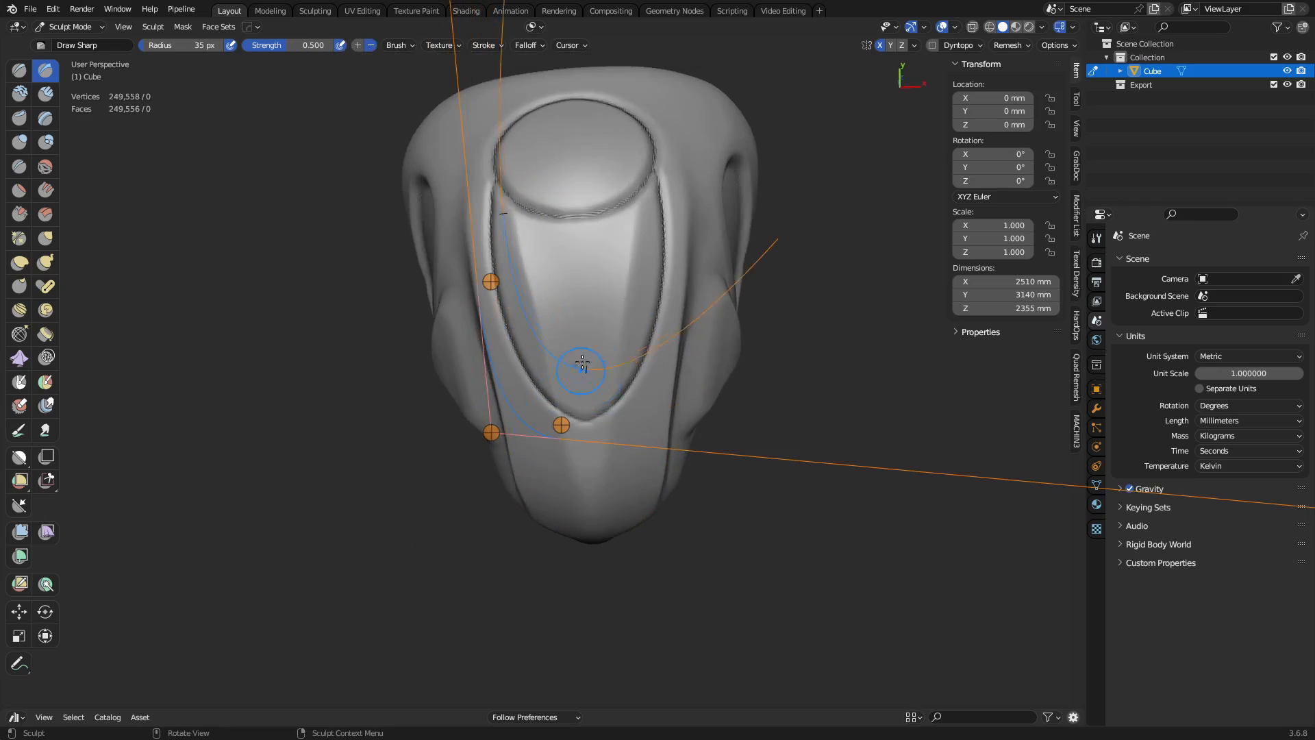
pyautogui.moveTo(579, 369); pyautogui.dragTo(583, 399)
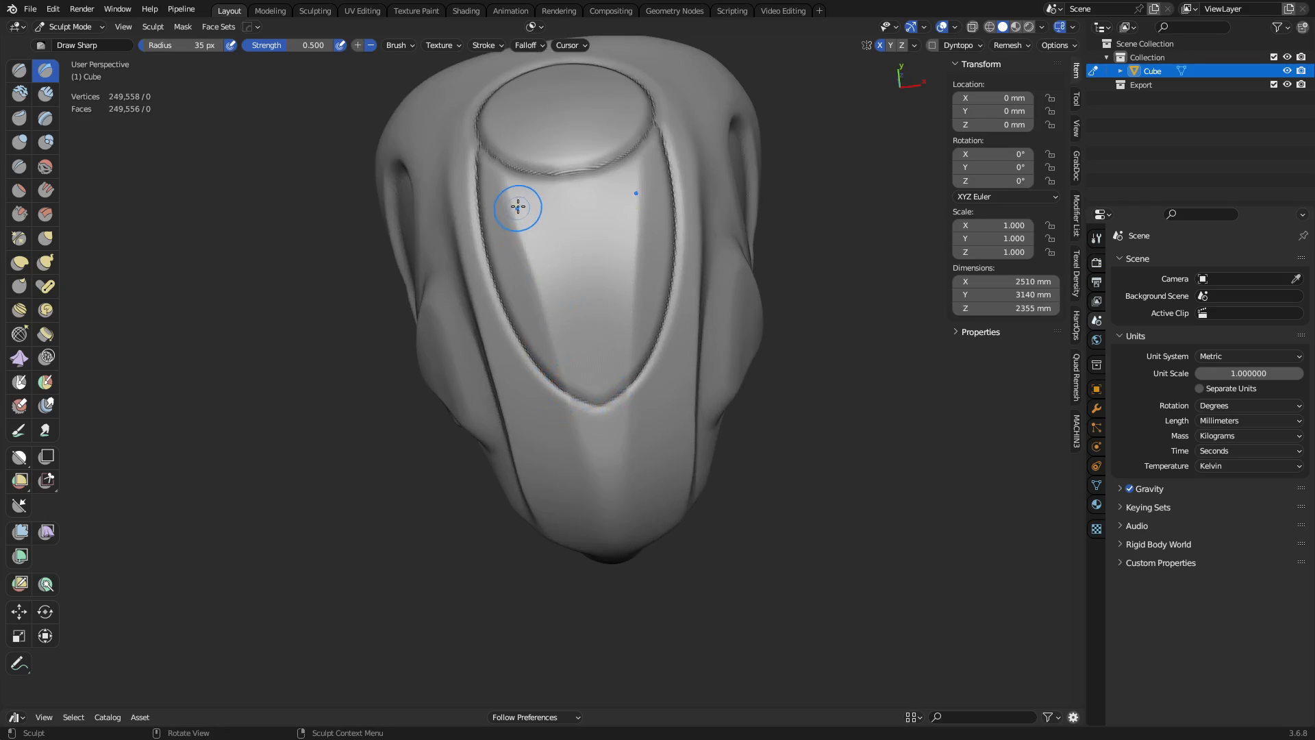
# Step: Carve two thin sharp grooves inside the top panel
pyautogui.moveTo(518, 207); pyautogui.dragTo(571, 390)
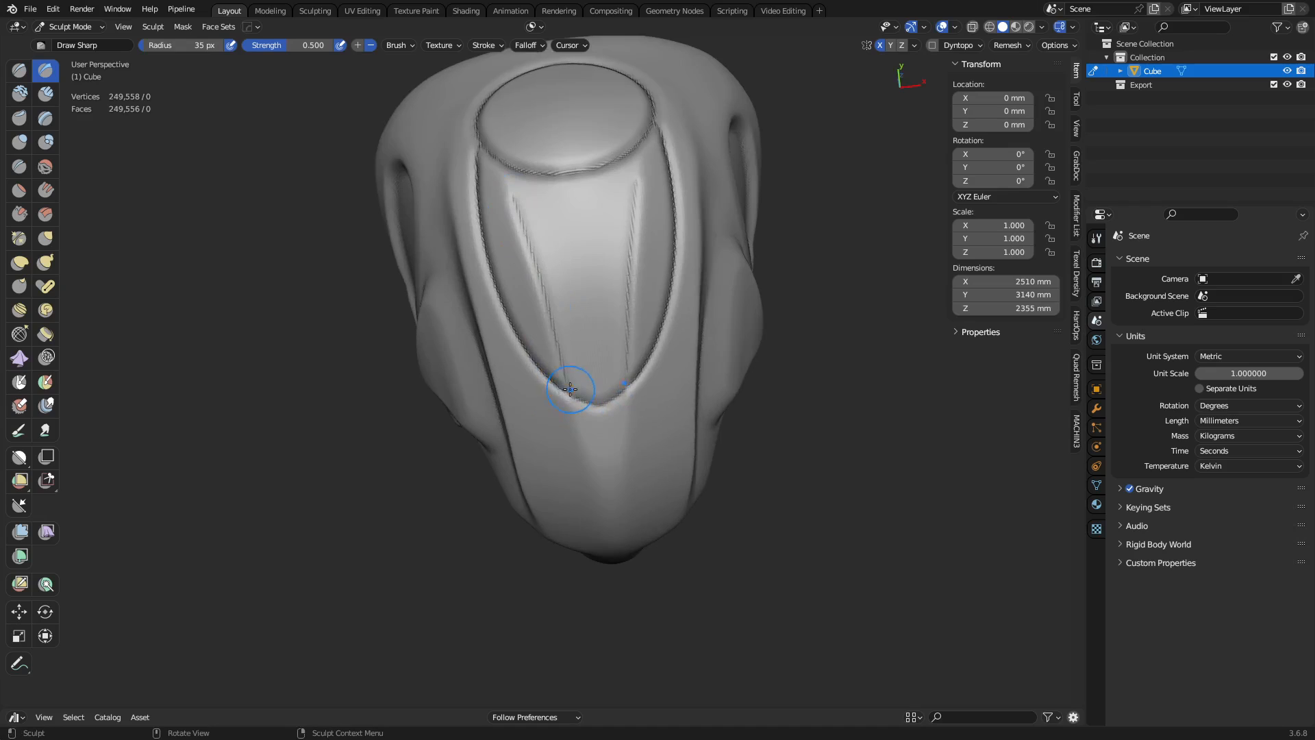
pyautogui.moveTo(571, 388); pyautogui.dragTo(534, 271)
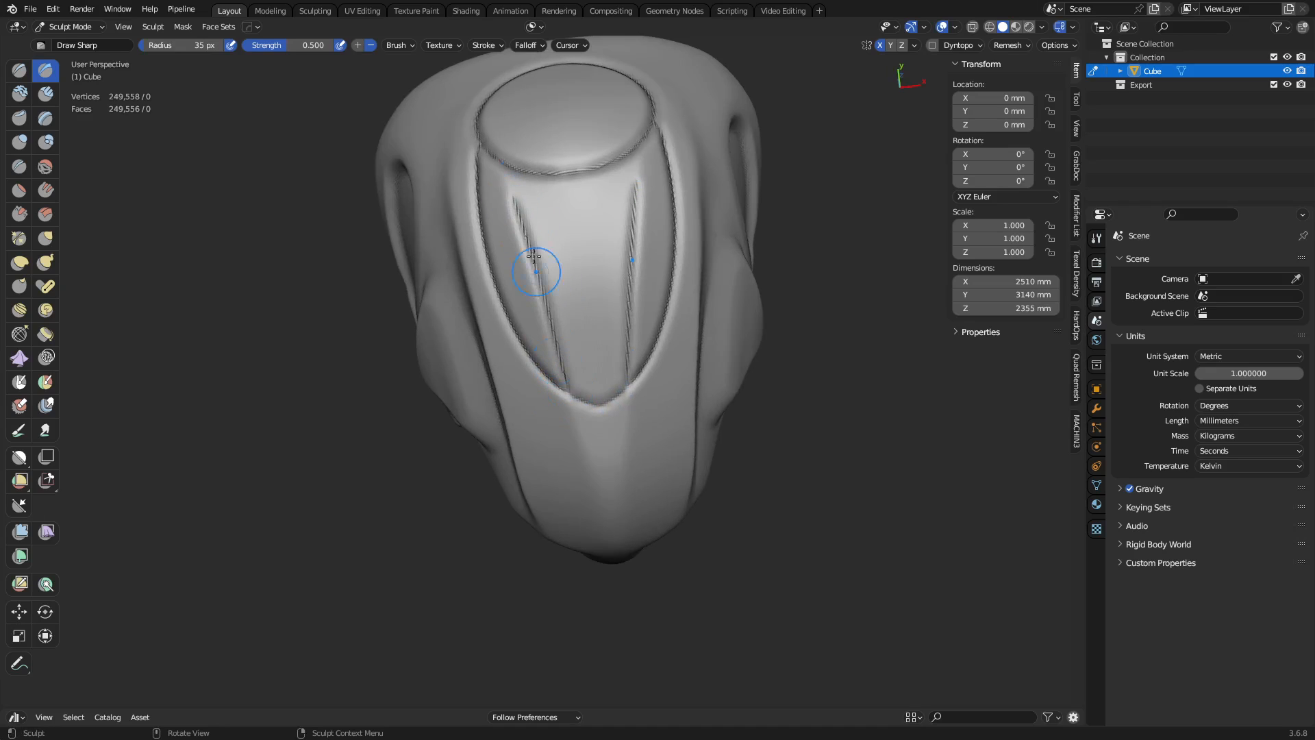
pyautogui.click(483, 45)
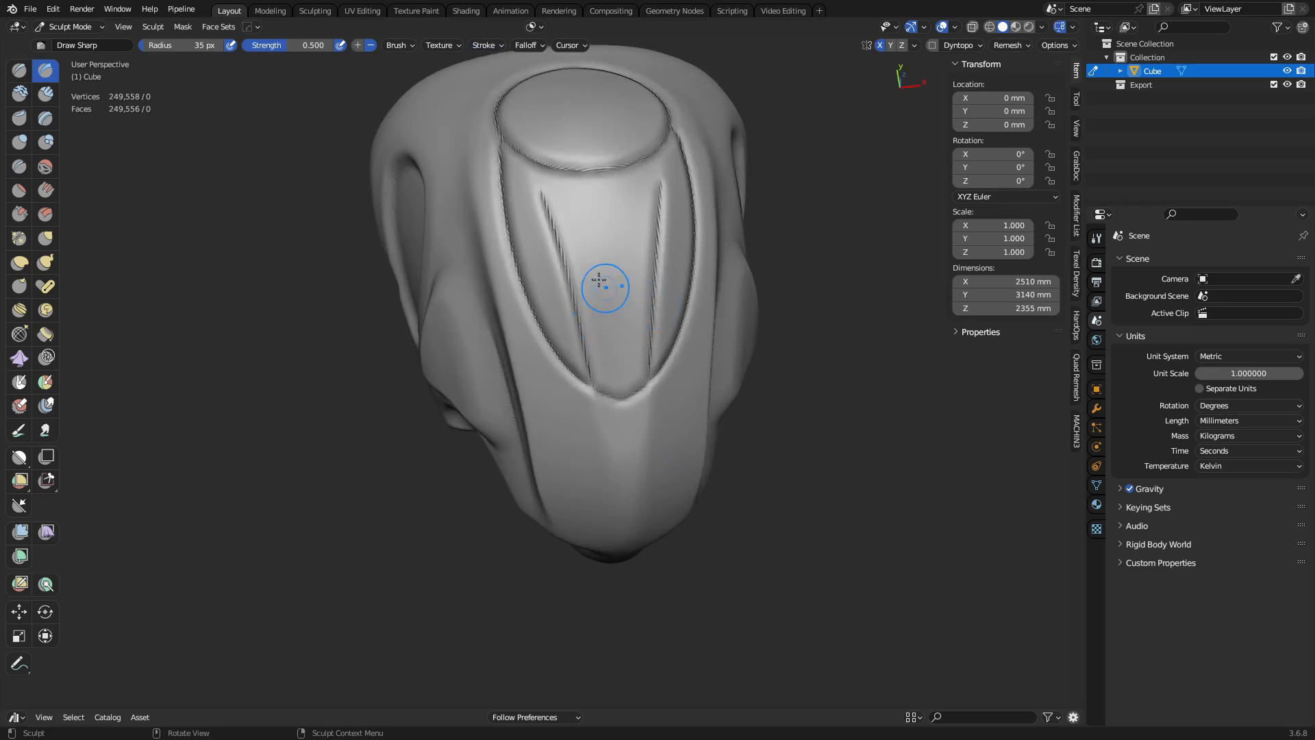
# Step: Orbit around the helmet and cut sharp seam lines down the sides near the round recess
pyautogui.moveTo(605, 289); pyautogui.dragTo(520, 251)
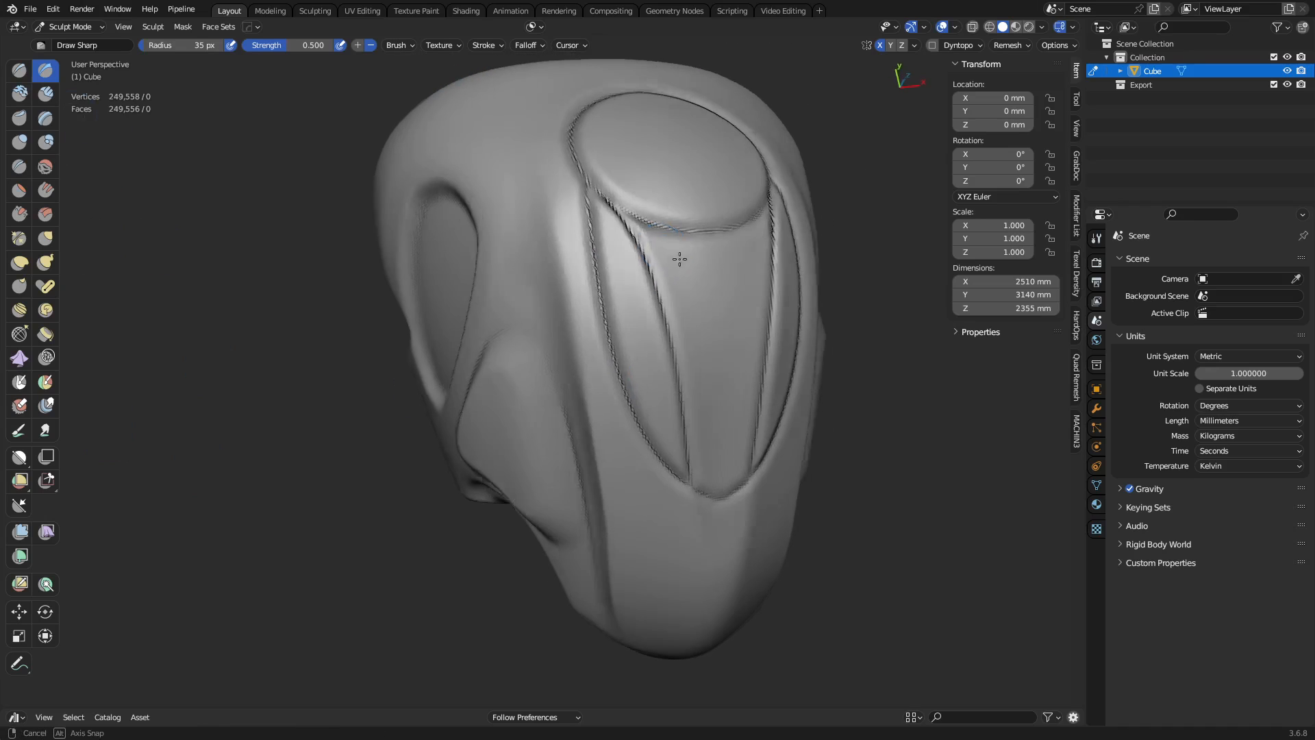
pyautogui.moveTo(680, 260); pyautogui.dragTo(503, 370)
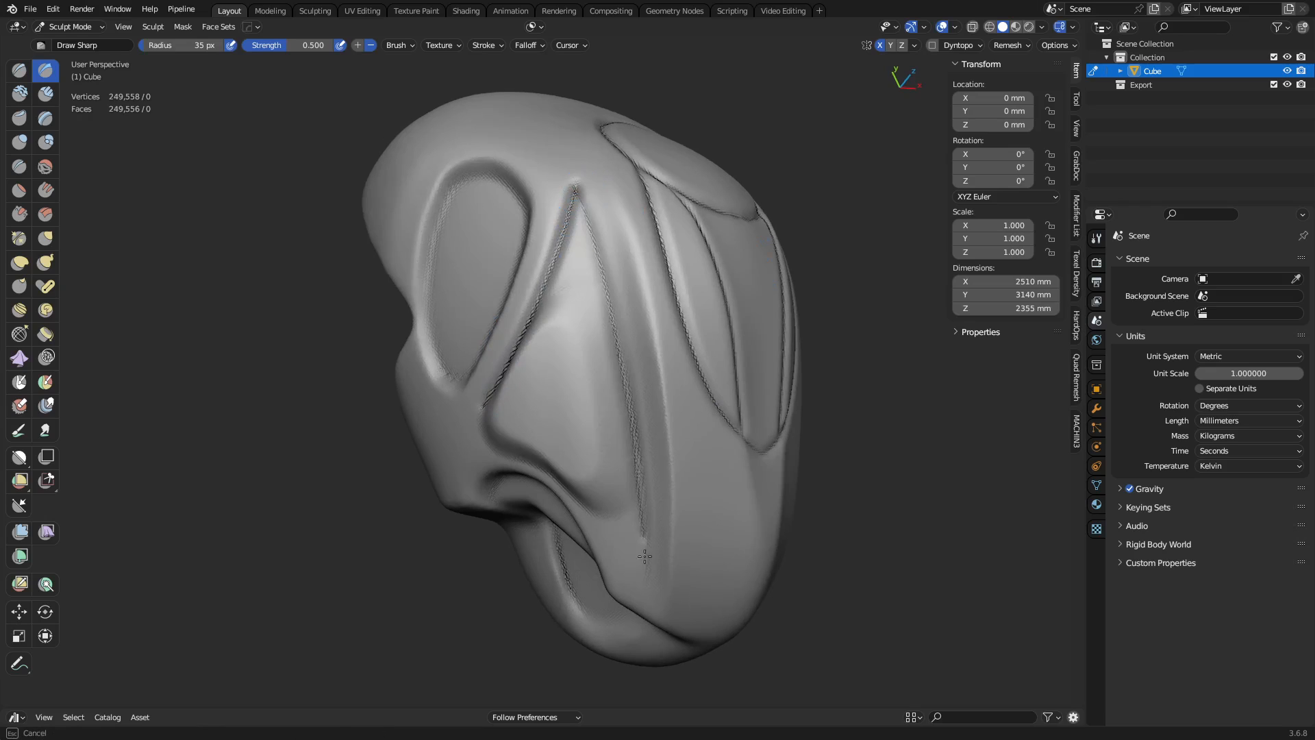
pyautogui.moveTo(579, 201); pyautogui.dragTo(642, 554)
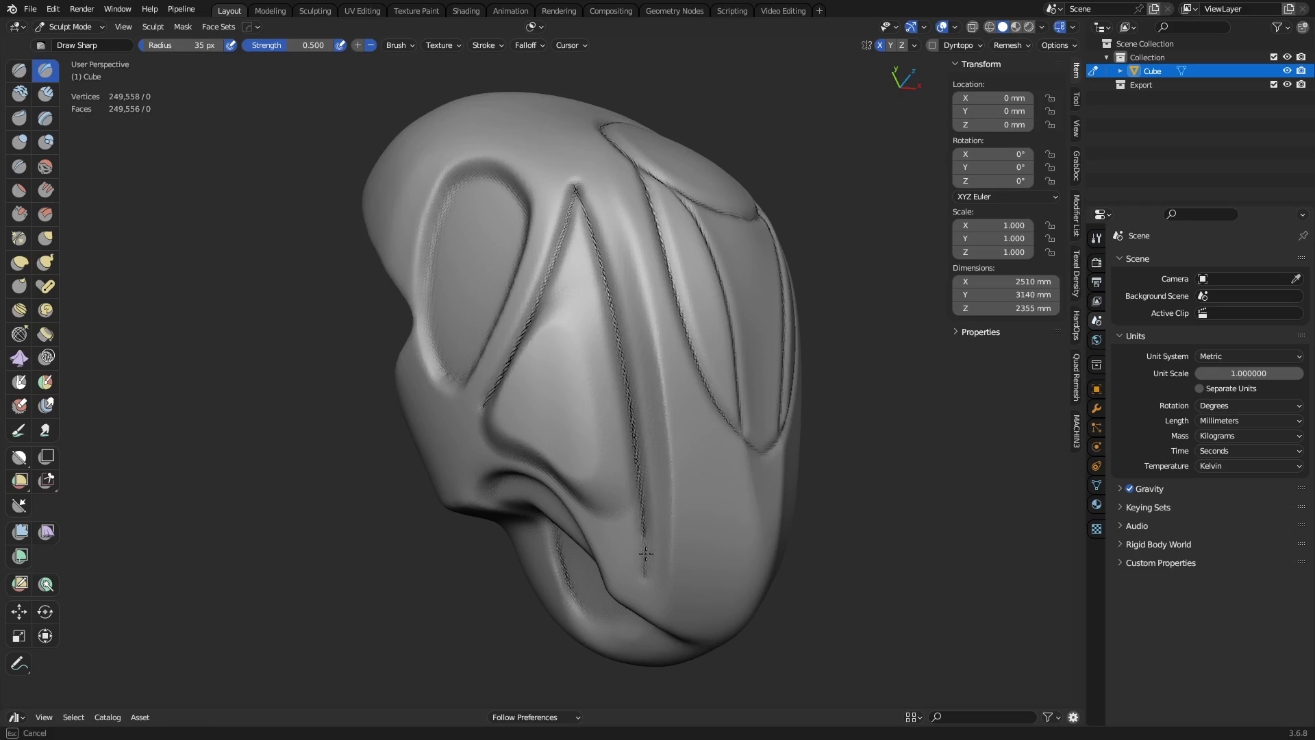
pyautogui.moveTo(646, 553); pyautogui.dragTo(587, 418)
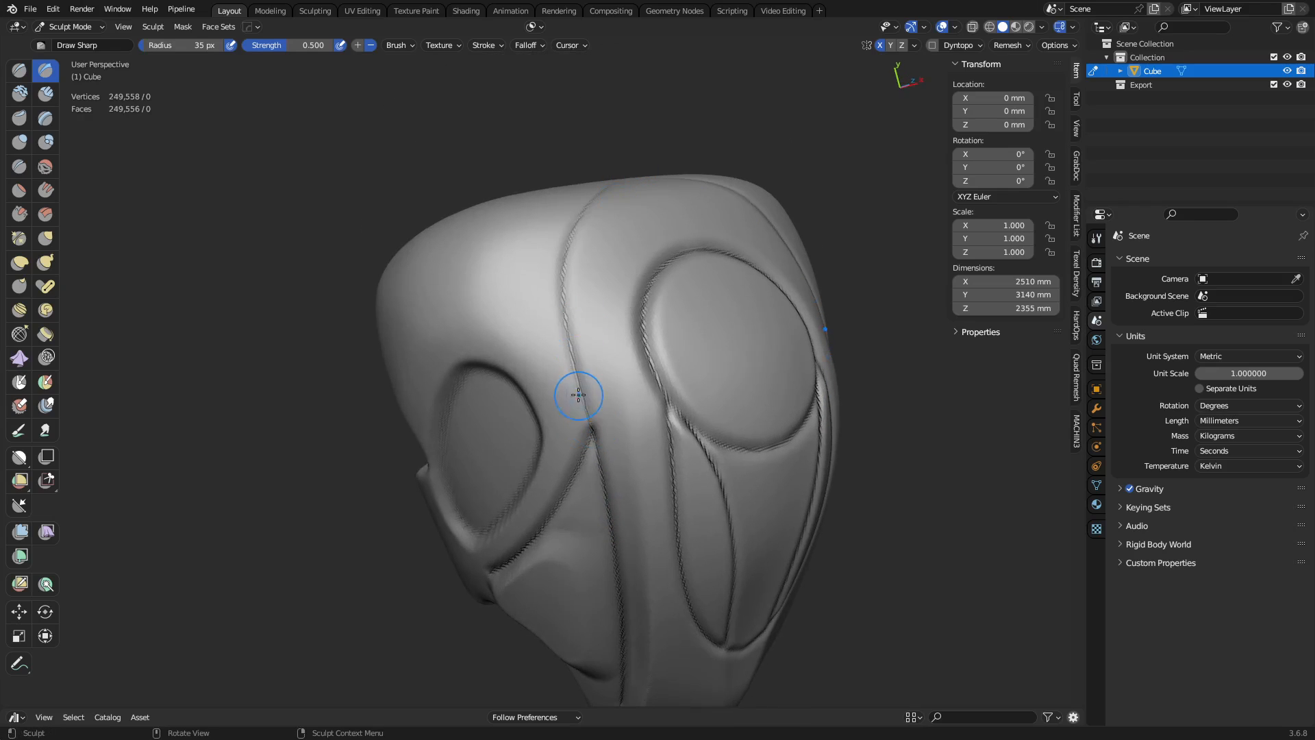
pyautogui.moveTo(587, 422)
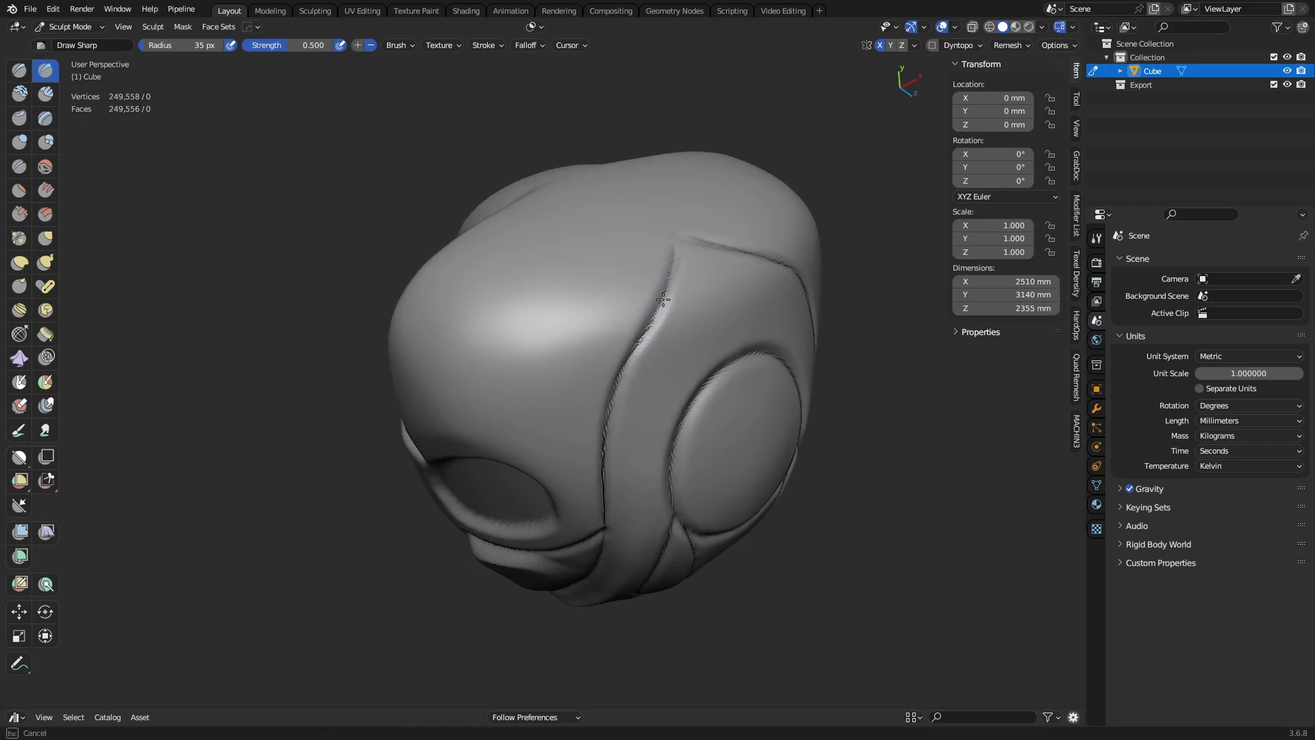
pyautogui.moveTo(663, 300); pyautogui.dragTo(646, 322)
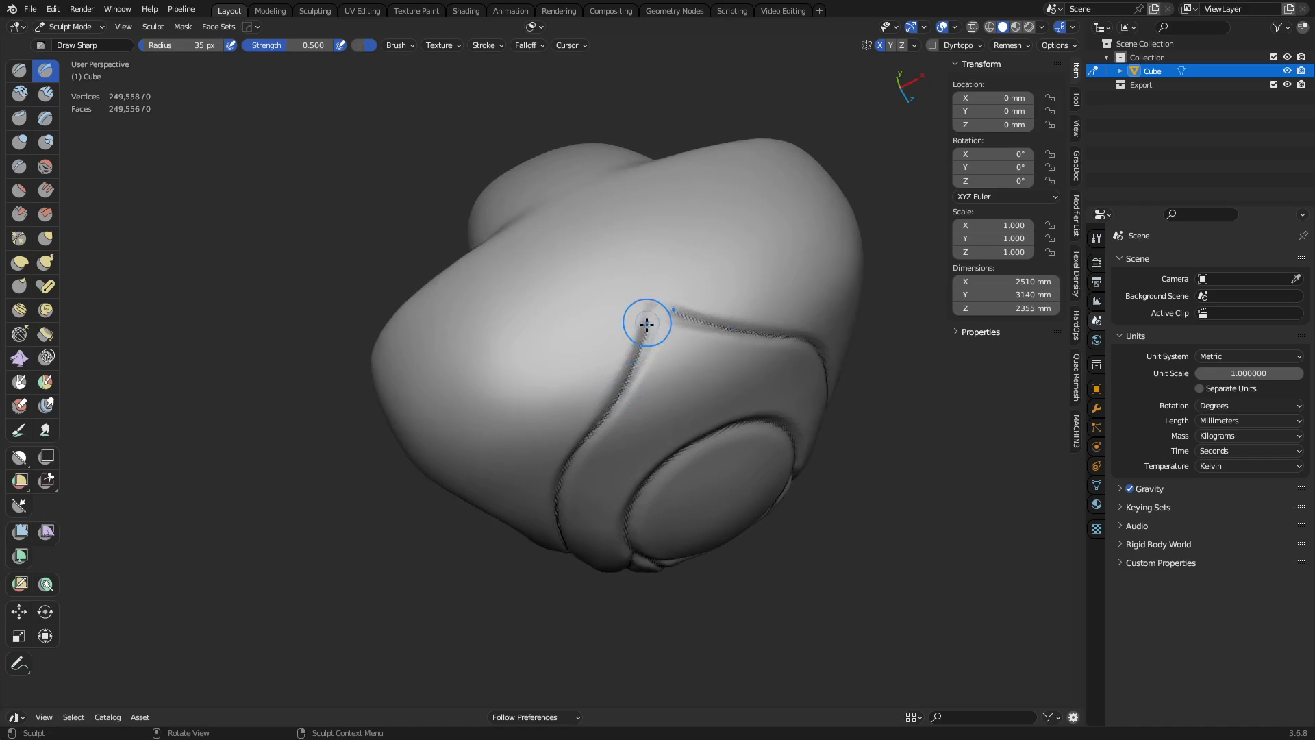
pyautogui.moveTo(646, 322); pyautogui.dragTo(612, 399)
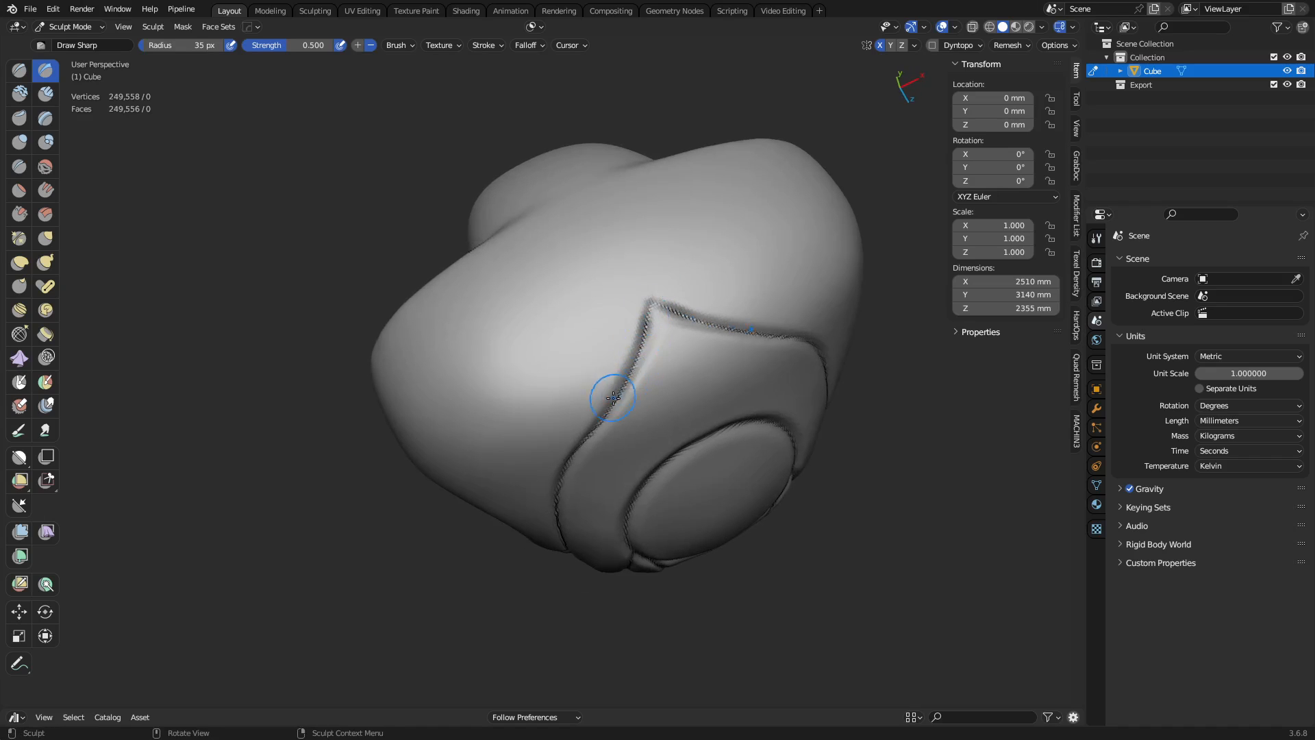
pyautogui.moveTo(612, 399); pyautogui.dragTo(642, 247)
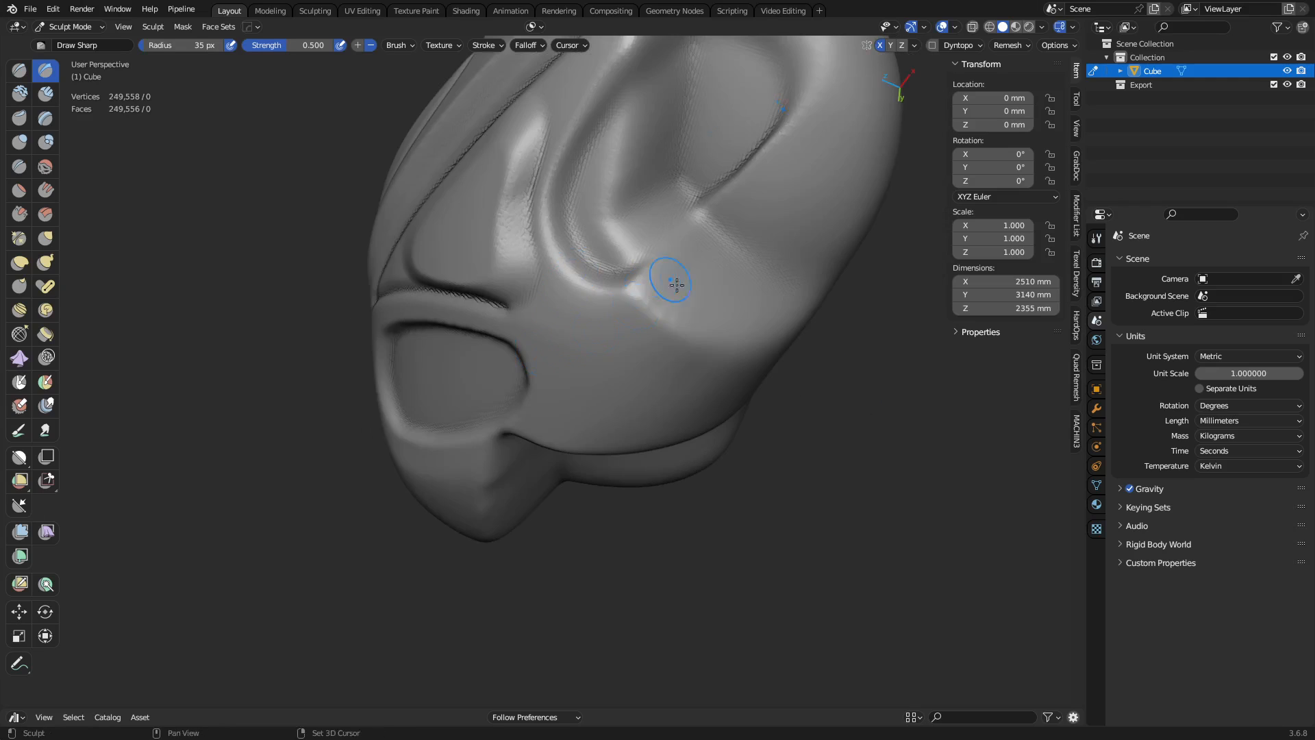
pyautogui.moveTo(672, 283); pyautogui.dragTo(619, 376)
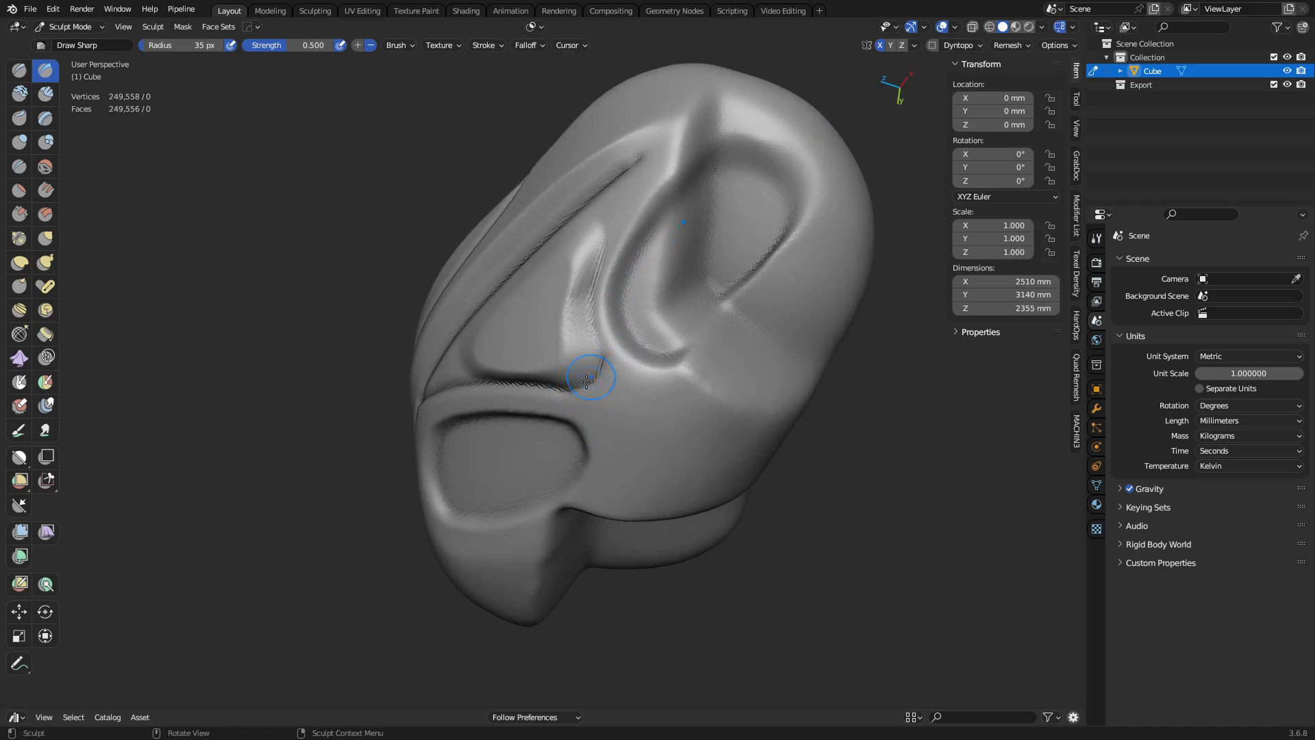
# Step: Sharpen the crease above the lower oval recess and set the brush Radius Unit to Scene
pyautogui.moveTo(587, 379); pyautogui.dragTo(694, 359)
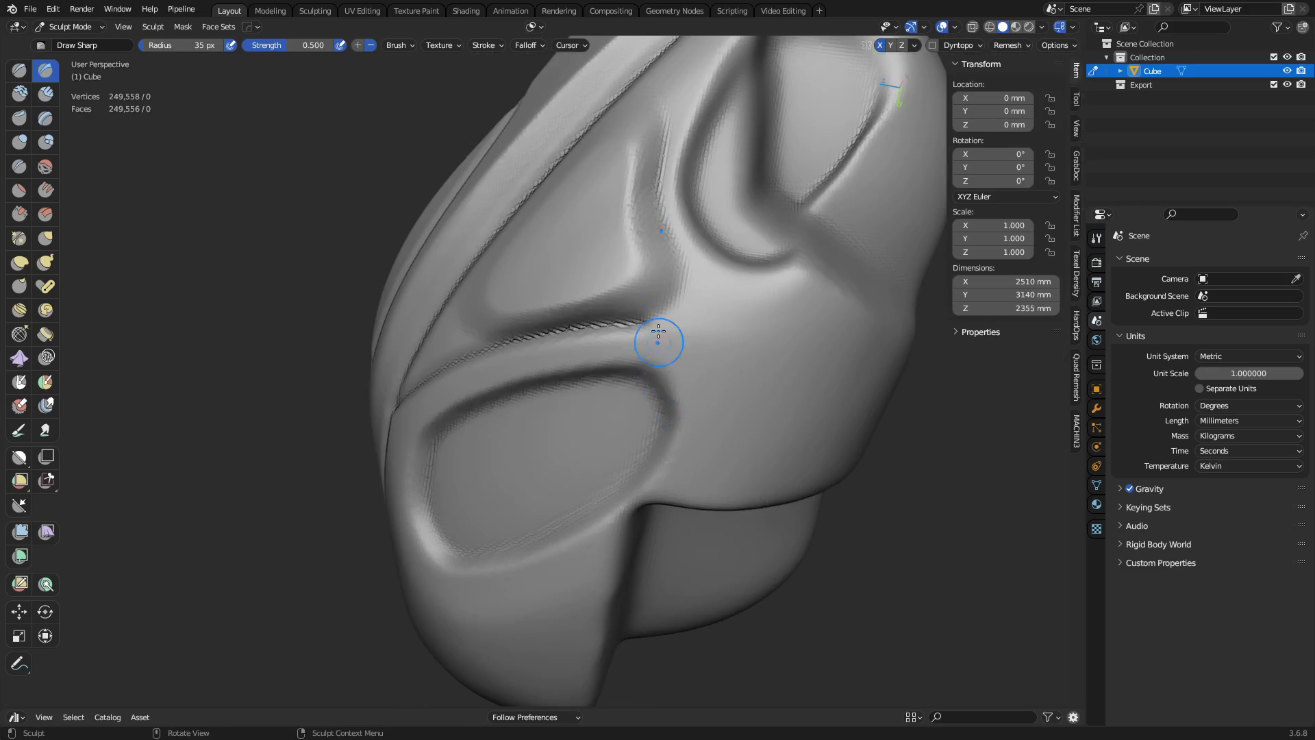
pyautogui.click(396, 45)
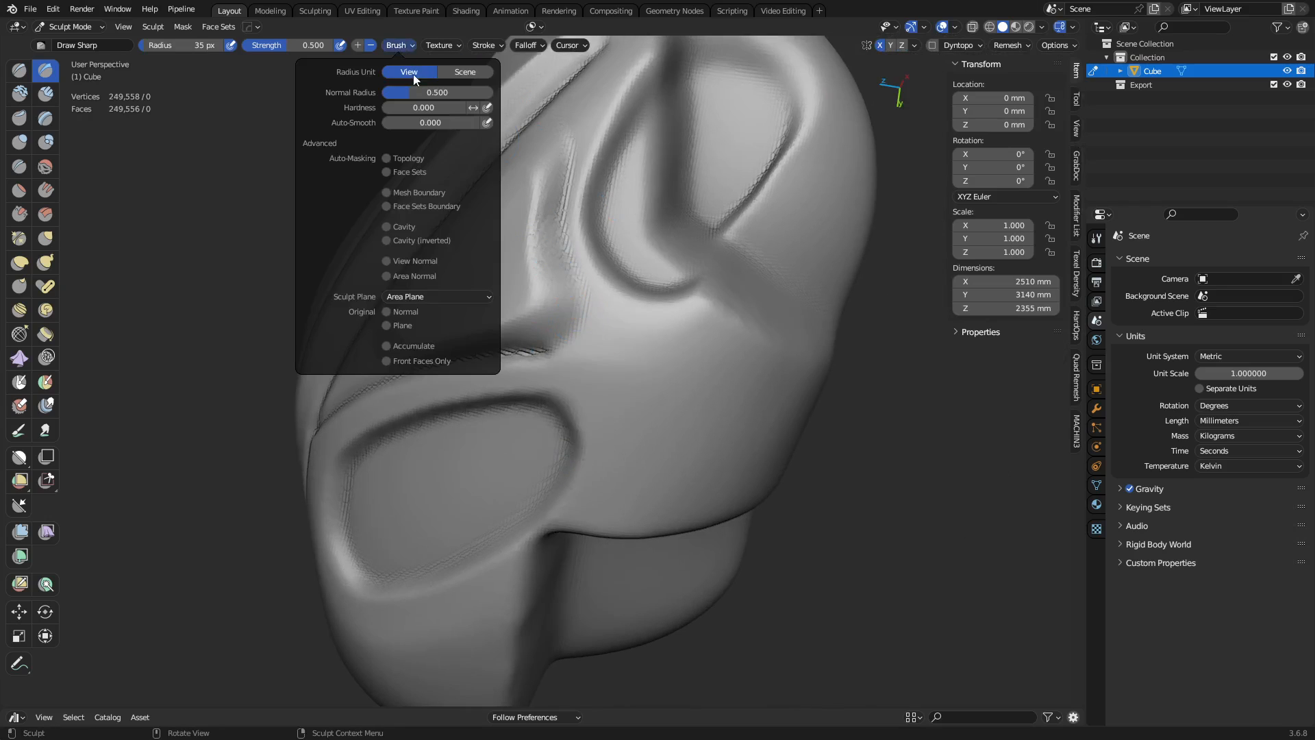
pyautogui.click(465, 71)
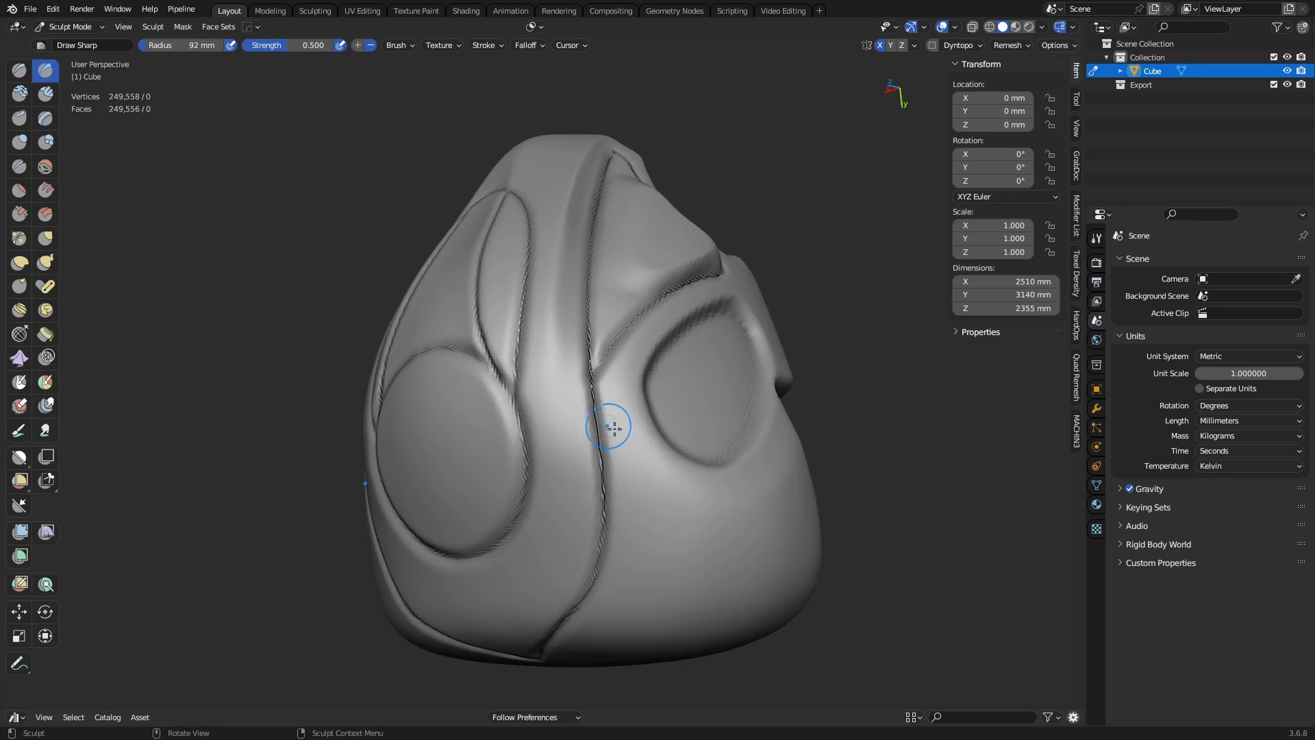
pyautogui.moveTo(608, 425); pyautogui.dragTo(507, 394)
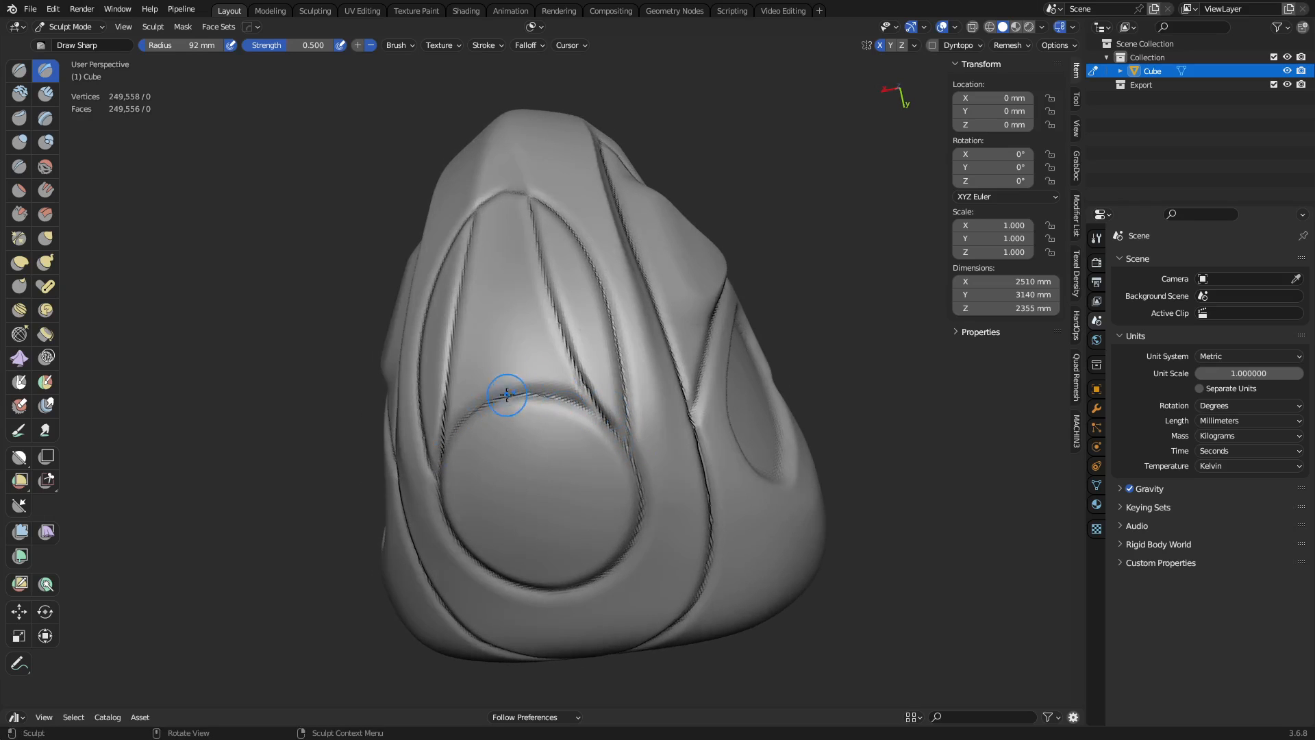
pyautogui.moveTo(504, 394); pyautogui.dragTo(600, 436)
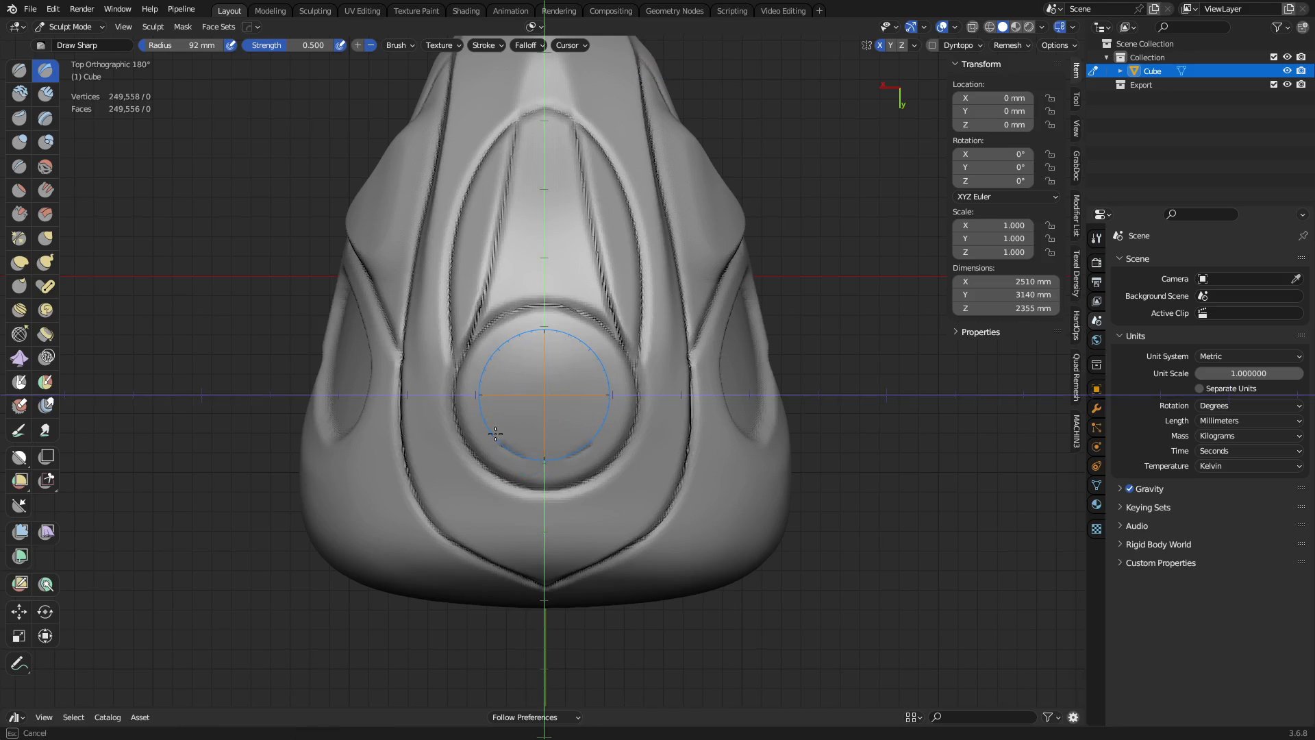
pyautogui.moveTo(507, 450)
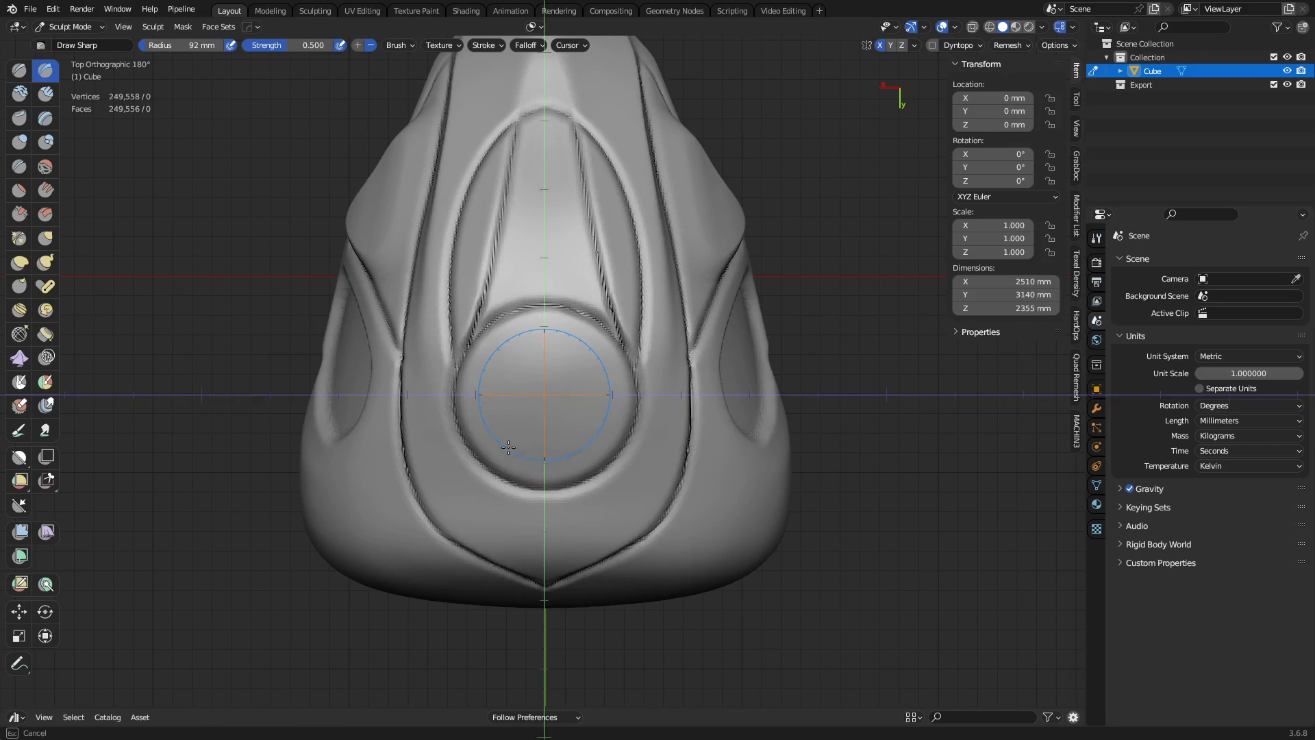
pyautogui.moveTo(473, 379)
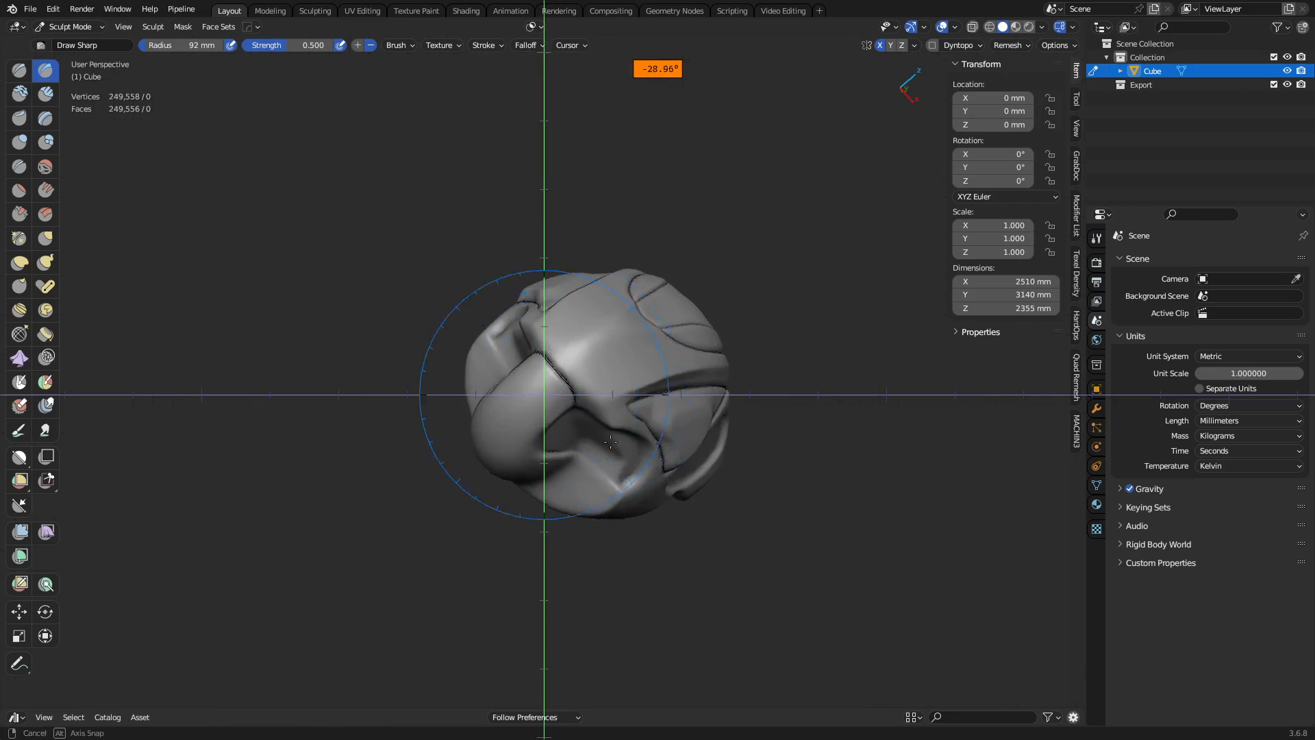
# Step: Cut sharp lines along the triangular recess outline and inside it with Draw Sharp
pyautogui.moveTo(610, 443); pyautogui.dragTo(378, 483)
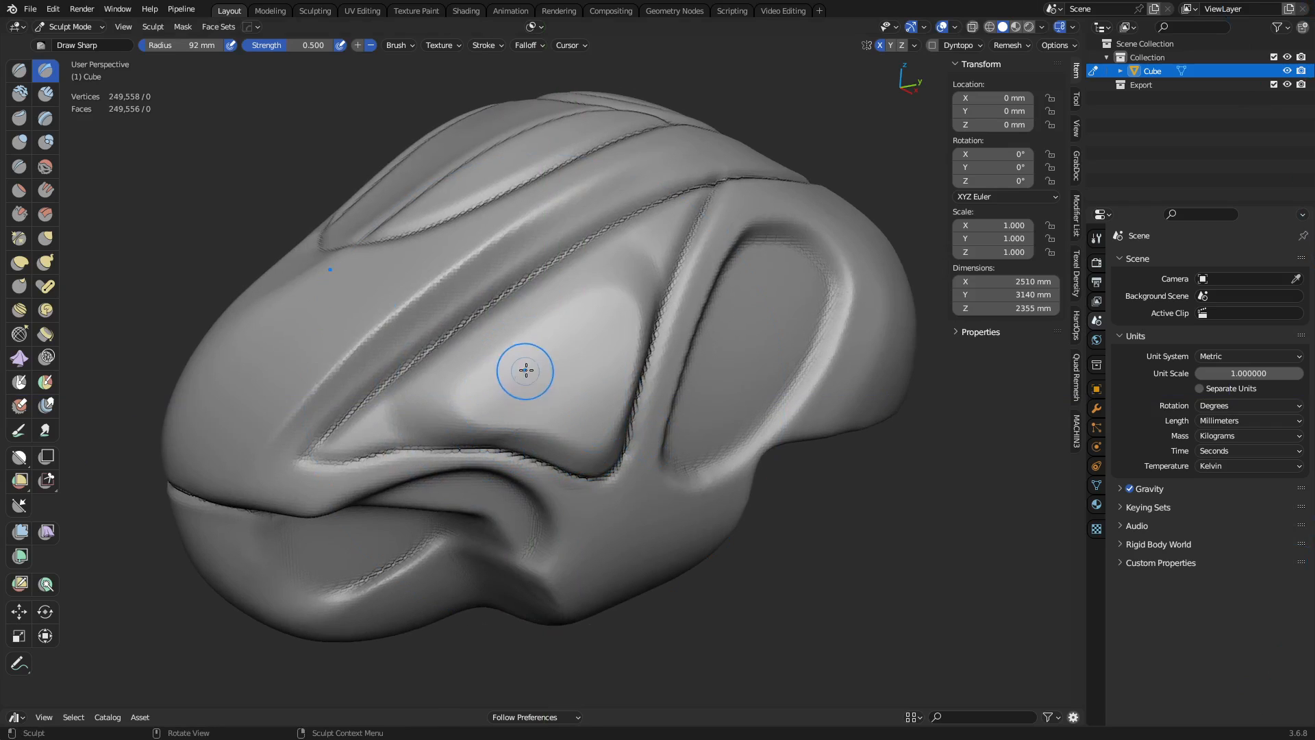
pyautogui.moveTo(526, 369); pyautogui.dragTo(487, 401)
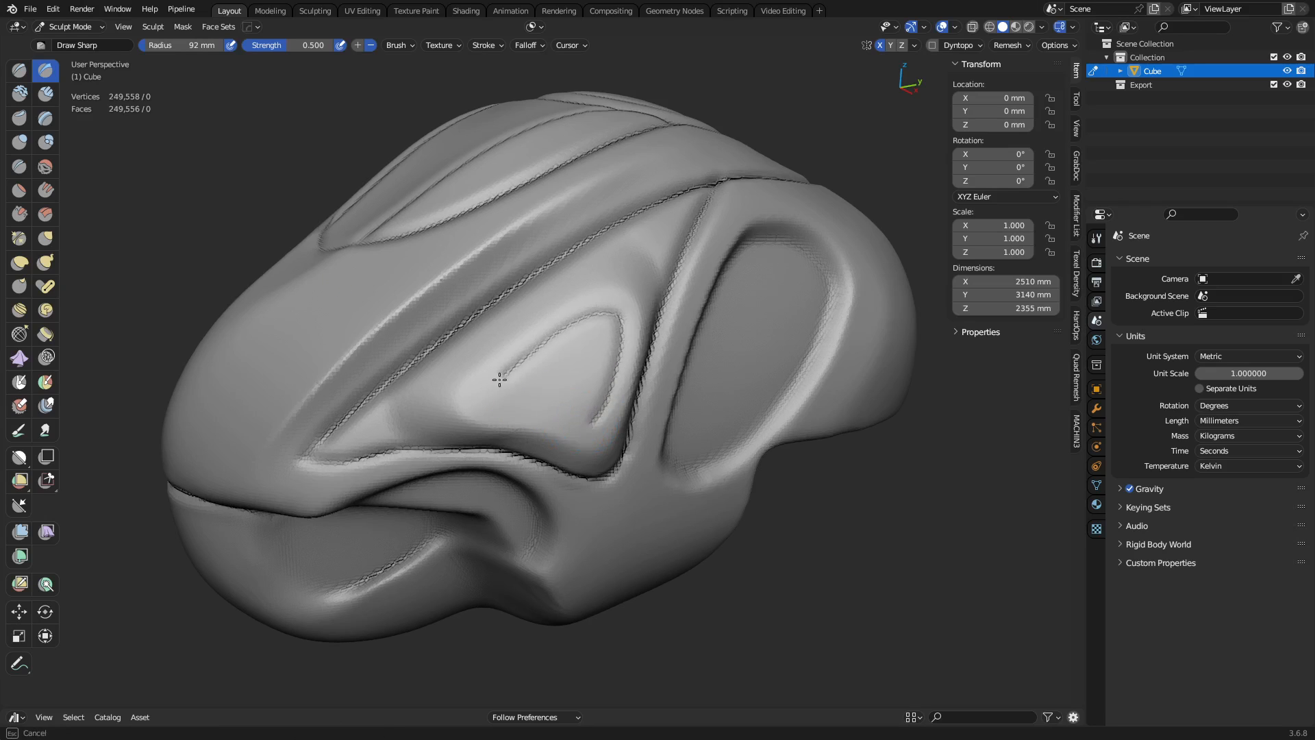
pyautogui.moveTo(499, 377); pyautogui.dragTo(615, 329)
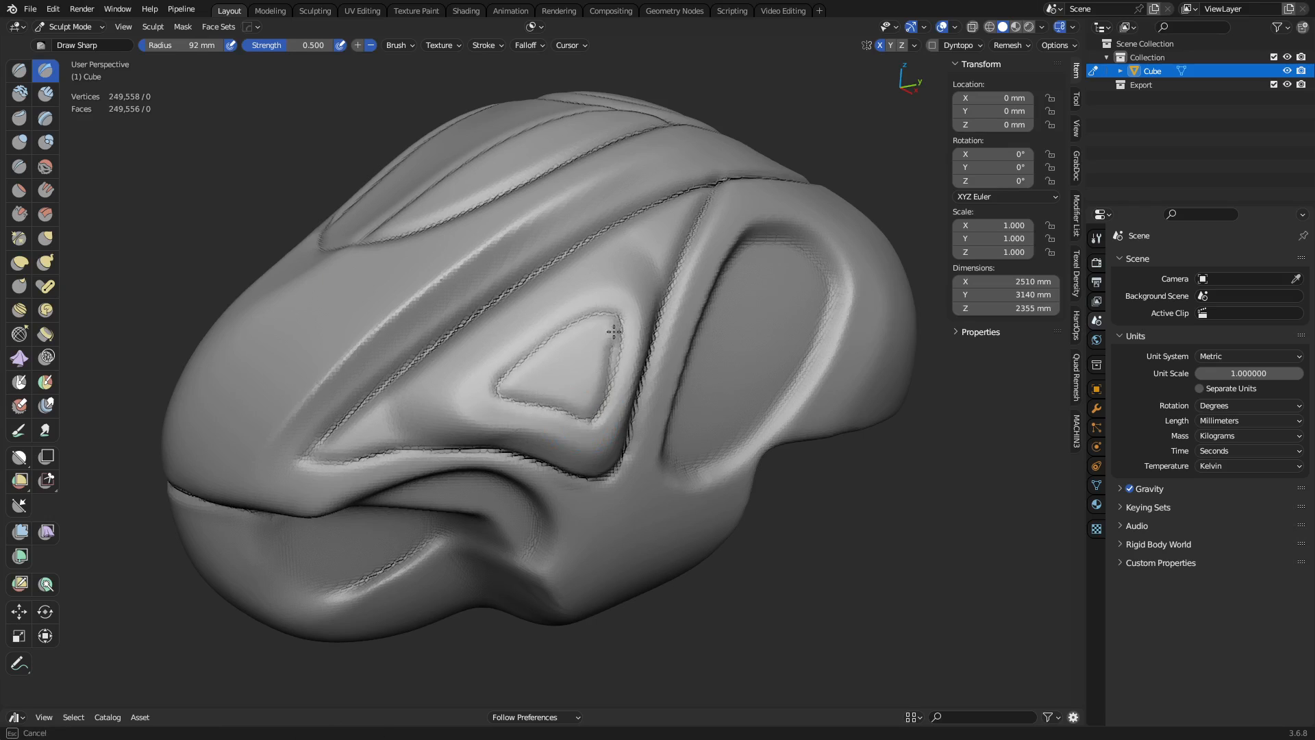
pyautogui.moveTo(613, 331); pyautogui.dragTo(494, 382)
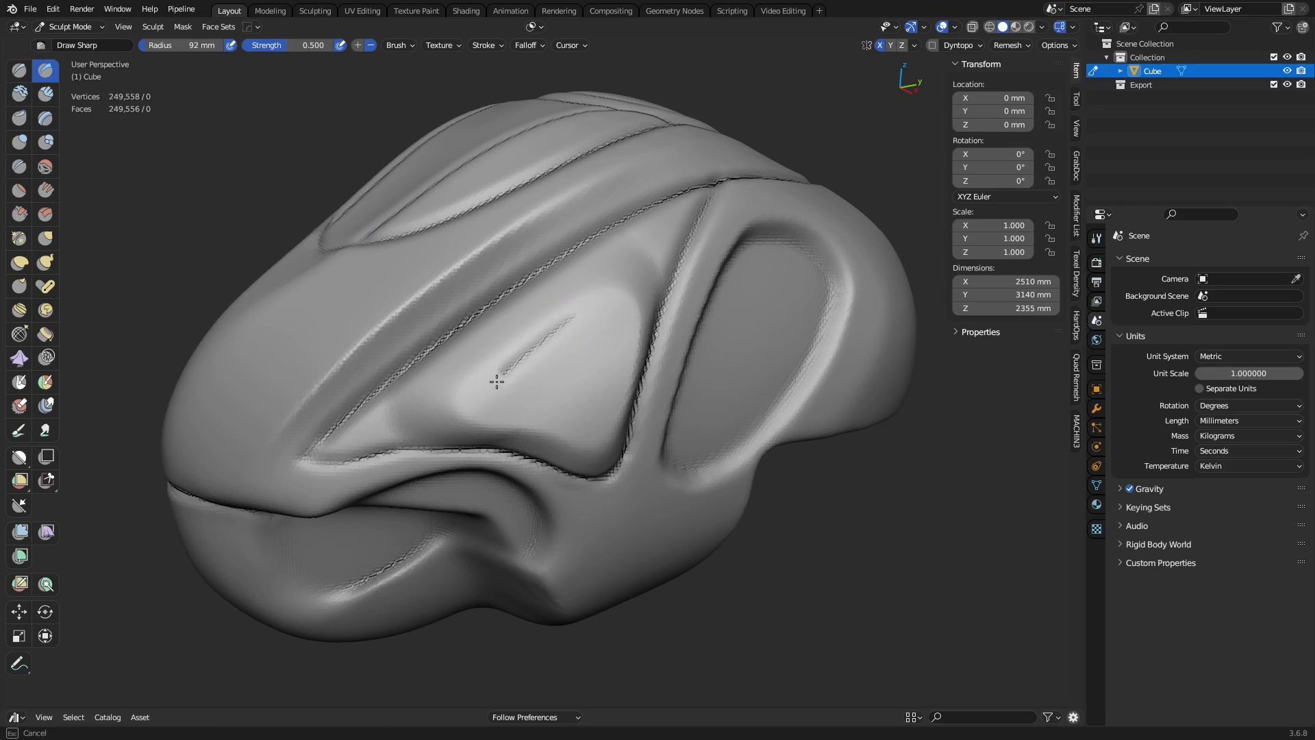
pyautogui.moveTo(494, 381); pyautogui.dragTo(616, 323)
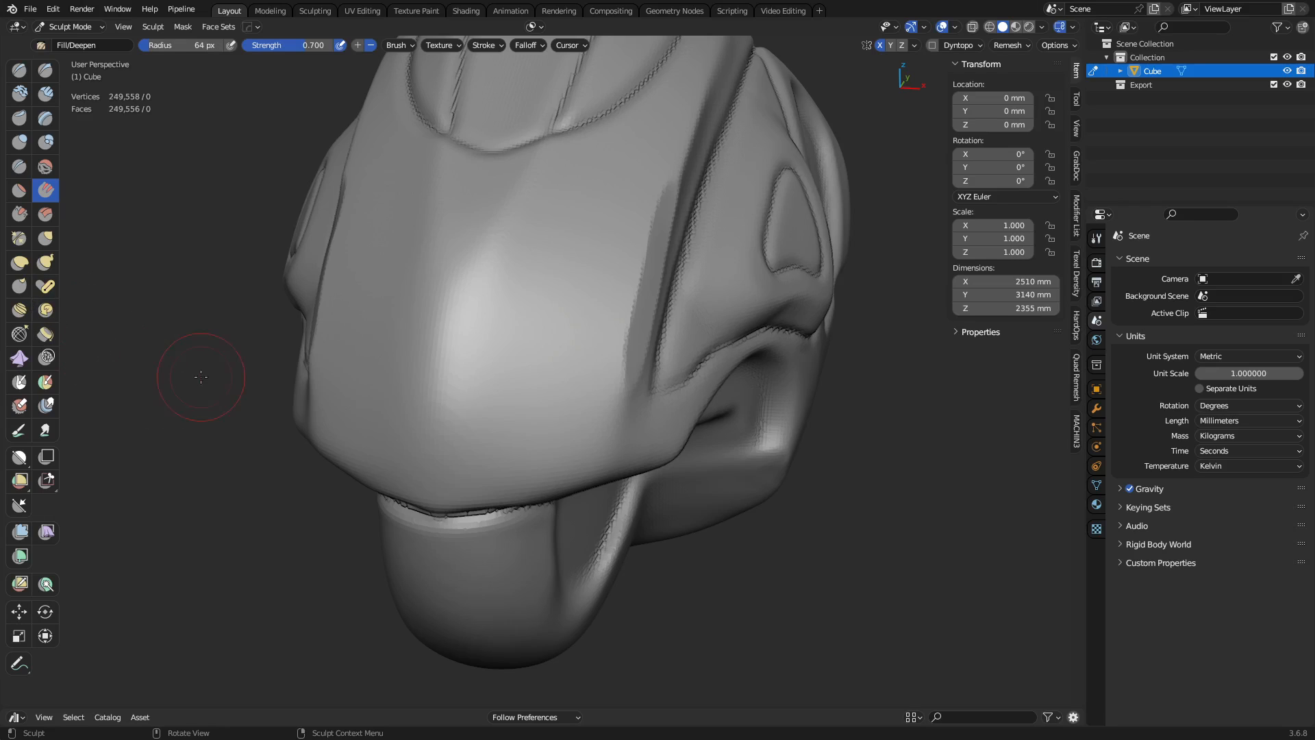
pyautogui.moveTo(202, 377); pyautogui.dragTo(427, 340)
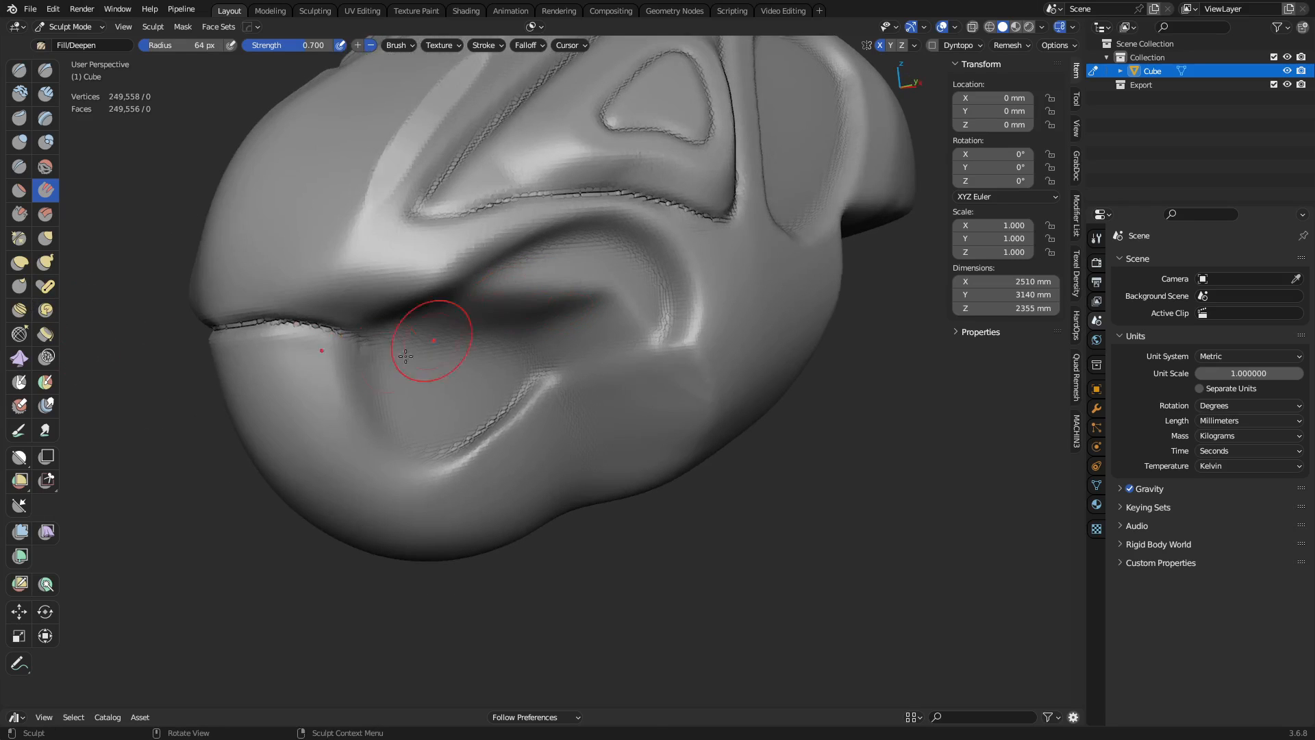
pyautogui.click(441, 45)
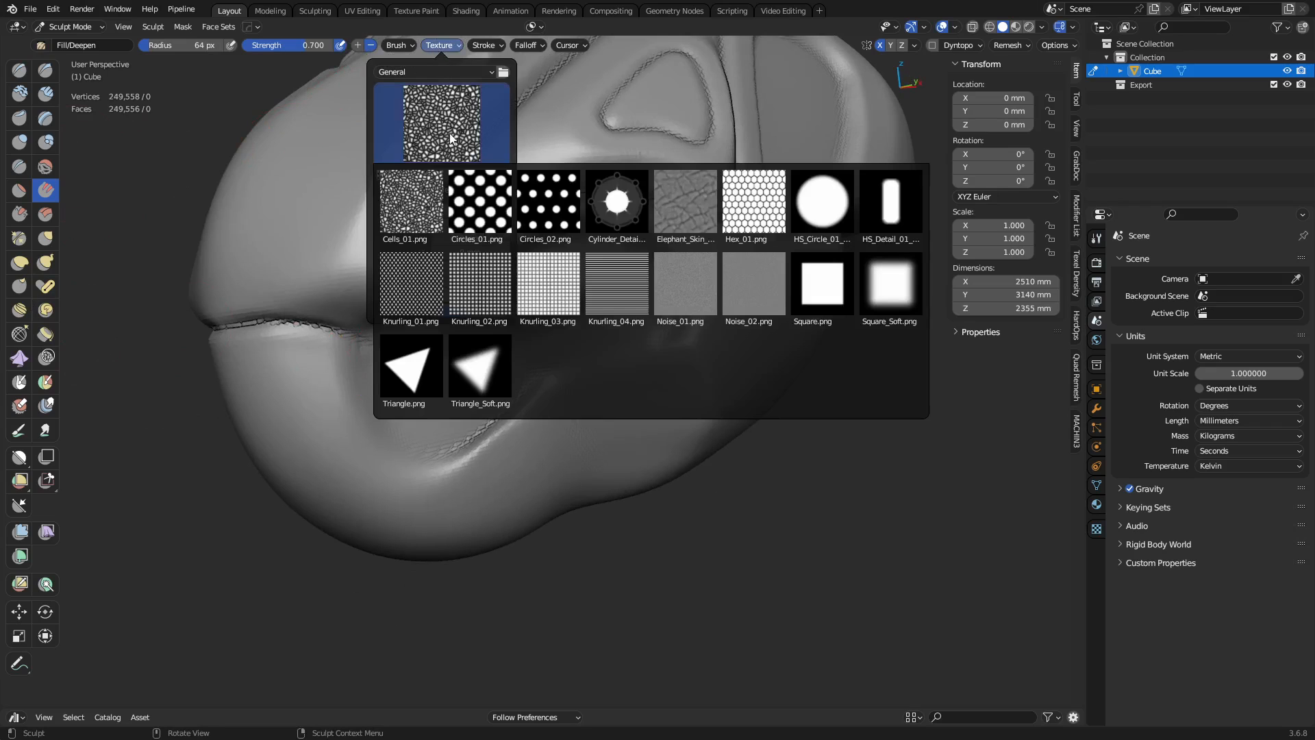
pyautogui.click(411, 199)
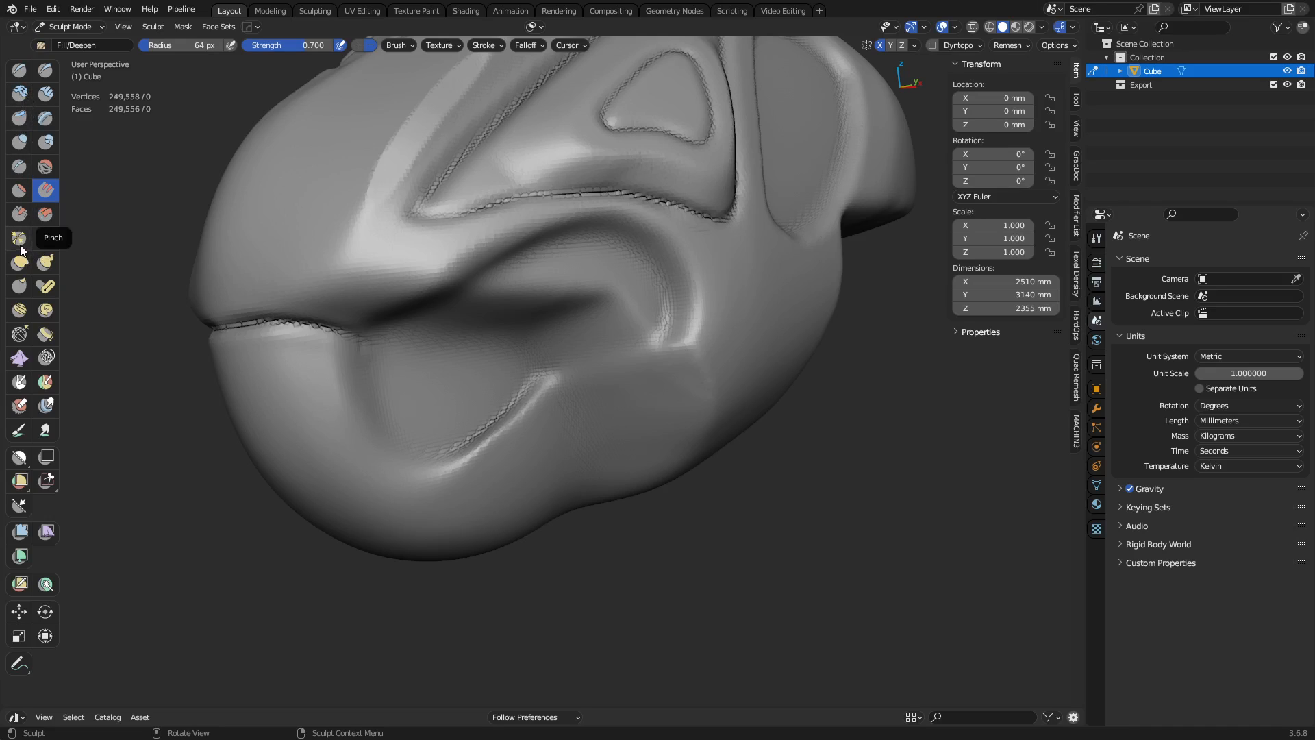
pyautogui.moveTo(19, 238)
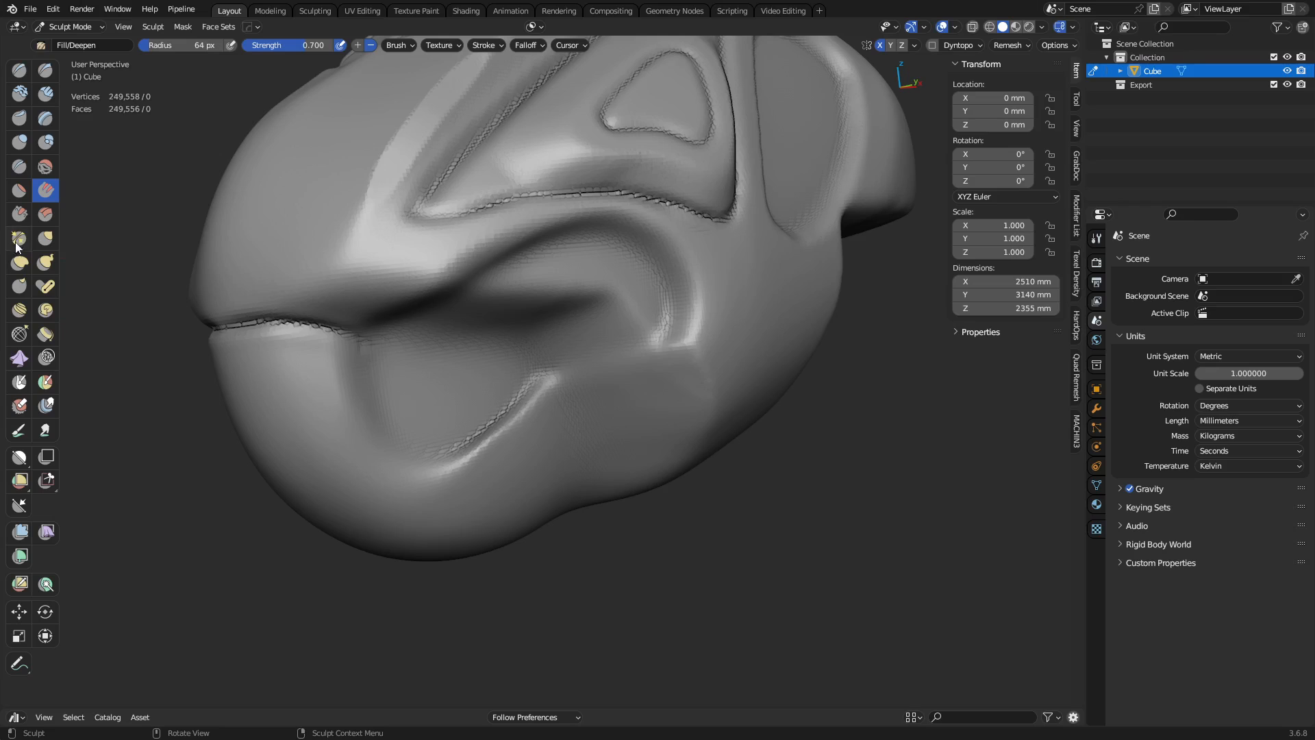
# Step: Pinch the groove edges along and beside the curved front crease with Pinch/Magnify
pyautogui.click(18, 238)
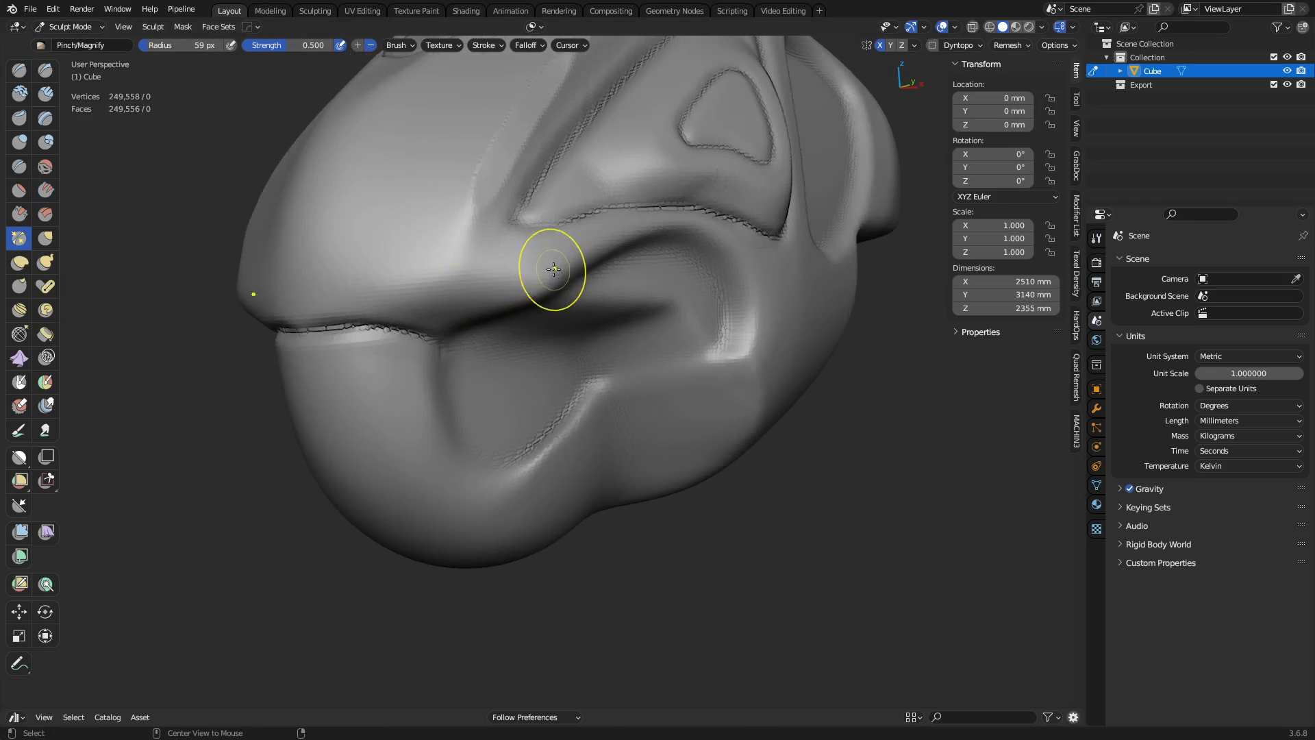
pyautogui.moveTo(552, 269); pyautogui.dragTo(628, 222)
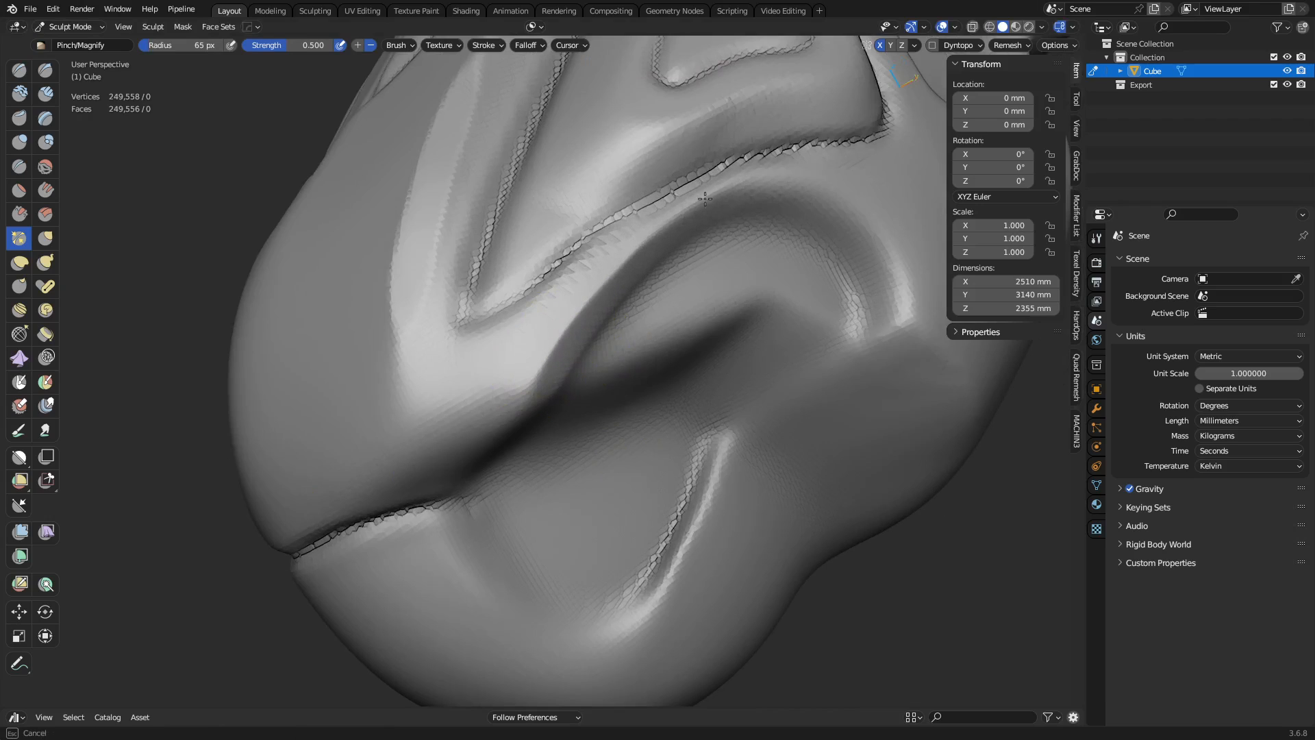
pyautogui.moveTo(705, 199); pyautogui.dragTo(619, 317)
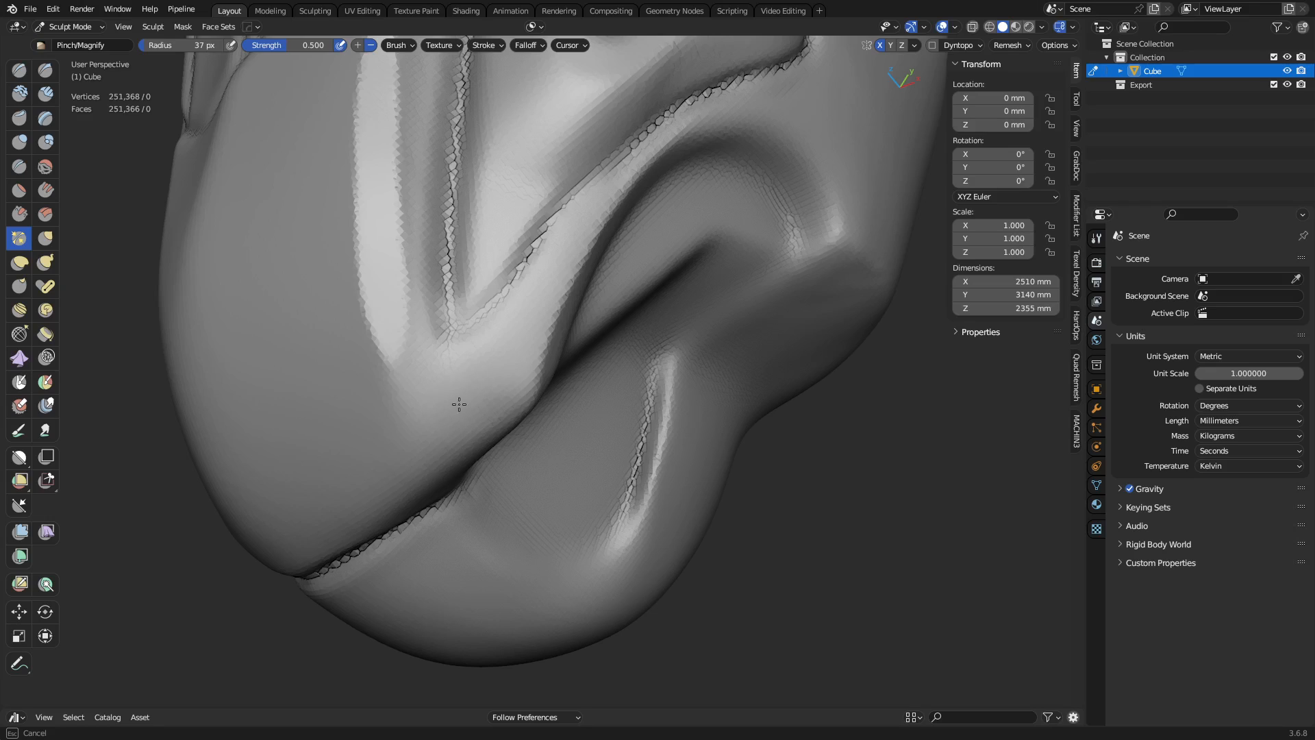
pyautogui.moveTo(450, 379)
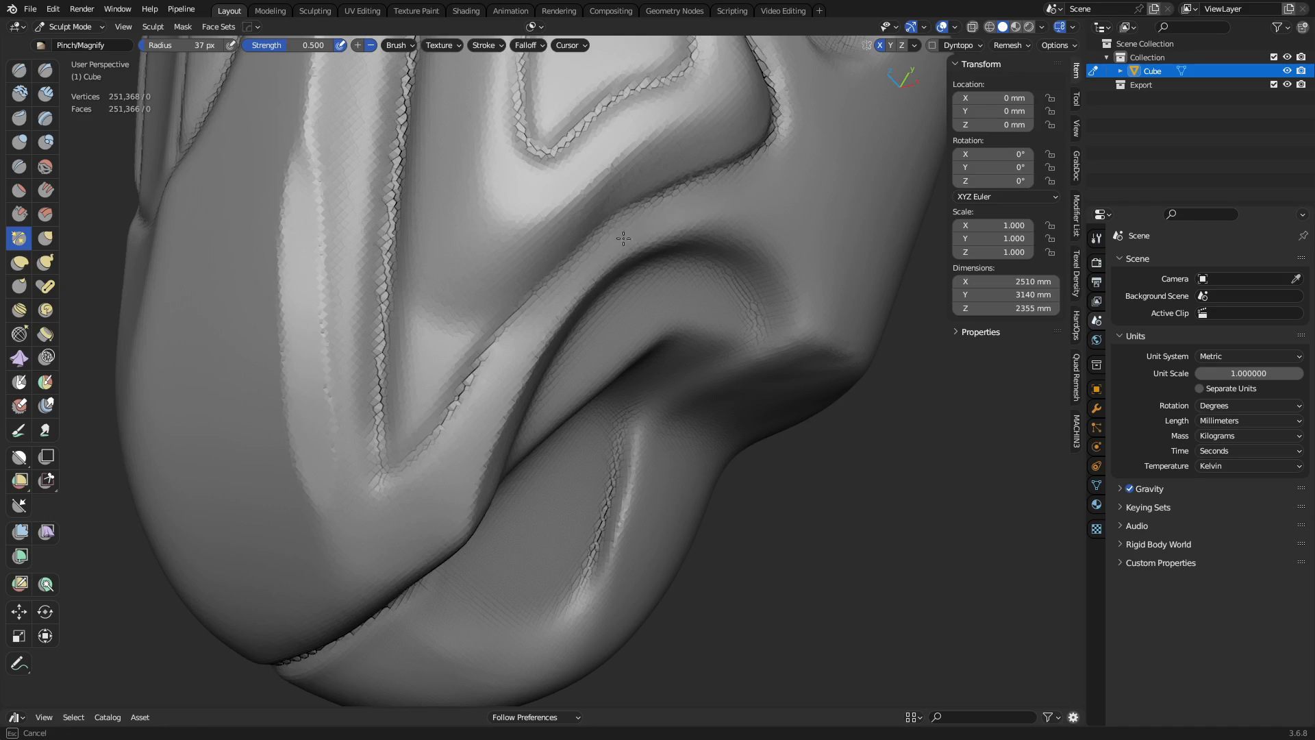
pyautogui.moveTo(623, 239); pyautogui.dragTo(686, 288)
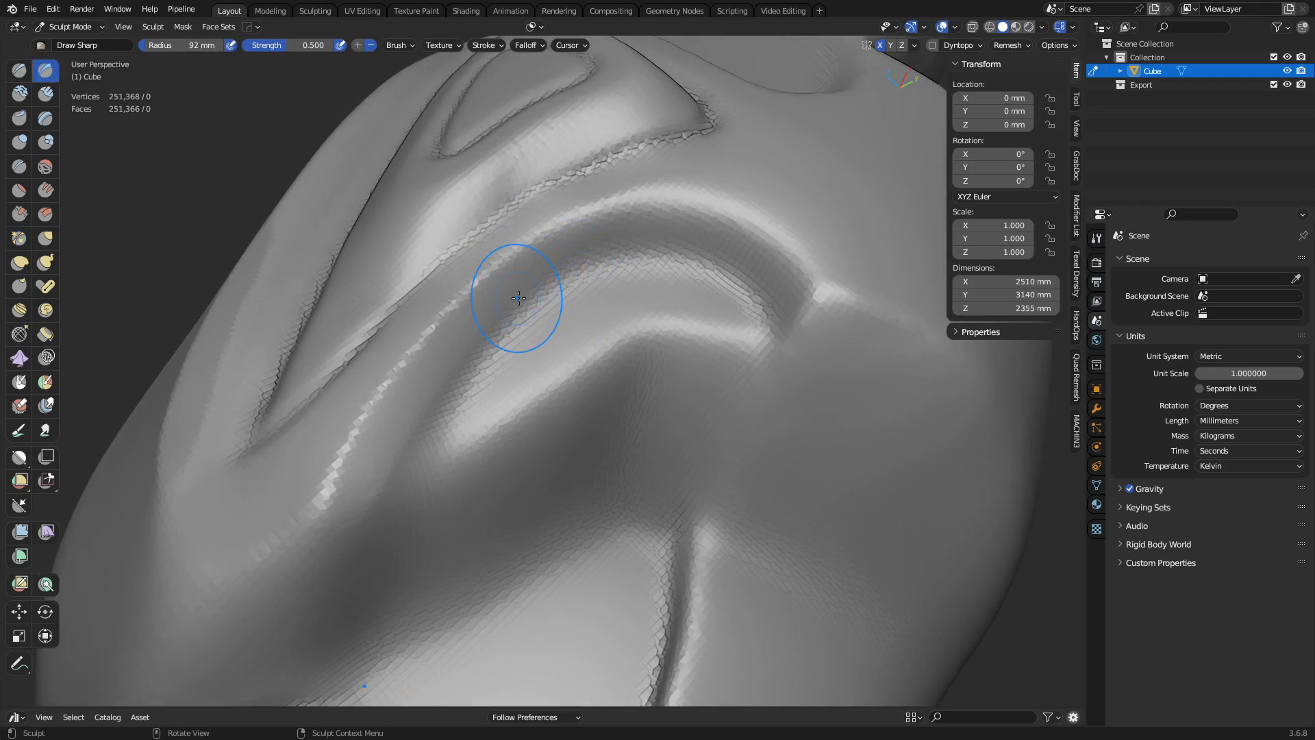
pyautogui.moveTo(480, 356)
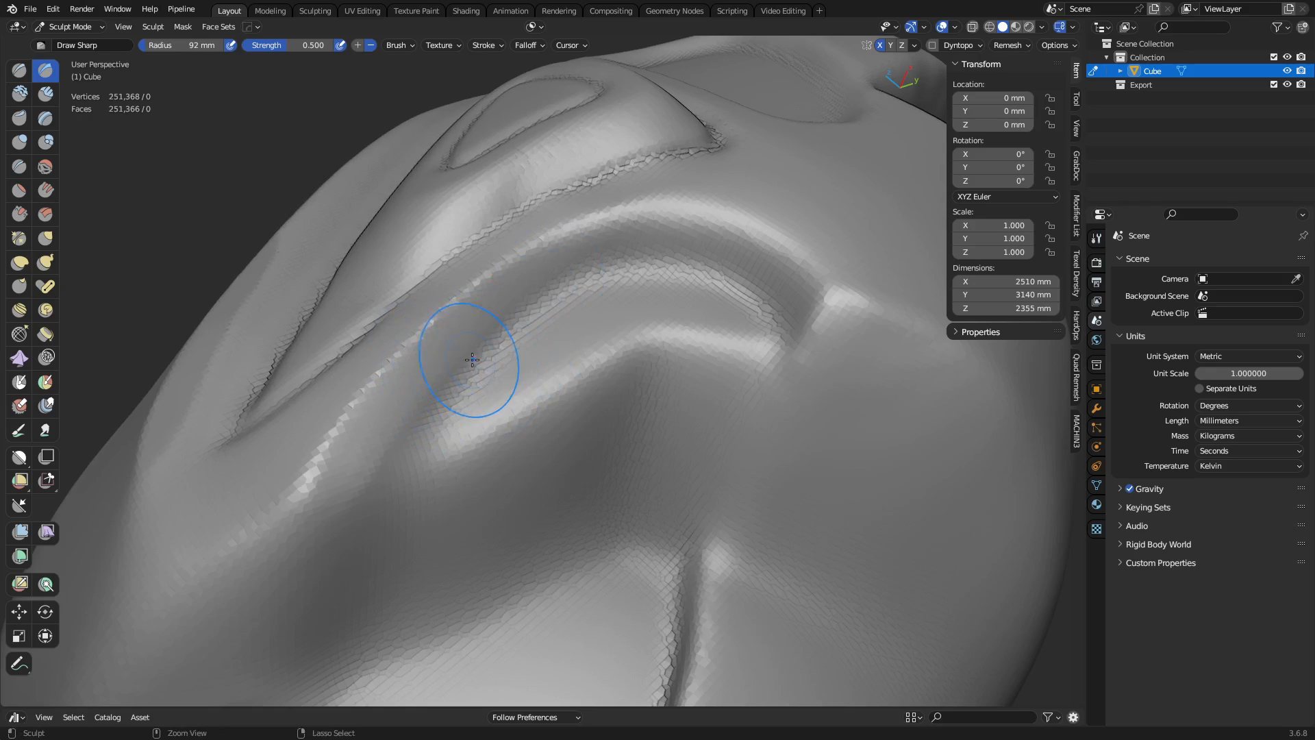
pyautogui.moveTo(384, 457)
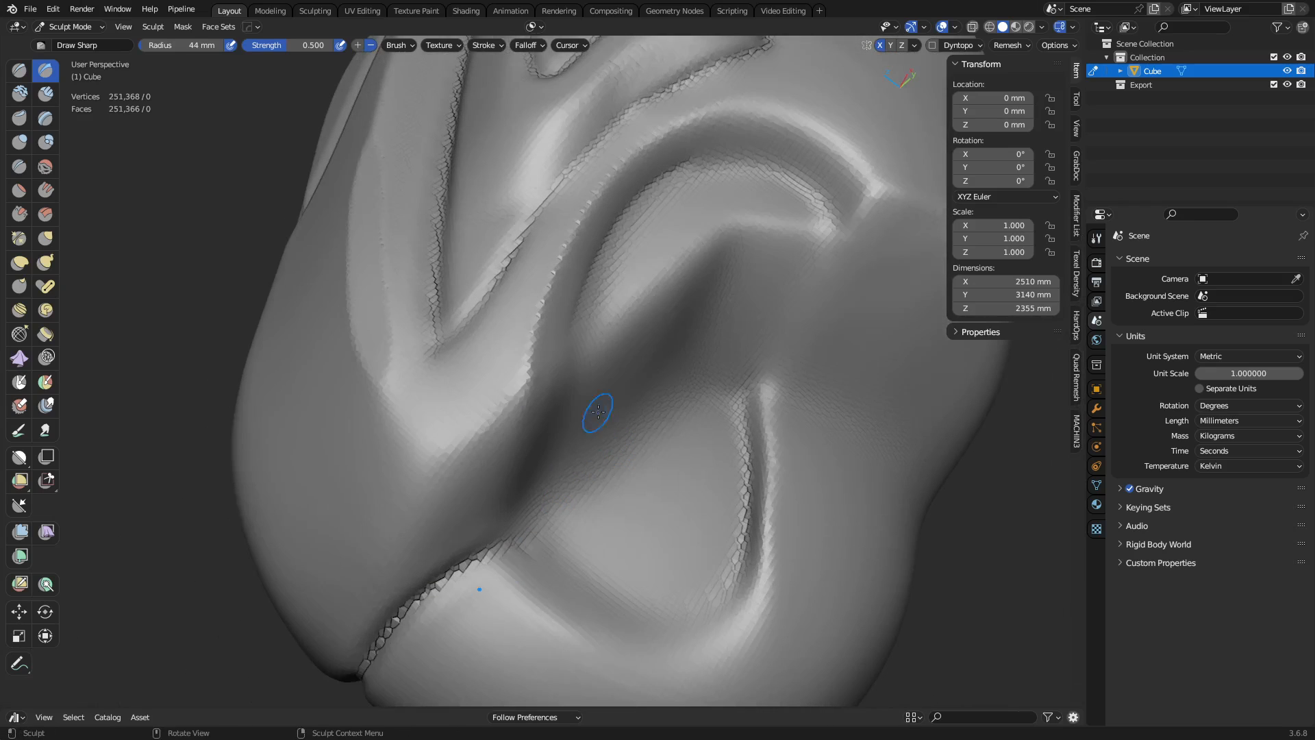
# Step: Smooth the rough pit where the grooves meet, at about 0.35 strength
pyautogui.click(19, 166)
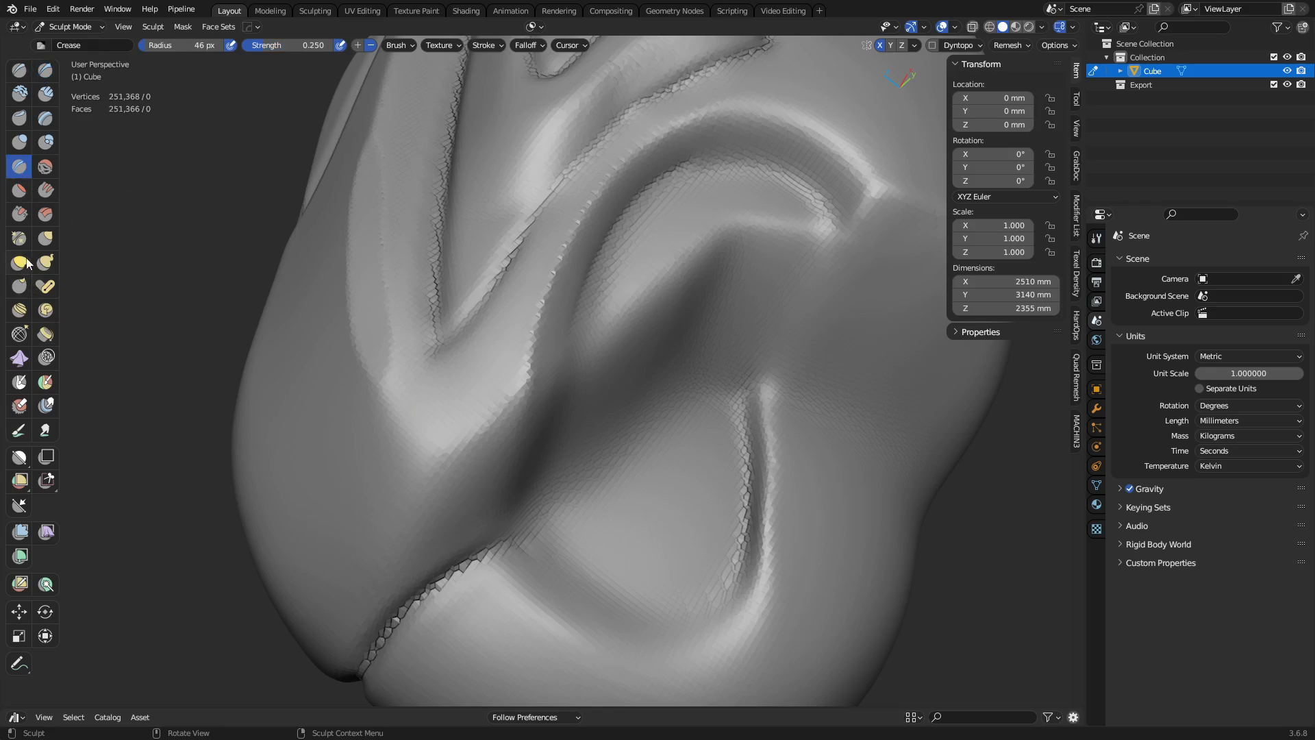
pyautogui.click(19, 238)
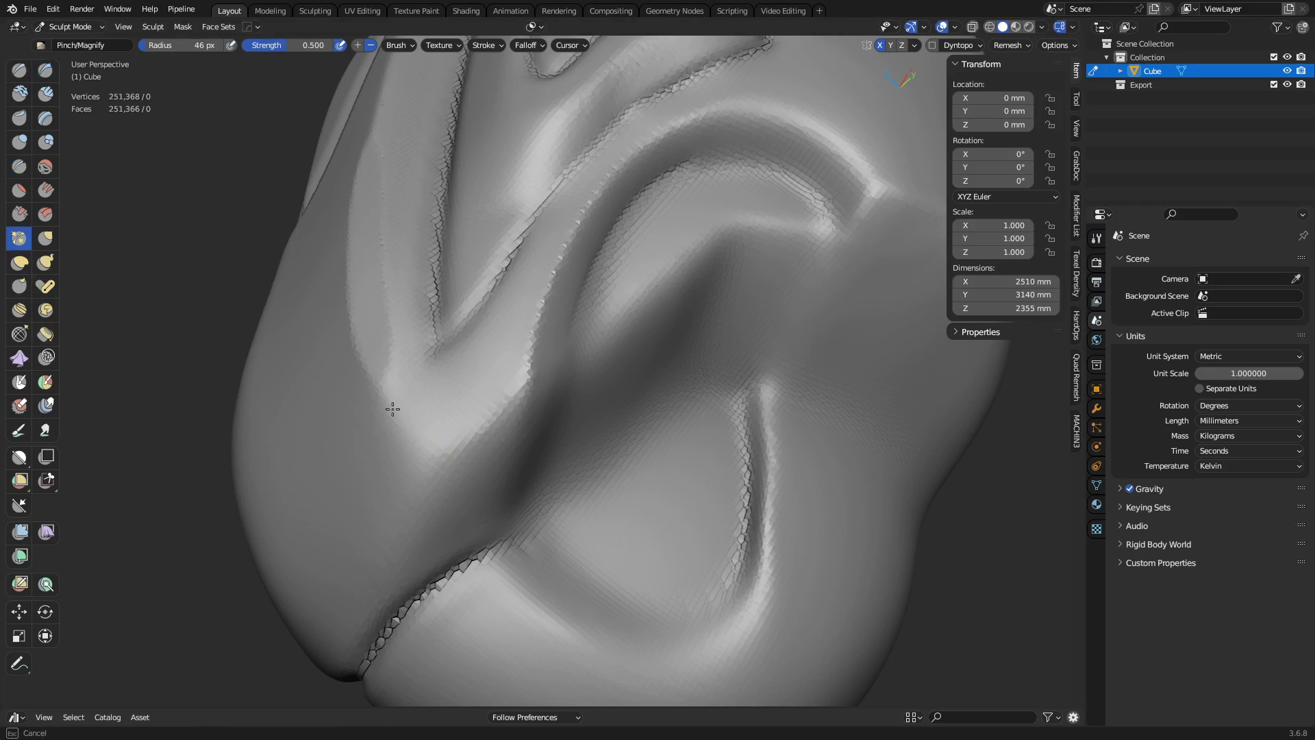
pyautogui.moveTo(445, 458)
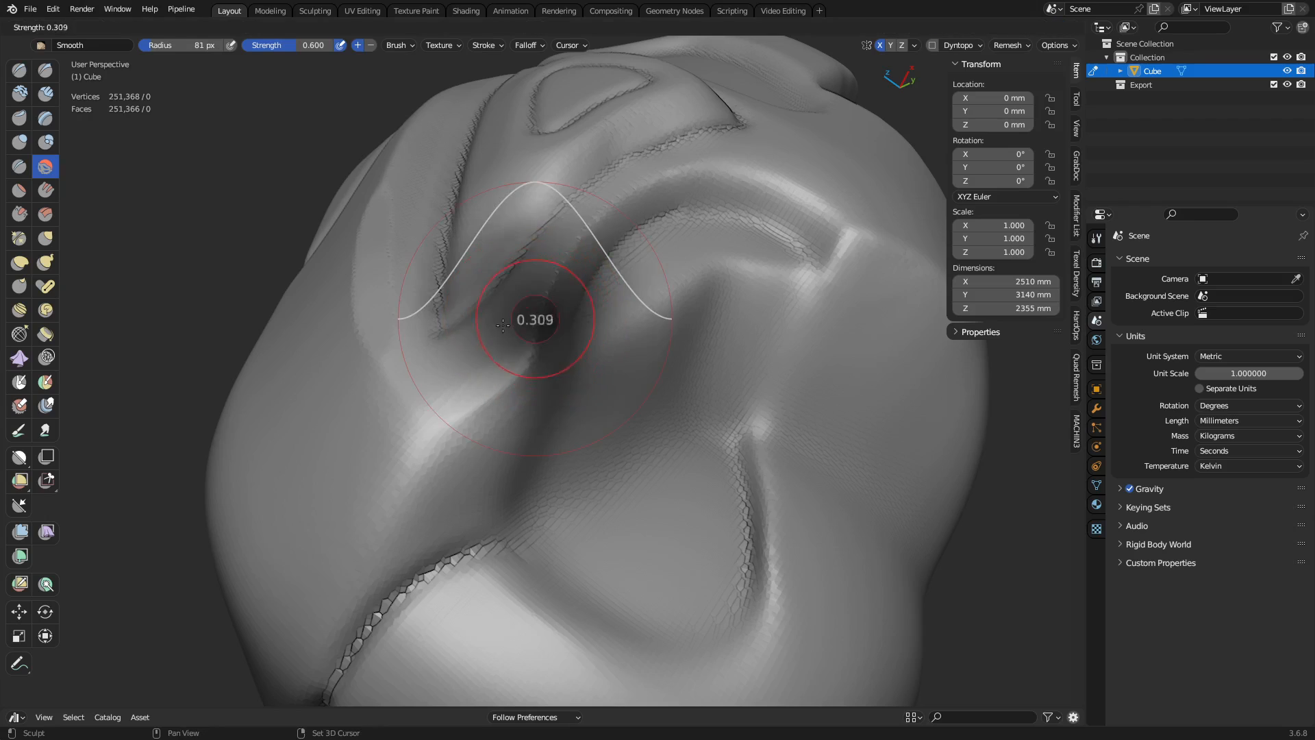
pyautogui.moveTo(520, 318); pyautogui.dragTo(516, 417)
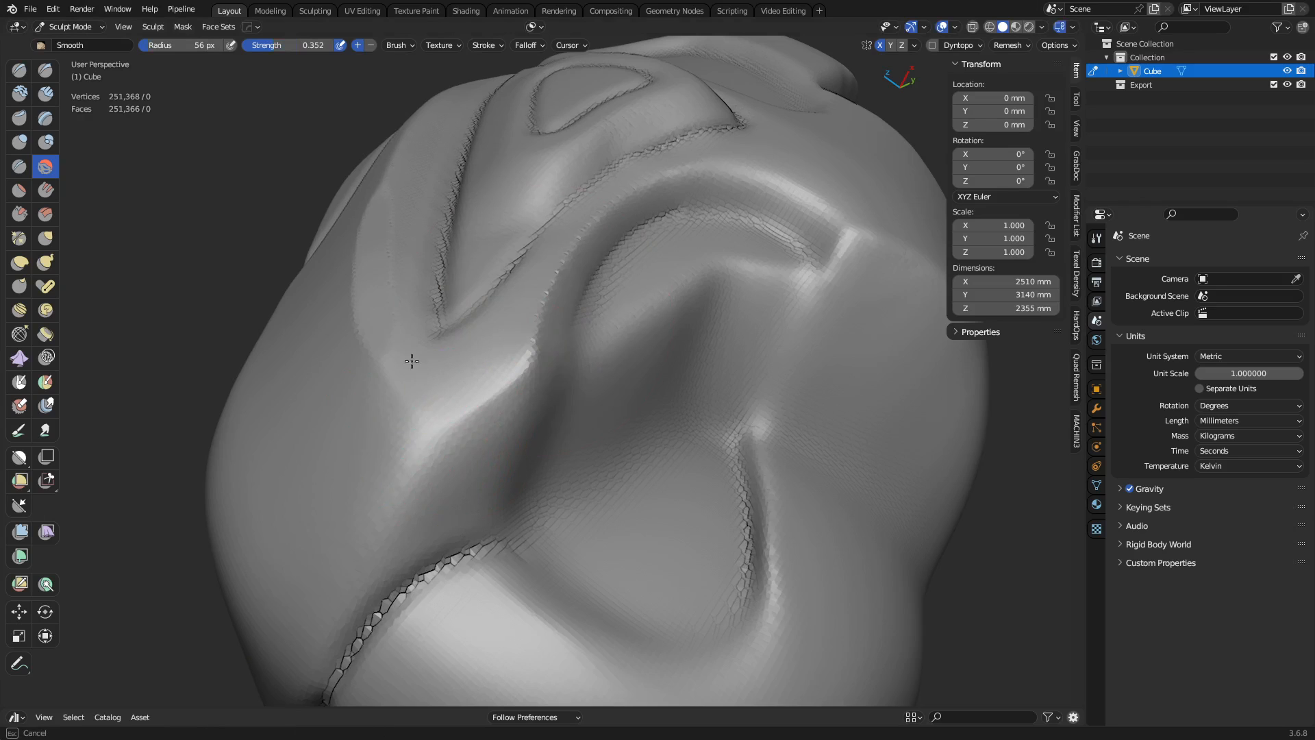
pyautogui.moveTo(411, 361); pyautogui.dragTo(478, 444)
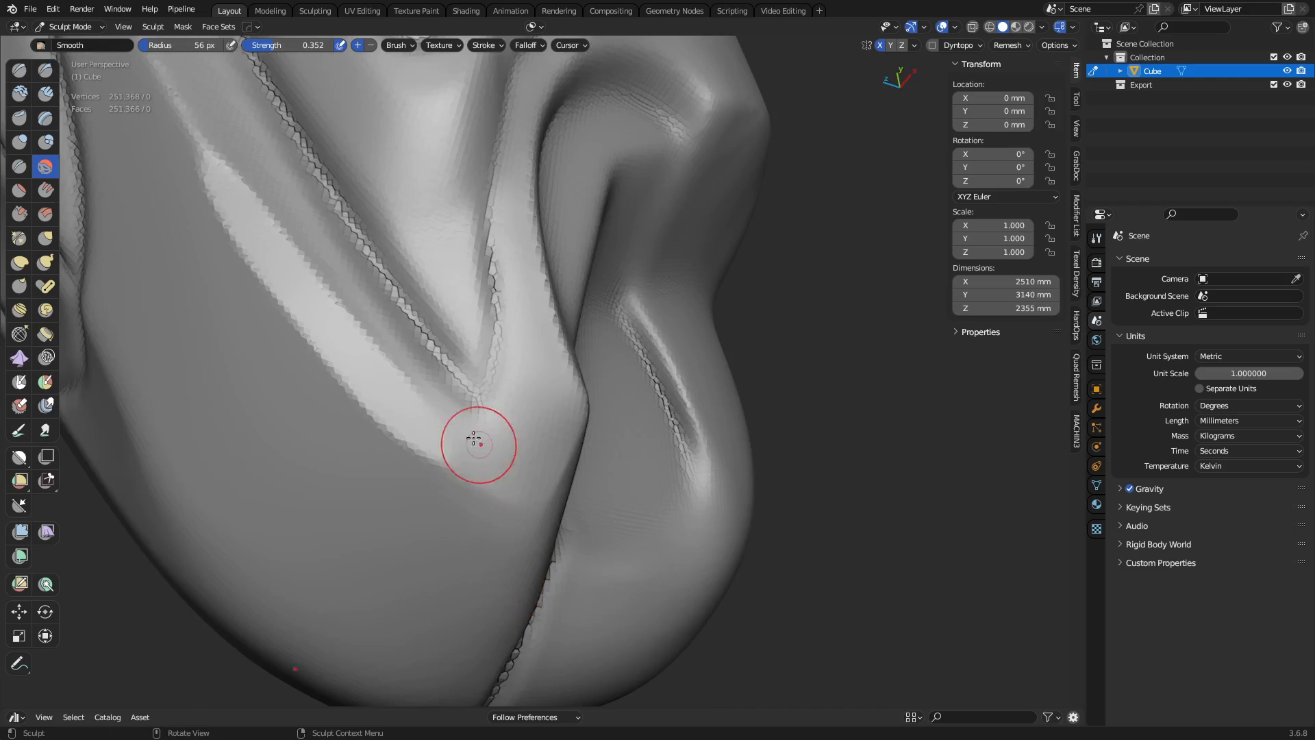
pyautogui.moveTo(477, 445); pyautogui.dragTo(480, 499)
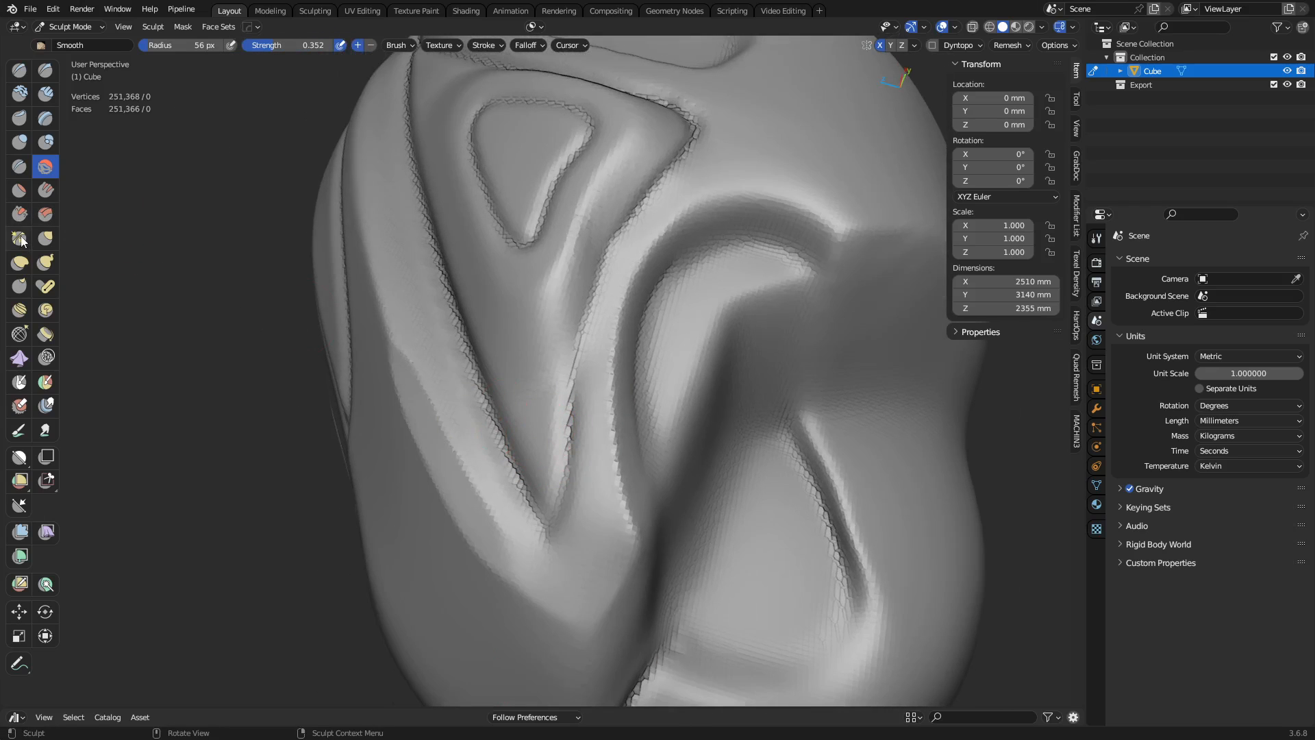
# Step: Pinch down the groove inside the triangular ridge into a tighter line
pyautogui.click(18, 237)
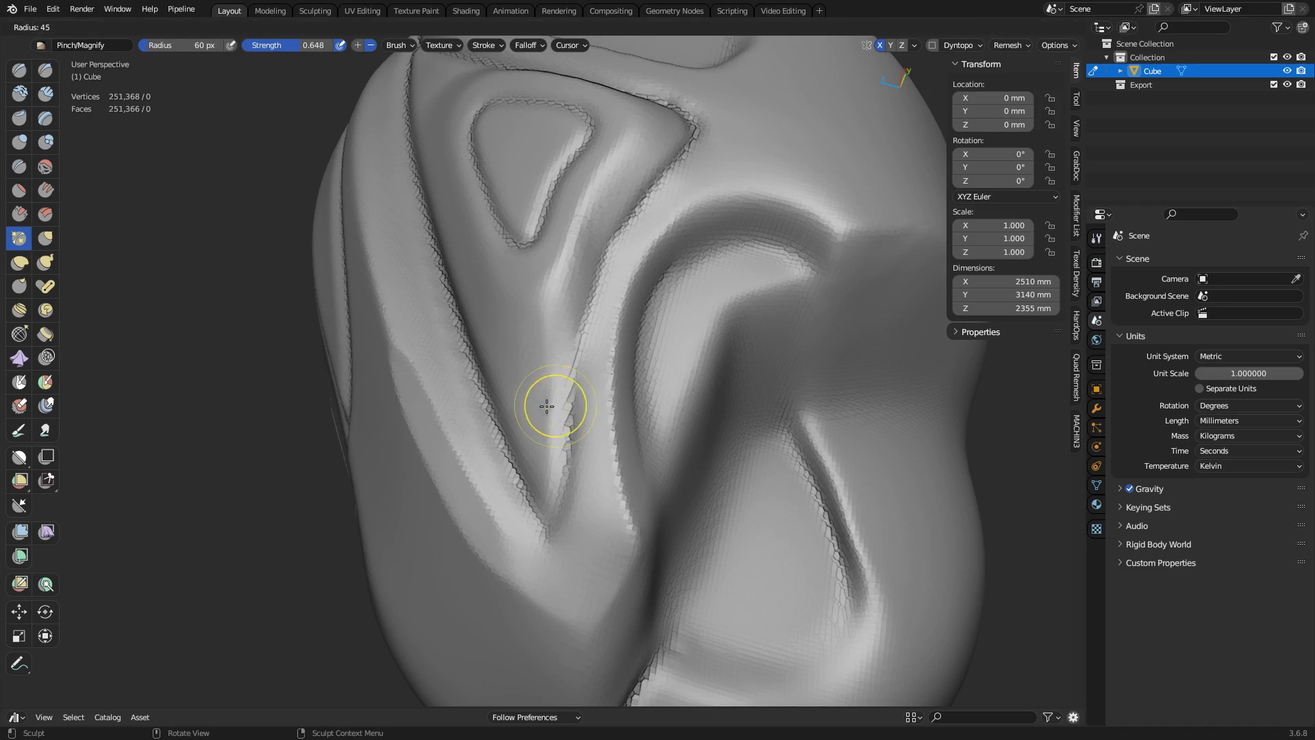
pyautogui.moveTo(545, 405); pyautogui.dragTo(549, 445)
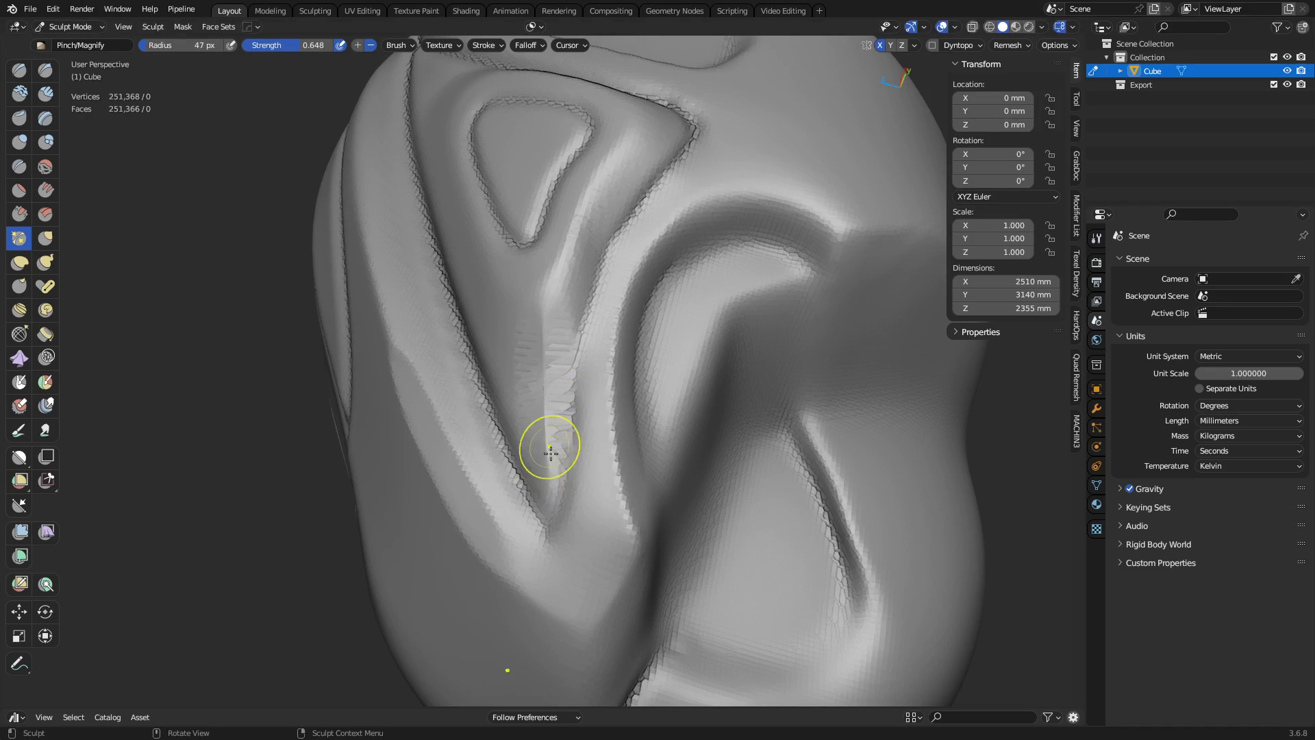
pyautogui.moveTo(549, 445); pyautogui.dragTo(650, 352)
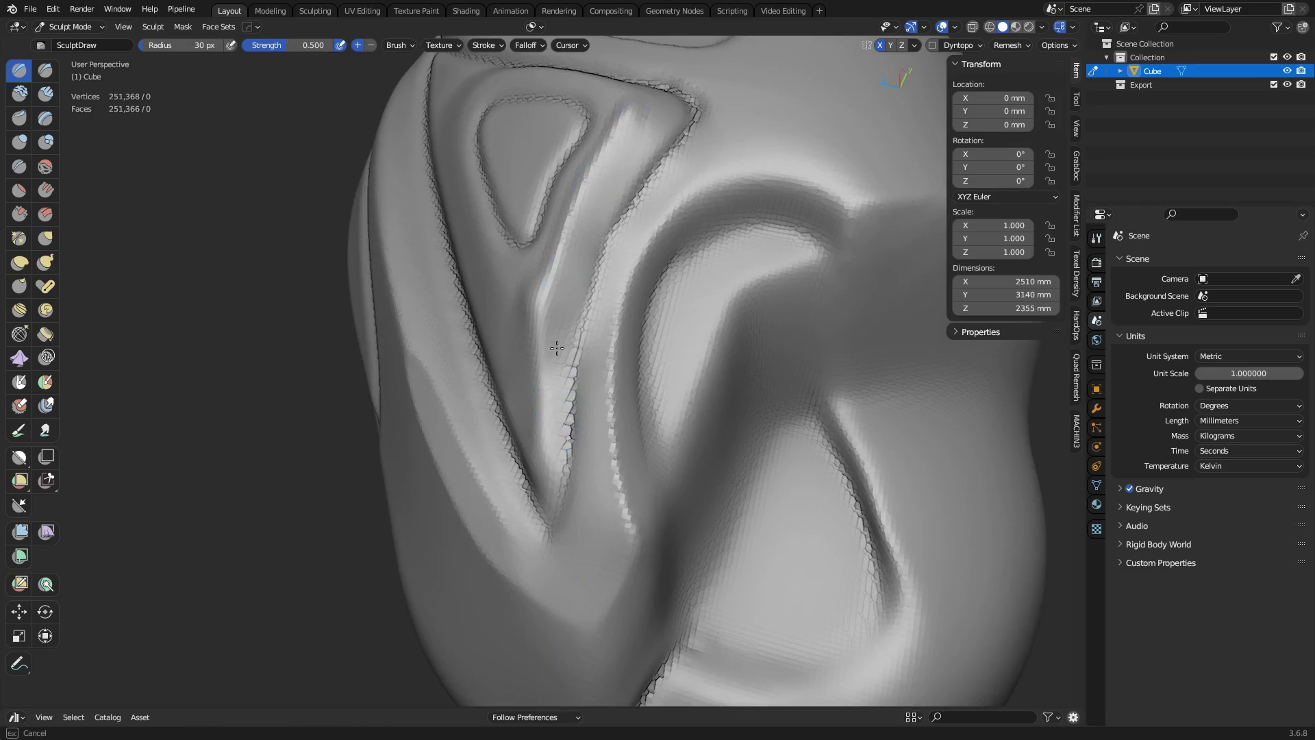
# Step: Build up the ridge below the triangle, then scrape its peak flat and switch to Fill/Deepen
pyautogui.moveTo(556, 348); pyautogui.dragTo(640, 318)
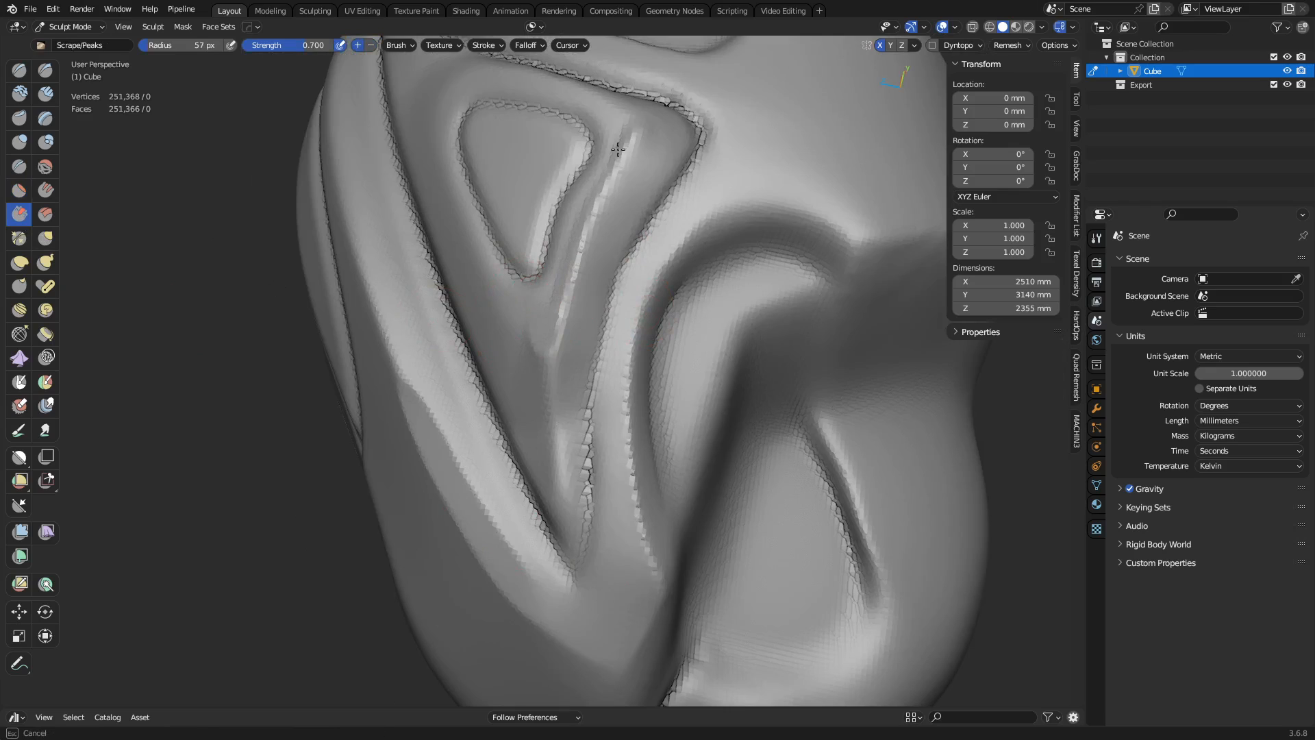
pyautogui.moveTo(621, 151); pyautogui.dragTo(561, 267)
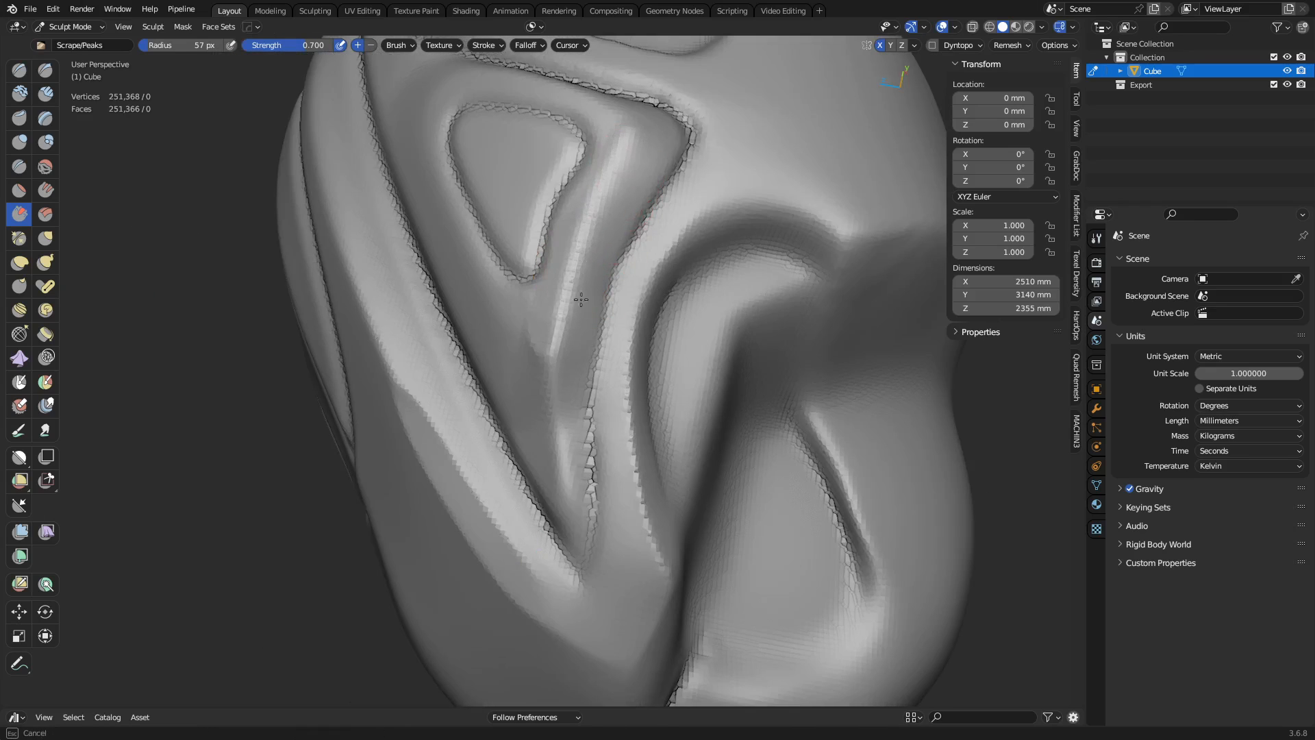
pyautogui.click(559, 376)
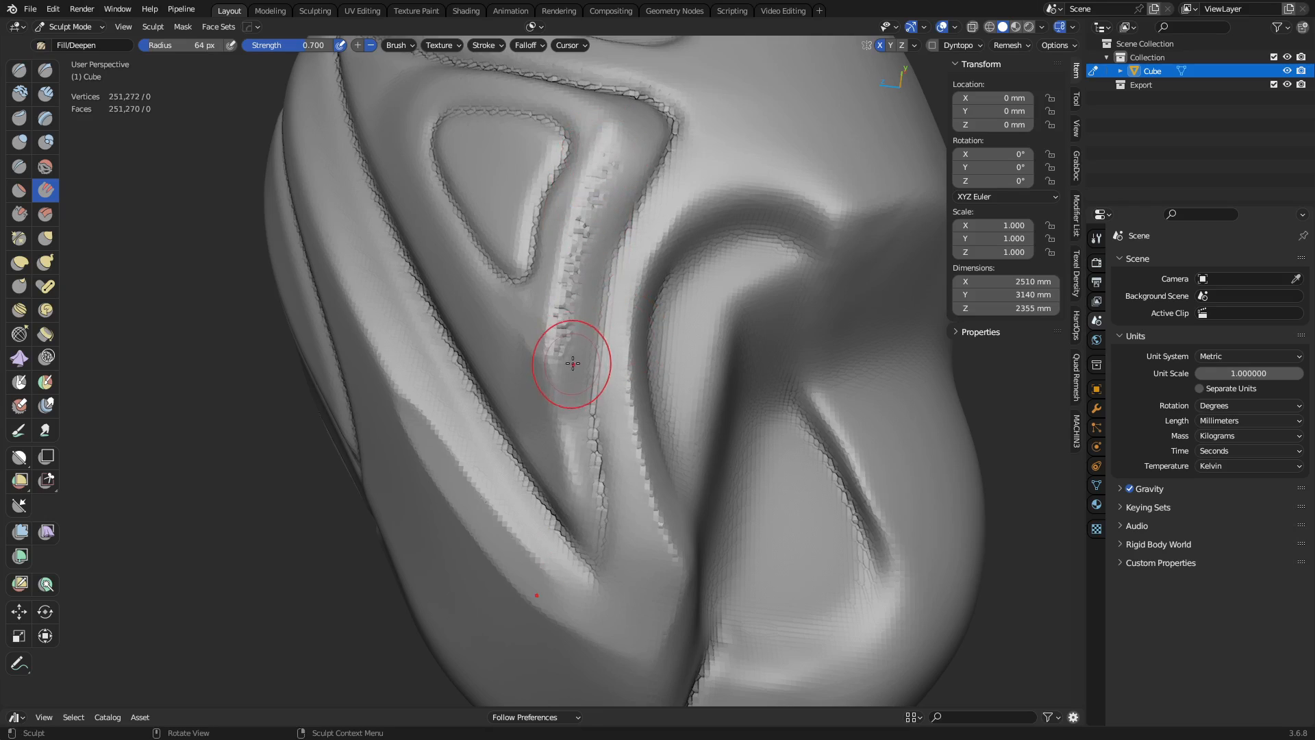
pyautogui.click(440, 46)
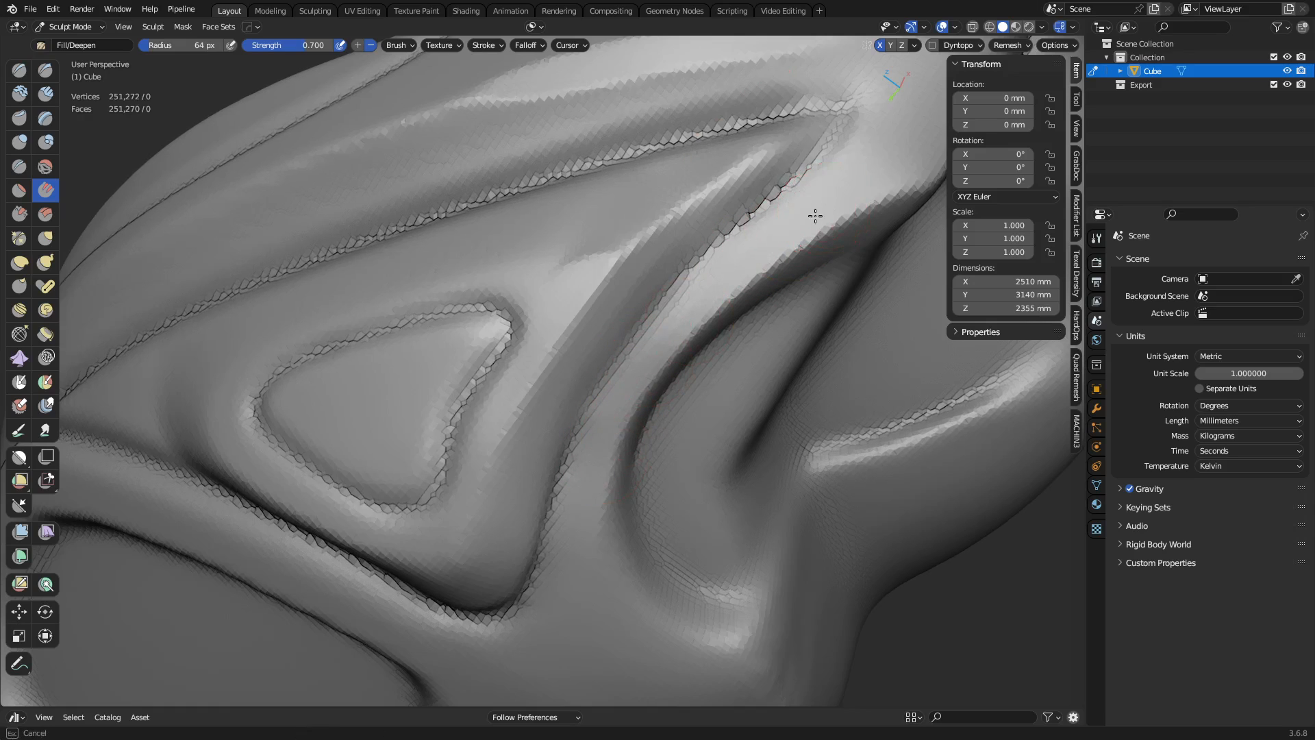
pyautogui.moveTo(814, 217); pyautogui.dragTo(555, 402)
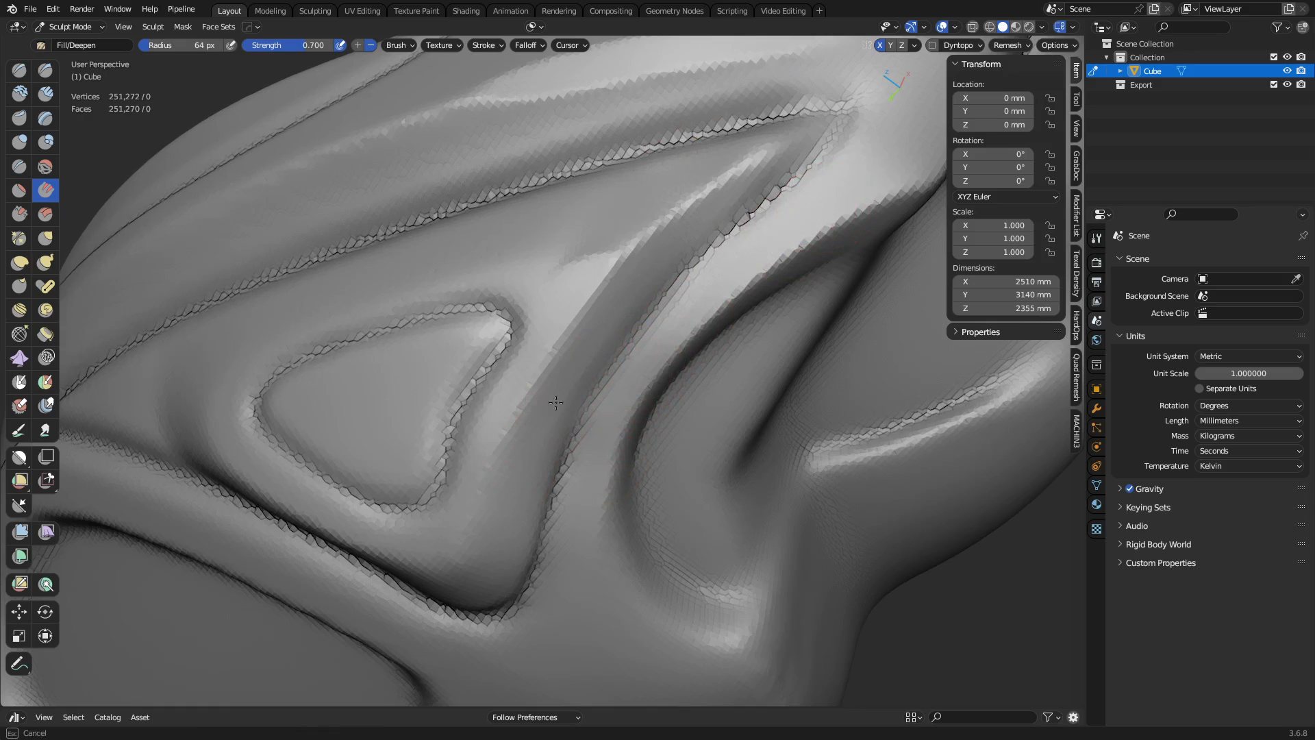